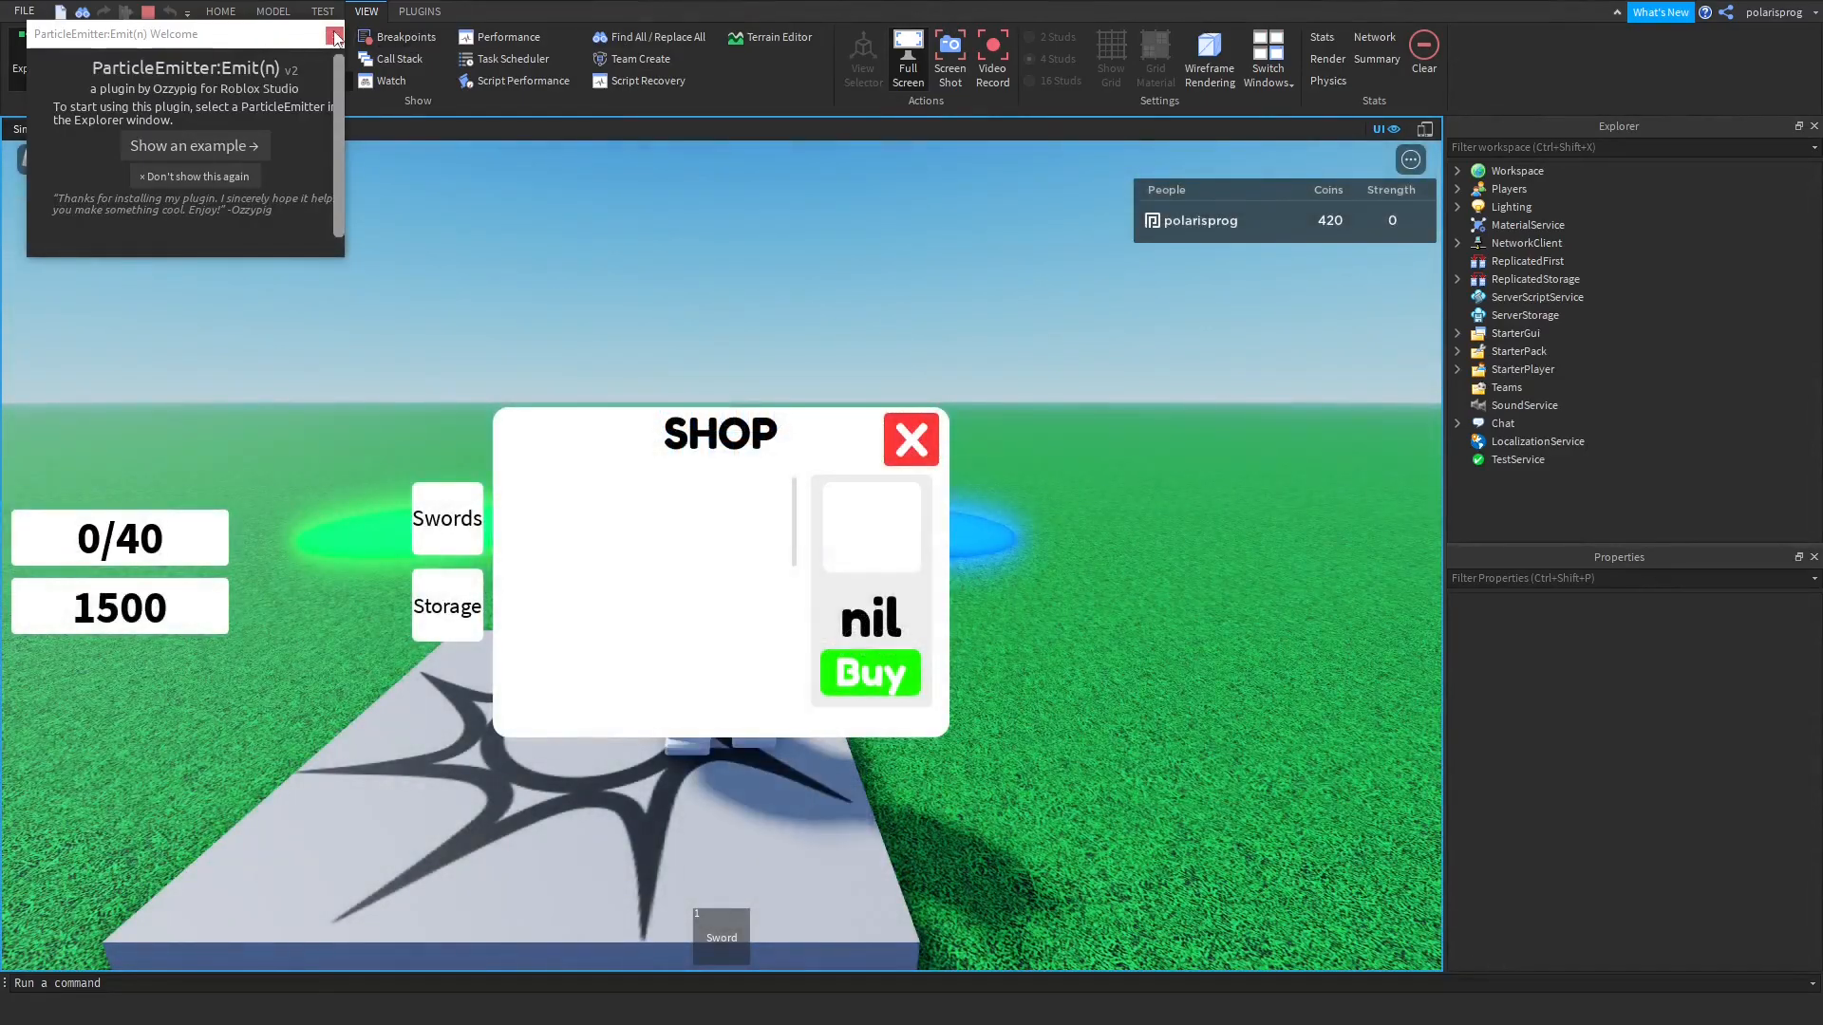
Create a Gamepasses folder inside Server and begin inserting a script into it.
{"action": "left_click", "coordinate": [911, 440]}
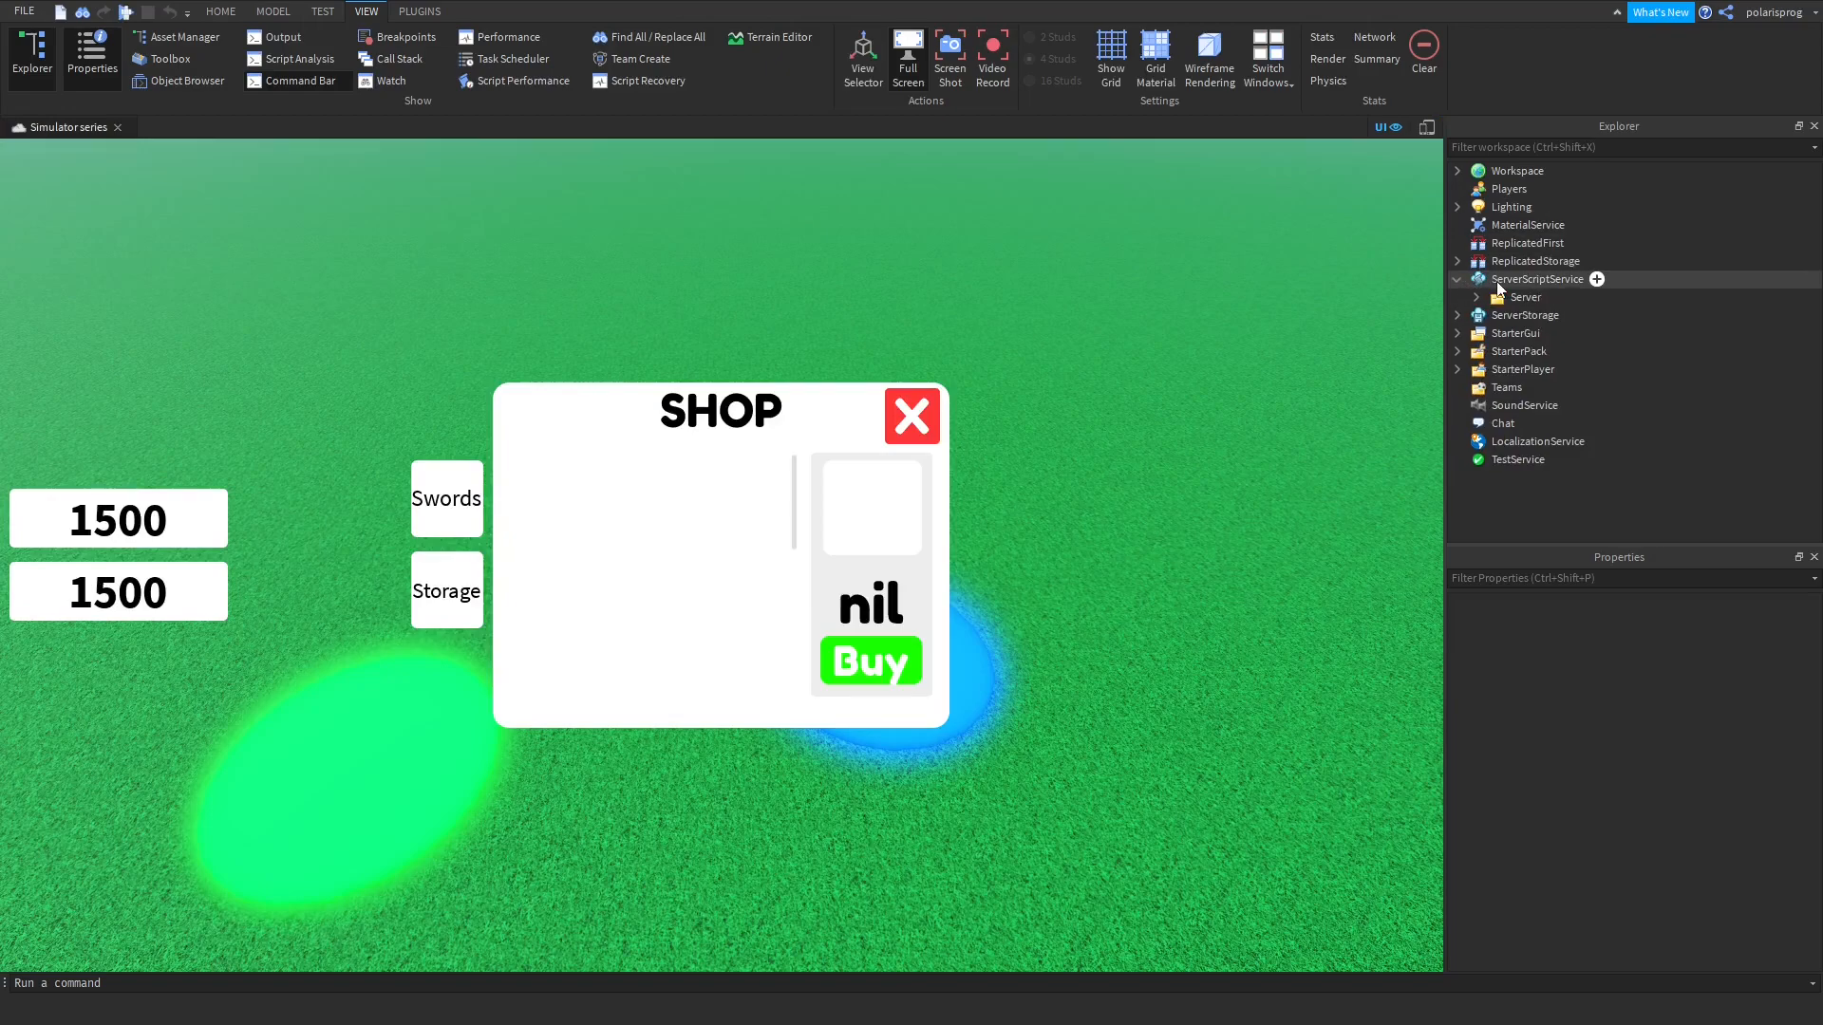
{"action": "left_click", "coordinate": [1475, 298]}
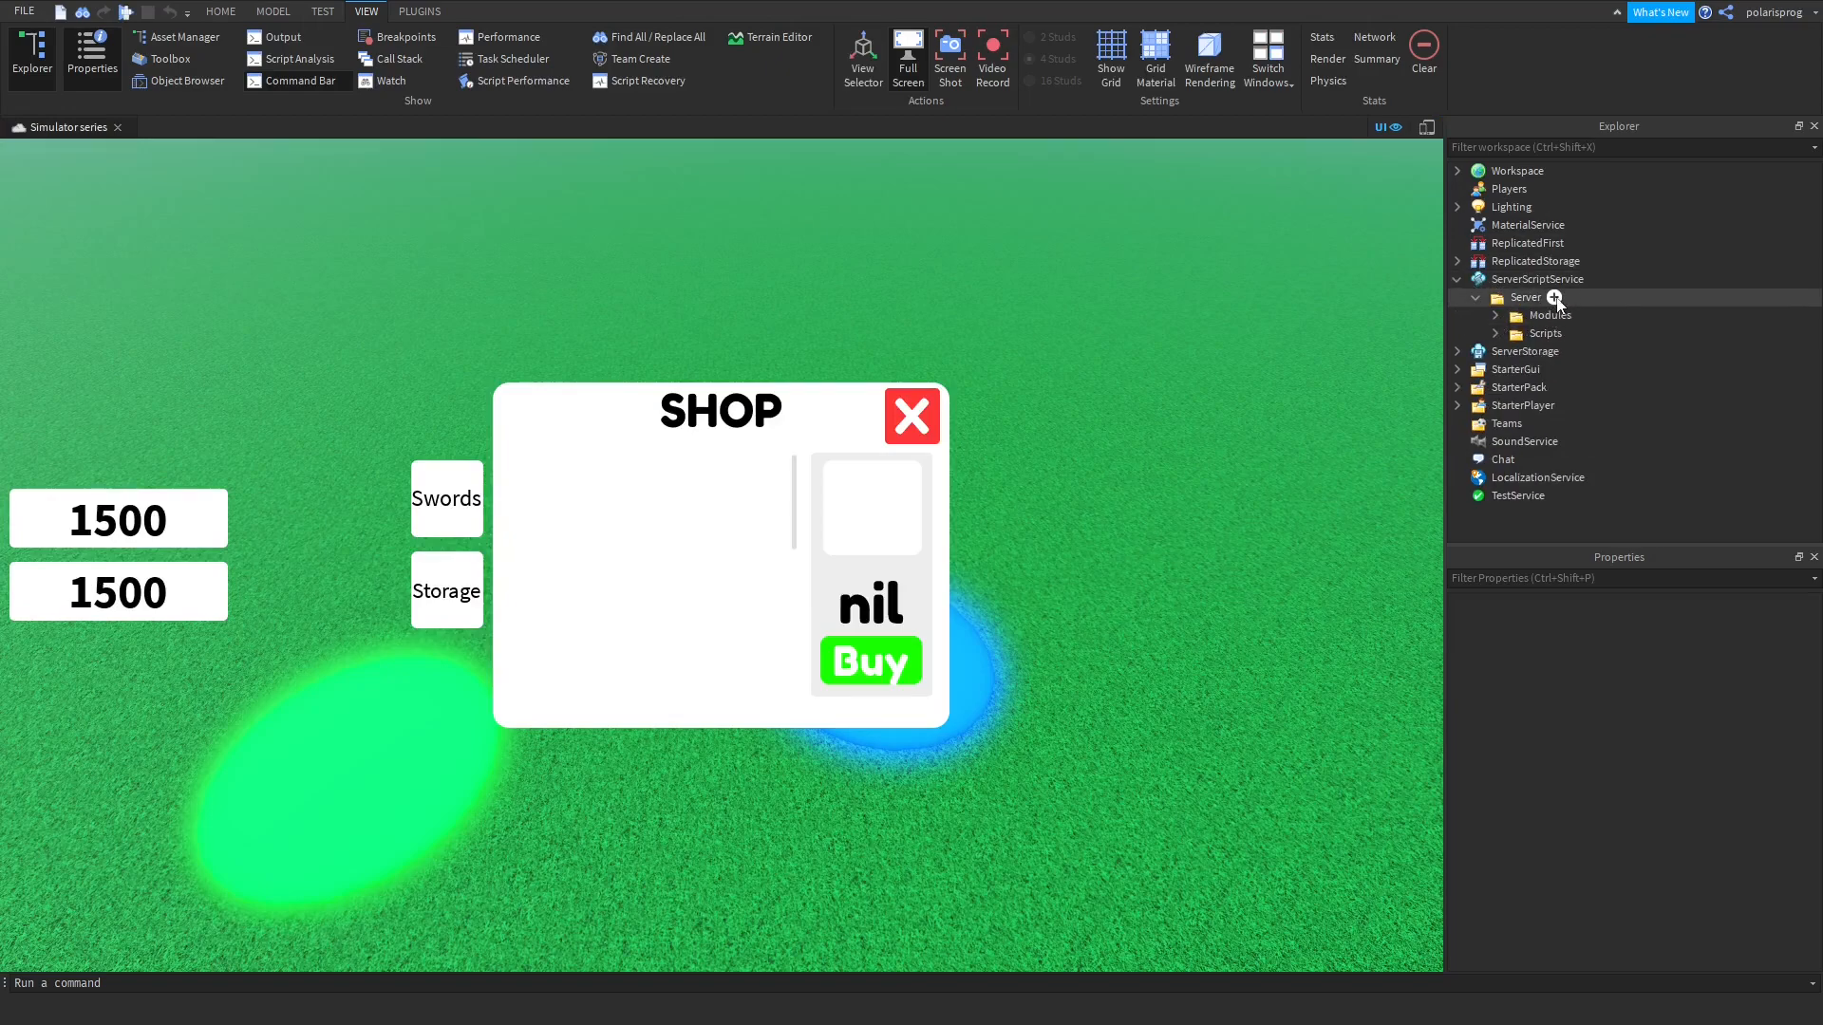
{"action": "left_click", "coordinate": [1555, 298]}
{"action": "type", "text": "Gamepasses"}
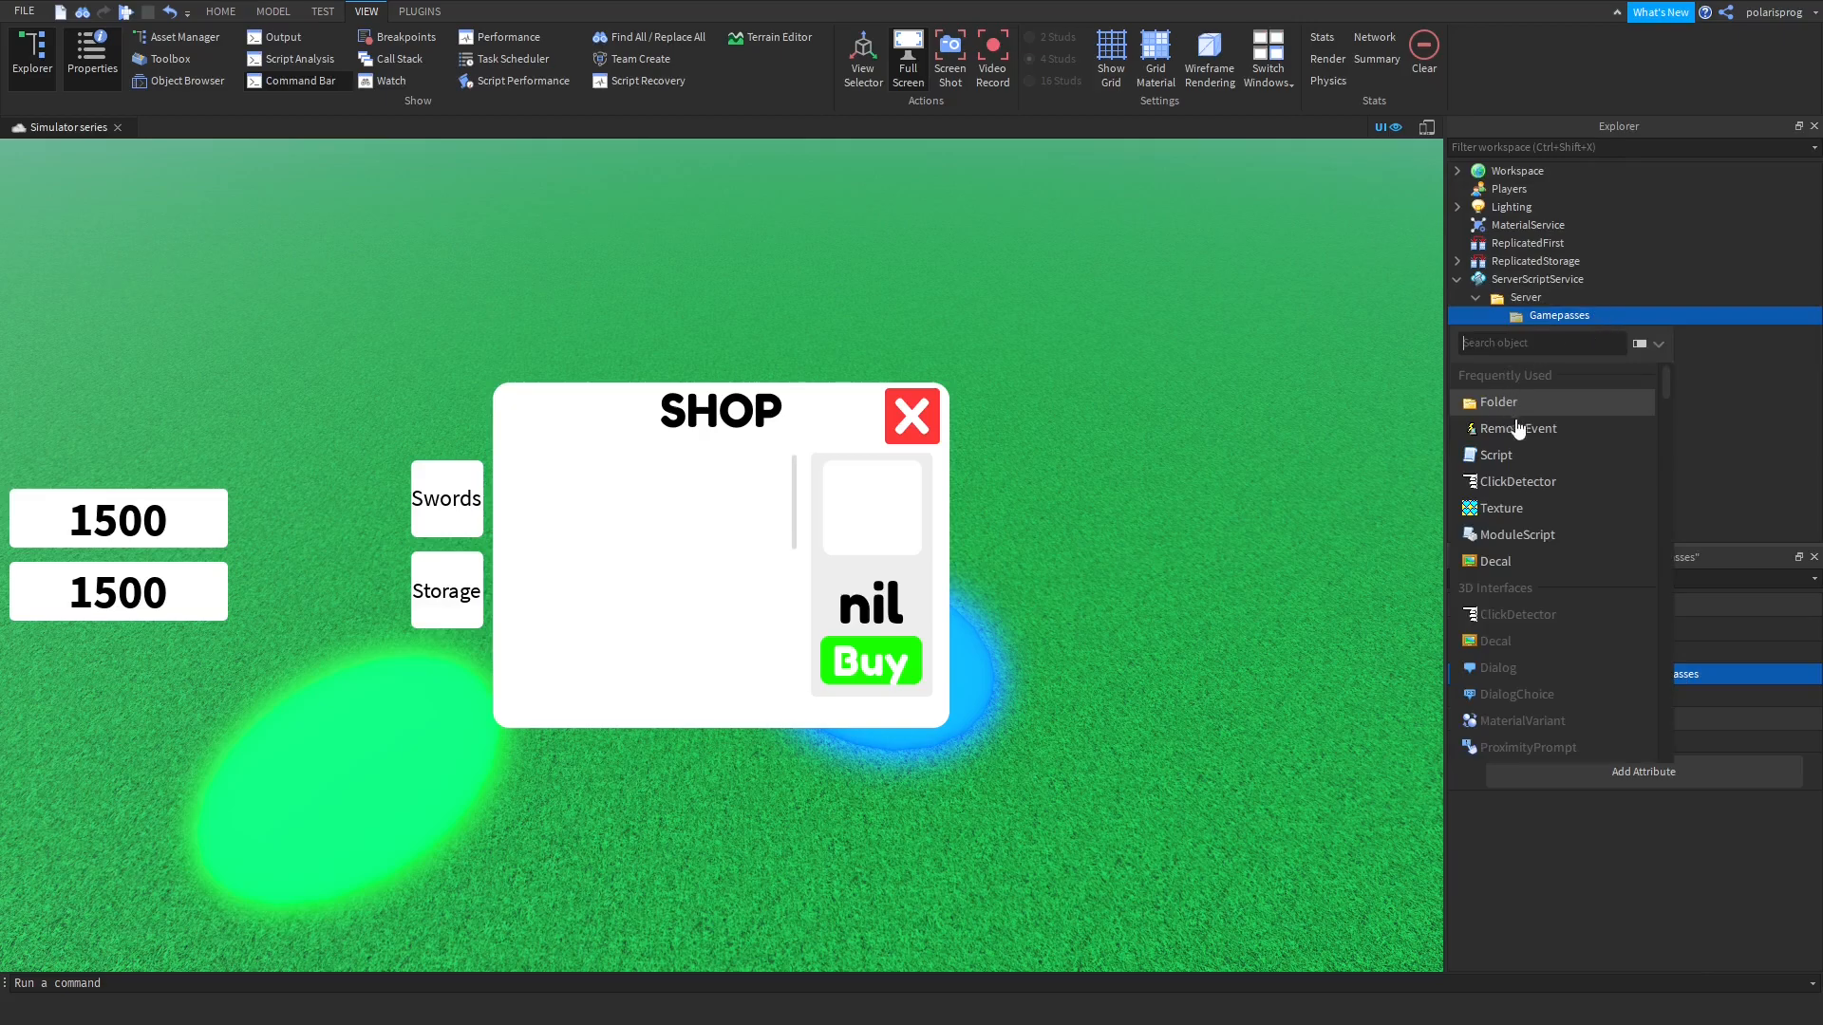
{"action": "left_click", "coordinate": [1498, 454]}
{"action": "type", "text": "InfiniteStorage"}
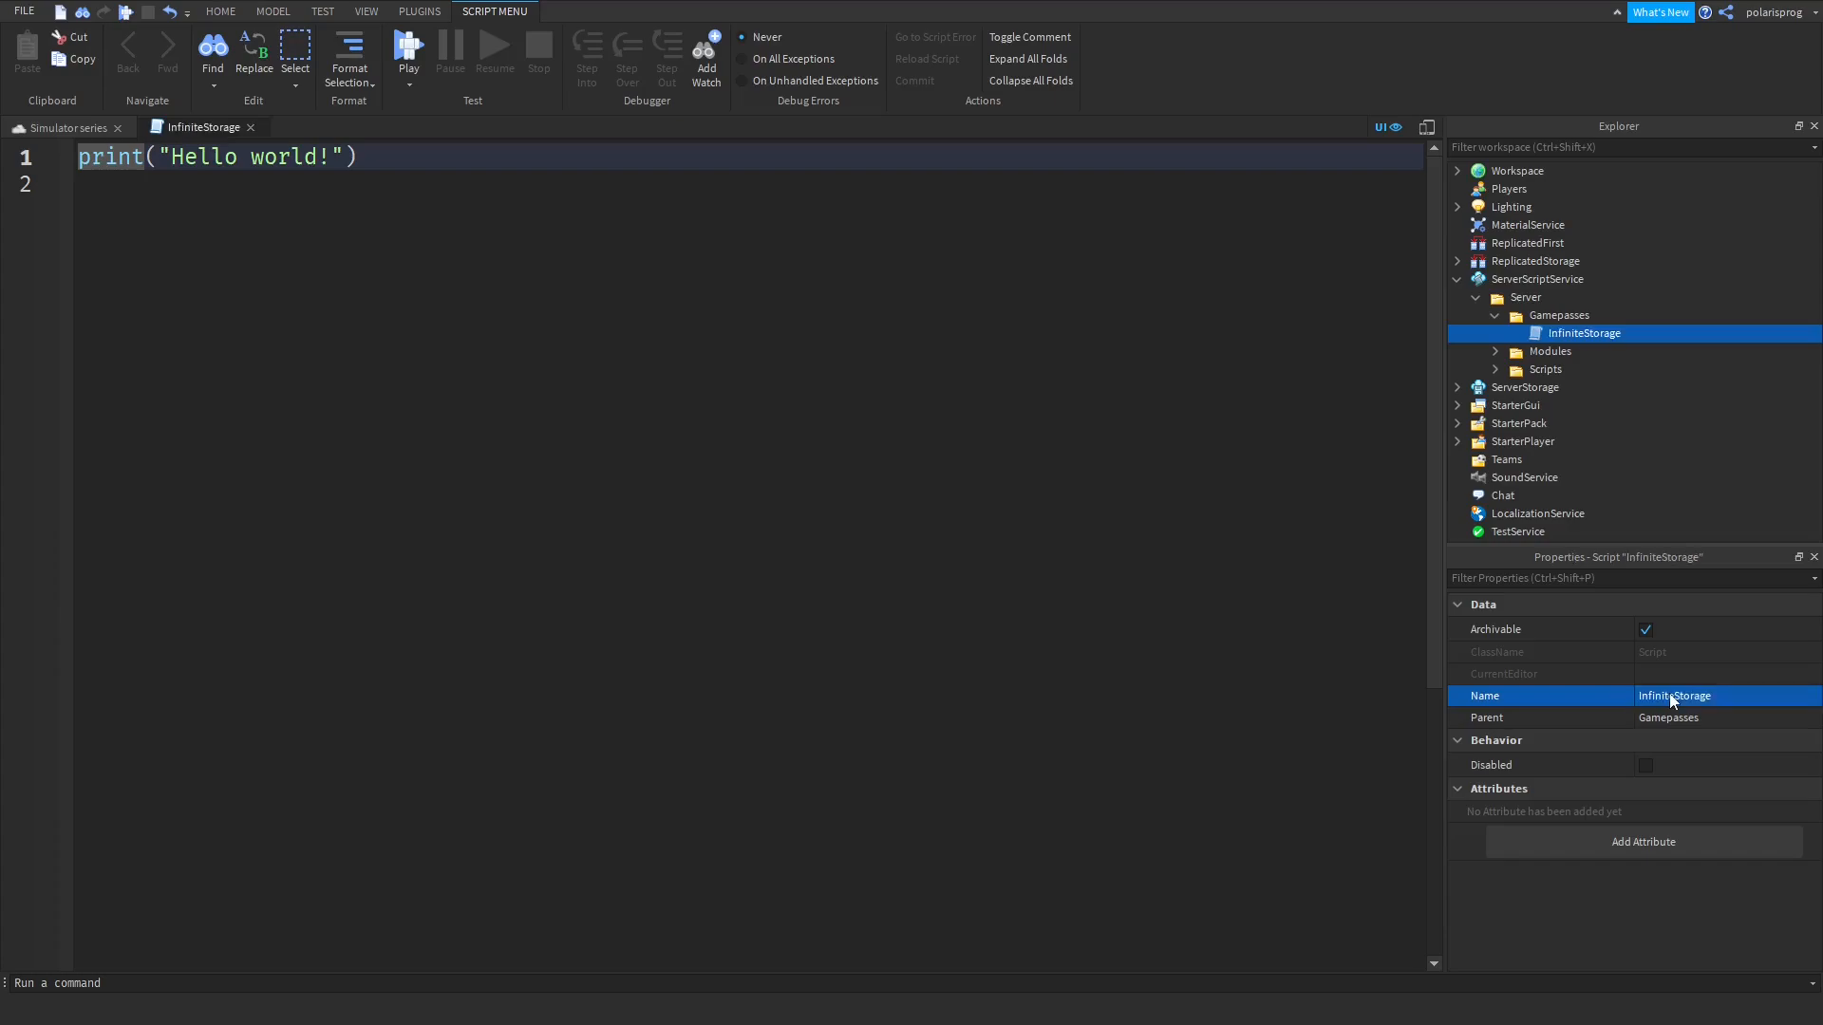
Replace the placeholder code with locals mps (MarketplaceService) and Players via game:GetService.
{"action": "key", "text": "ctrl+a"}
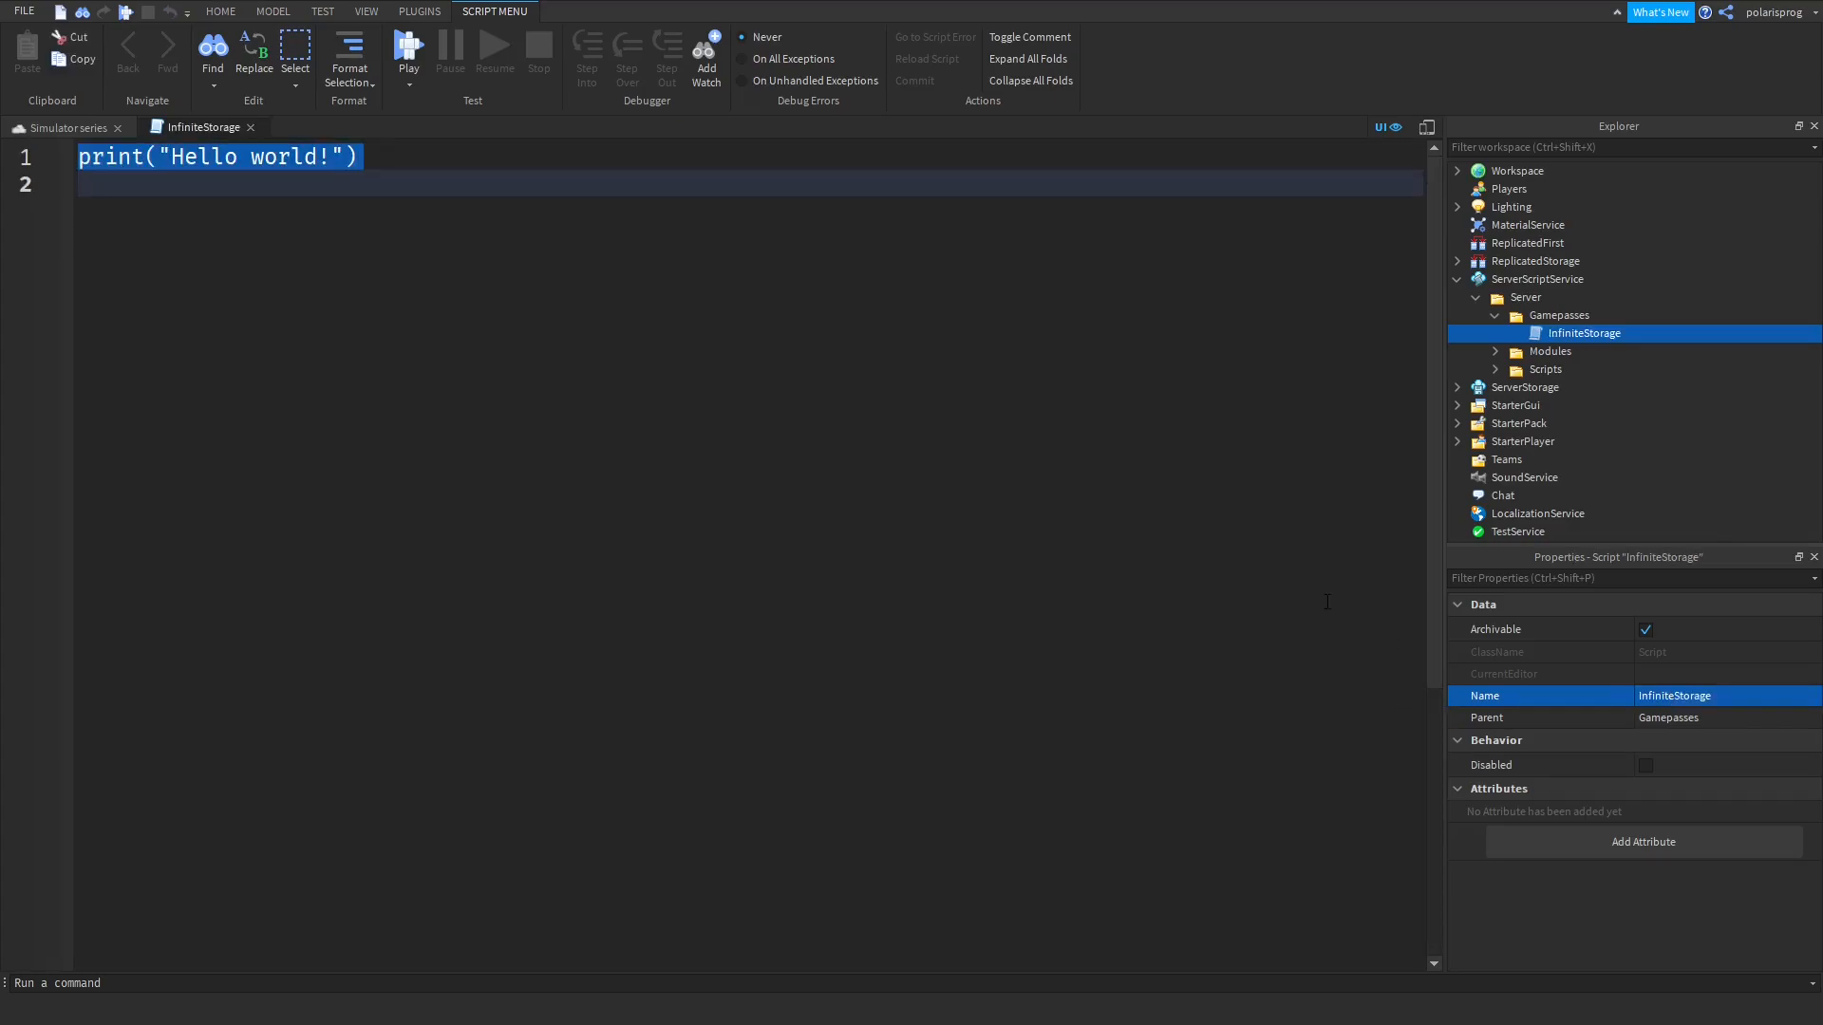
{"action": "type", "text": "local mps"}
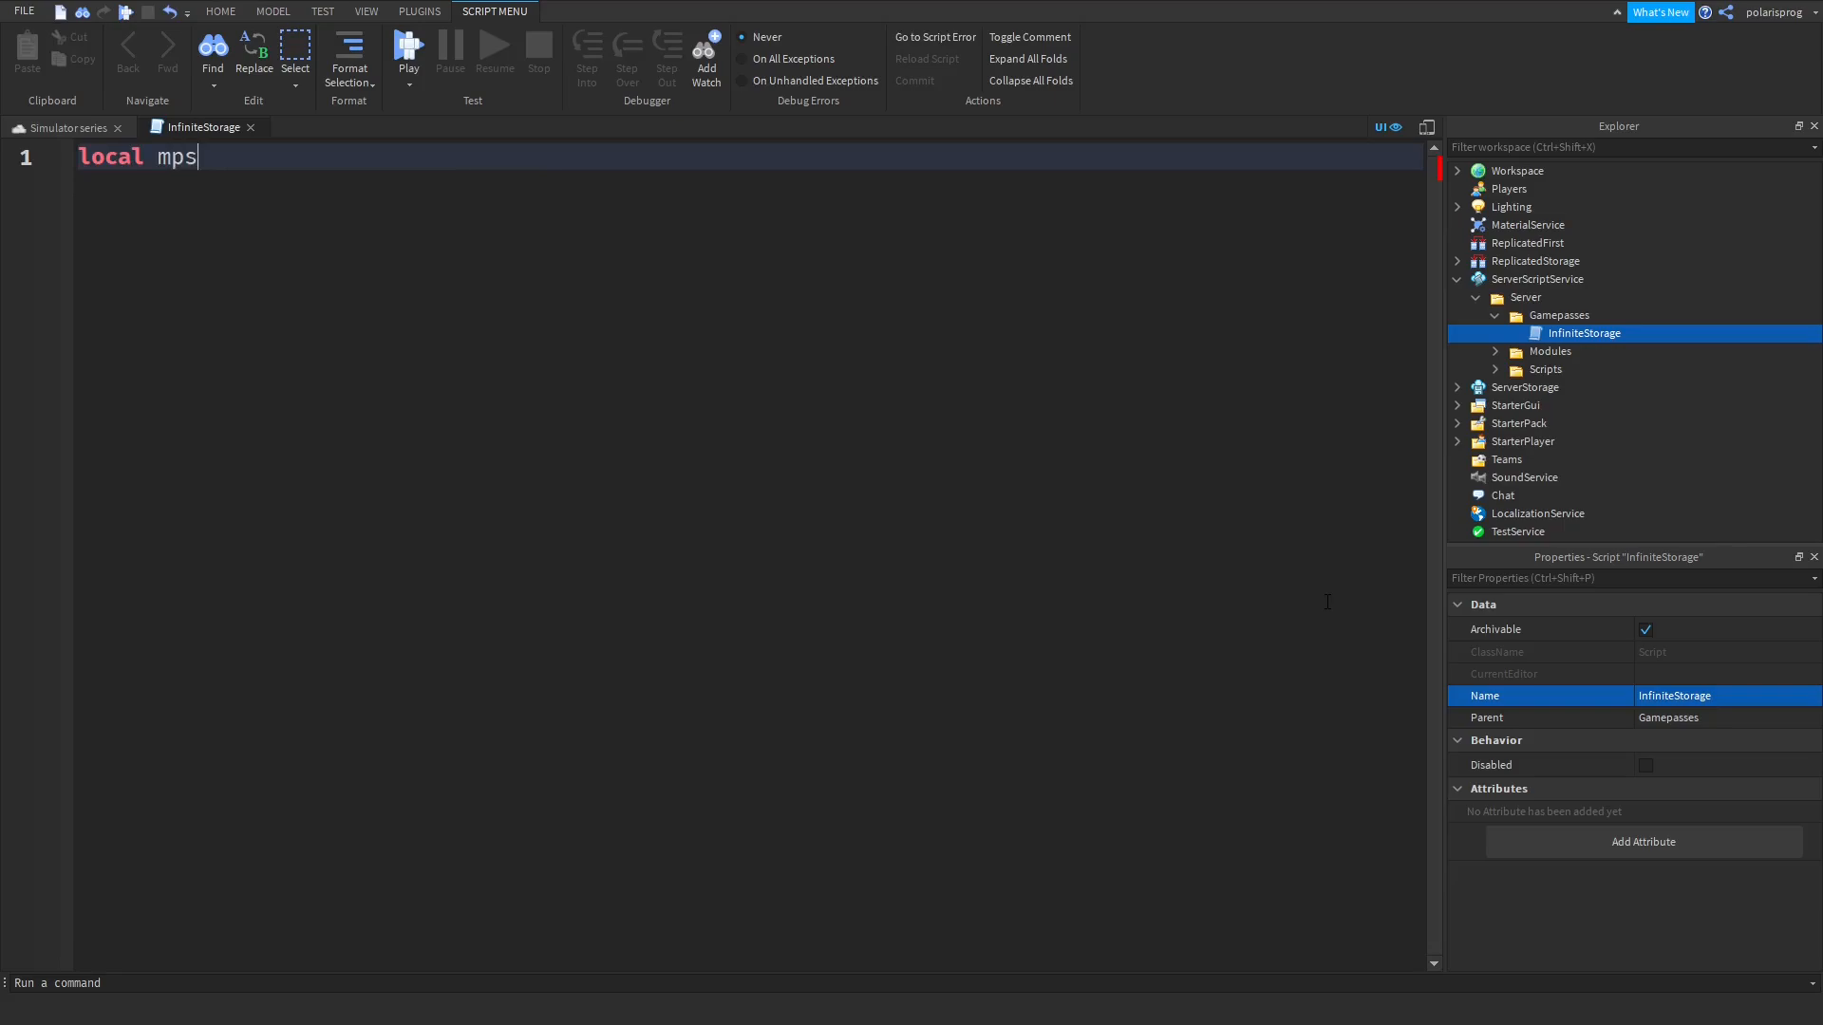
{"action": "type", "text": "= game:g"}
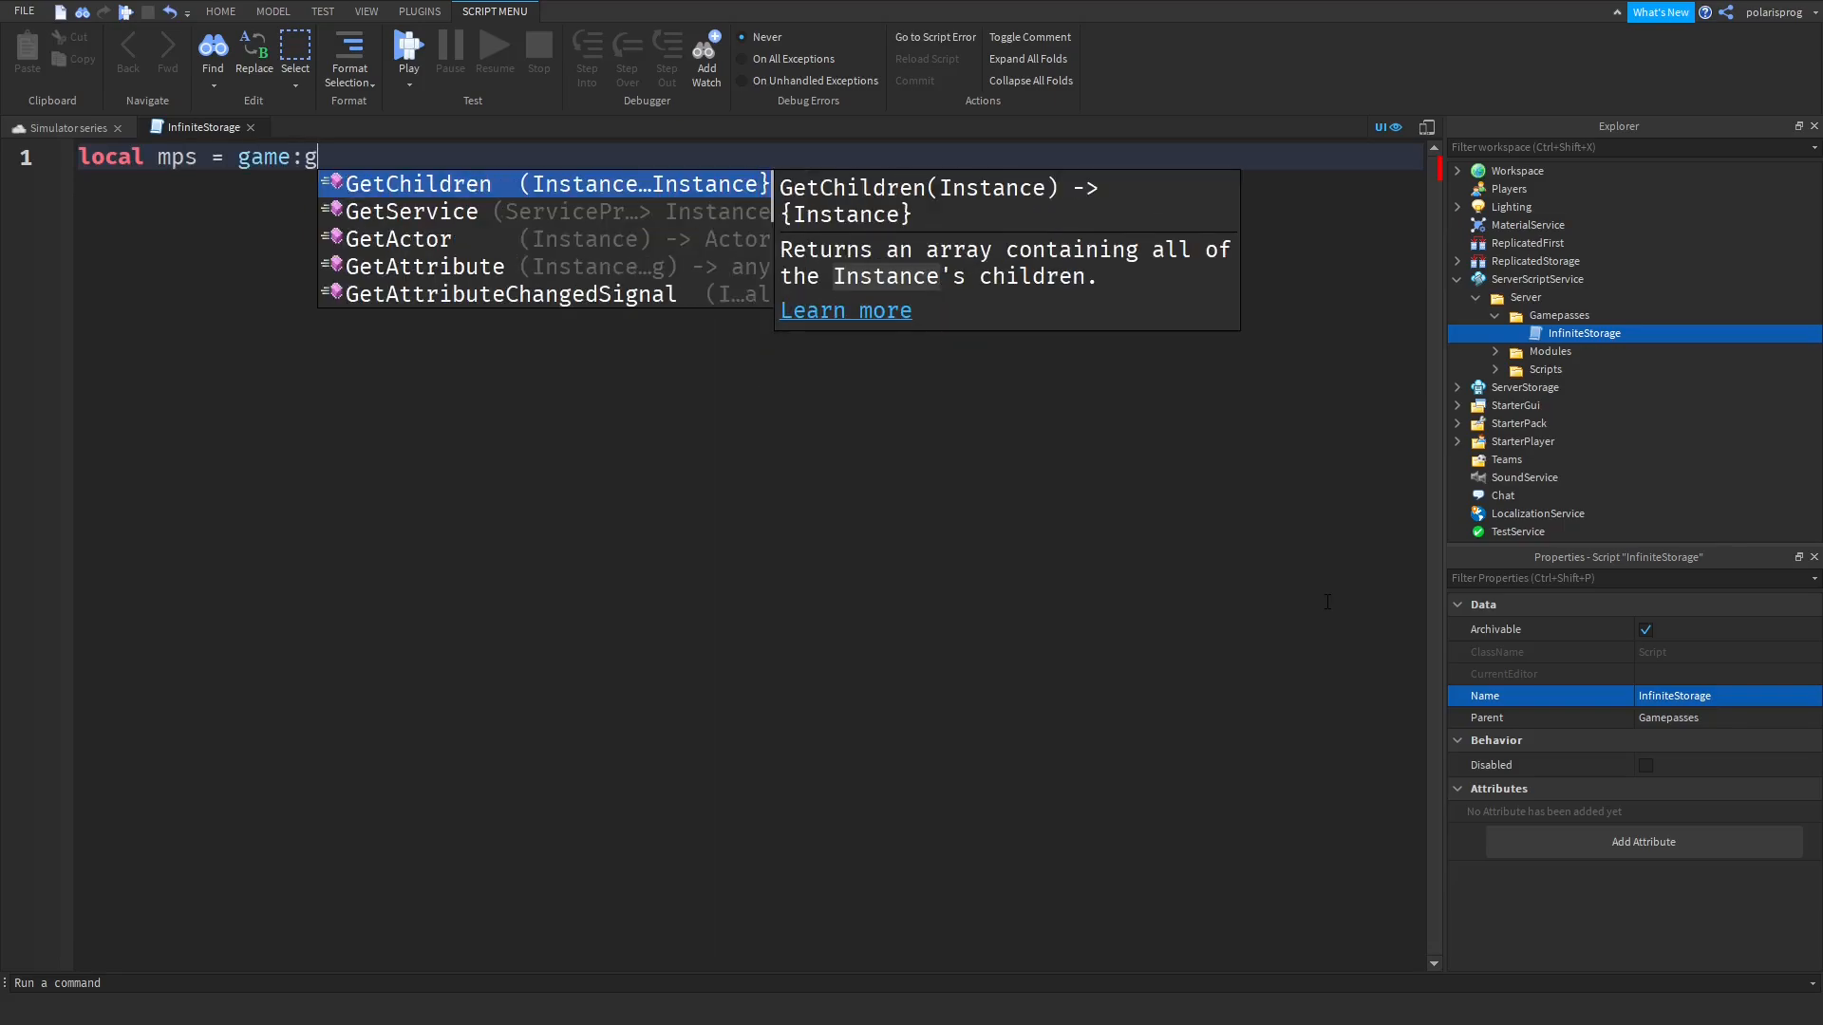
{"action": "type", "text": "GetService(\"ma"}
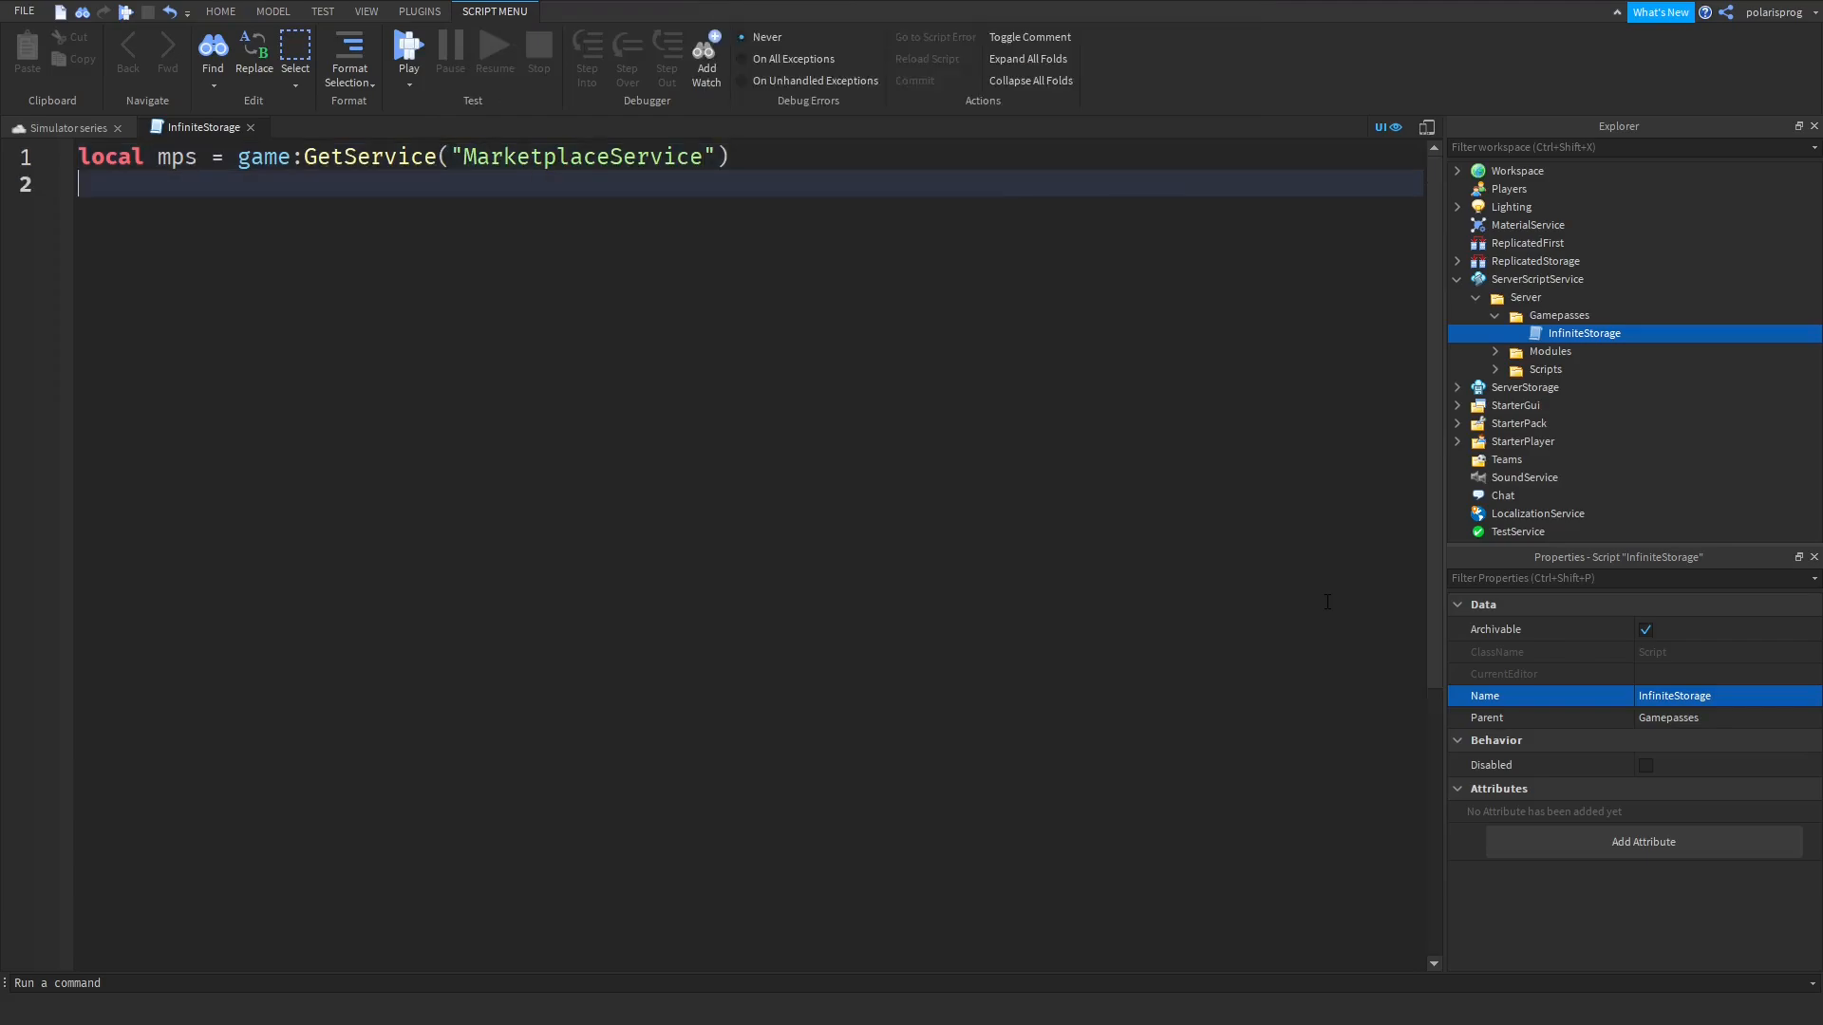
{"action": "key", "text": "enter"}
{"action": "type", "text": "l"}
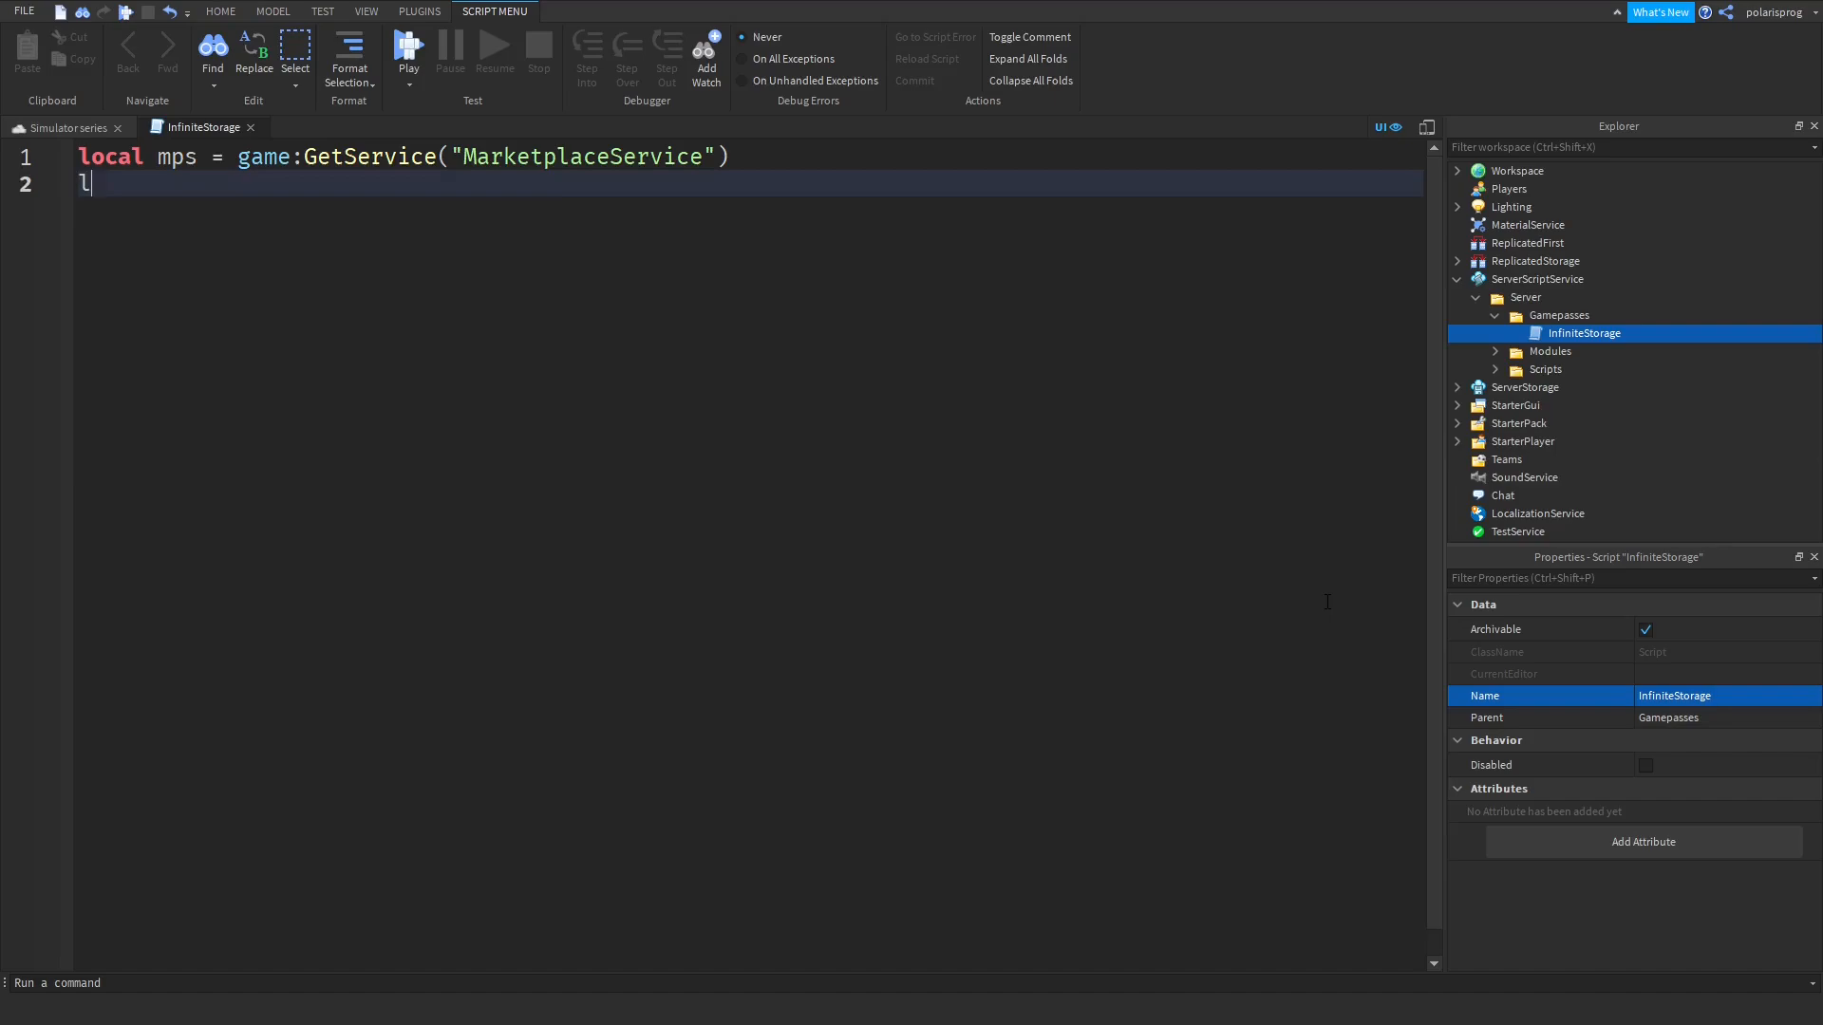
{"action": "type", "text": "ocal Players = game:g"}
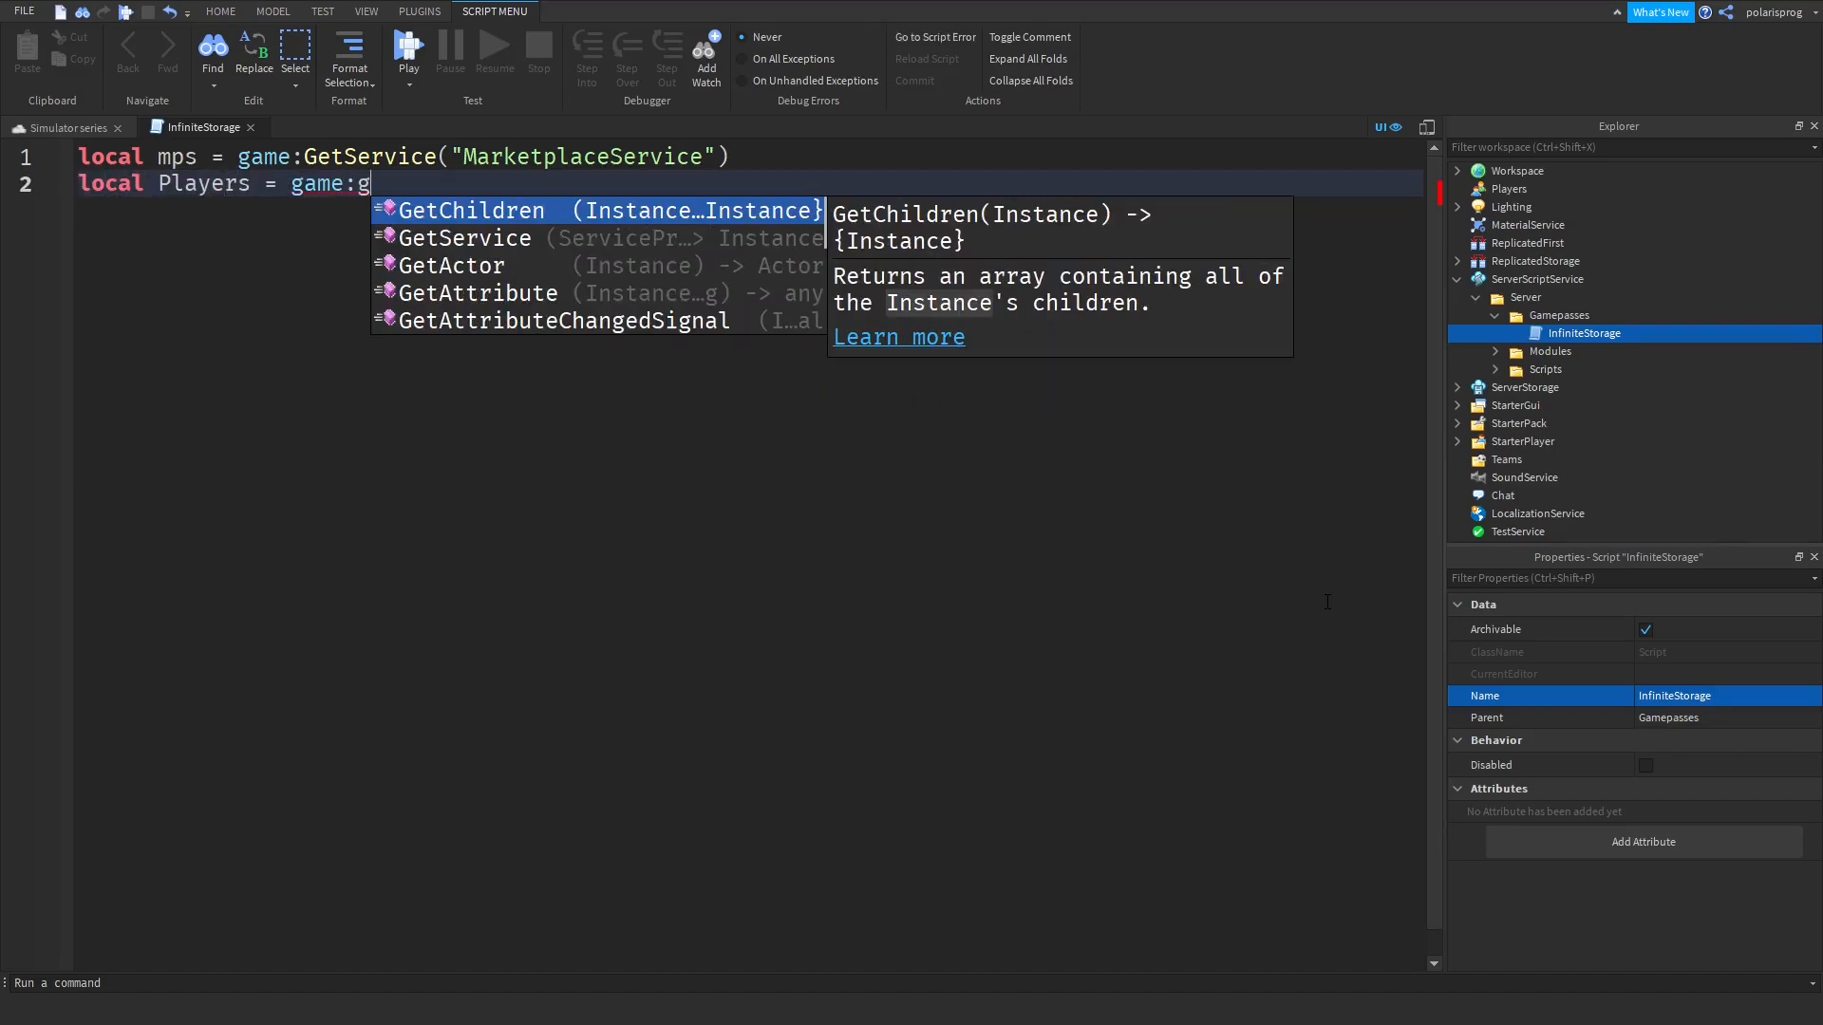
{"action": "type", "text": "etService(\"Players\")"}
{"action": "type", "text": "local"}
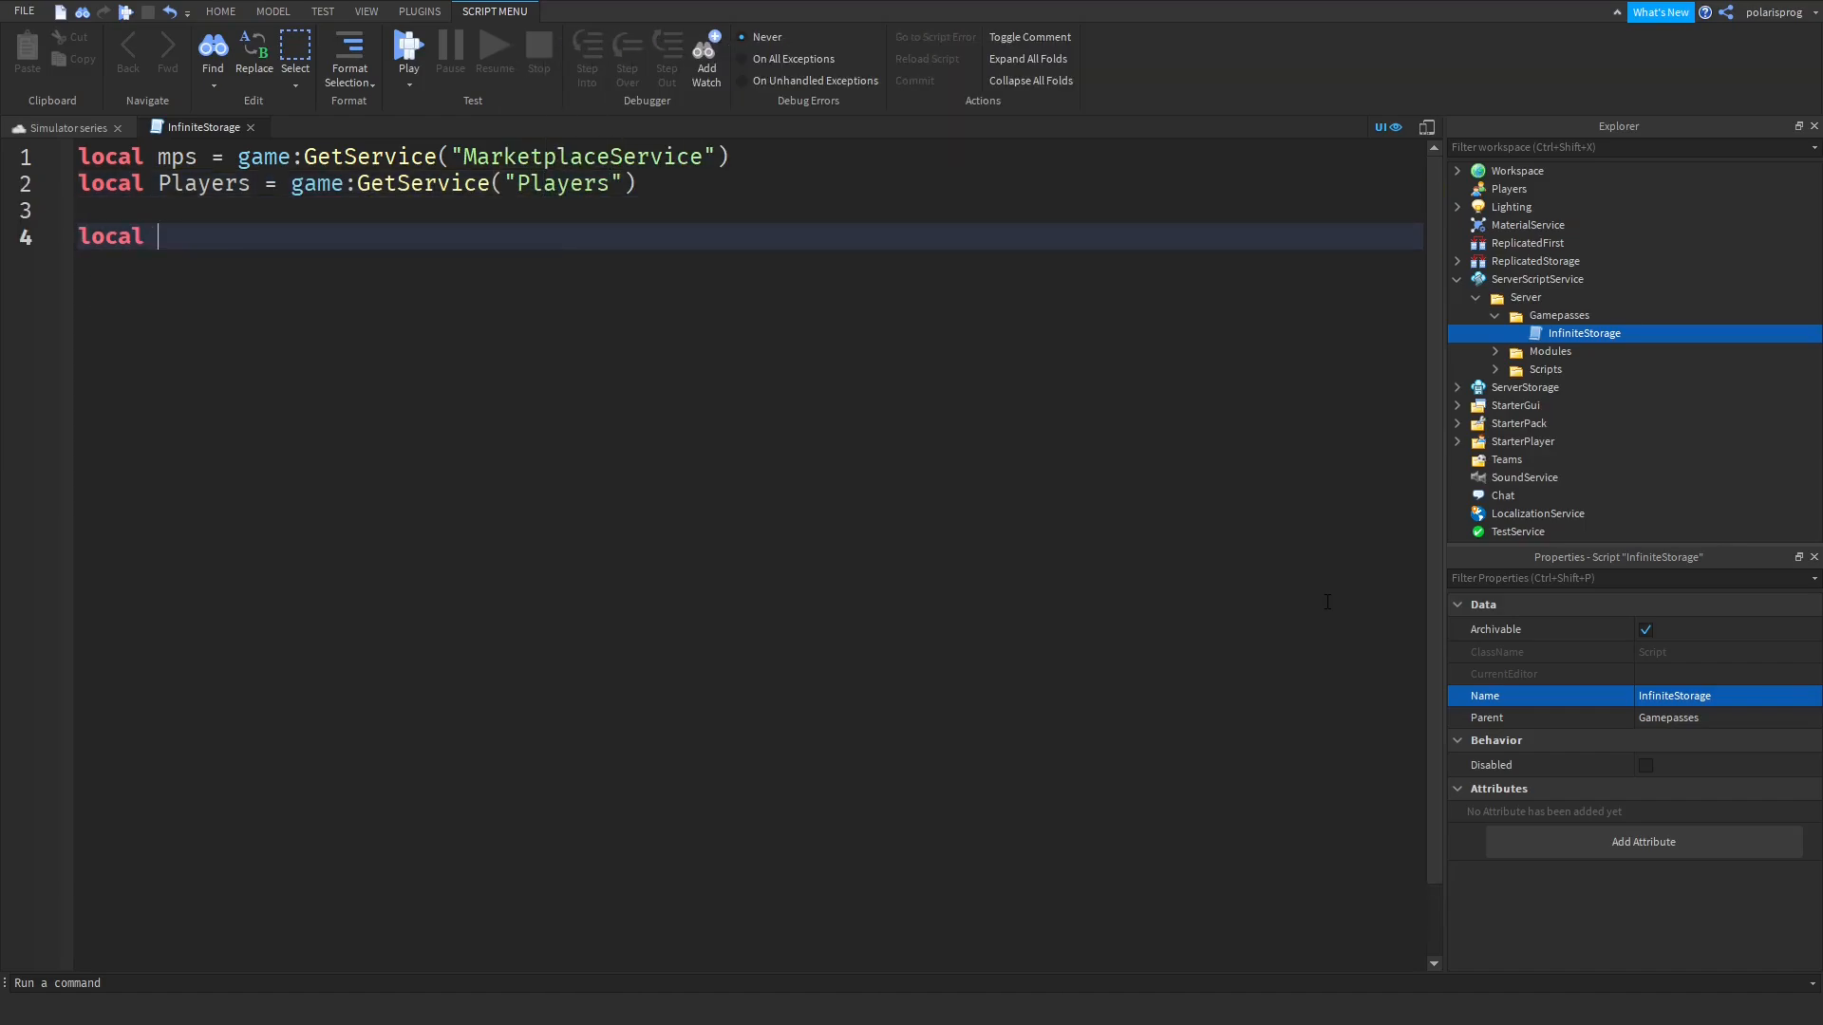
Define an empty PlayerAdded(player) function and connect it to Players.PlayerAdded.
{"action": "type", "text": "function PlayerAd"}
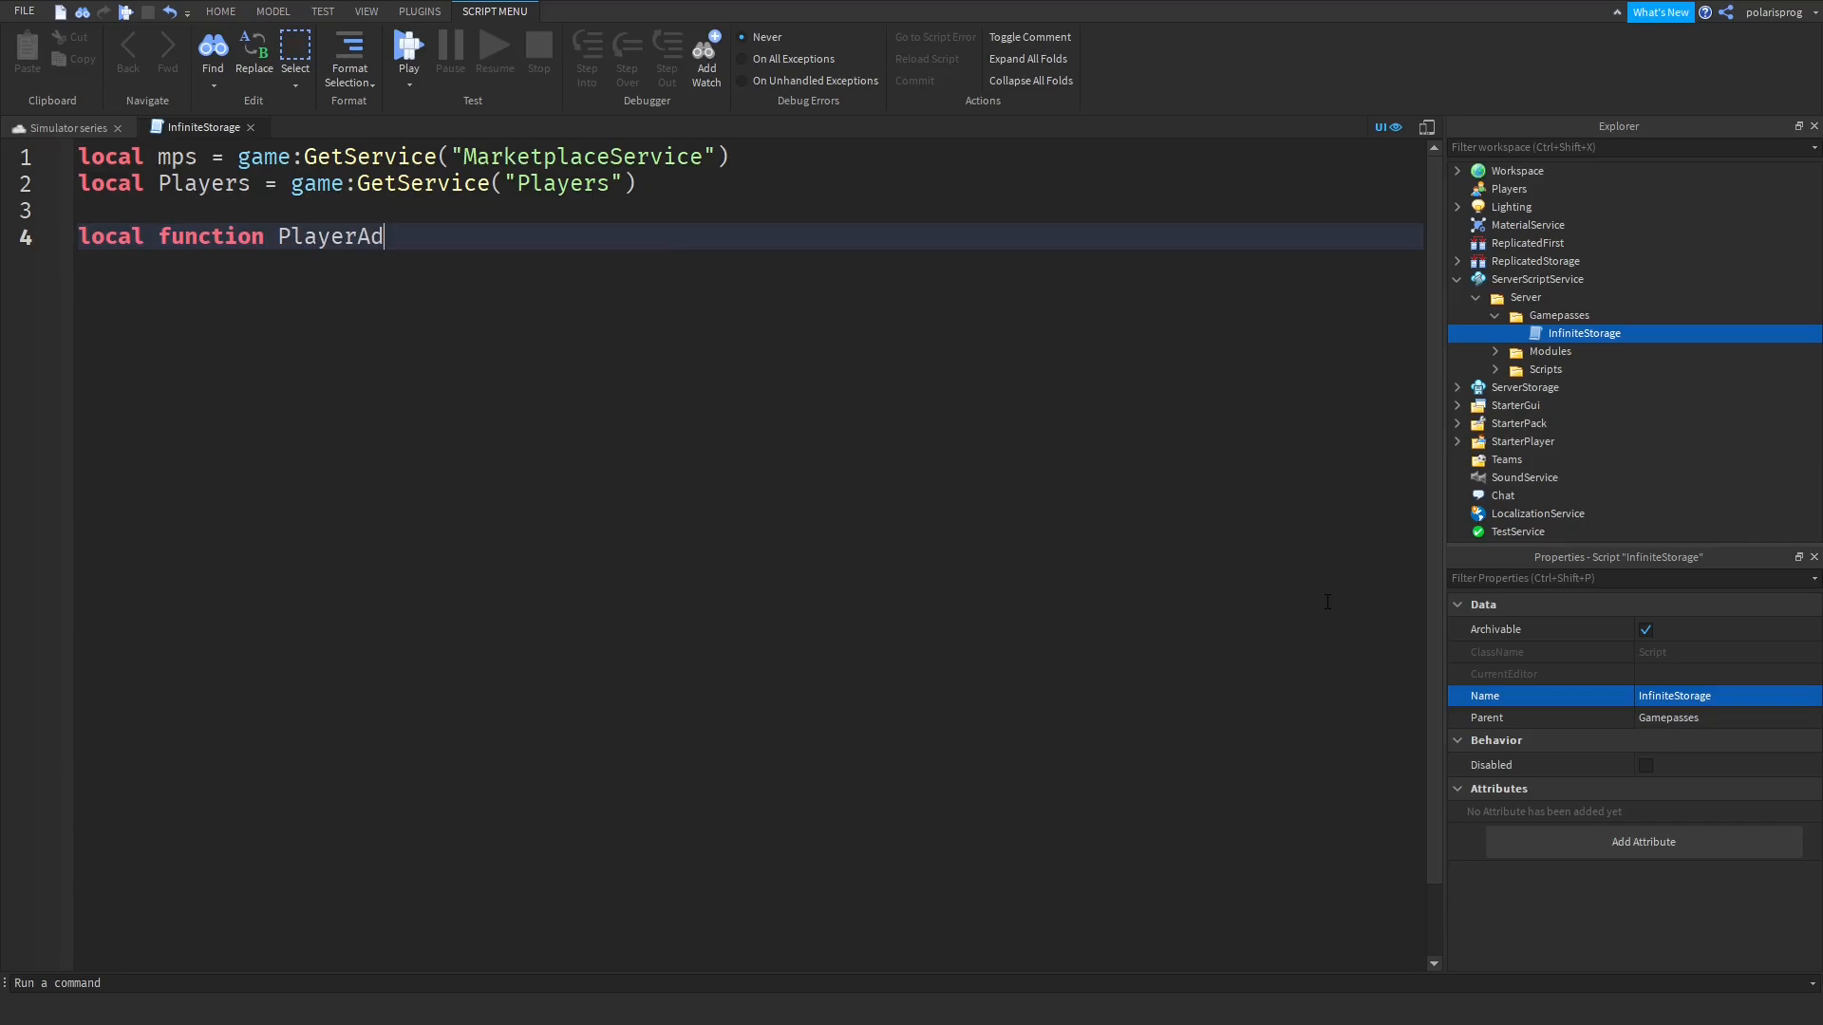
{"action": "type", "text": "ded(player)"}
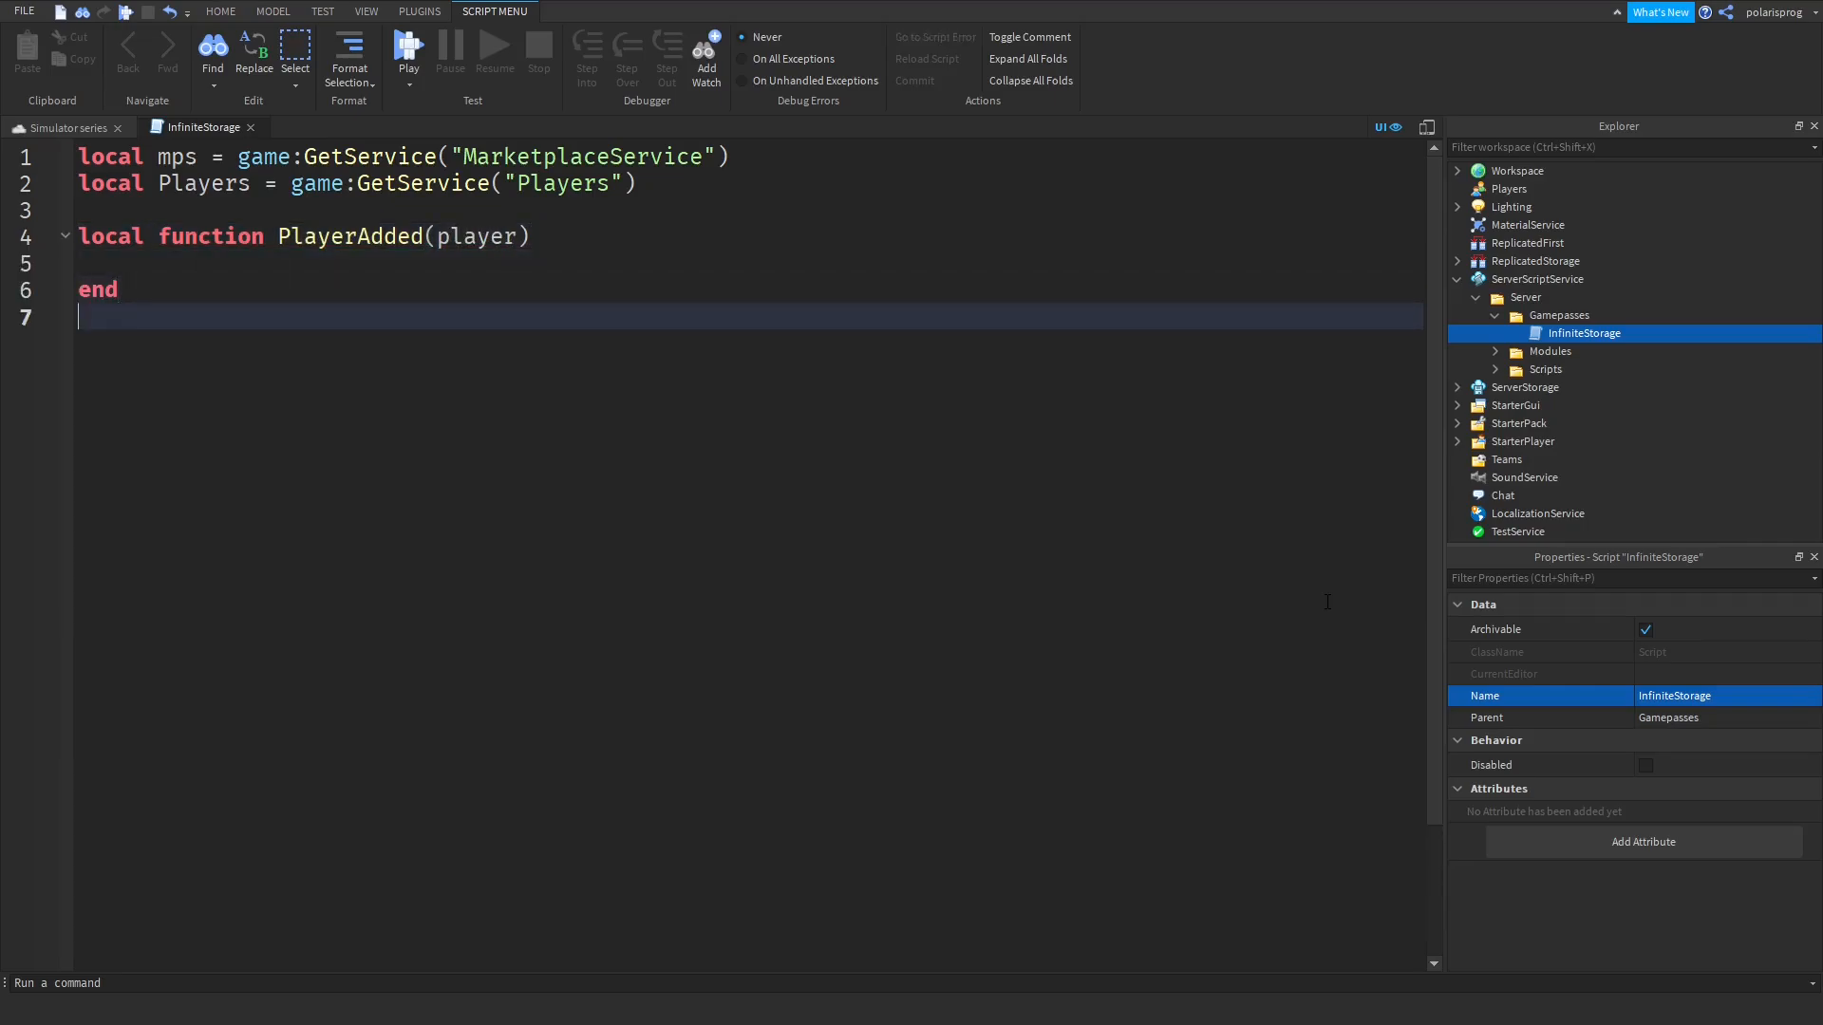
{"action": "type", "text": "Players.PlayerAdded"}
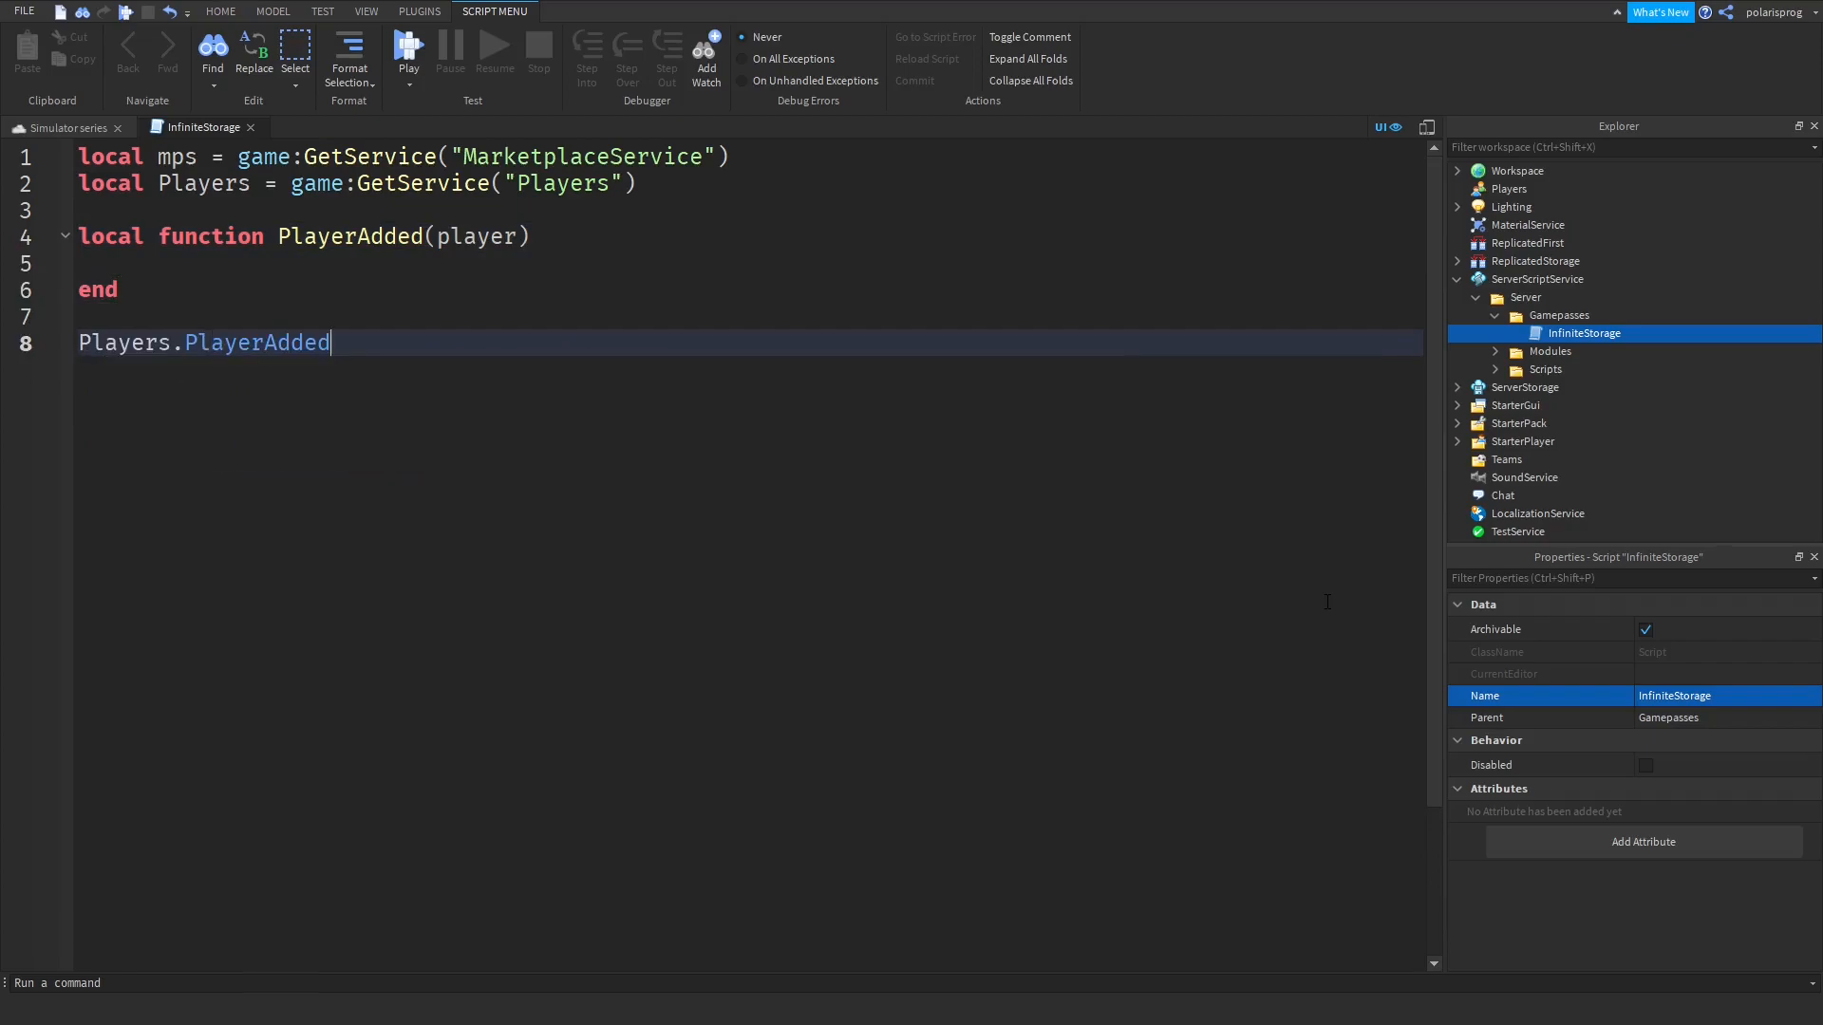
{"action": "type", "text": ":Connect()"}
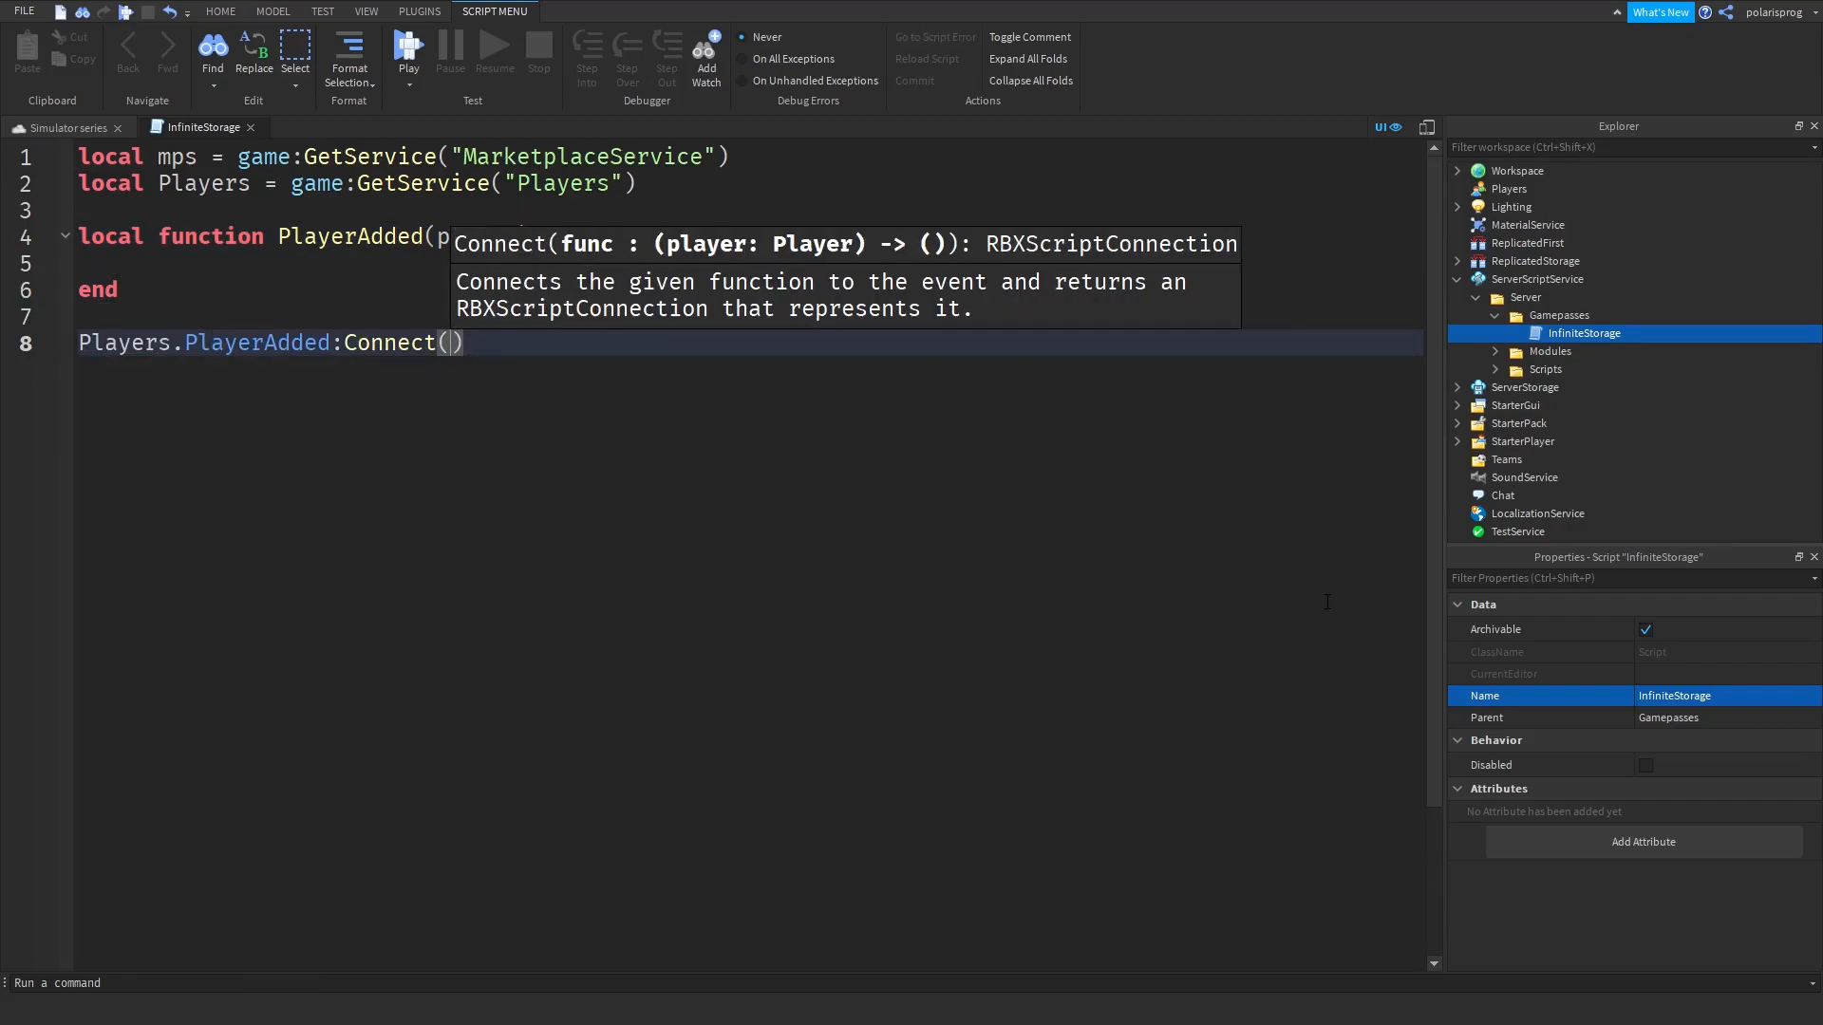
{"action": "type", "text": "PlayerAdded"}
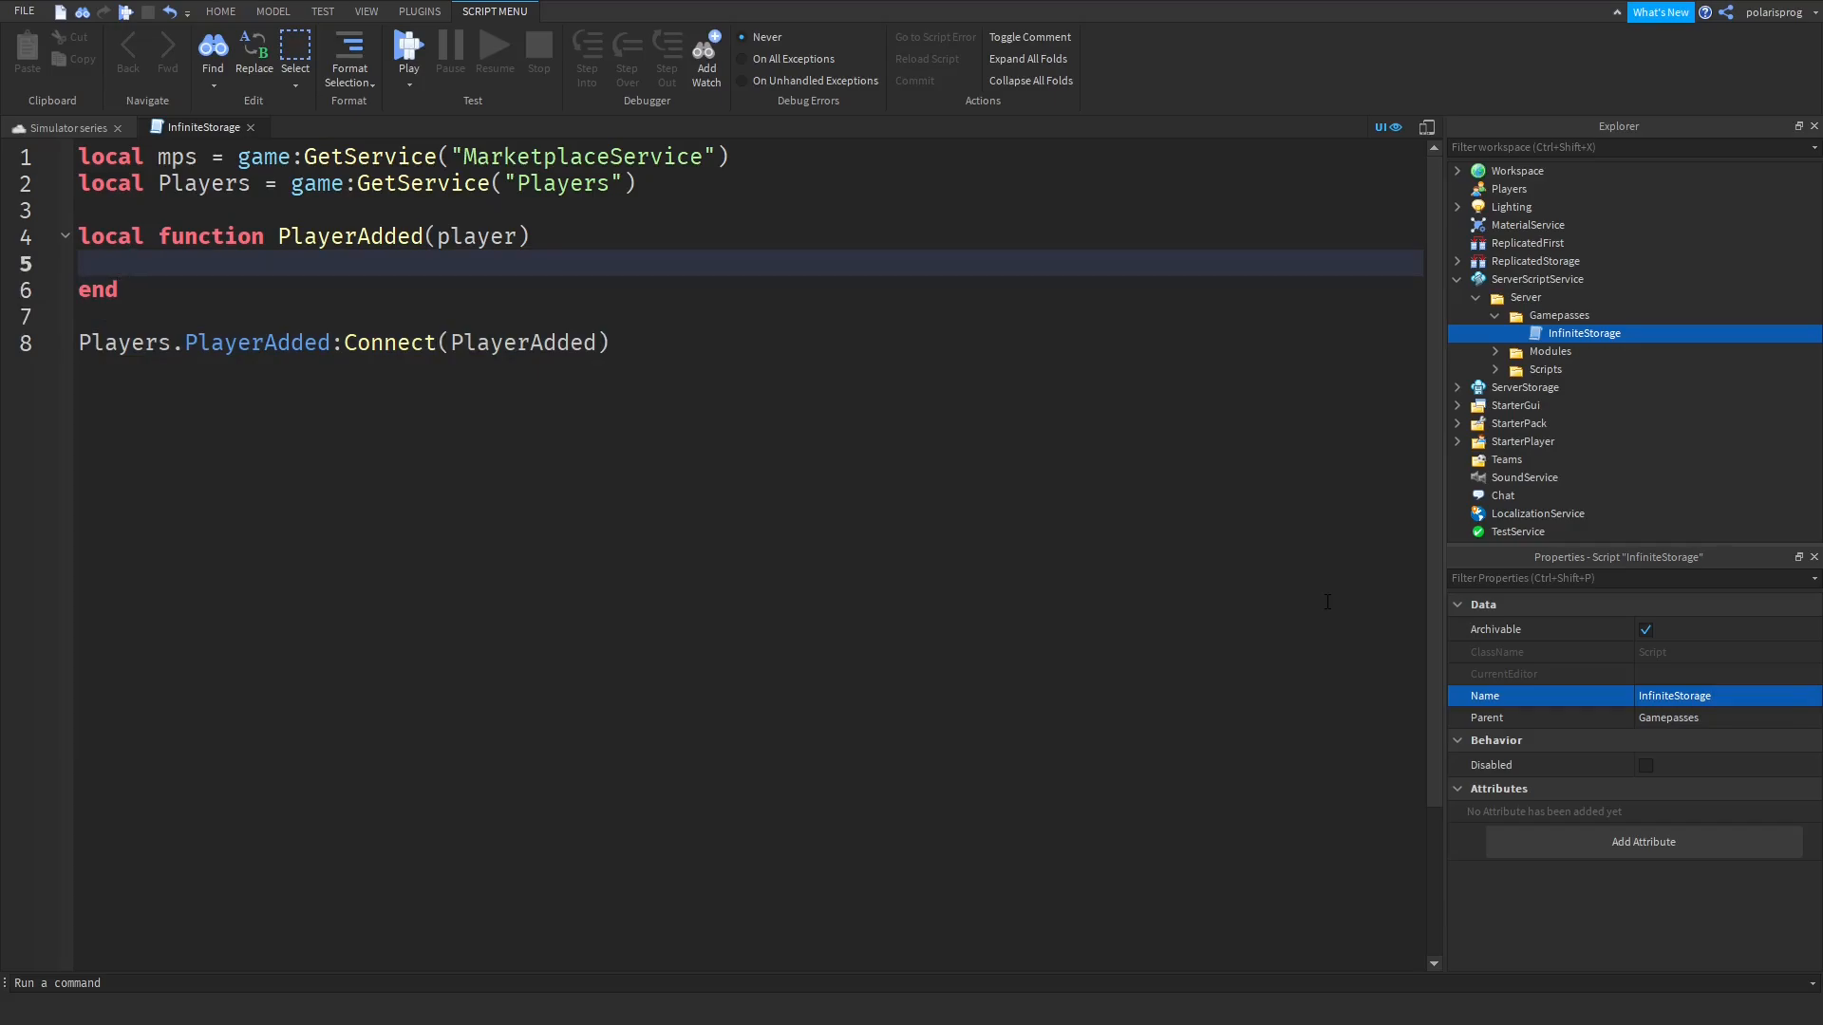
Add an if mps:UserOwnsGamePassAsync(player.UserId, gamePassID) check inside PlayerAdded.
{"action": "type", "text": "if"}
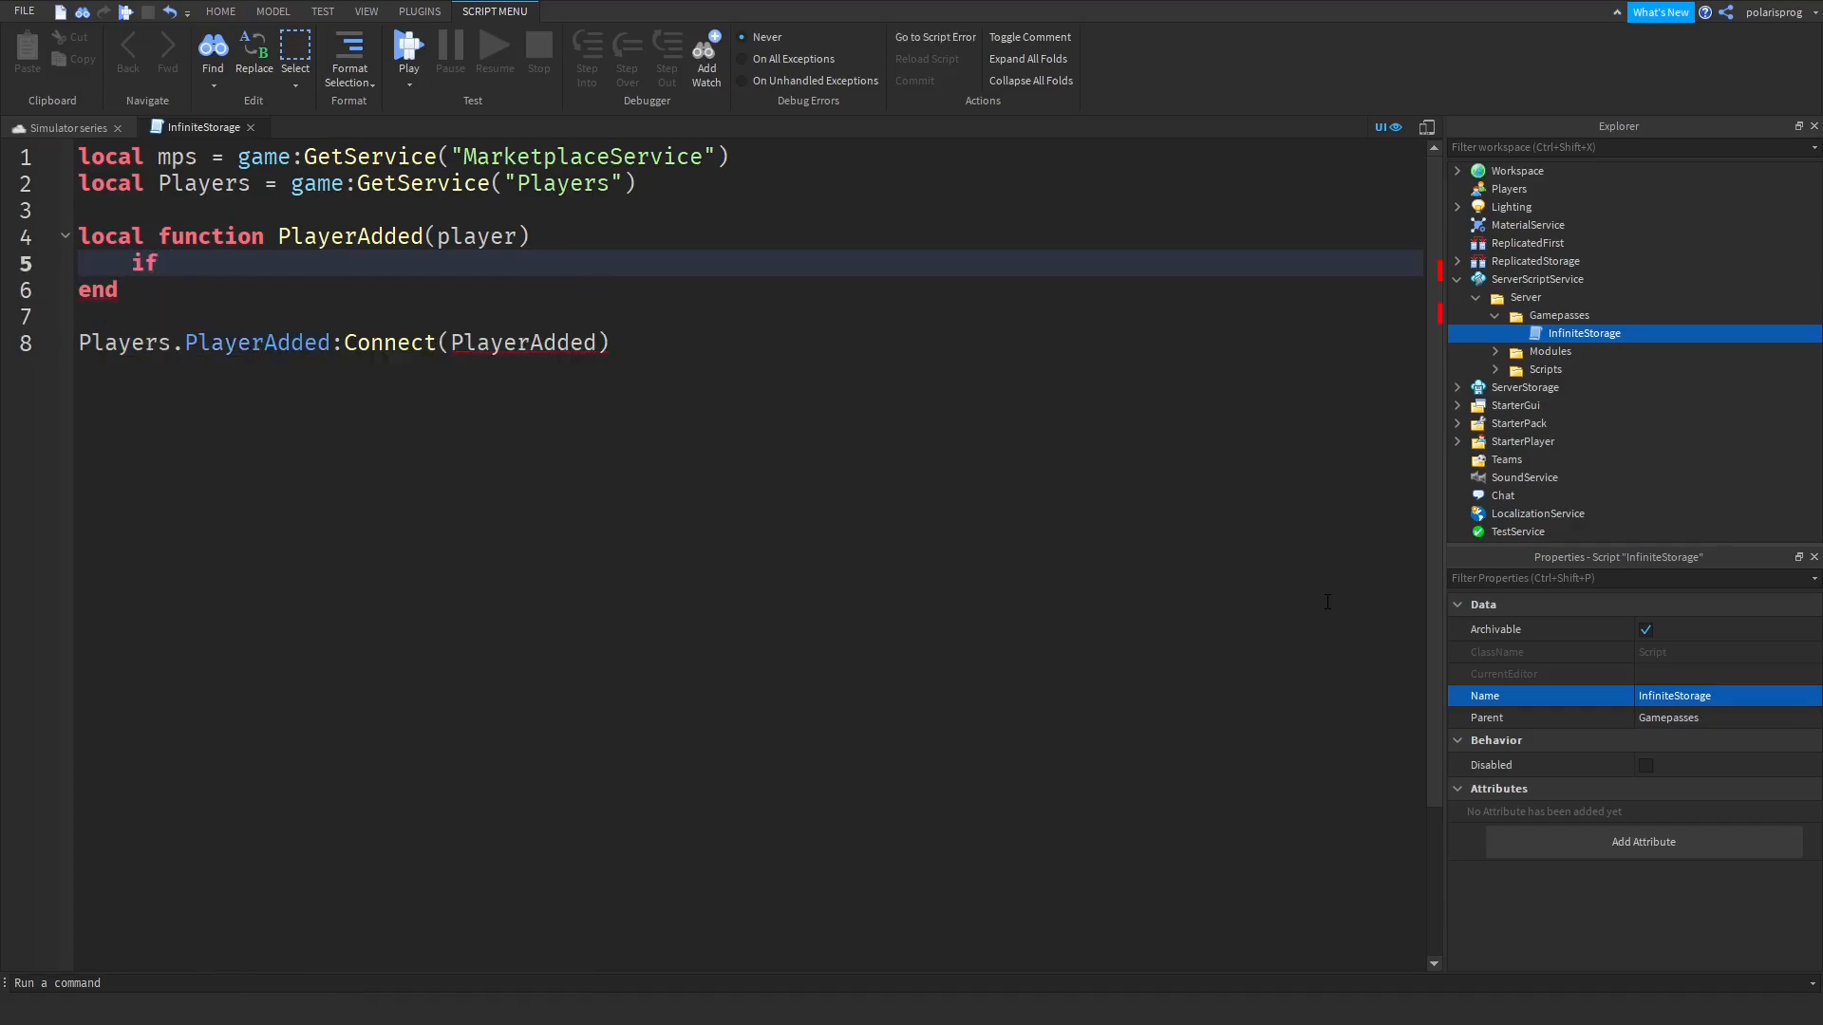
{"action": "type", "text": "mps.User"}
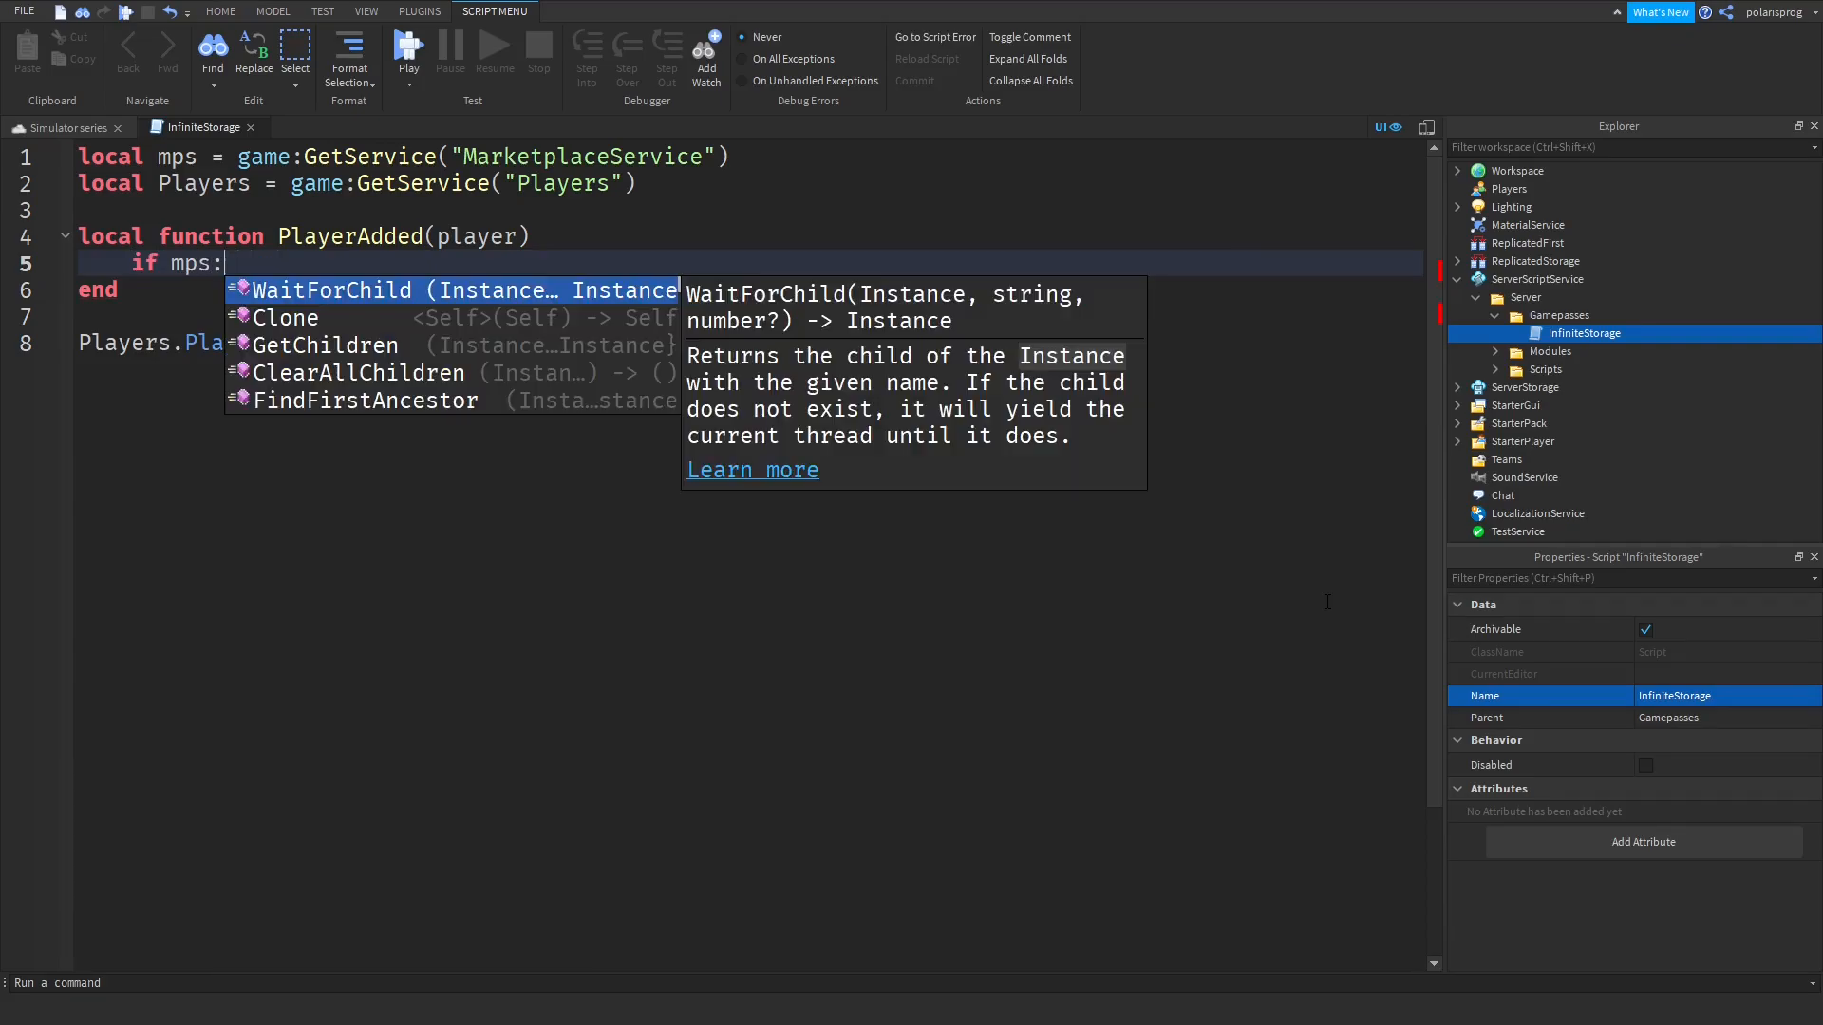
{"action": "type", "text": "UserOwnsGamePassAsync("}
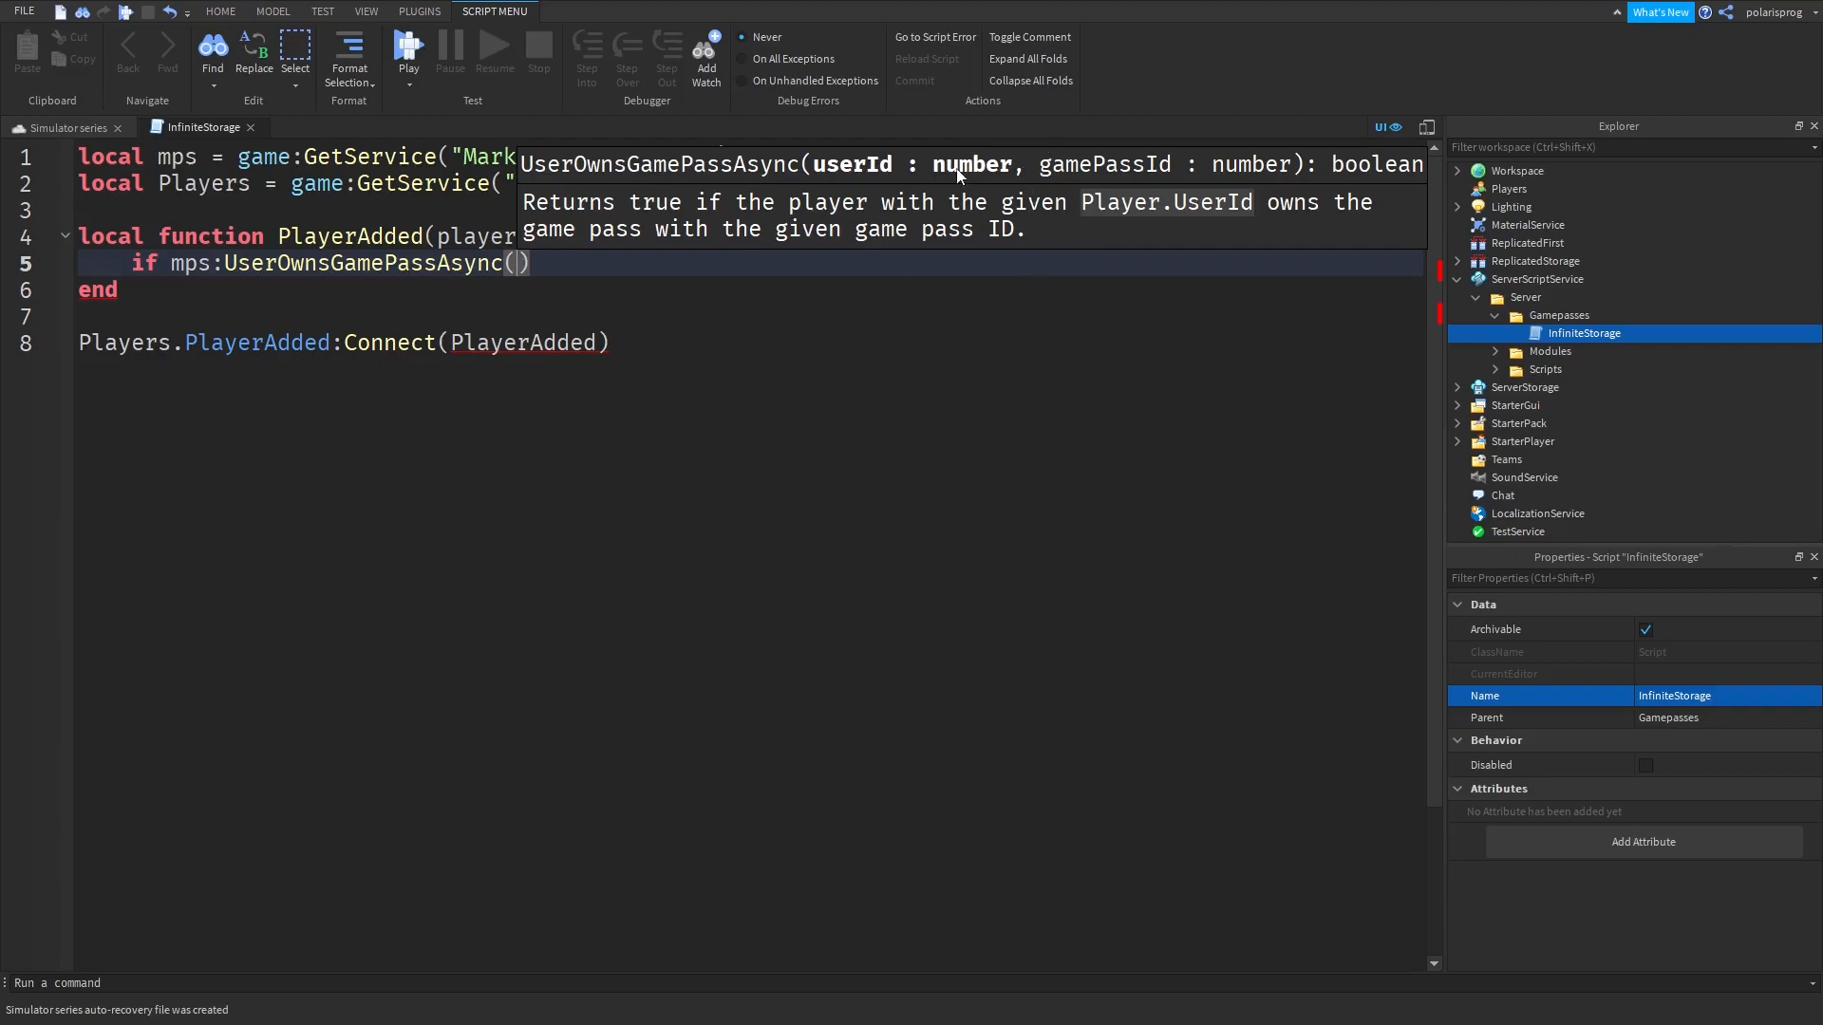
{"action": "mouse_move", "coordinate": [1133, 186]}
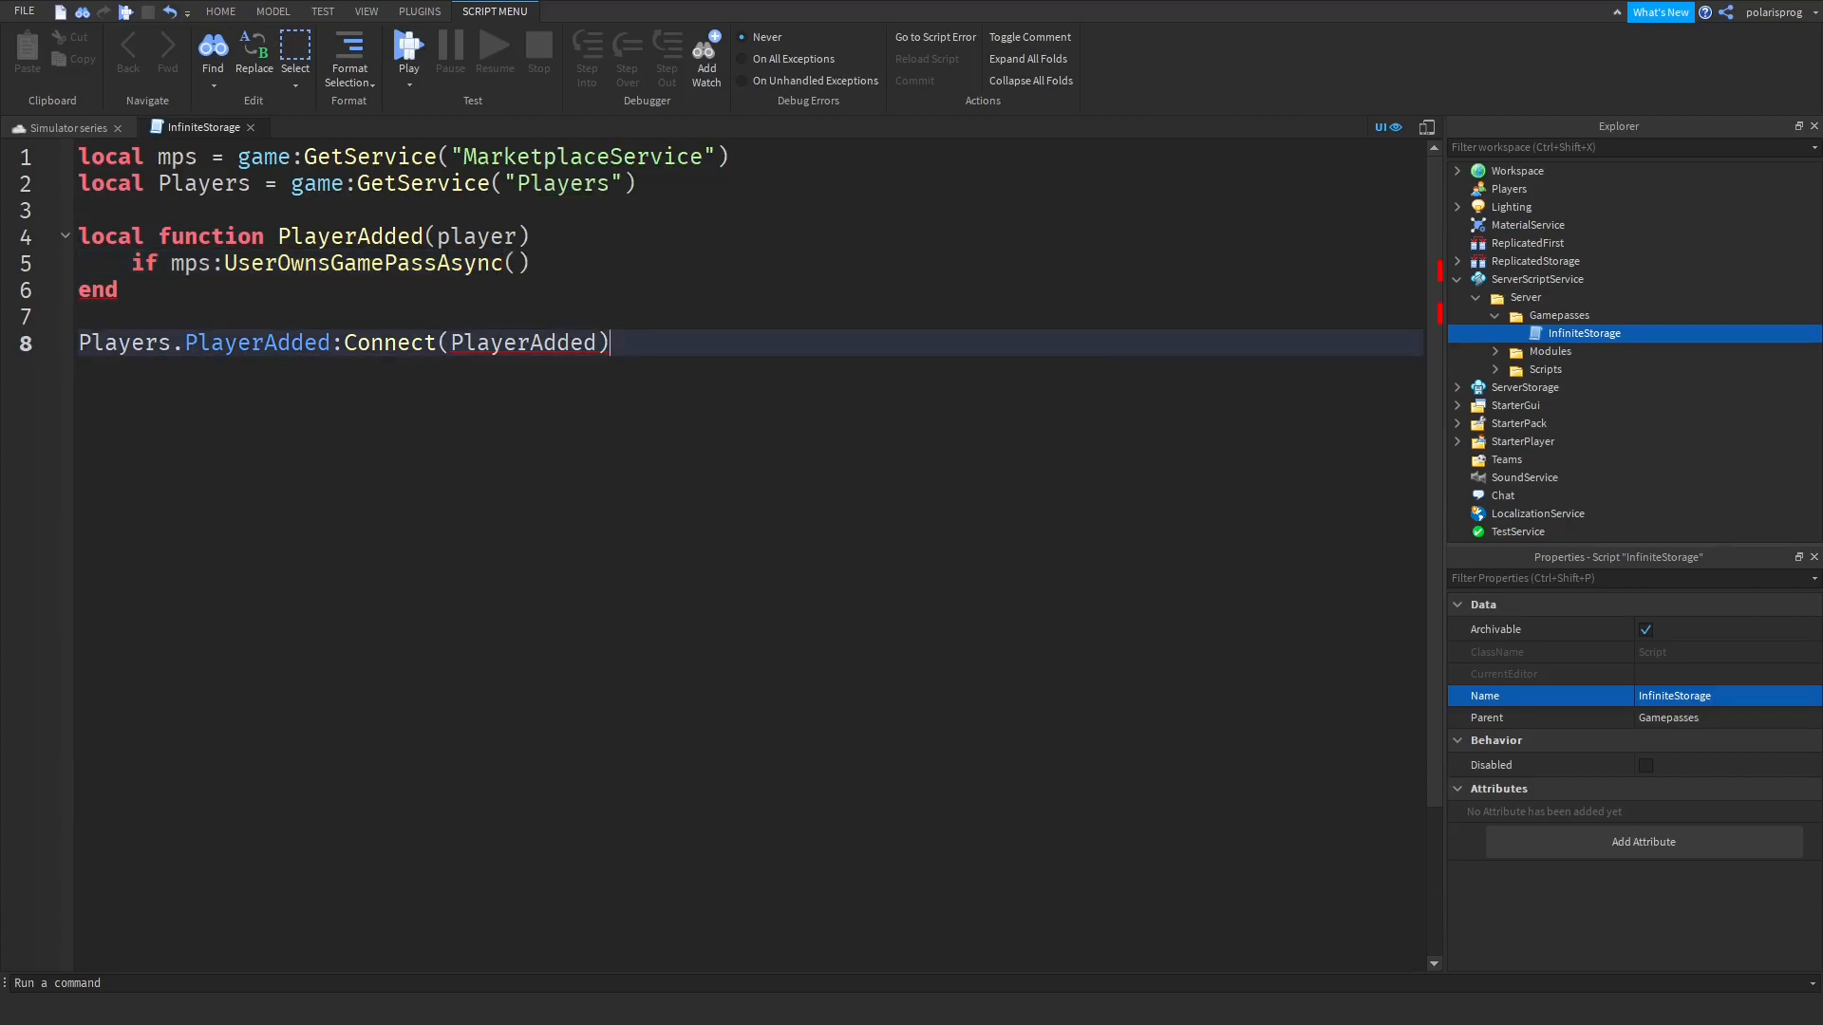
{"action": "type", "text": "player"}
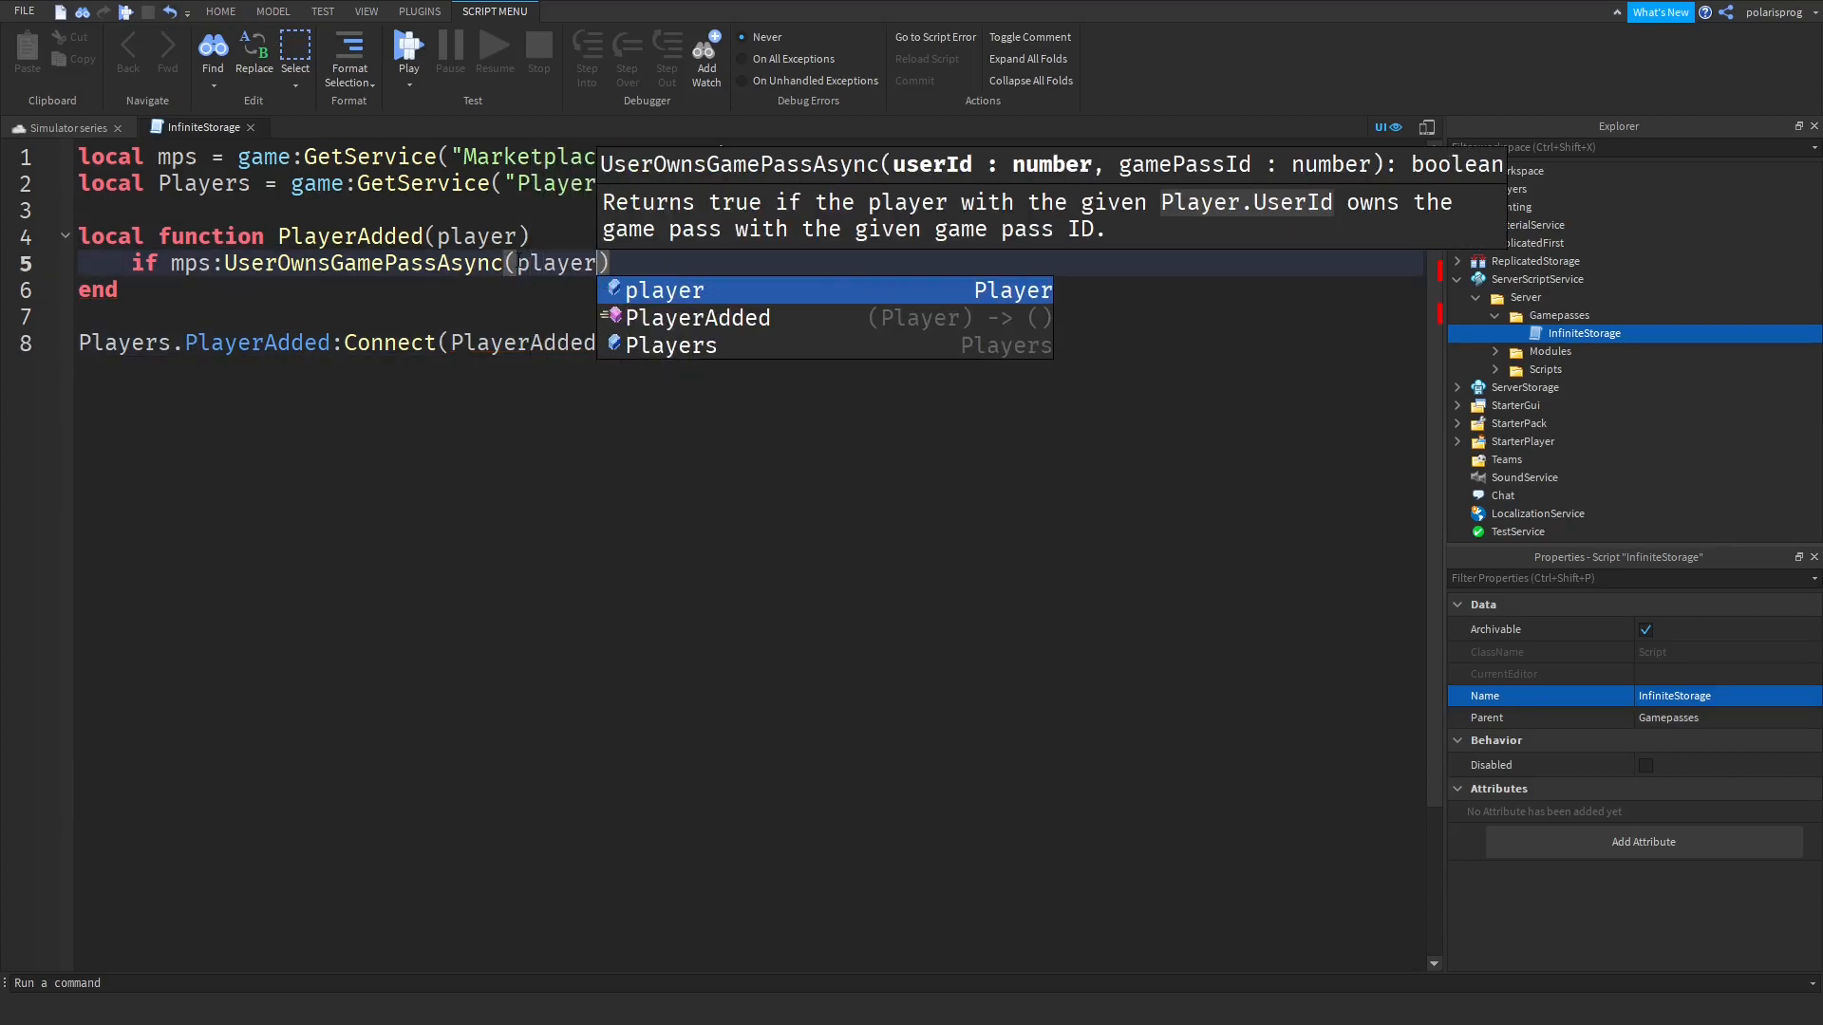
{"action": "type", "text": "."}
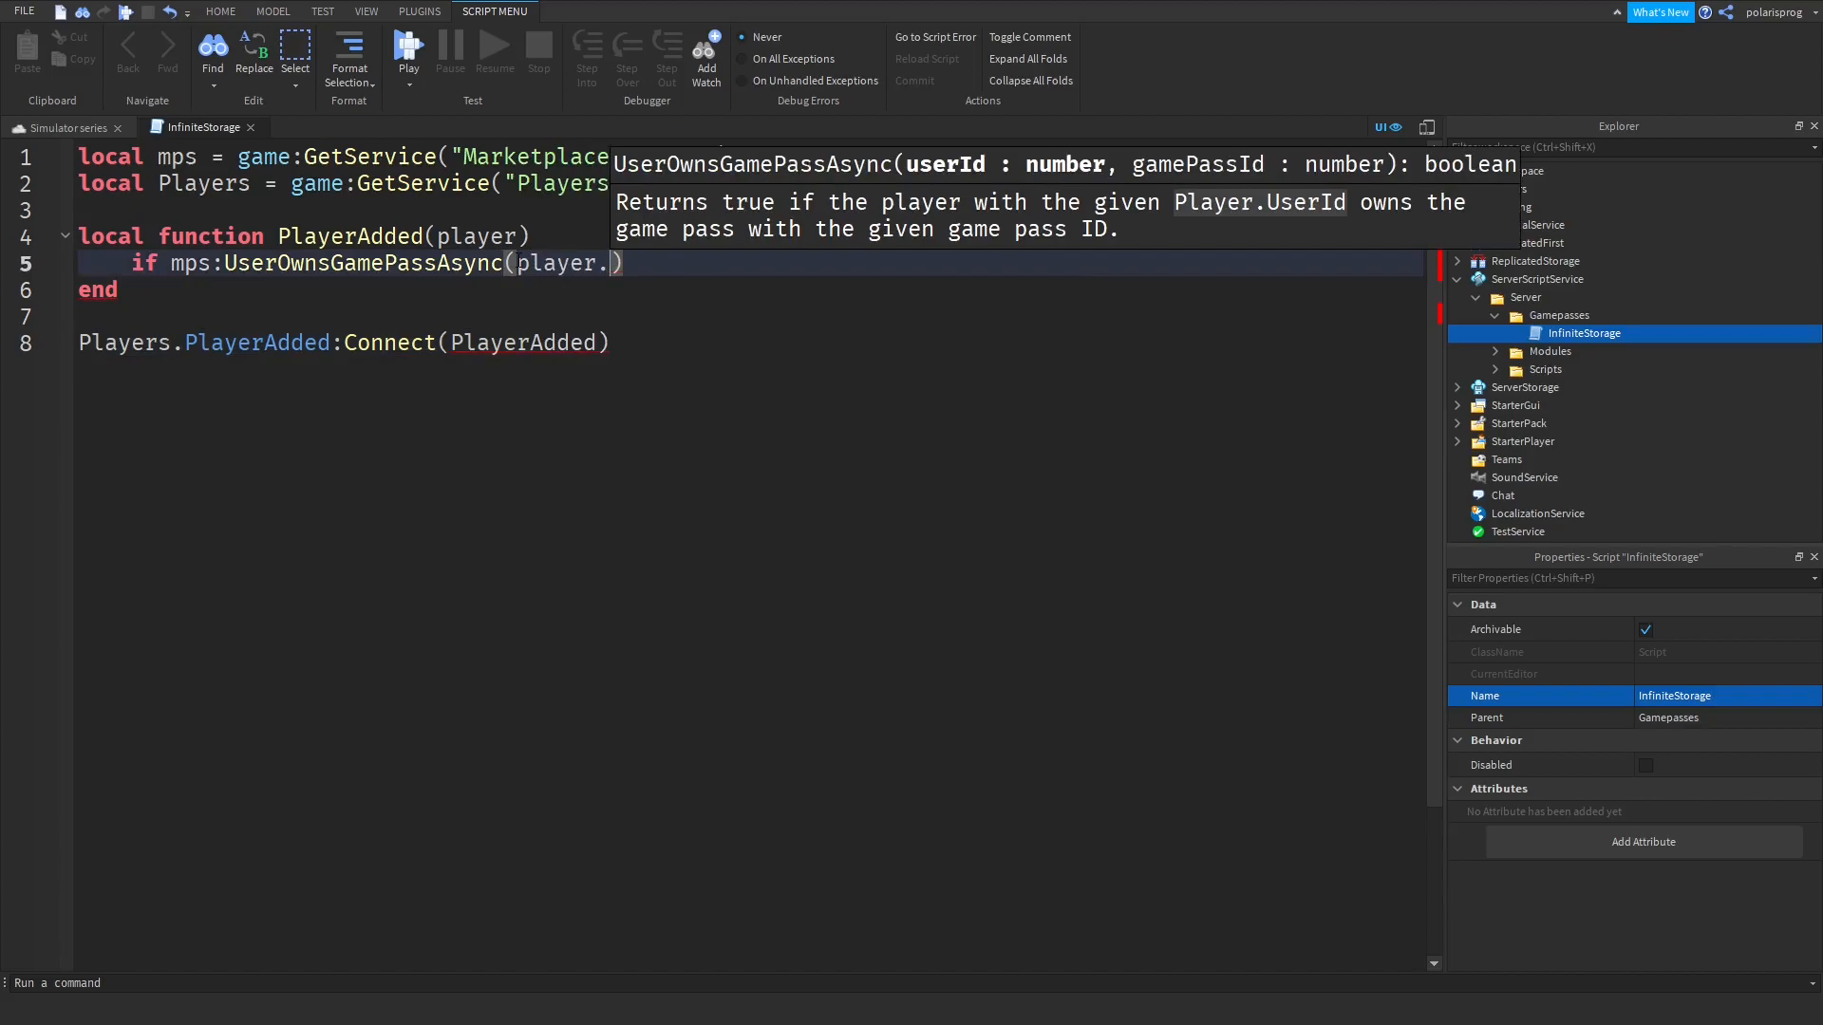
{"action": "type", "text": "UserI"}
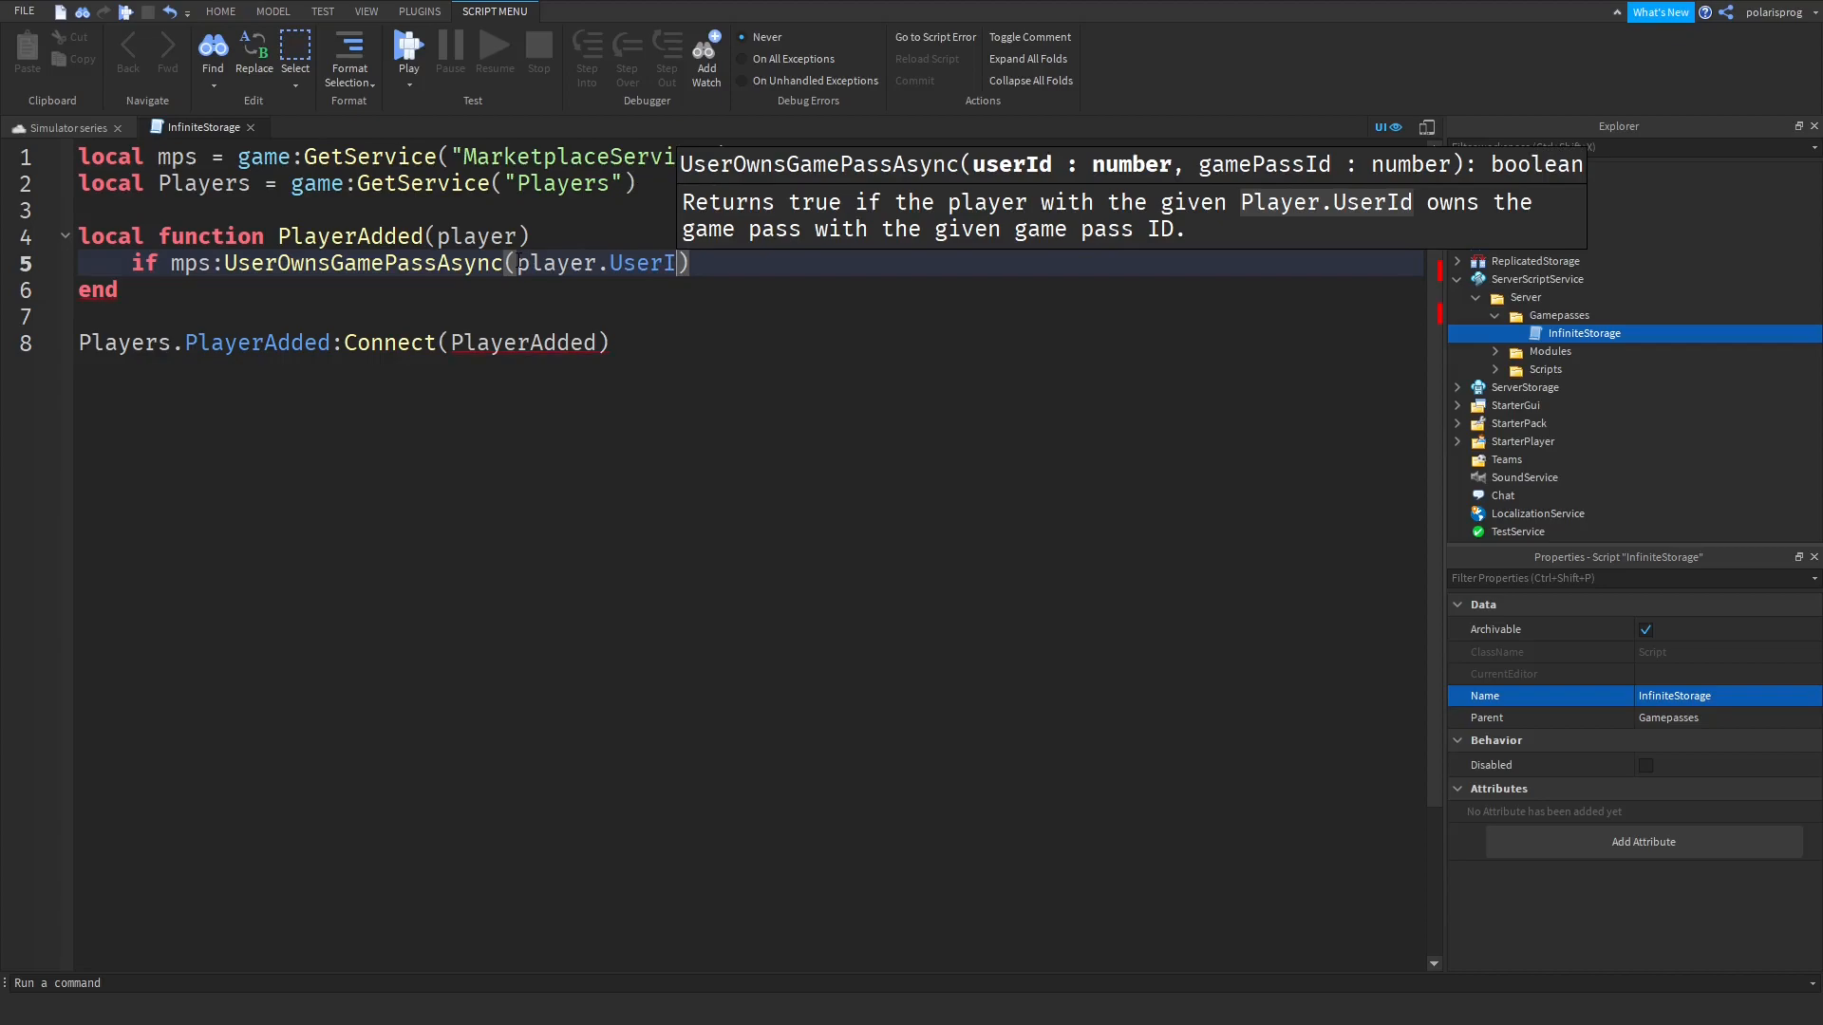
{"action": "type", "text": "D"}
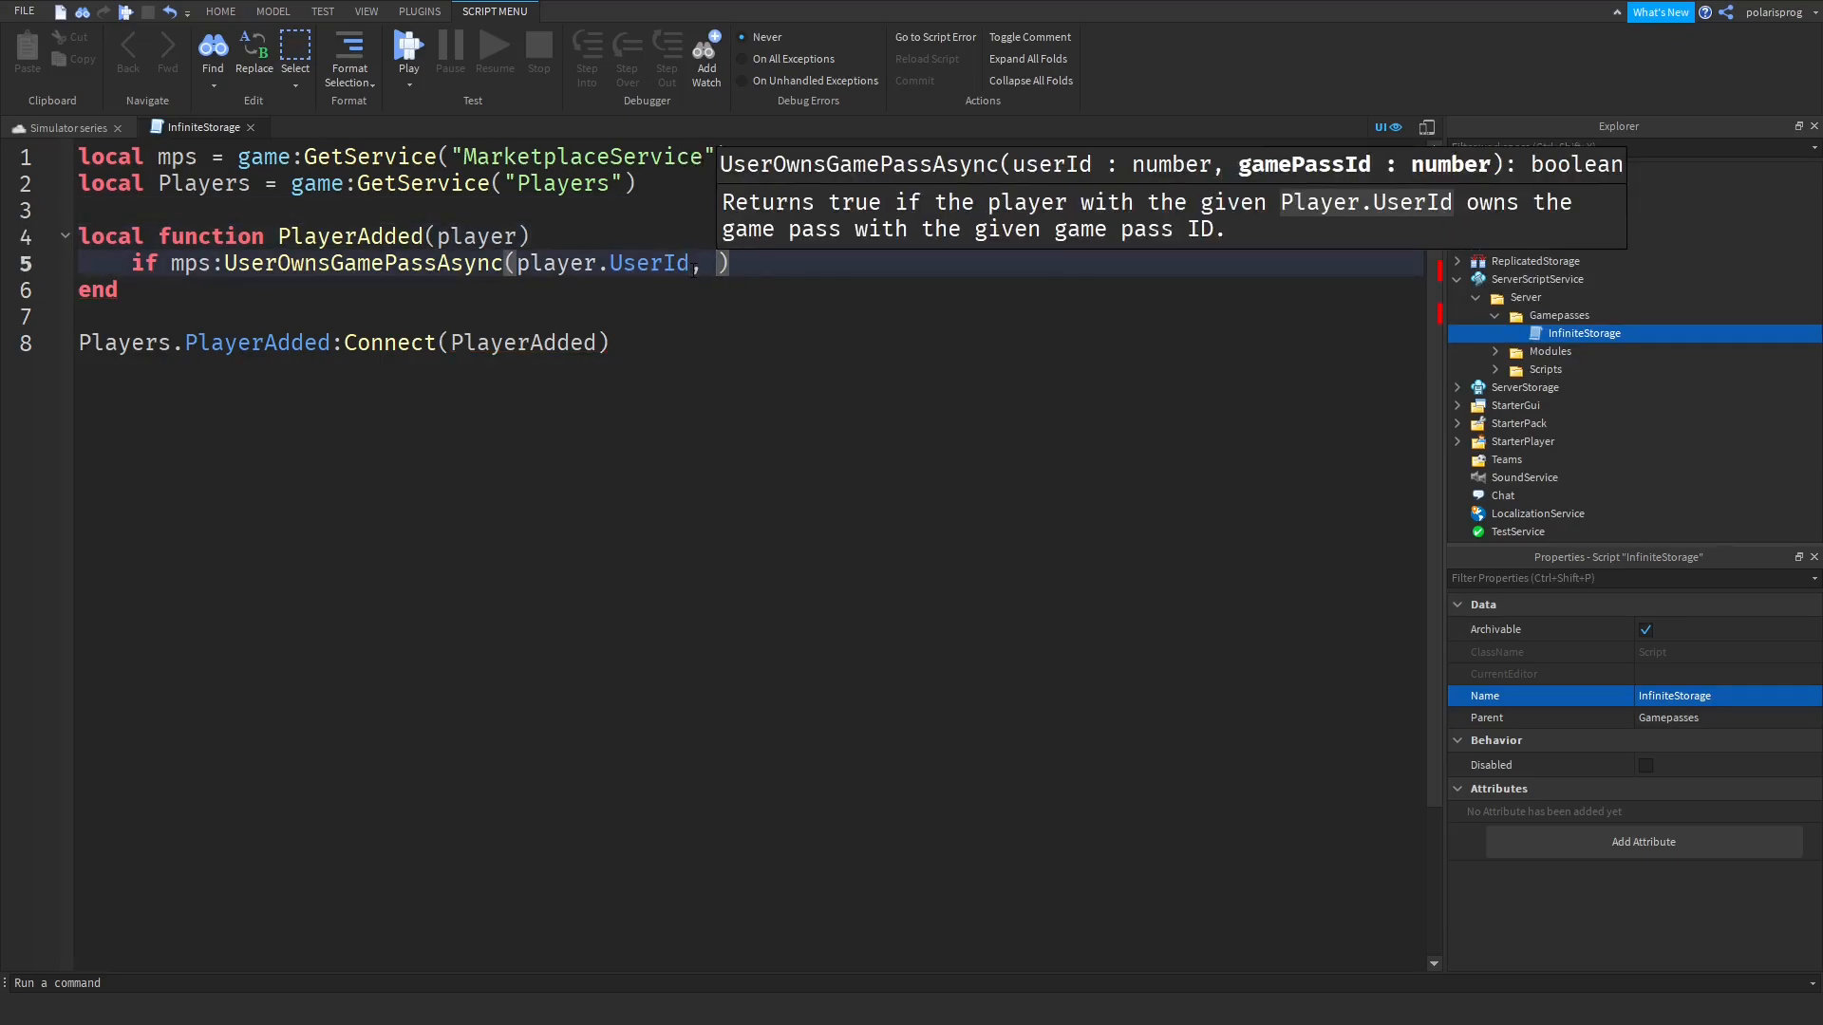
{"action": "type", "text": "gamePassID"}
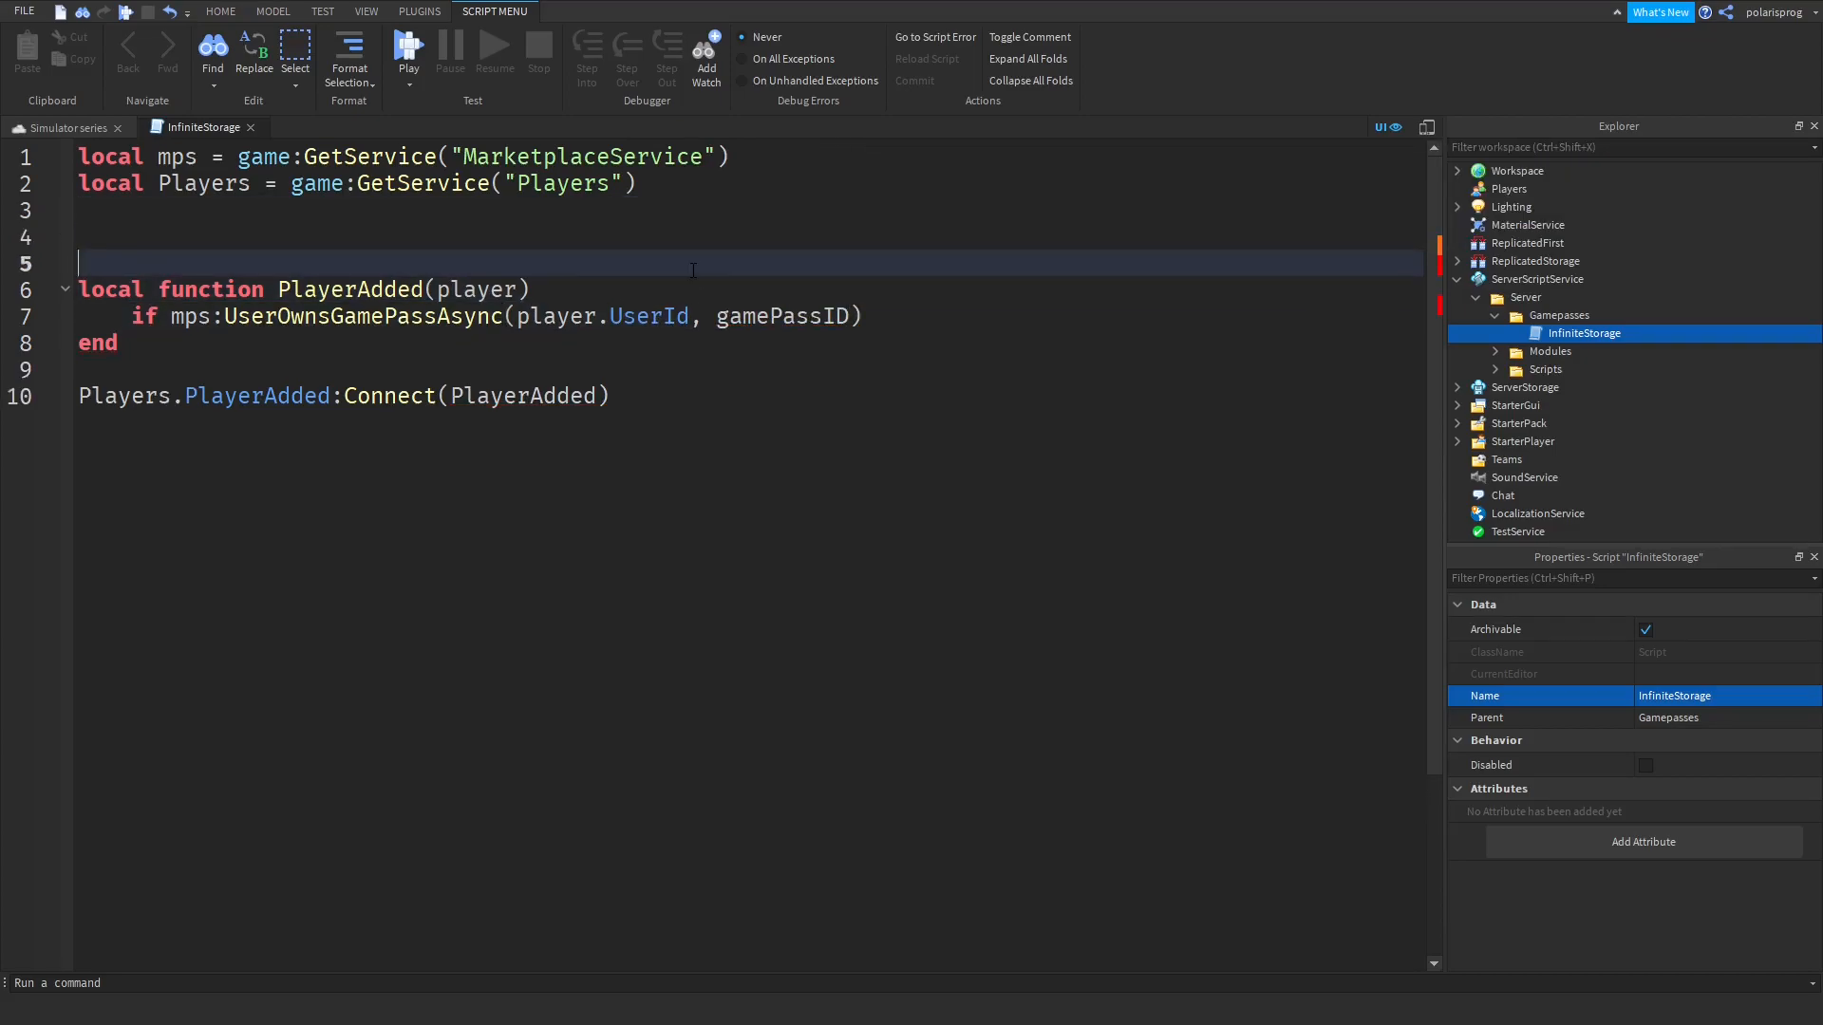
Declare a local gamePassID variable near the top of the script.
{"action": "type", "text": "local gam"}
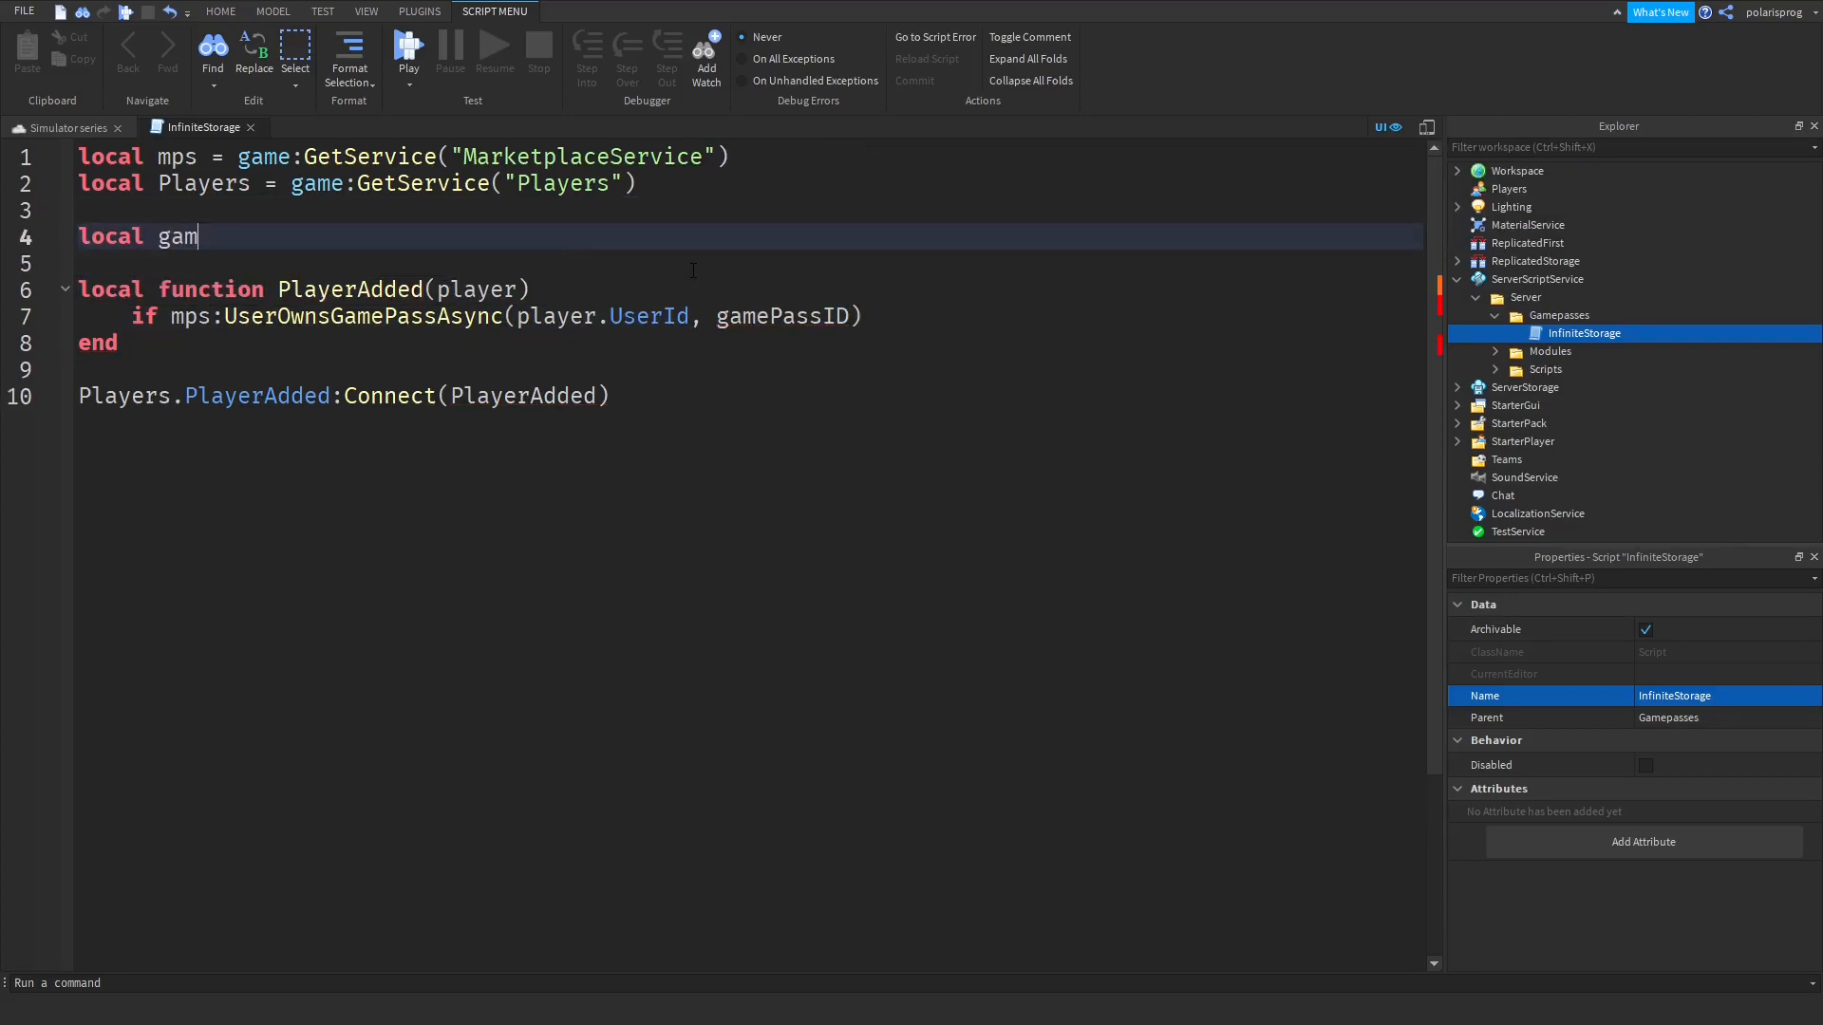
{"action": "type", "text": "epassID ="}
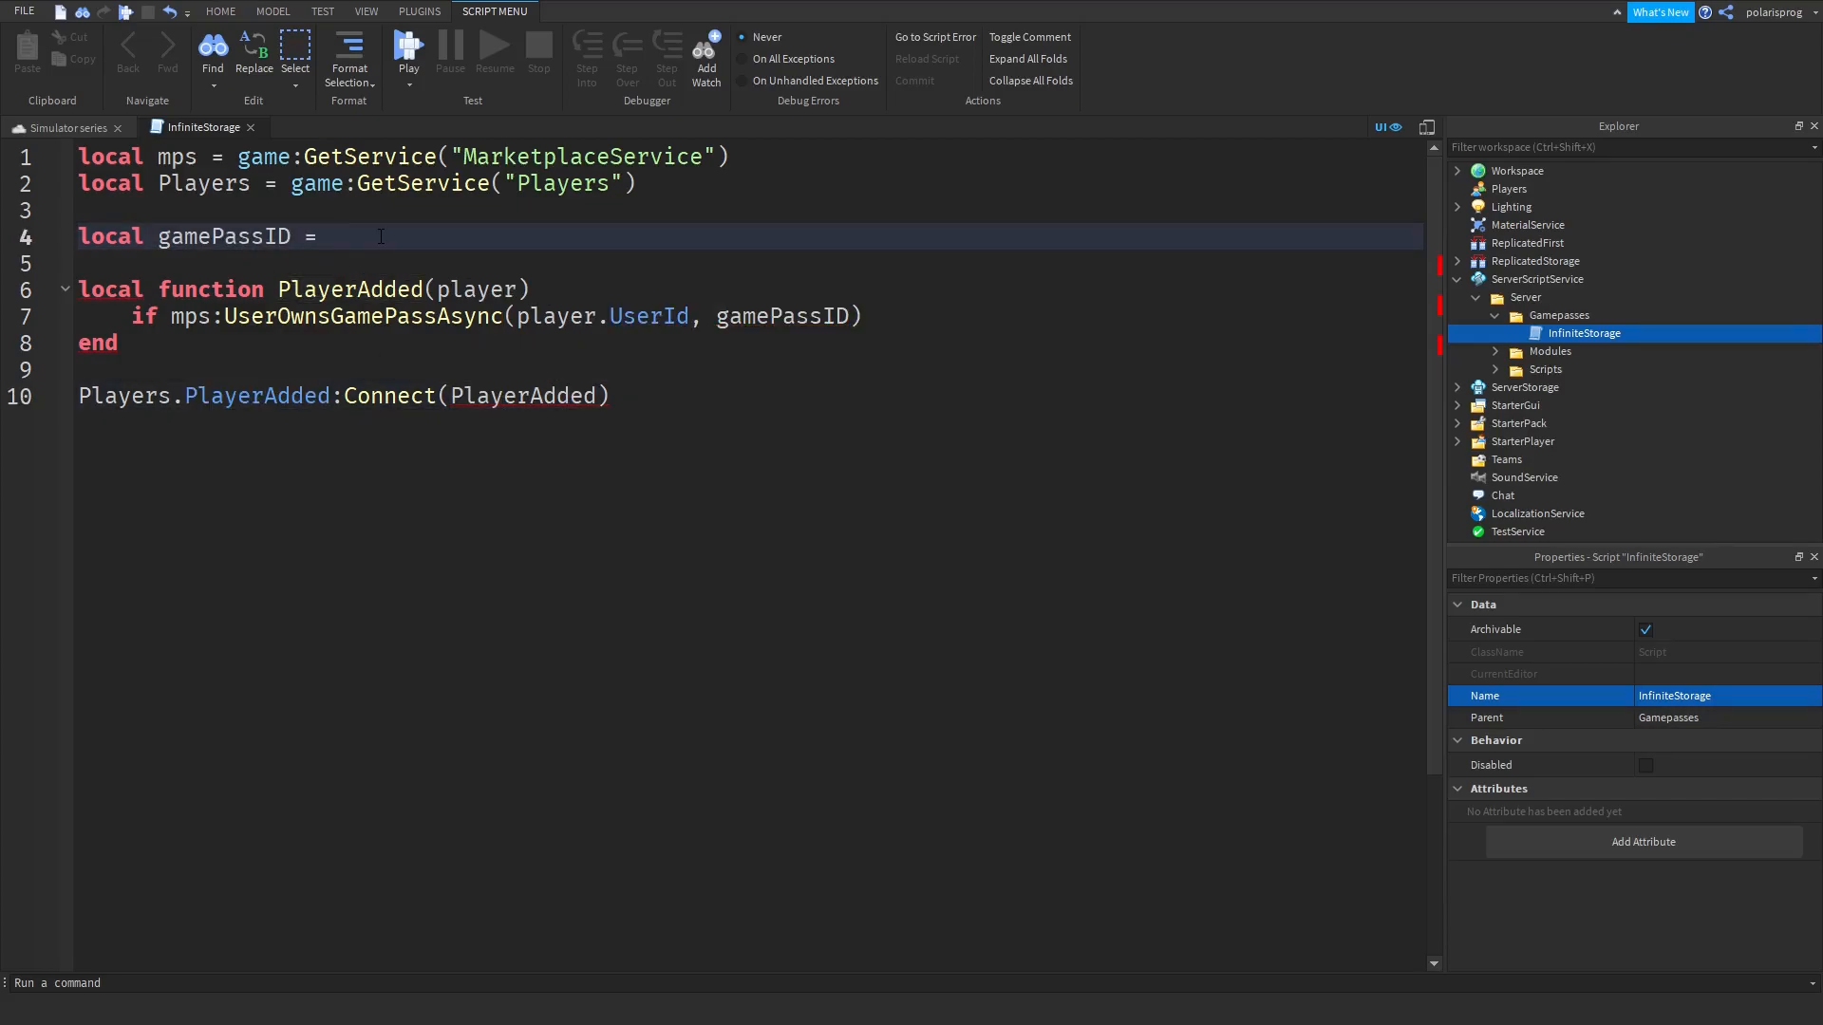
{"action": "type", "text": "0"}
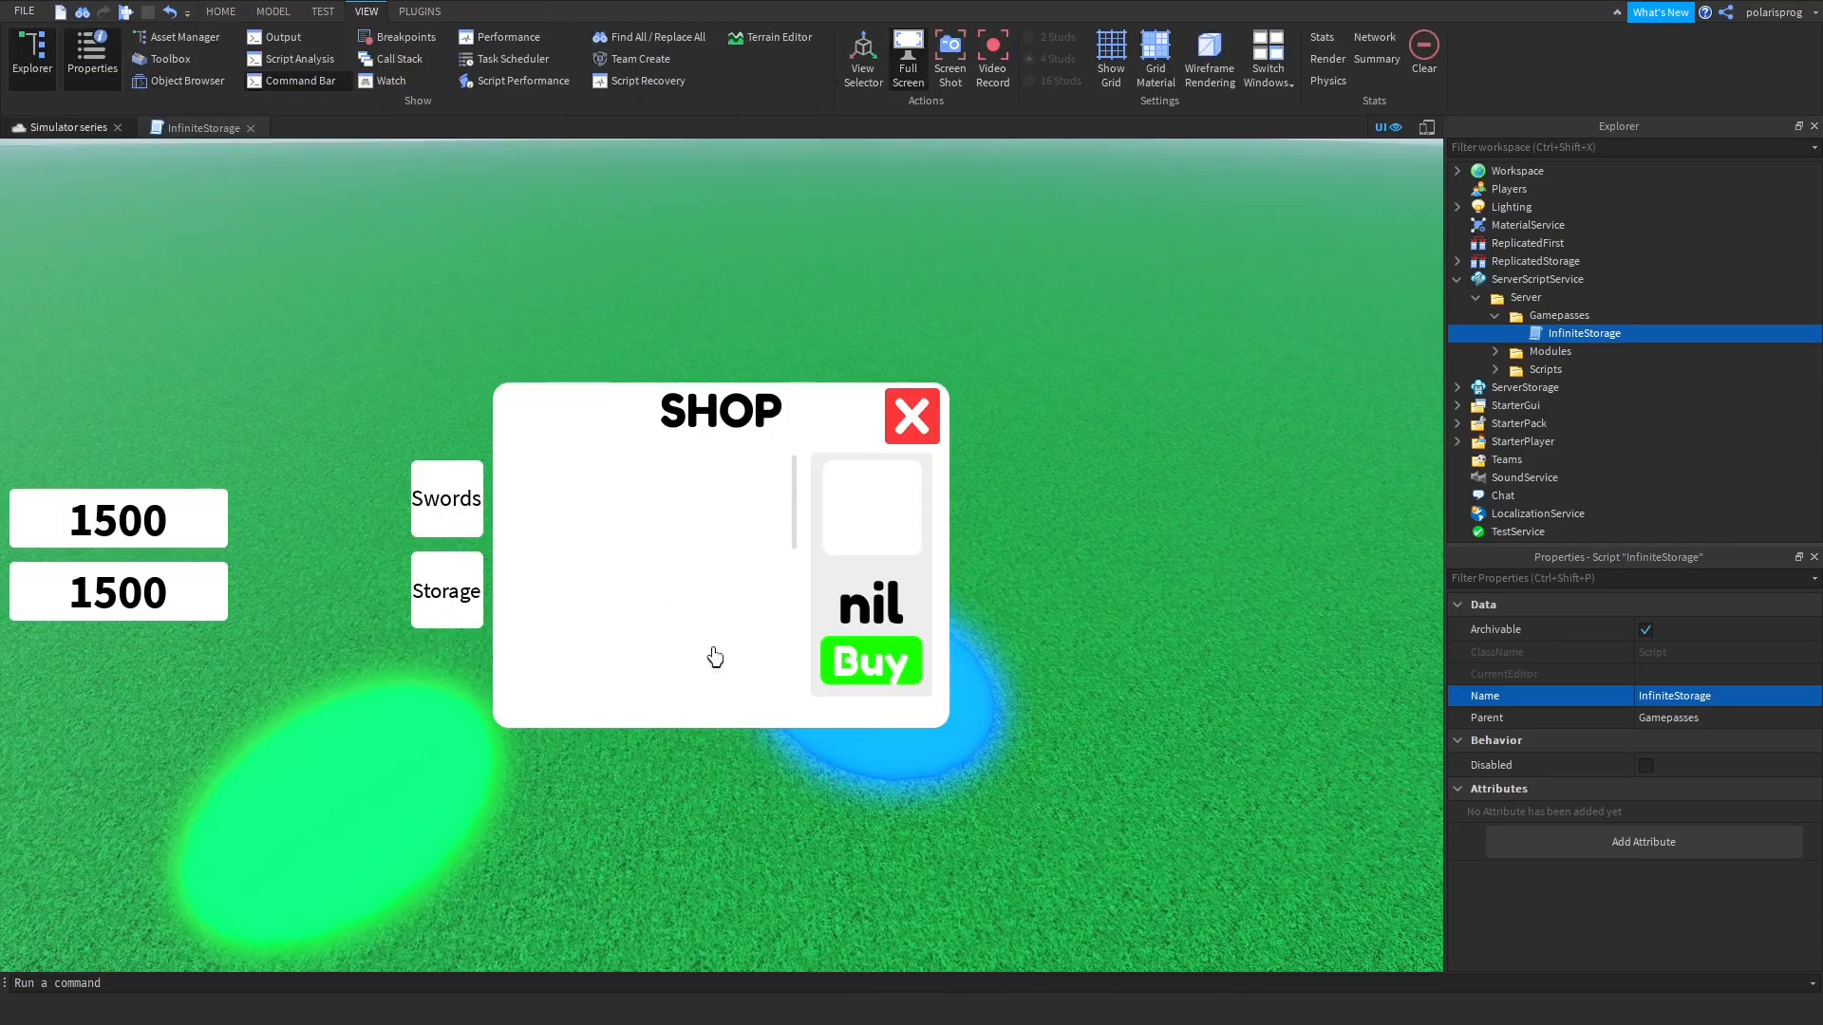
Browse to roblox.com/home in Chrome and open the Simulator series experience from Create.
{"action": "left_click", "coordinate": [19, 1006]}
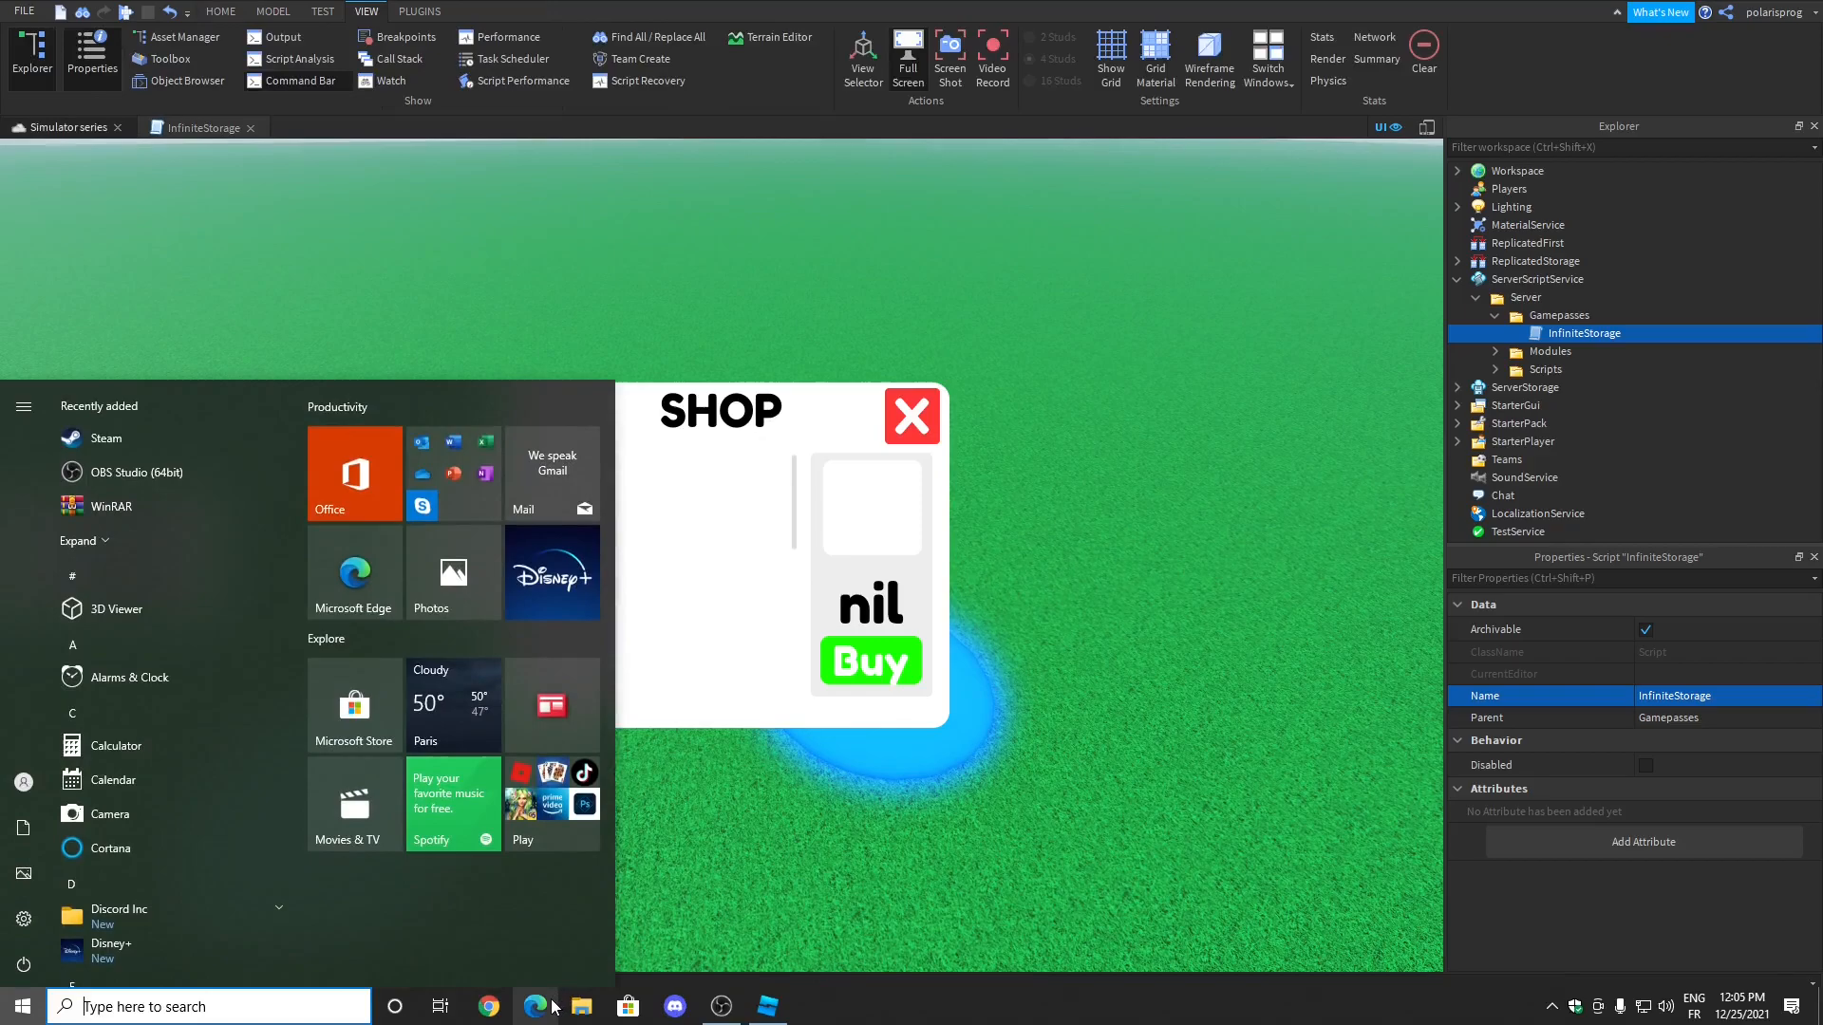
{"action": "left_click", "coordinate": [488, 1006]}
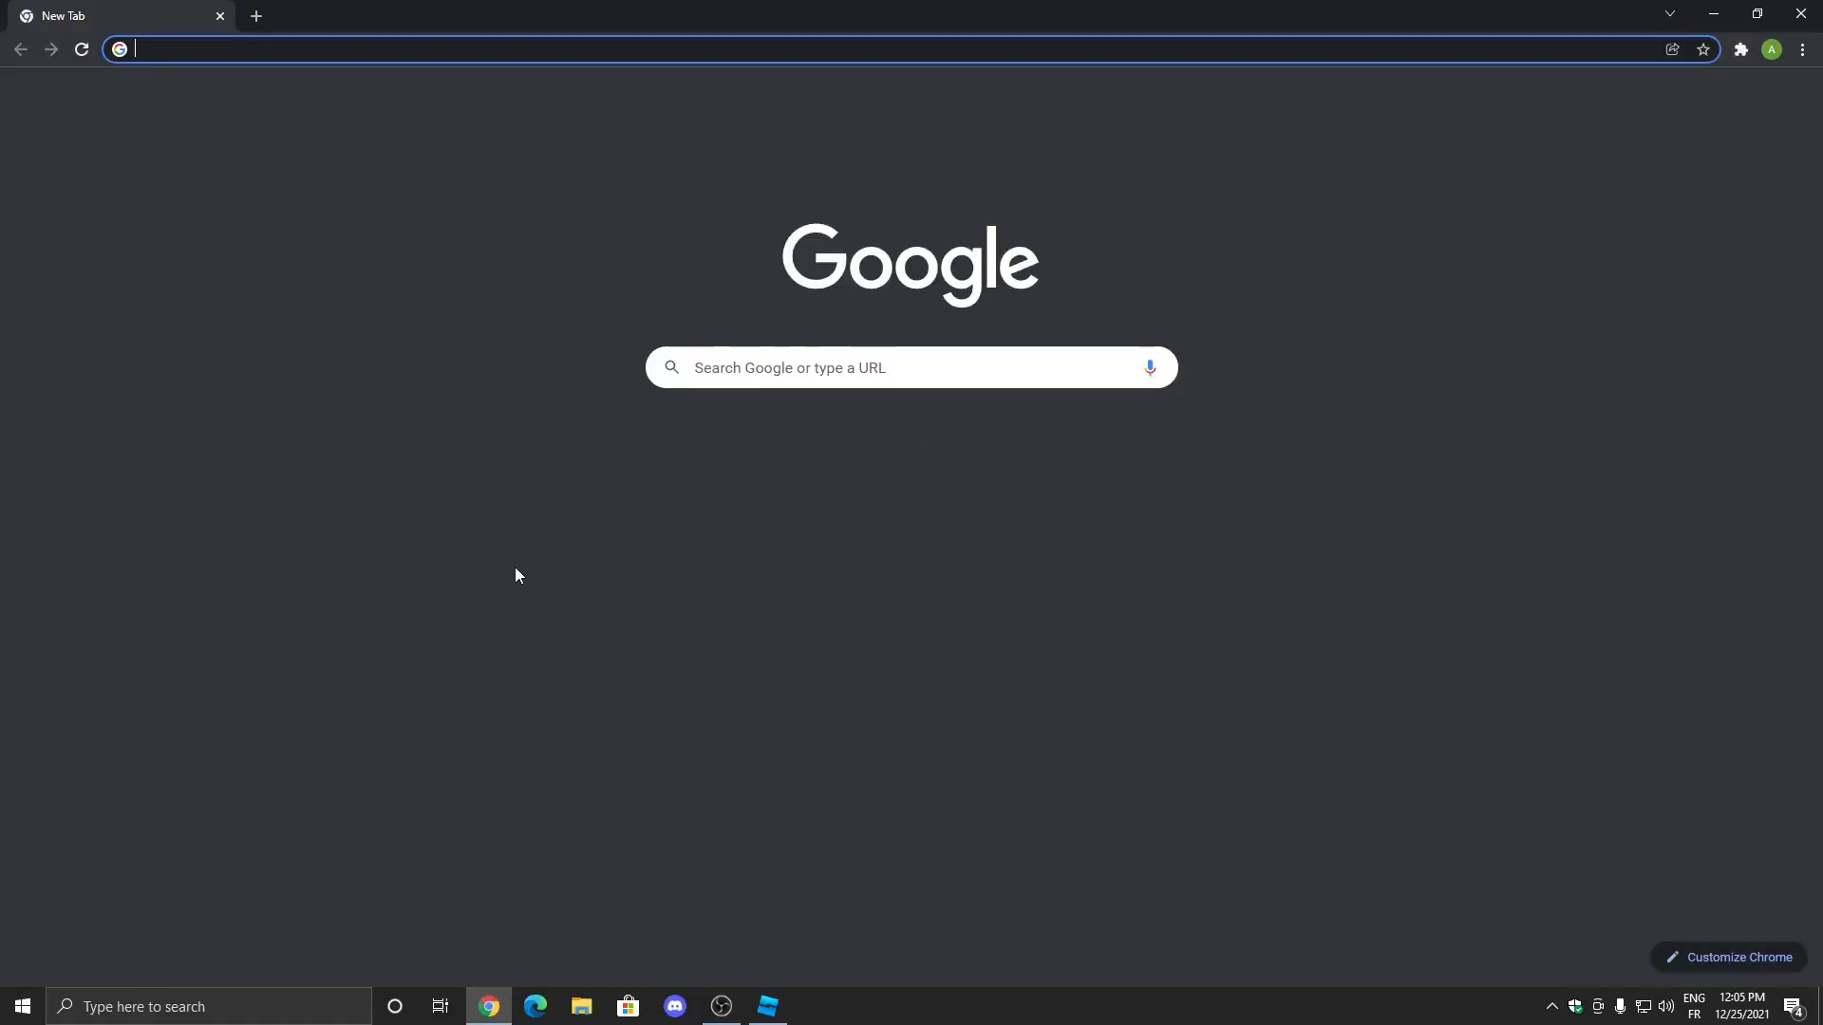
{"action": "type", "text": "roblox.com/home"}
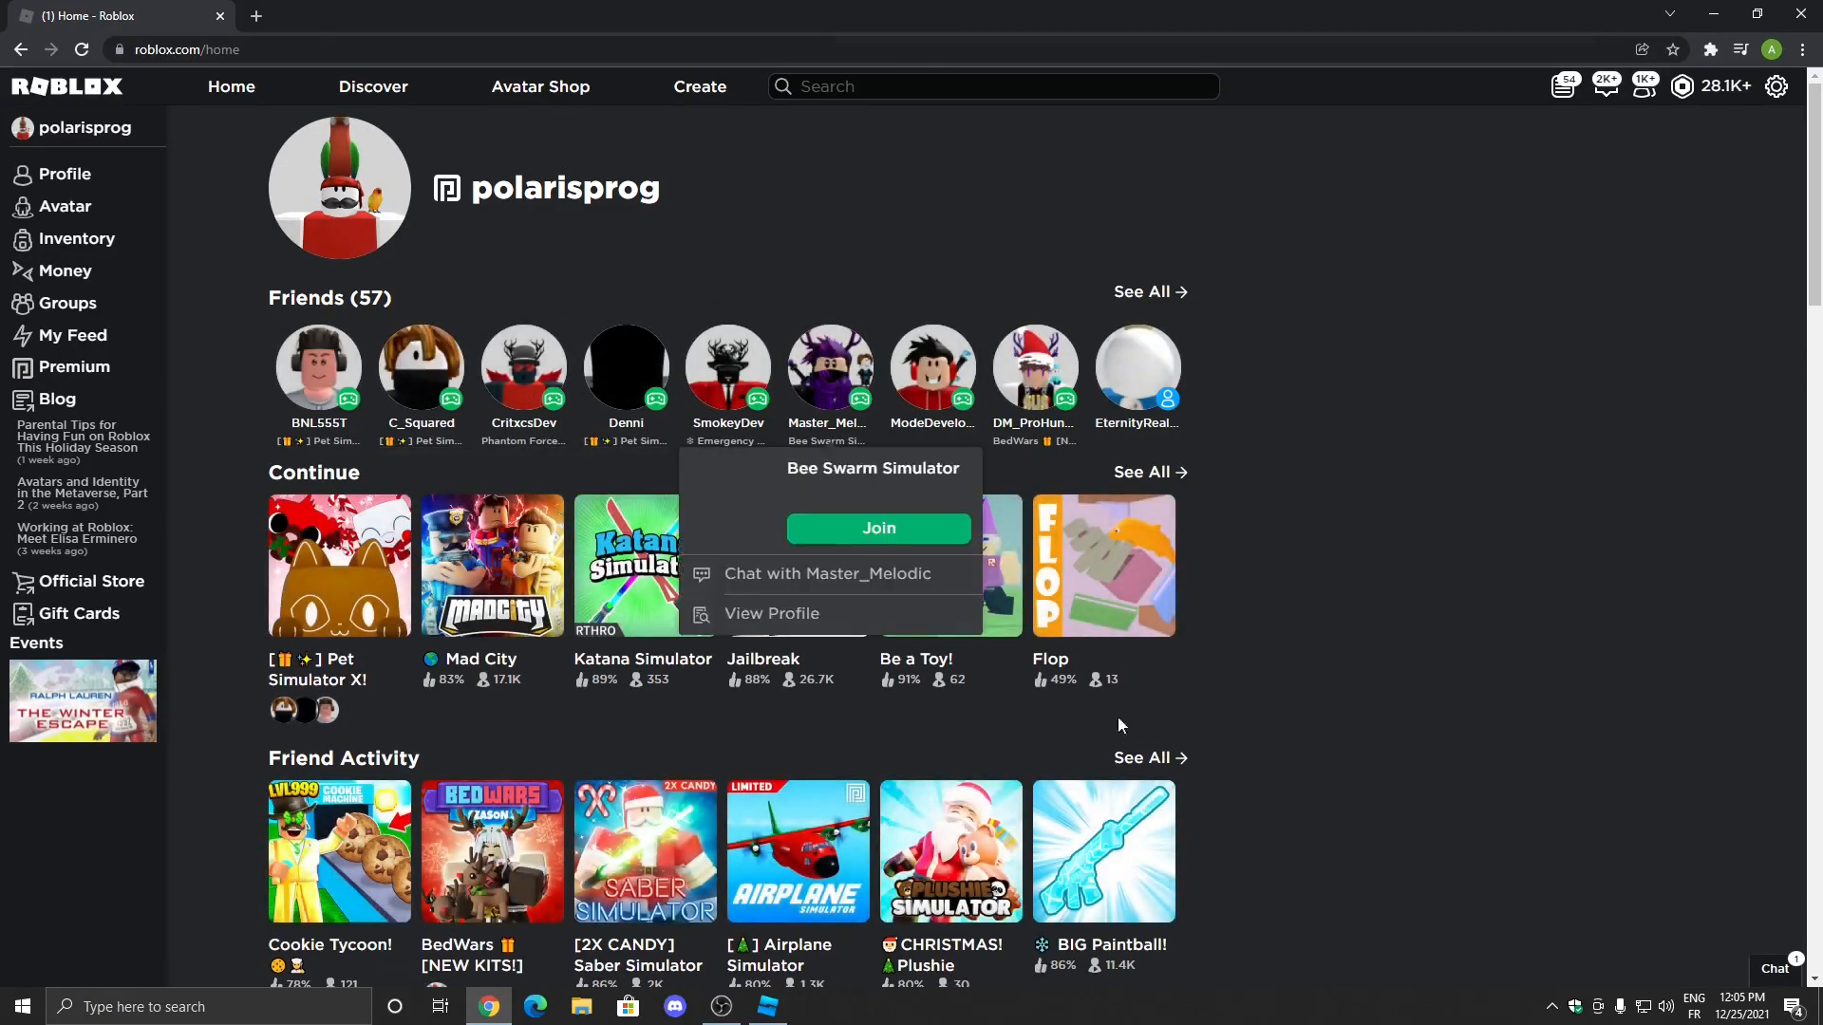
{"action": "left_click", "coordinate": [877, 527]}
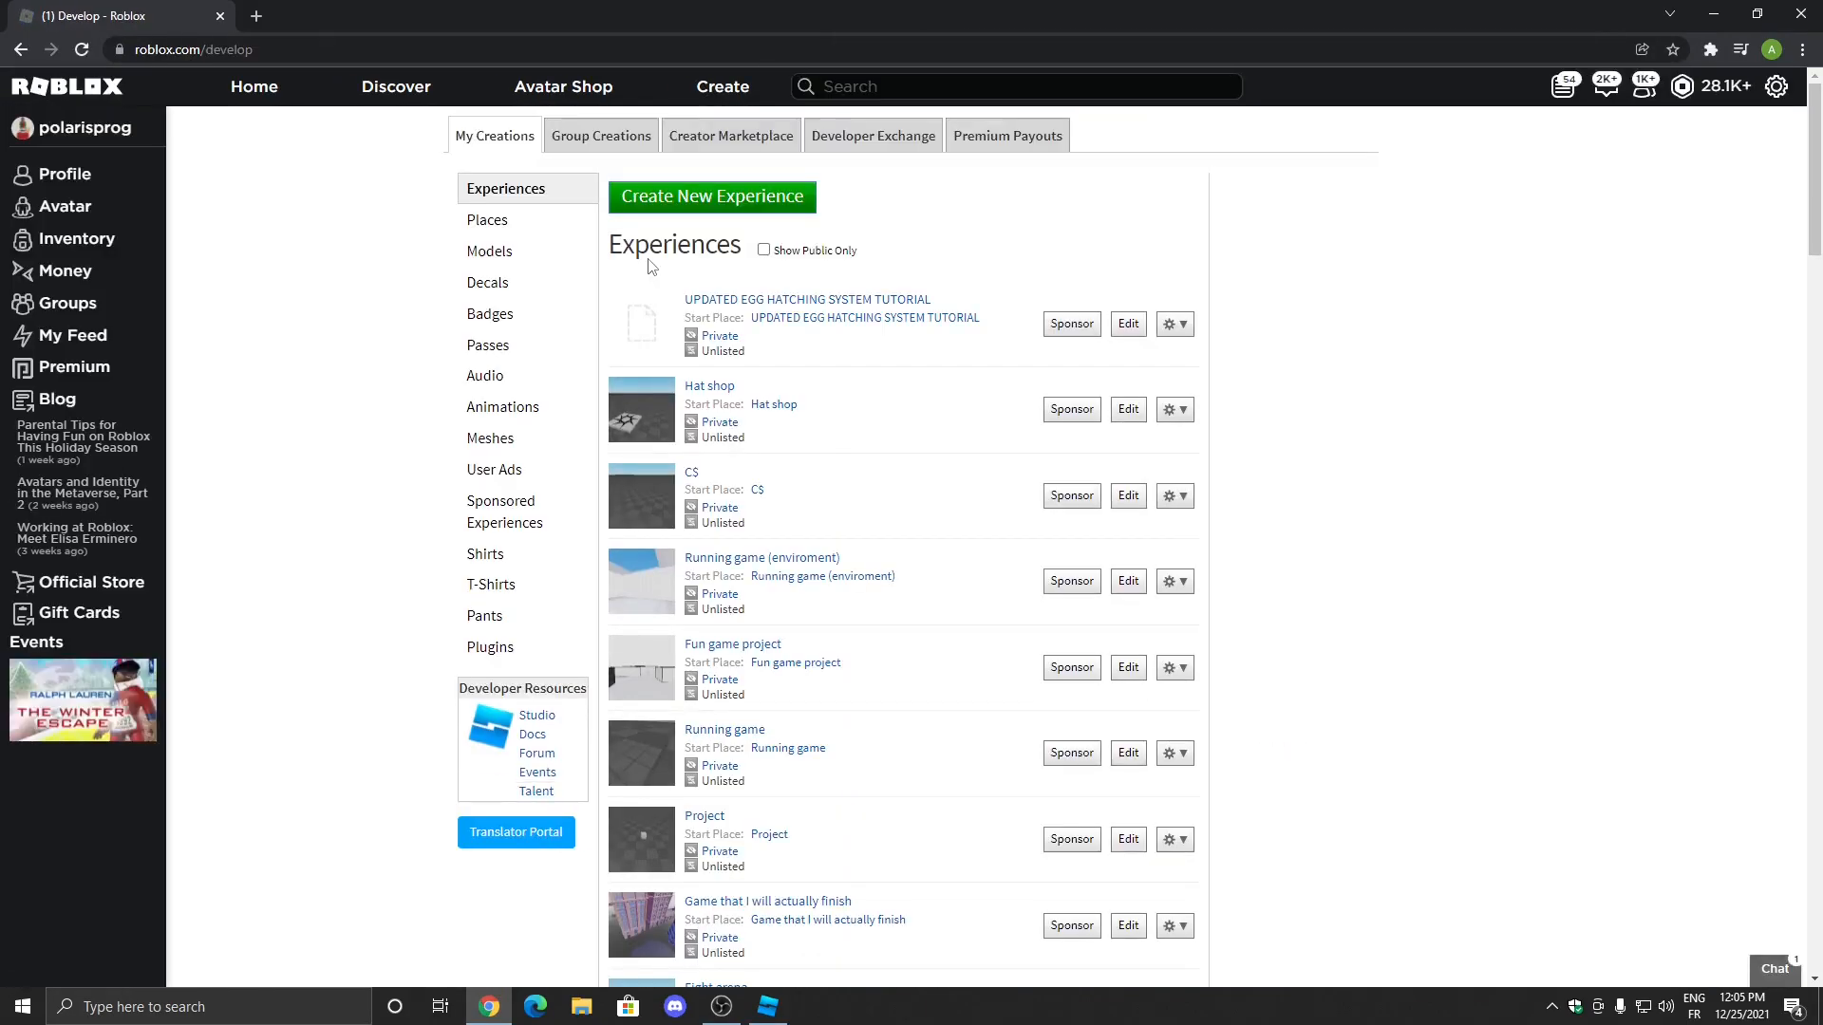
{"action": "mouse_move", "coordinate": [822, 349]}
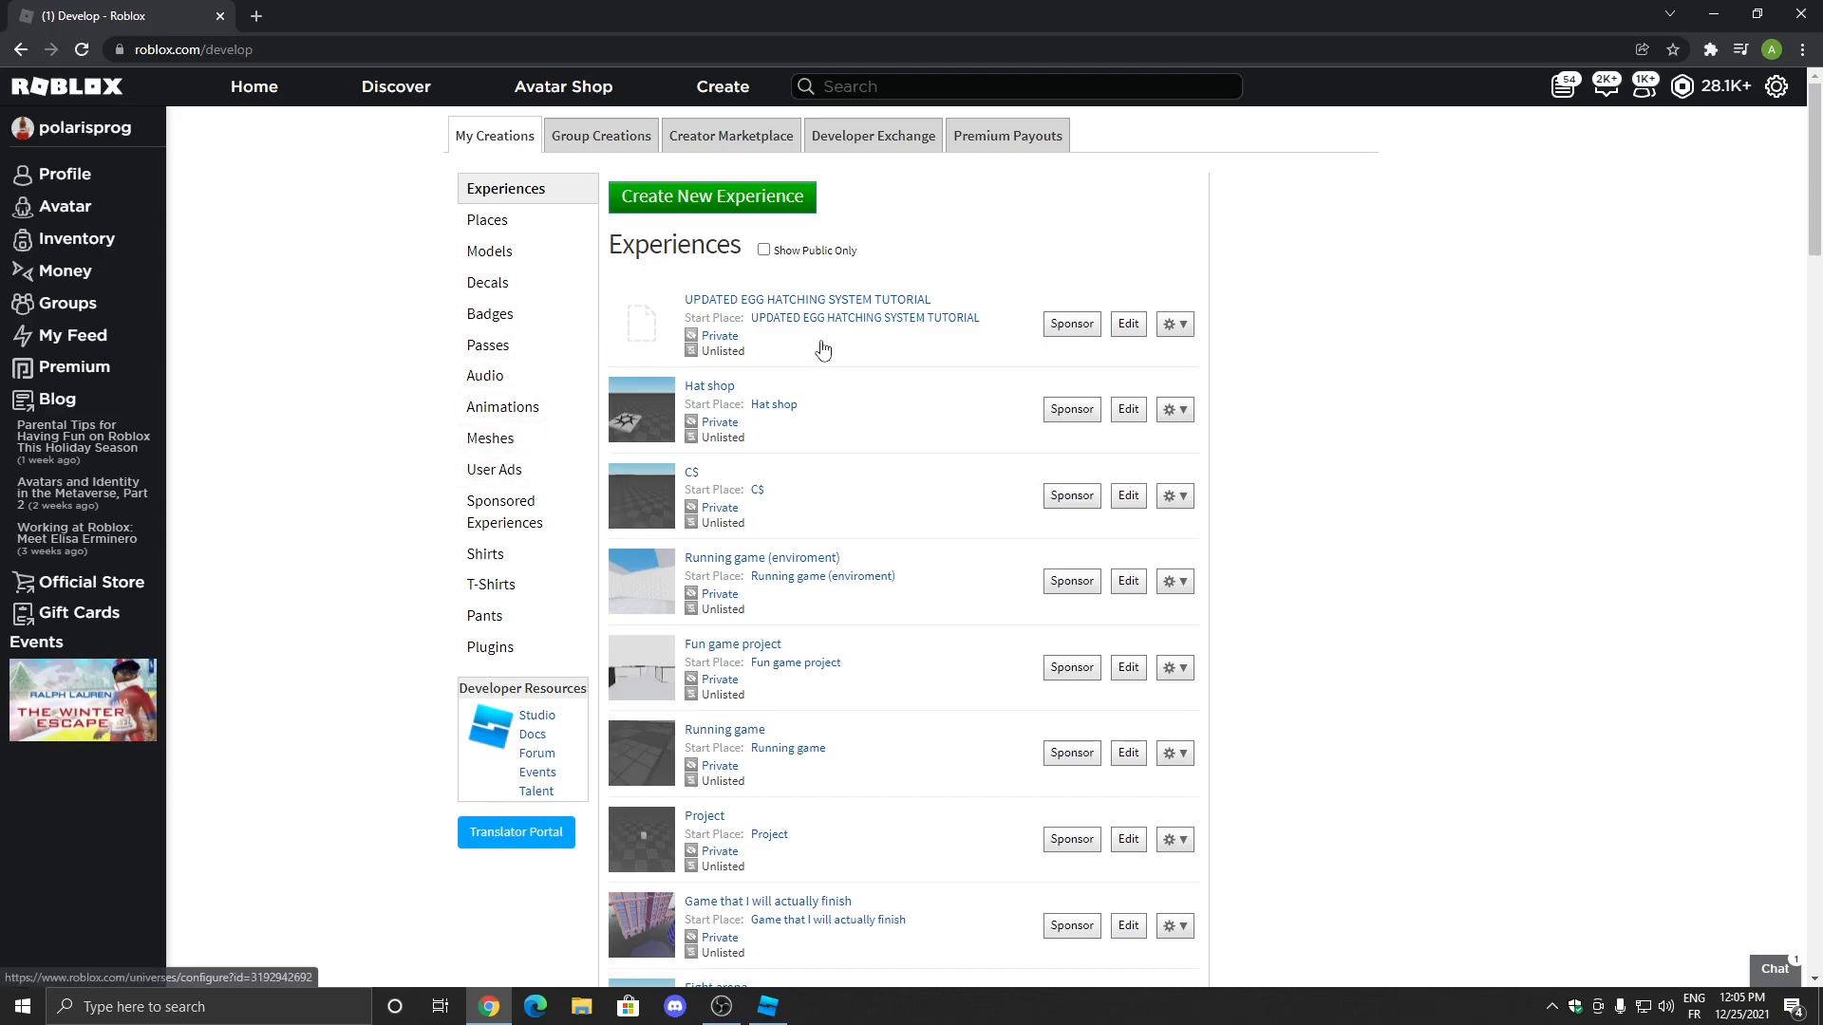
{"action": "scroll", "scroll_direction": "down", "scroll_amount": 3}
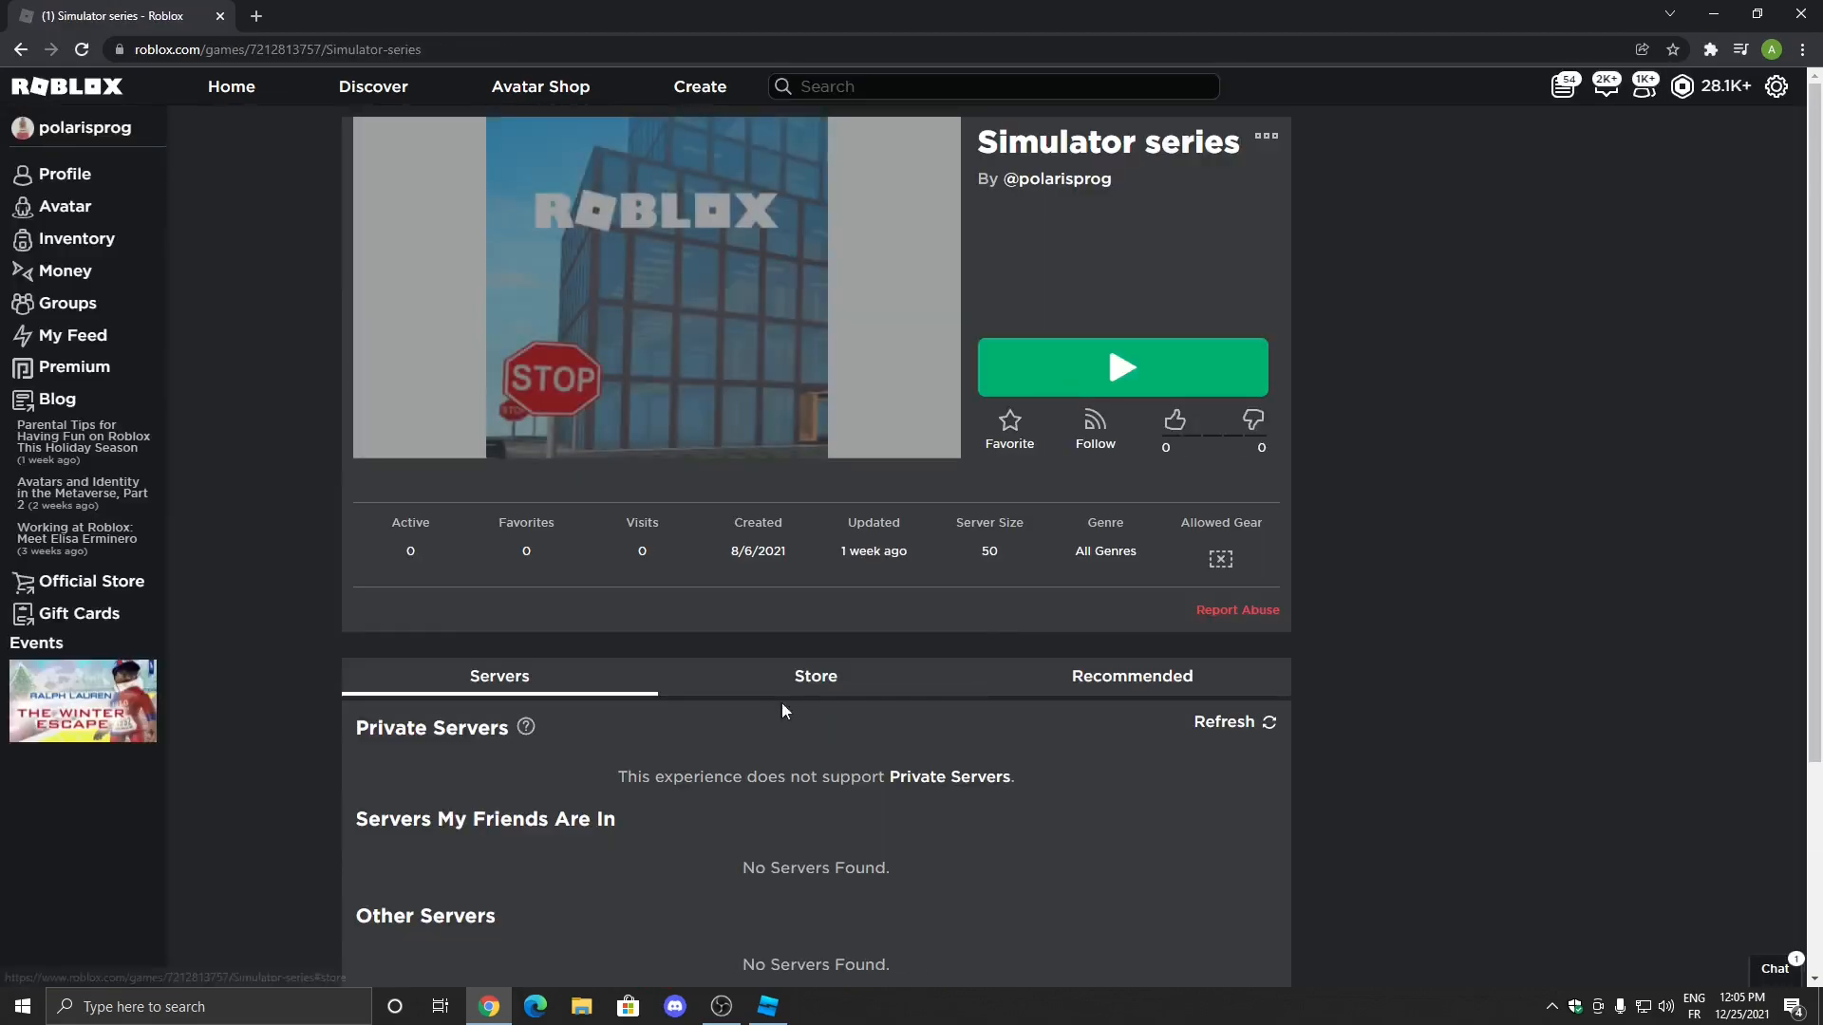
Start a new pass in the Store tab with an uploaded image and the name InfiniteStorage.
{"action": "left_click", "coordinate": [815, 676]}
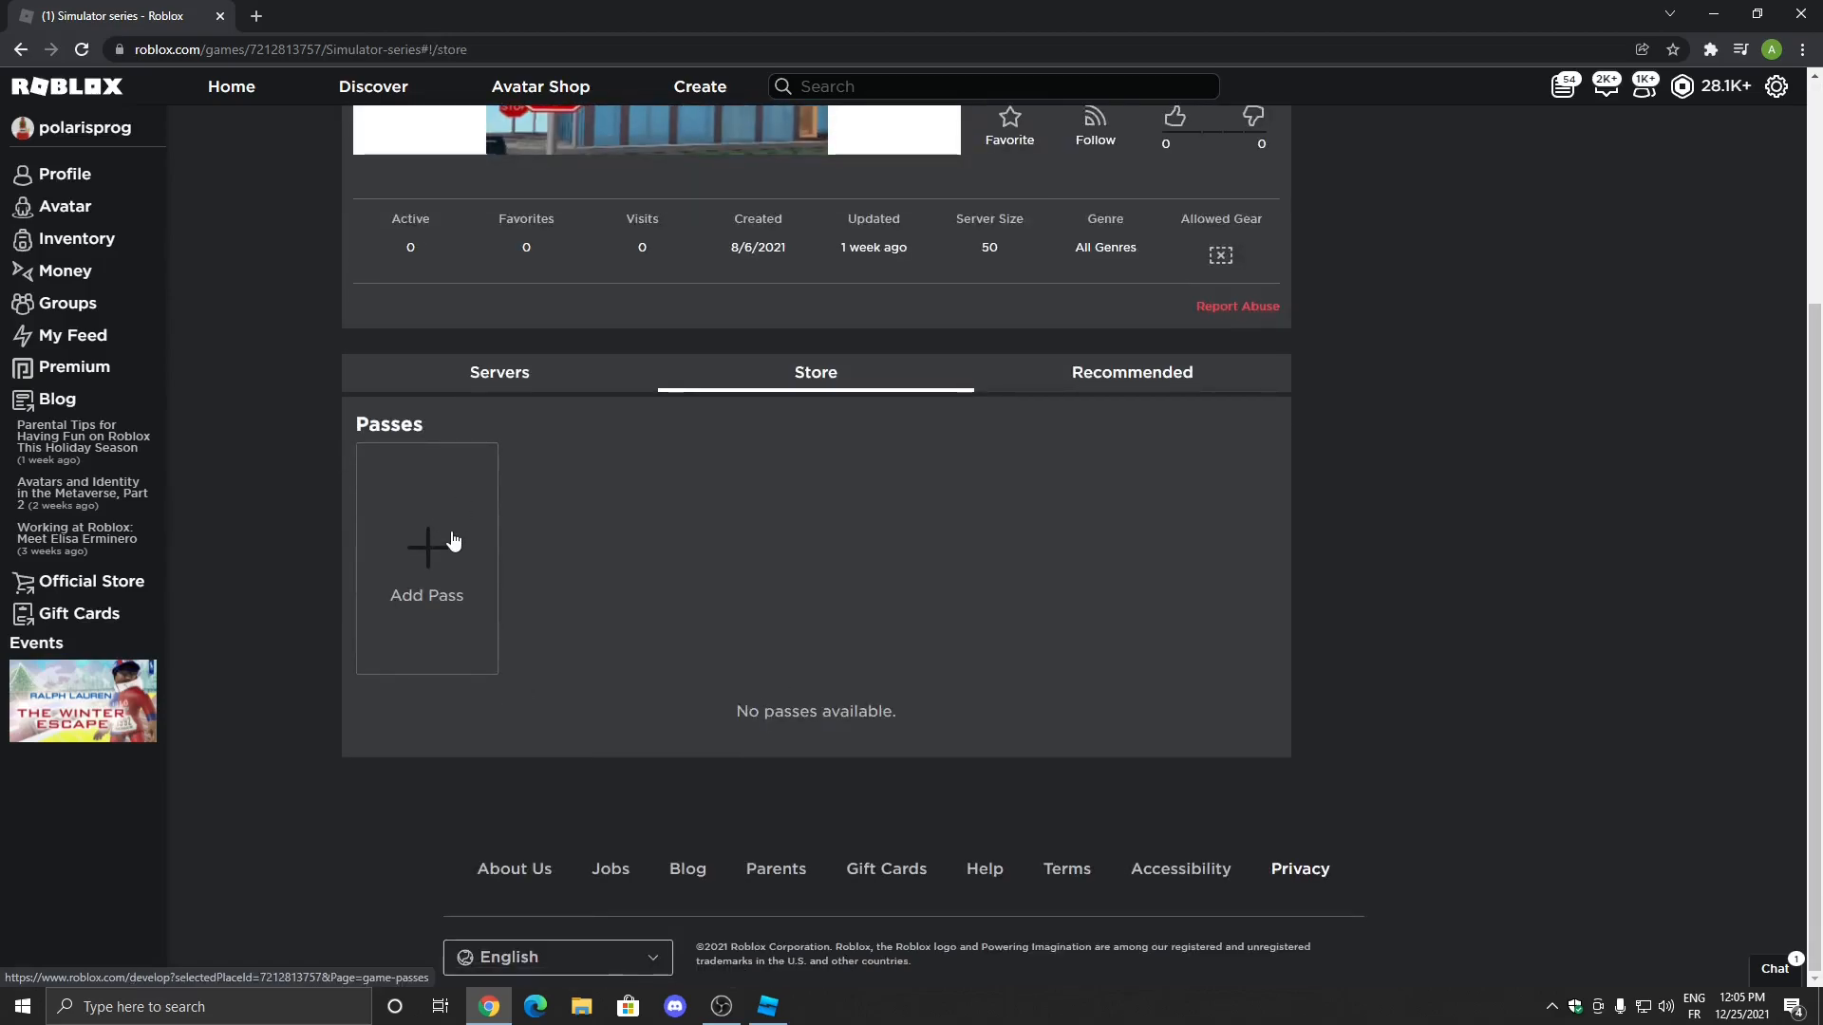
{"action": "left_click", "coordinate": [428, 558]}
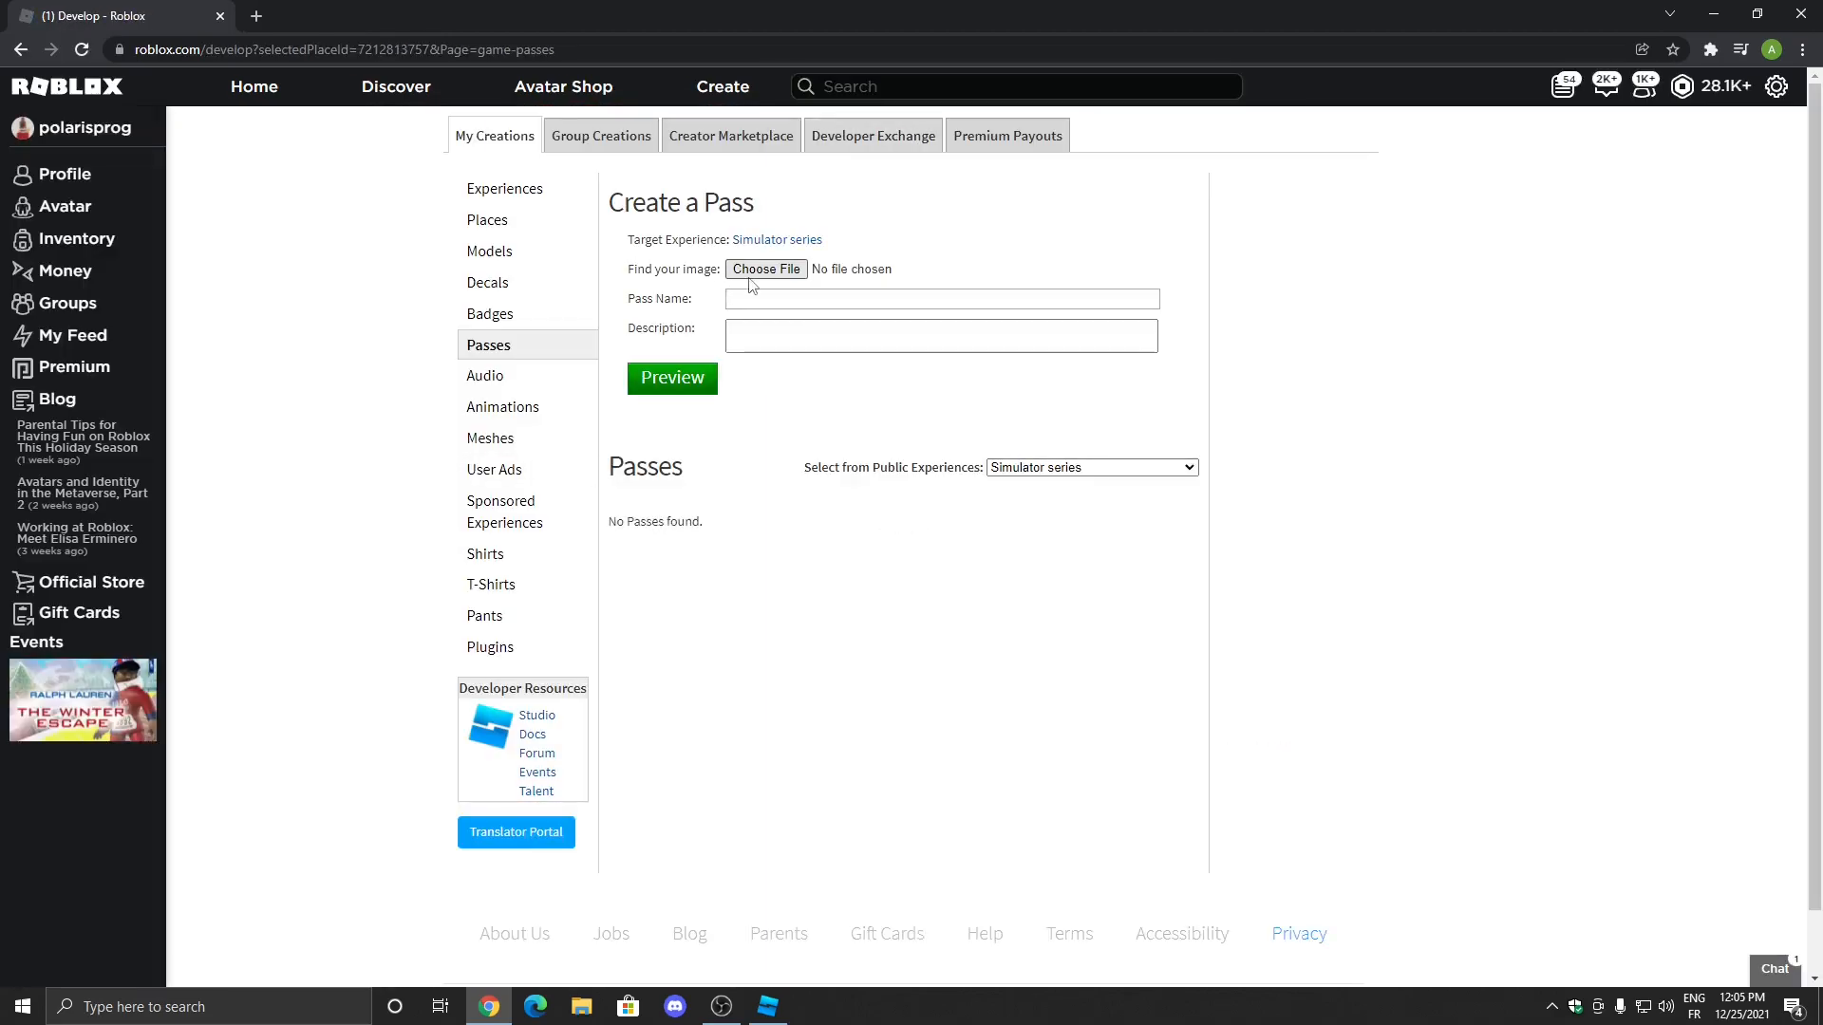
{"action": "left_click", "coordinate": [765, 268]}
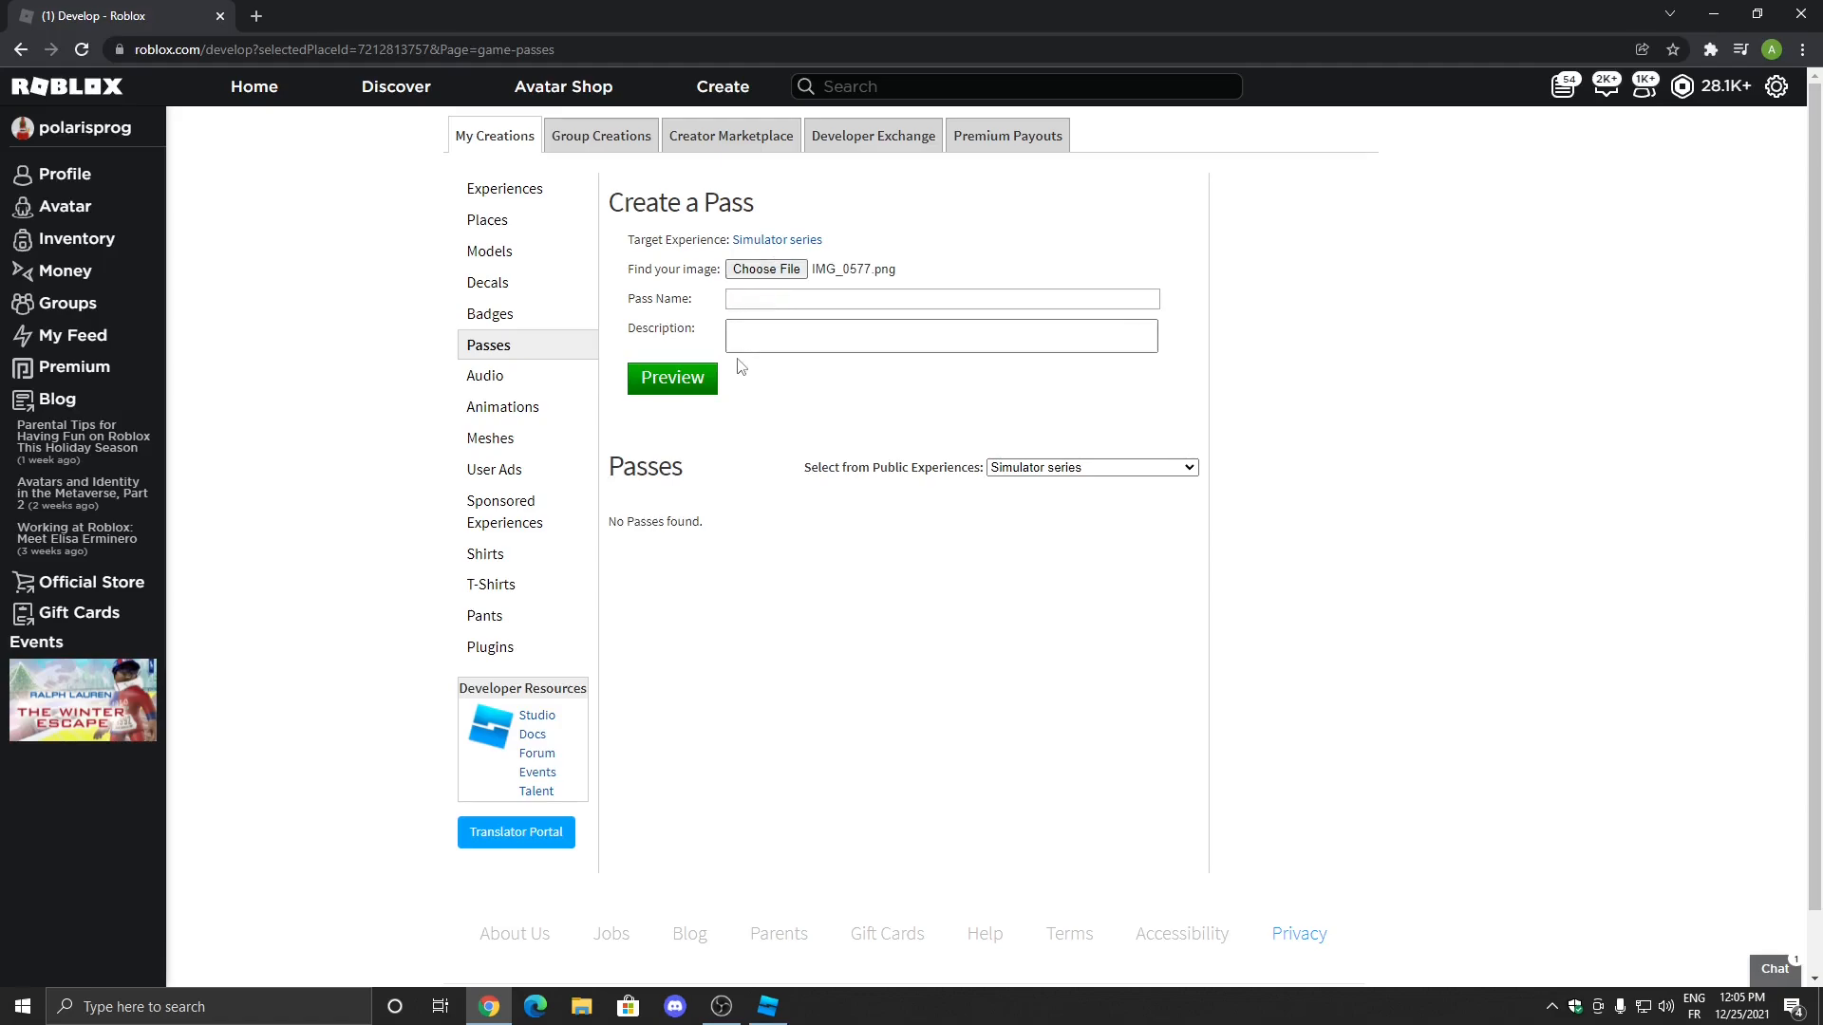
{"action": "type", "text": "InfiniteStorage"}
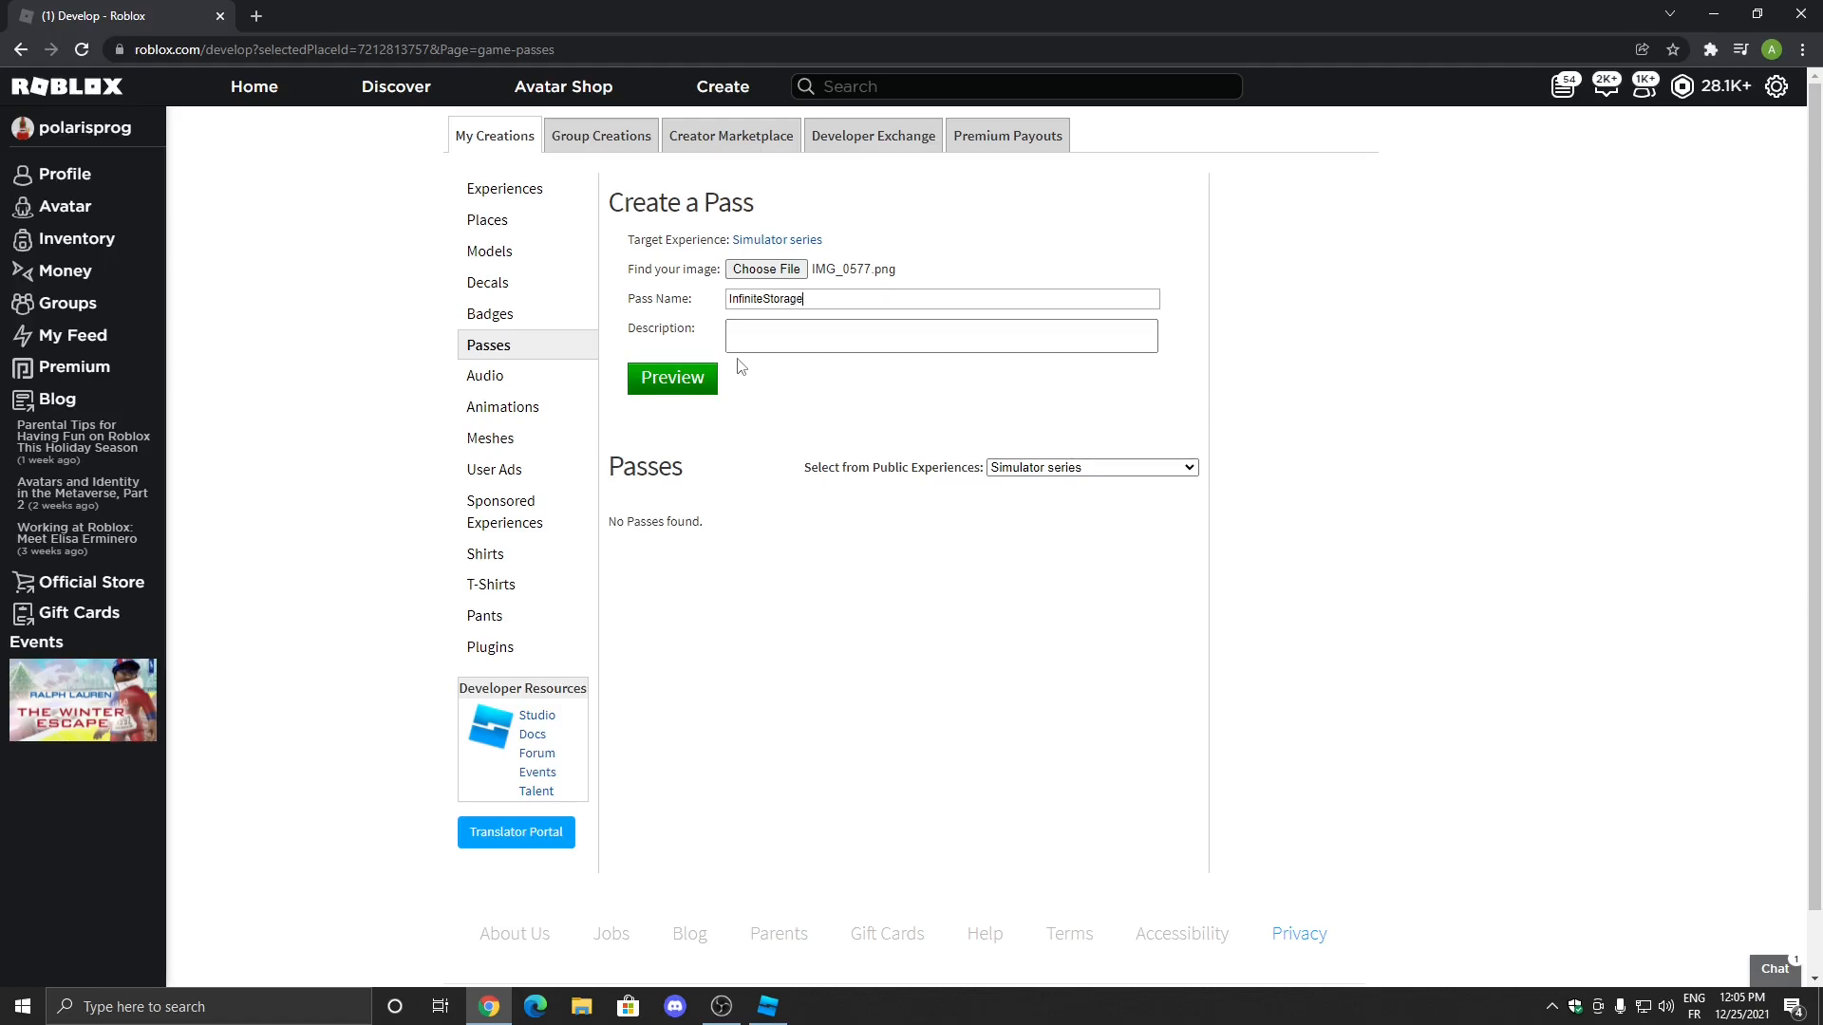
Describe the pass as 'Gives you infinite storage!' and create it via Preview.
{"action": "left_click", "coordinate": [939, 336]}
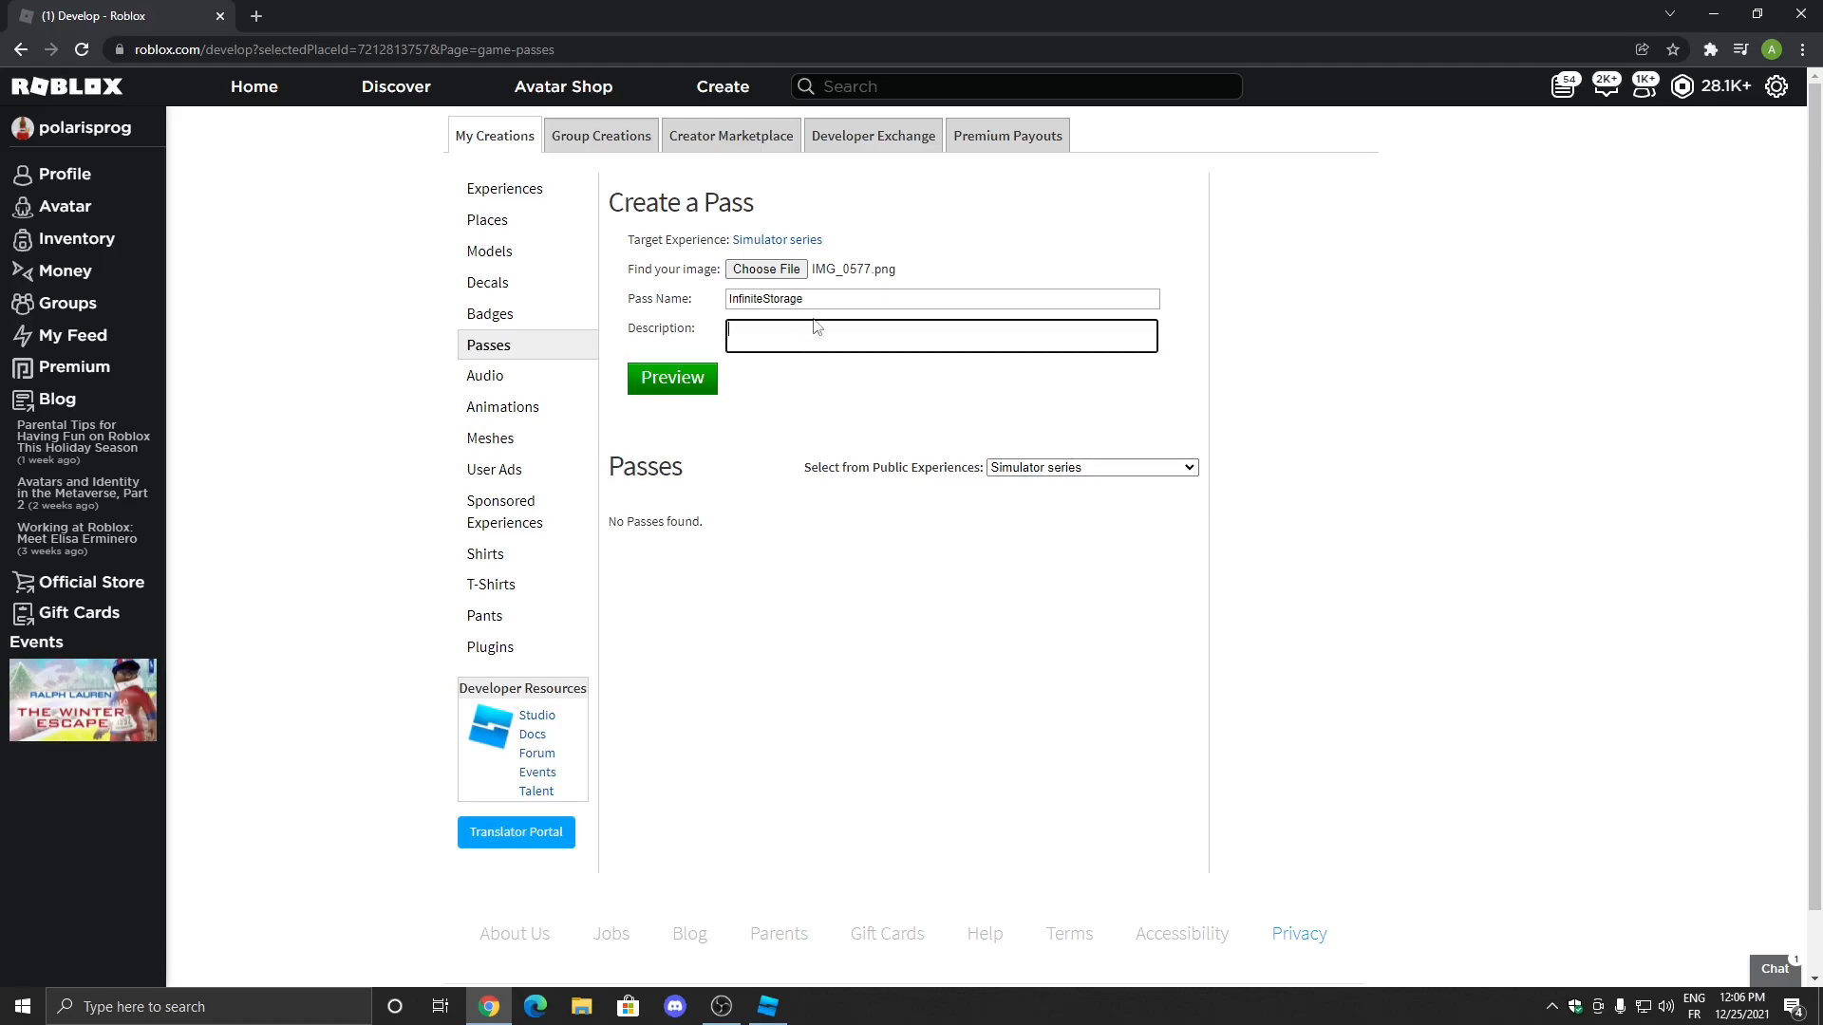
{"action": "type", "text": "Gives you infinite storage!"}
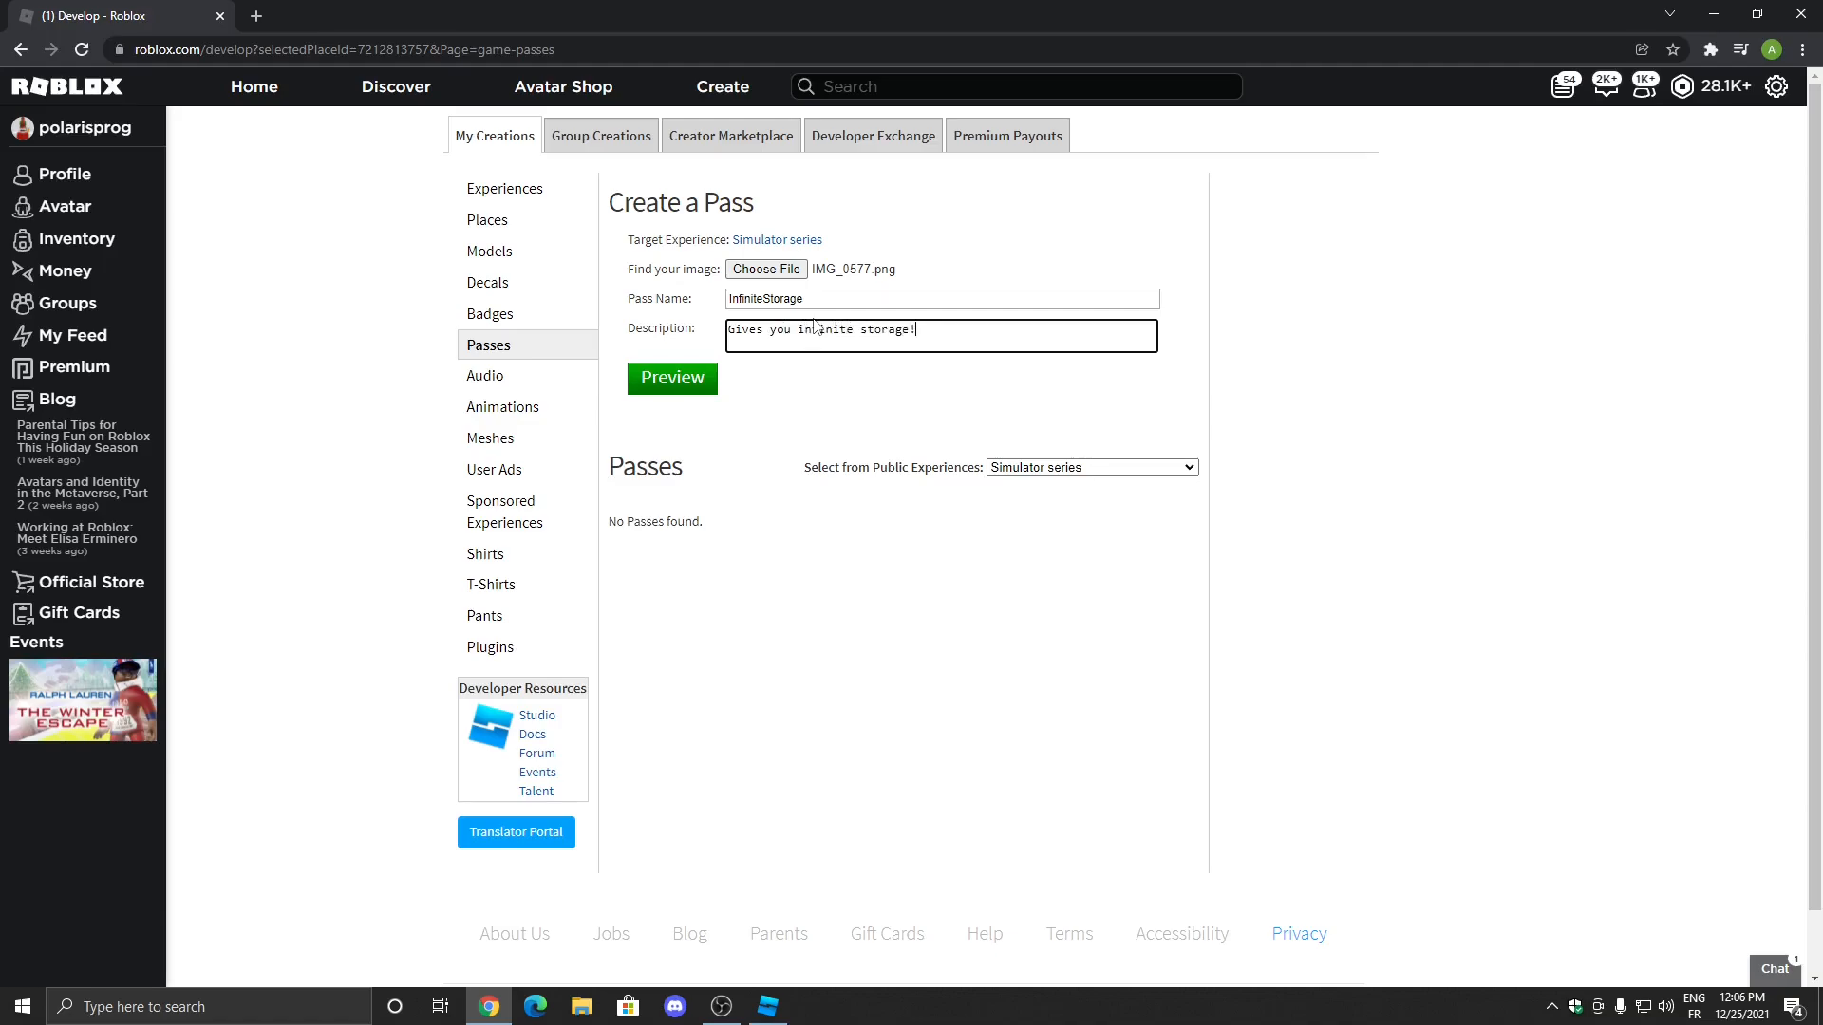
{"action": "left_click", "coordinate": [670, 378]}
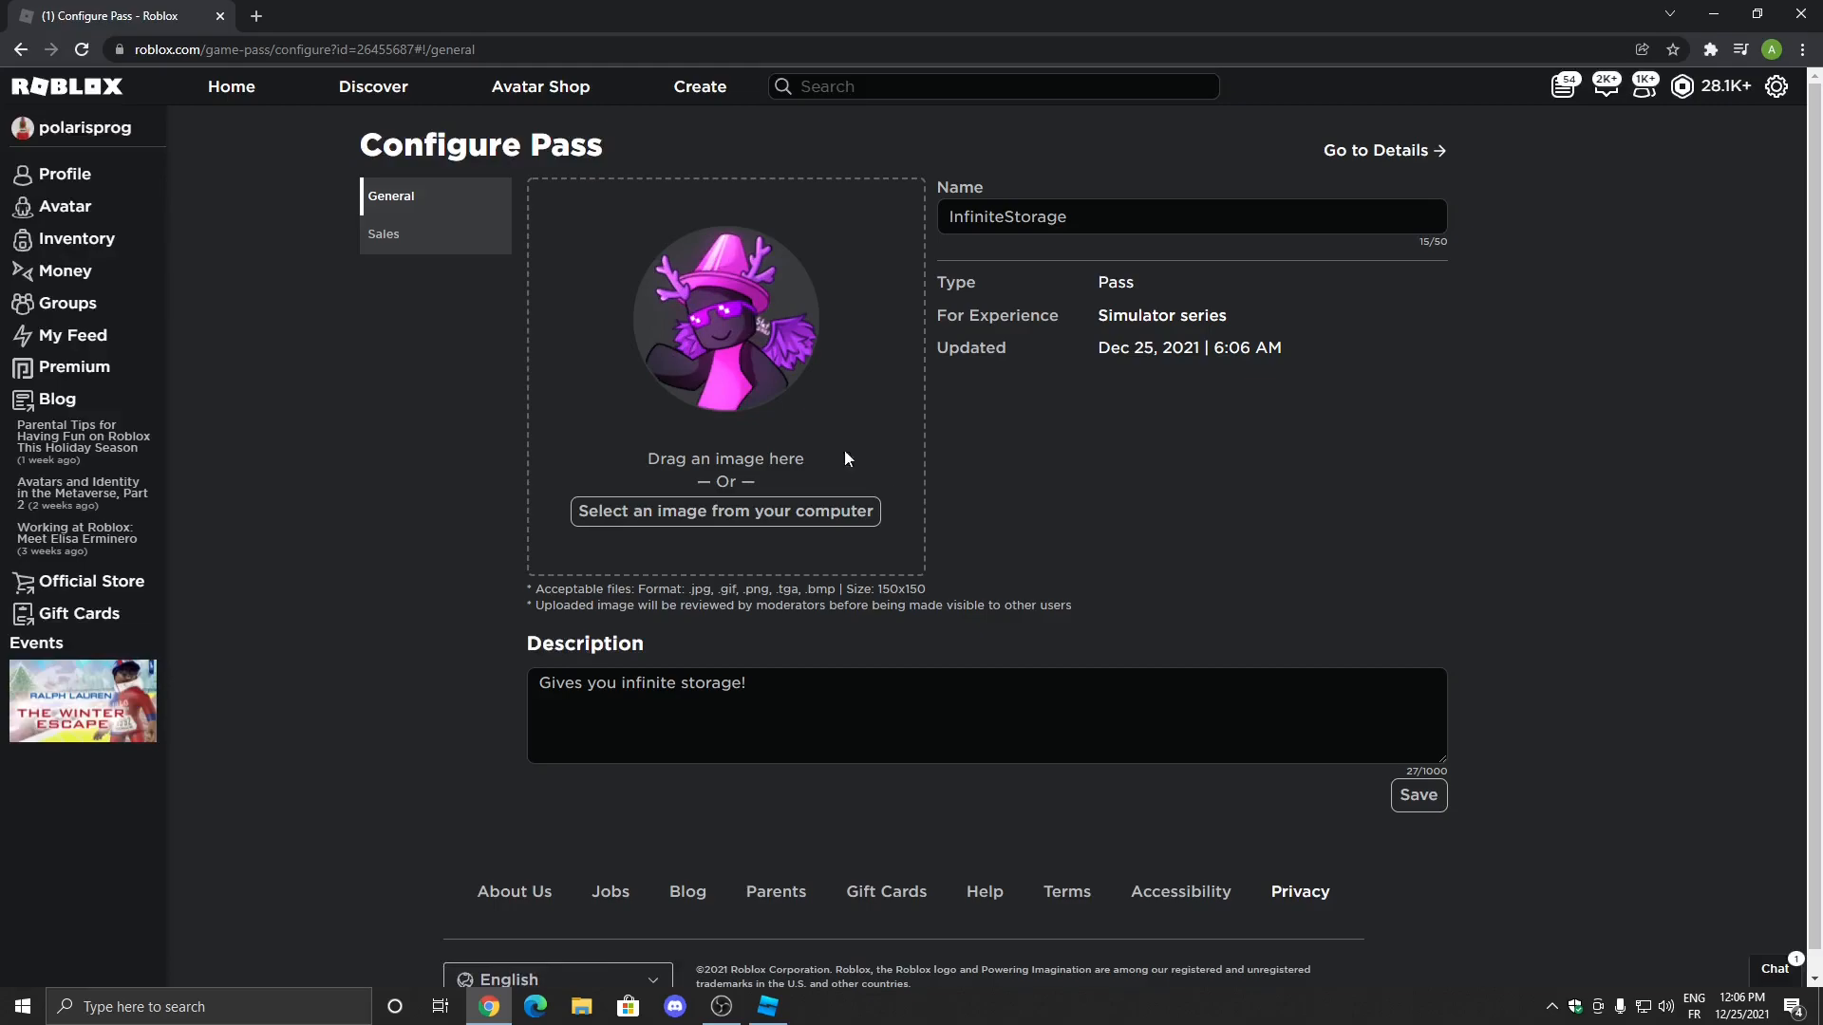
Put the pass on sale for 200 Robux, save, and go to its details page.
{"action": "left_click", "coordinate": [383, 233]}
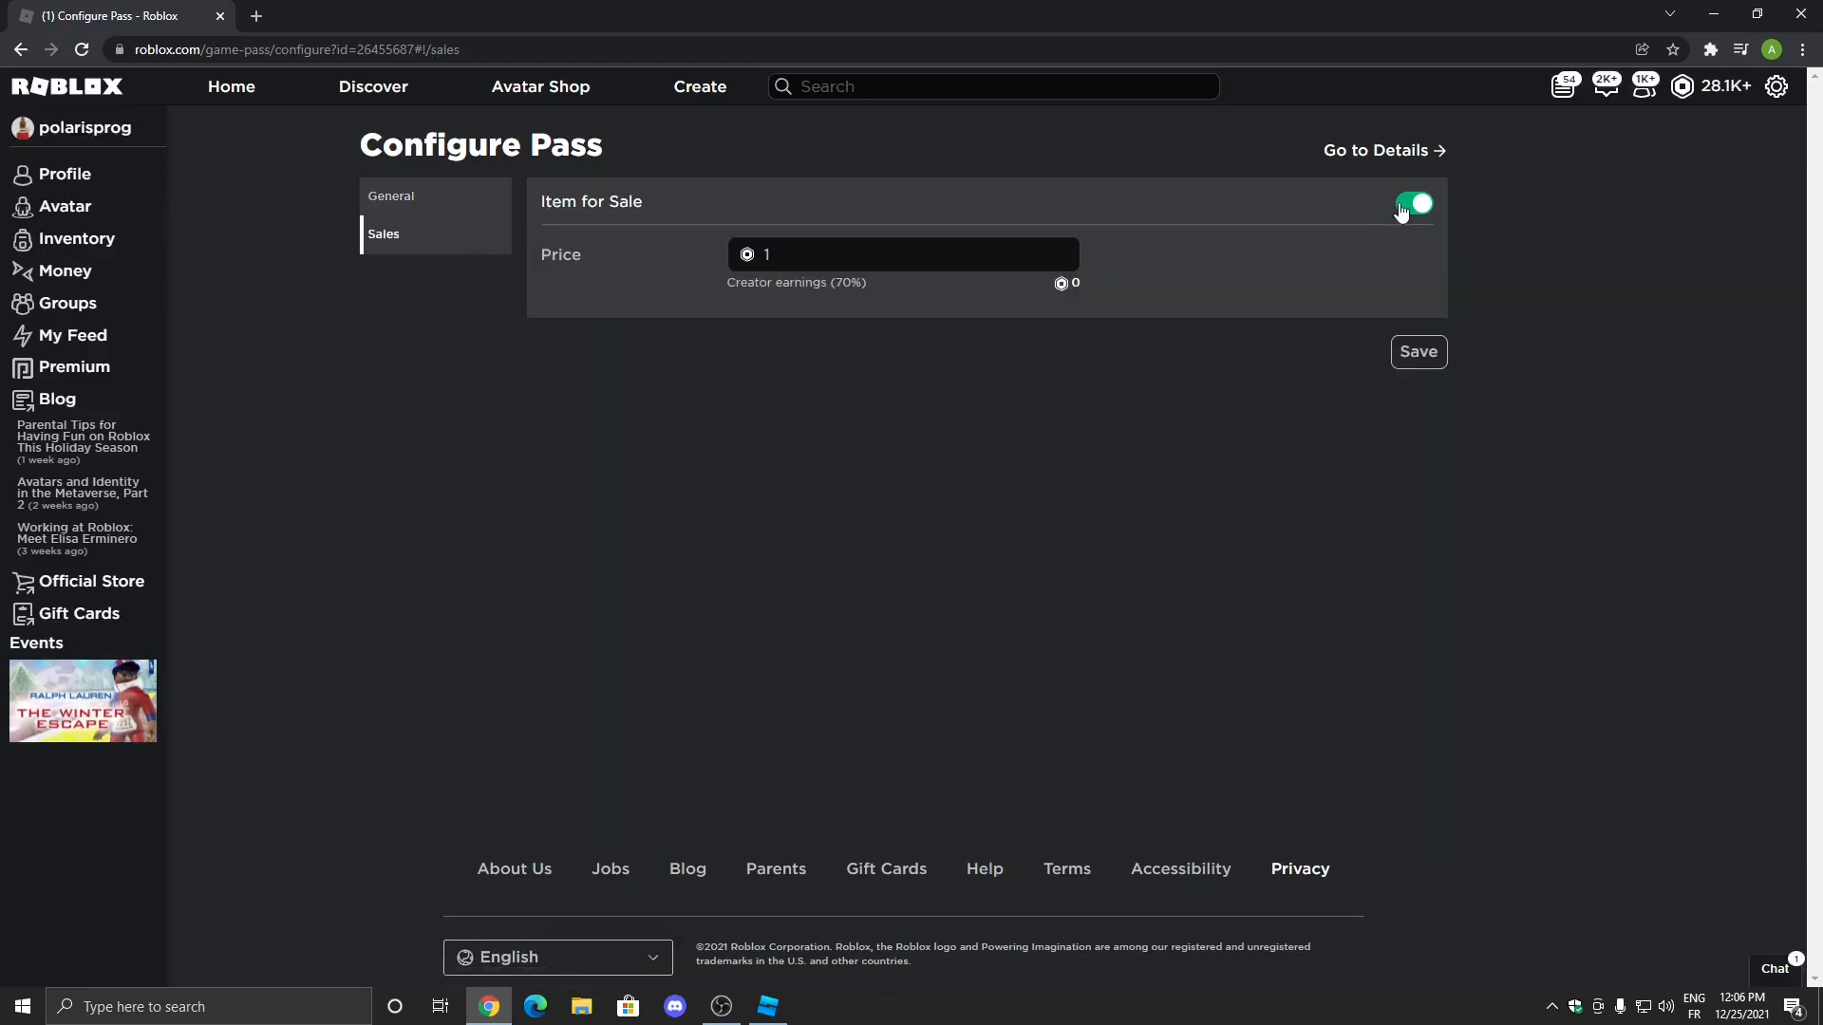
{"action": "left_click", "coordinate": [900, 255]}
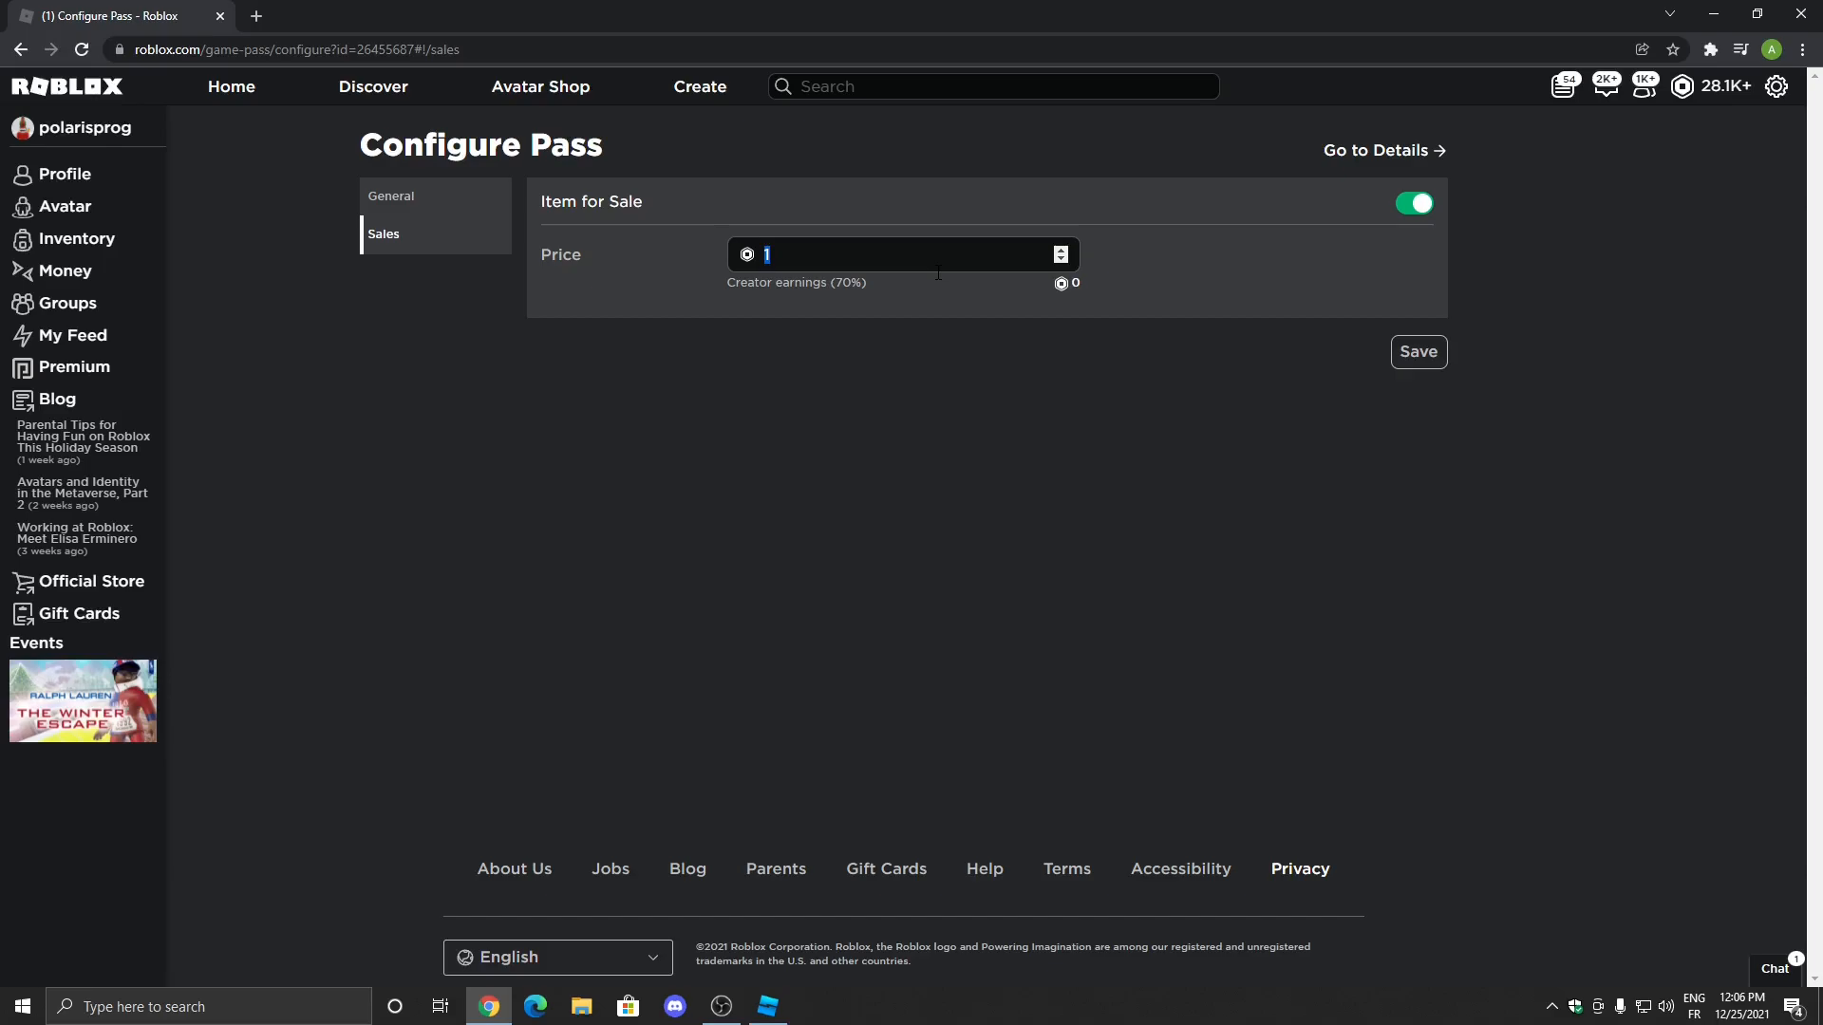
{"action": "type", "text": "200"}
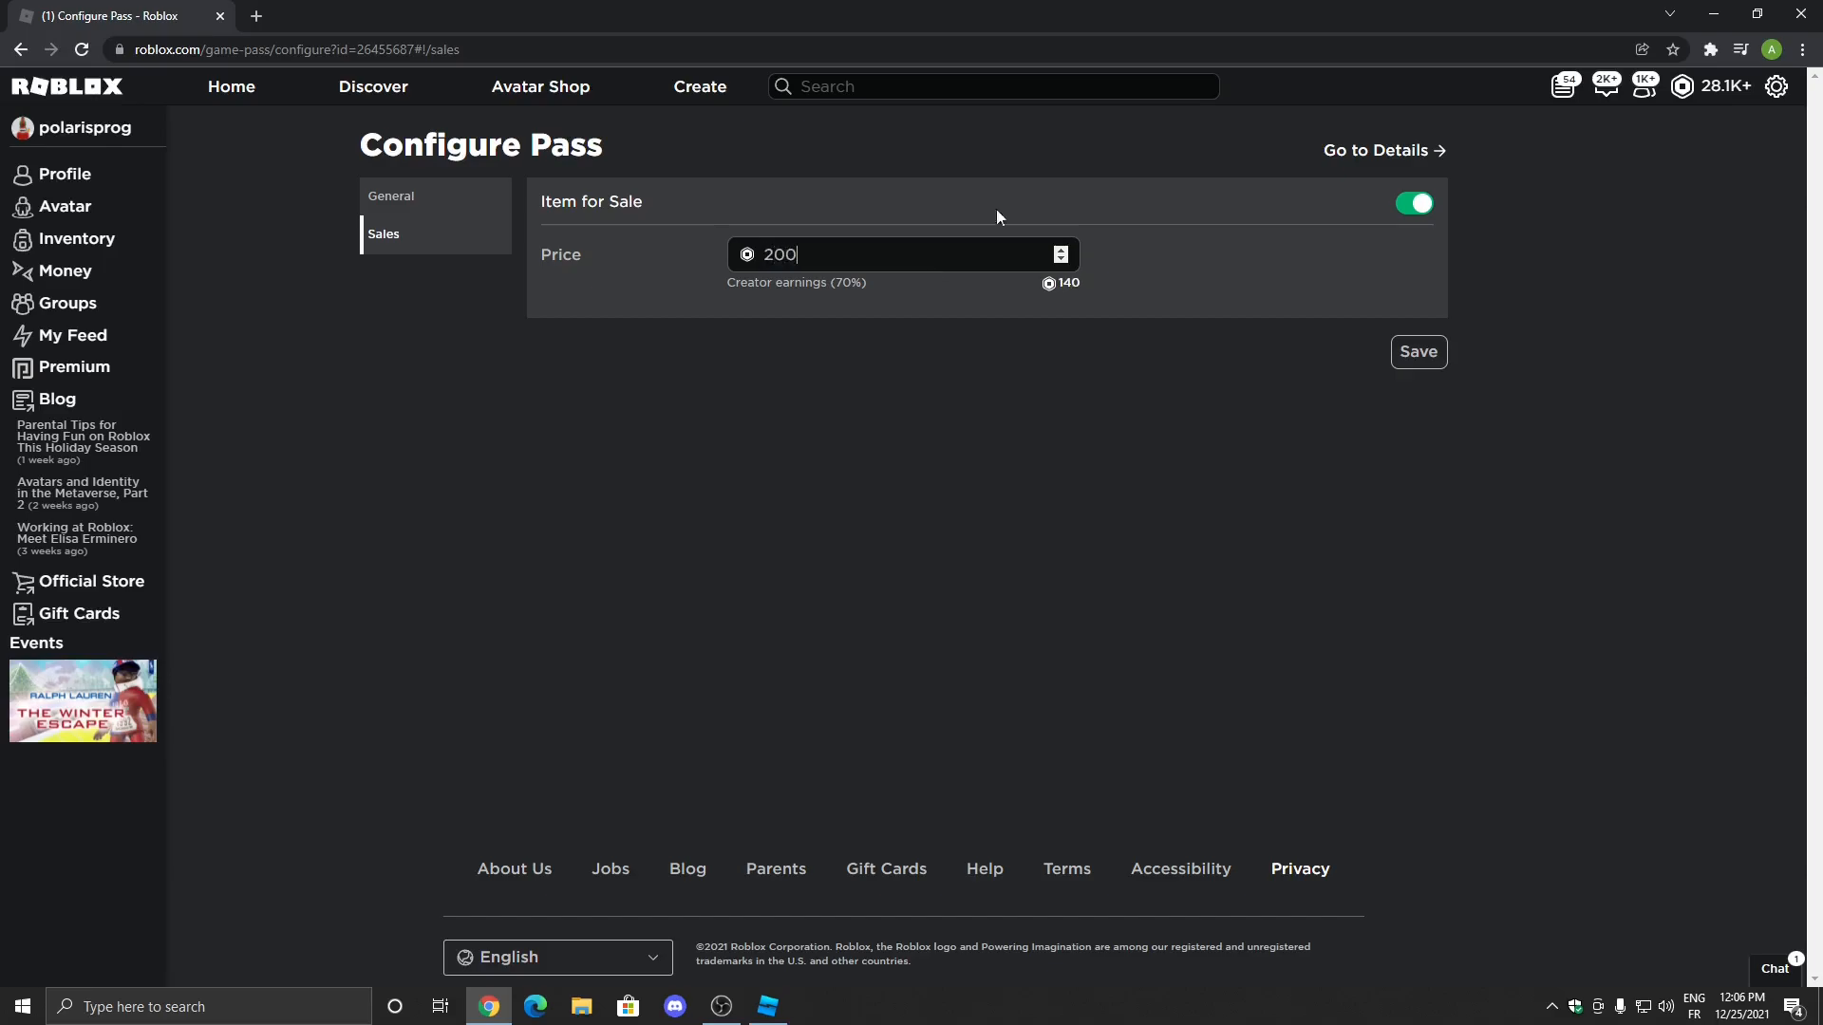
{"action": "left_click", "coordinate": [1417, 351]}
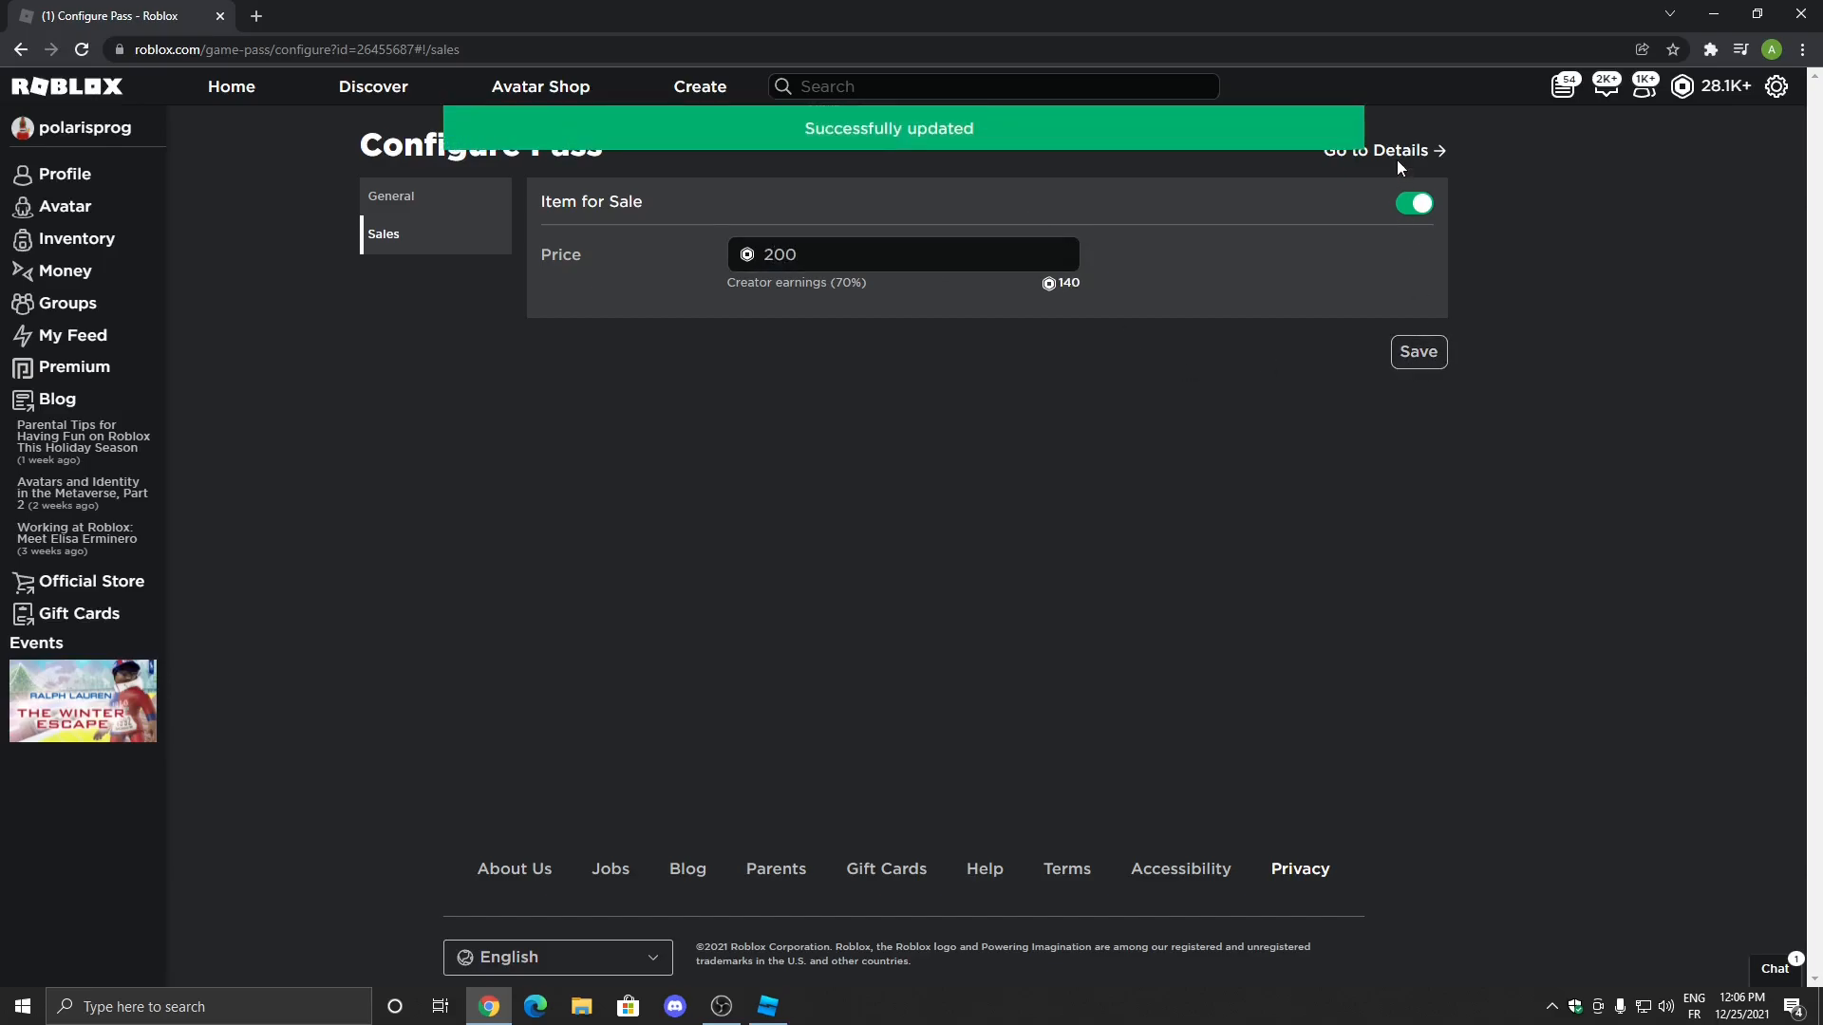
{"action": "left_click", "coordinate": [1379, 150]}
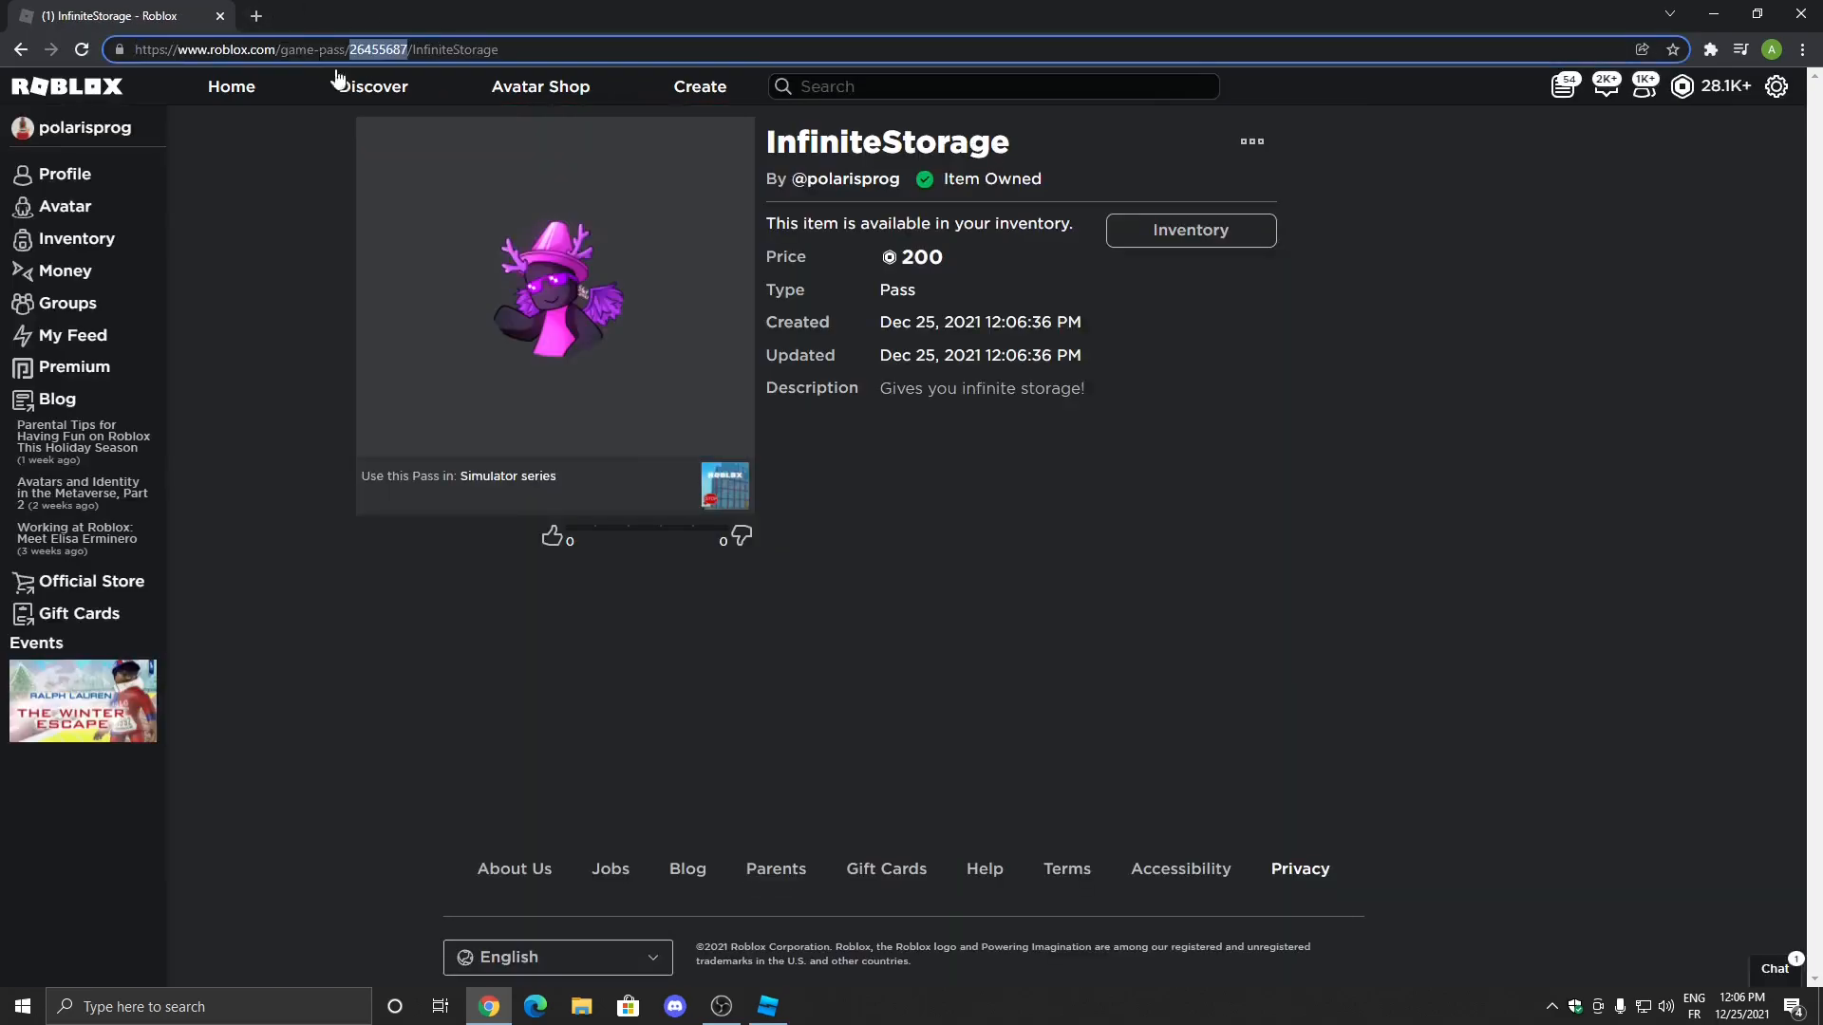
{"action": "mouse_move", "coordinate": [416, 70]}
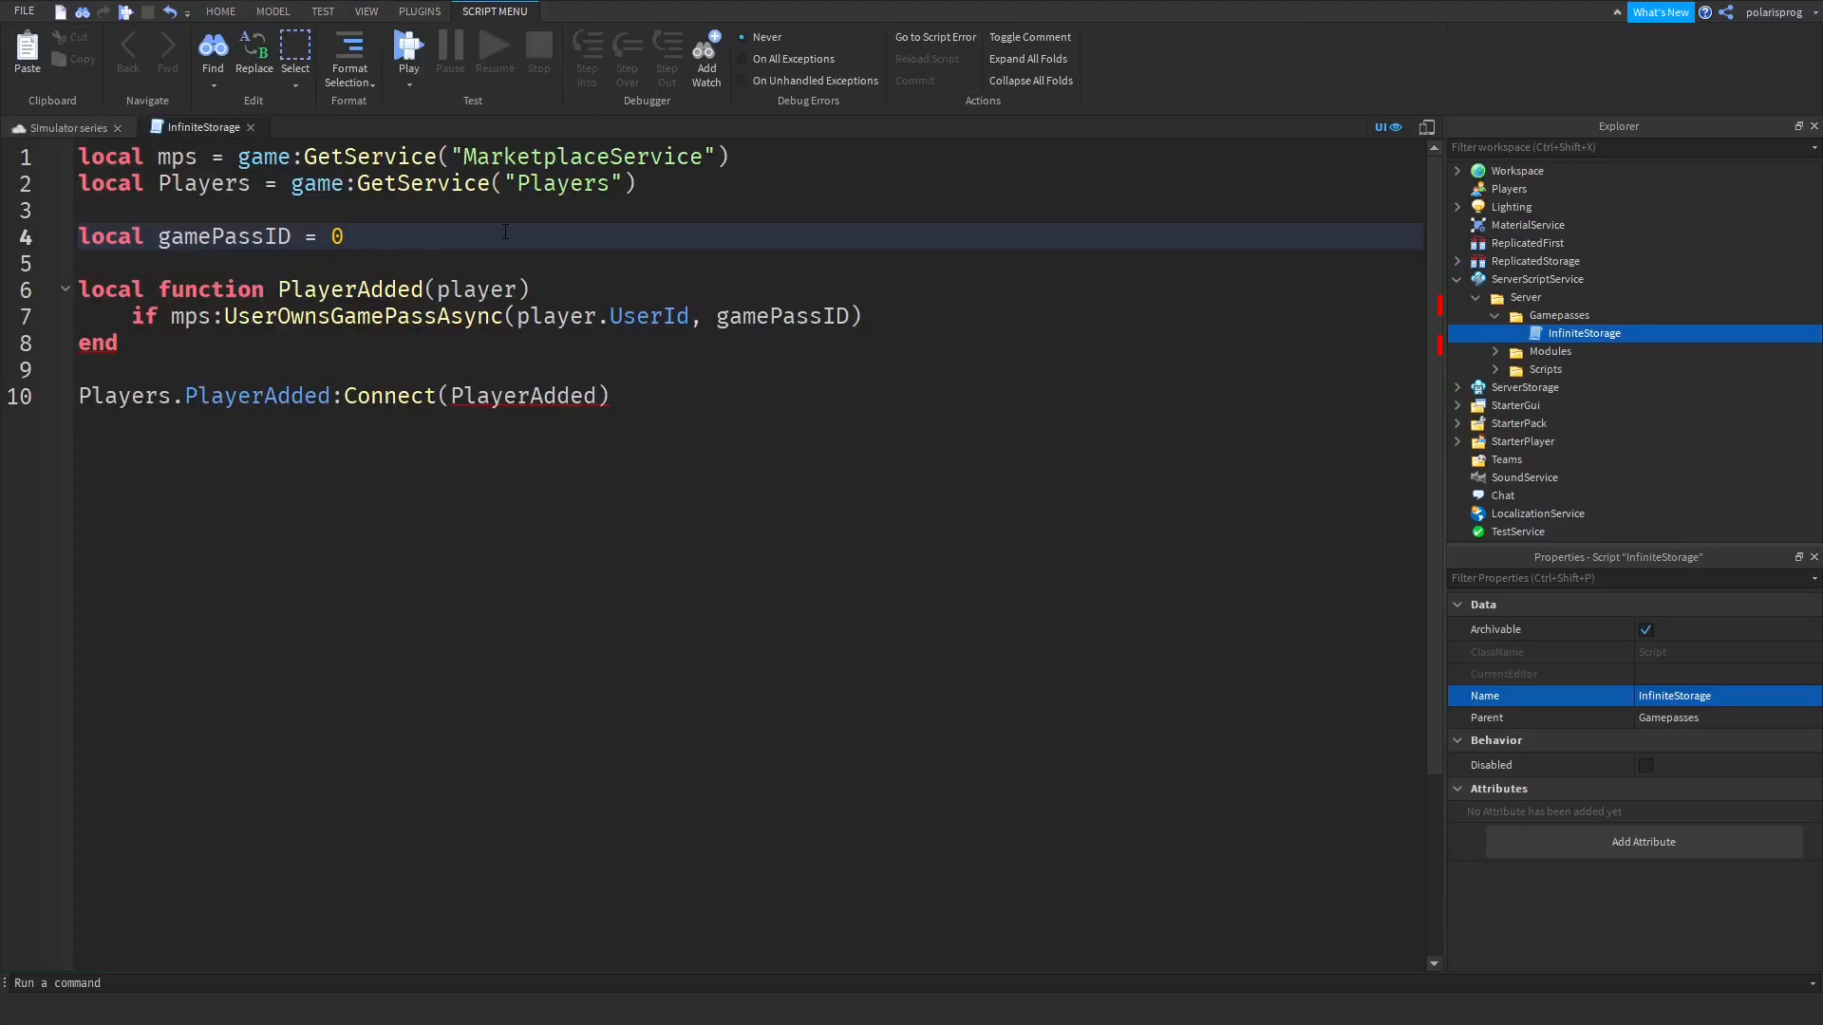
Set gamePassID to 26455687 and spawn a while wait(2) loop for pass owners.
{"action": "type", "text": "26455687"}
{"action": "left_click", "coordinate": [750, 316]}
{"action": "type", "text": " then"}
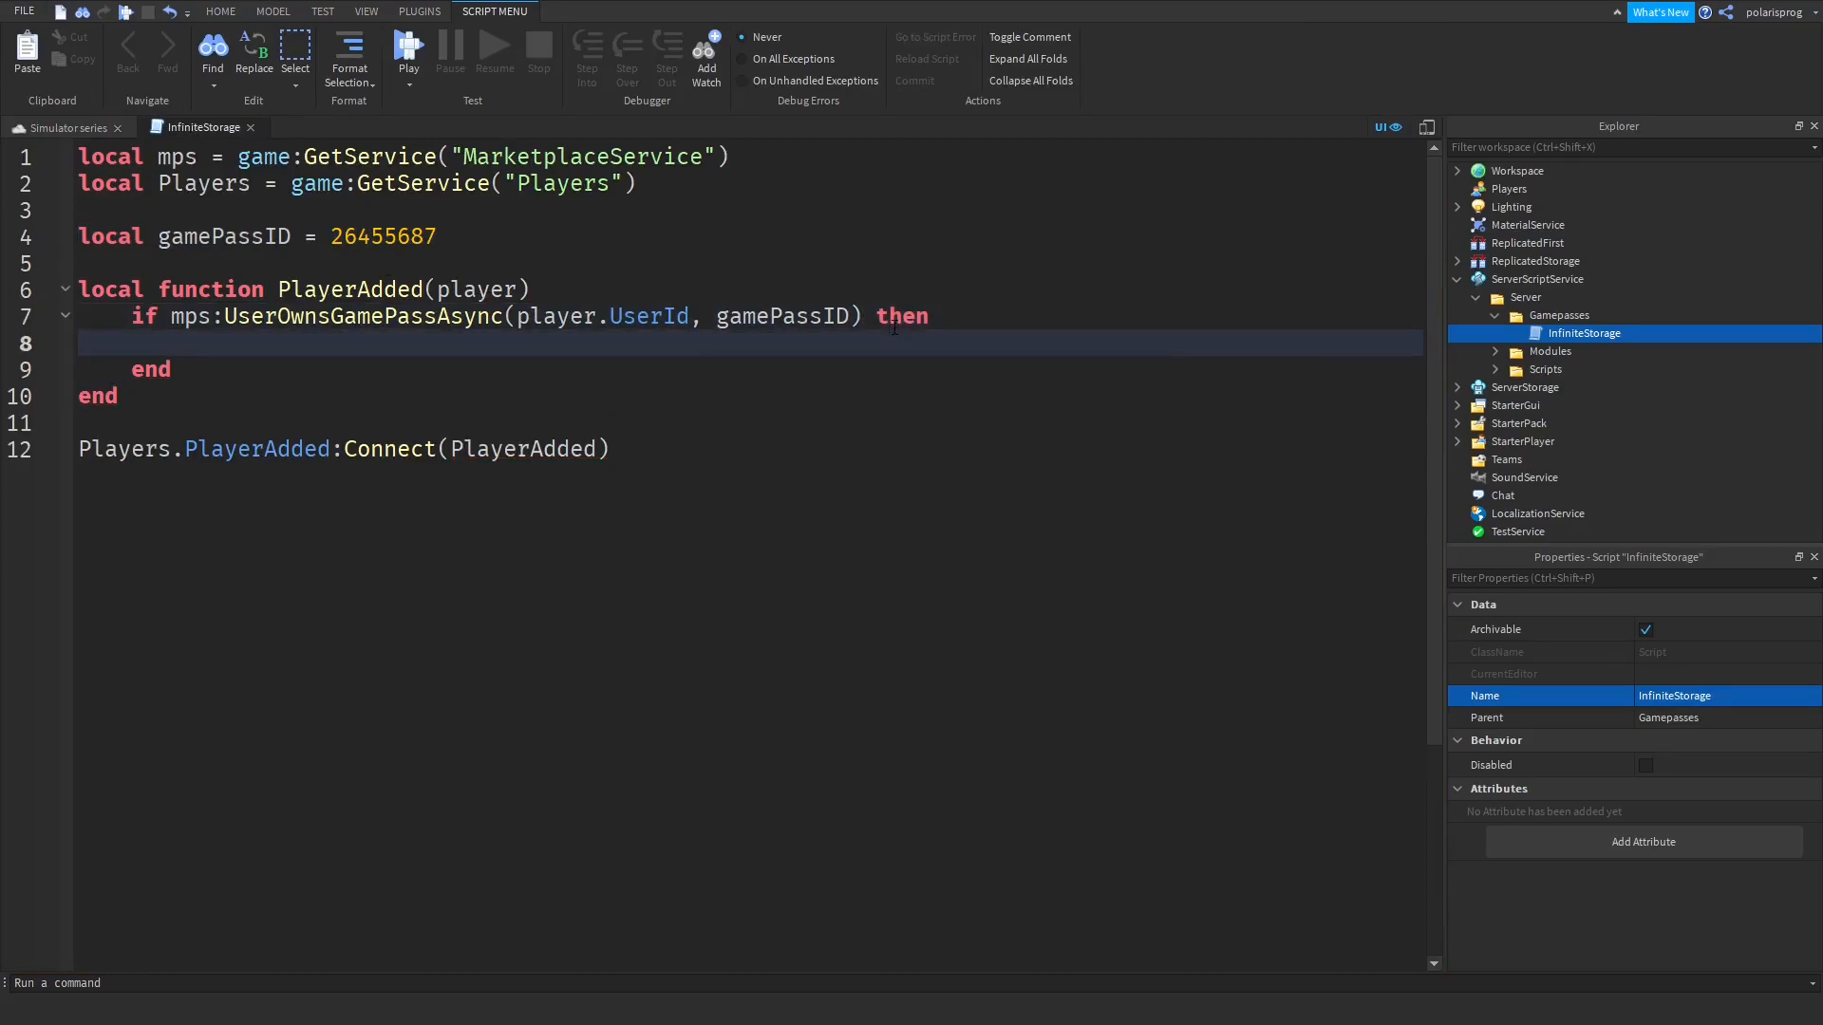
{"action": "left_click", "coordinate": [182, 344]}
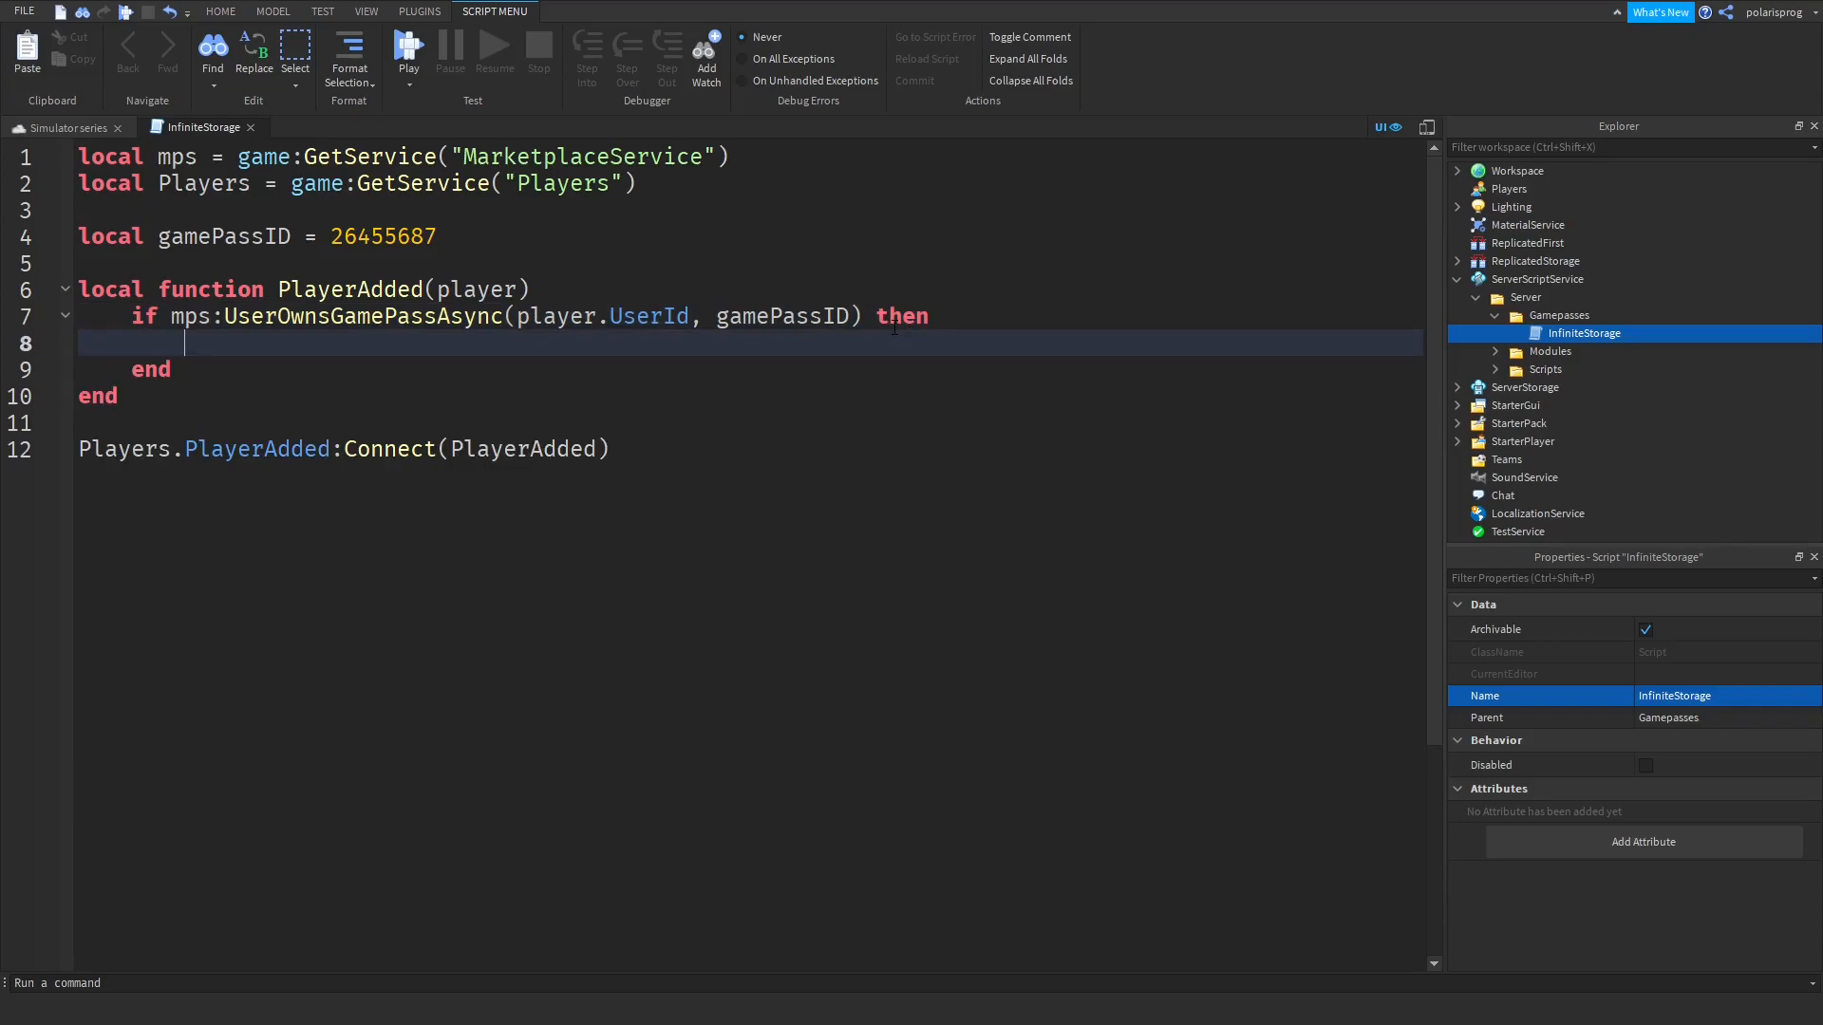
{"action": "type", "text": "player"}
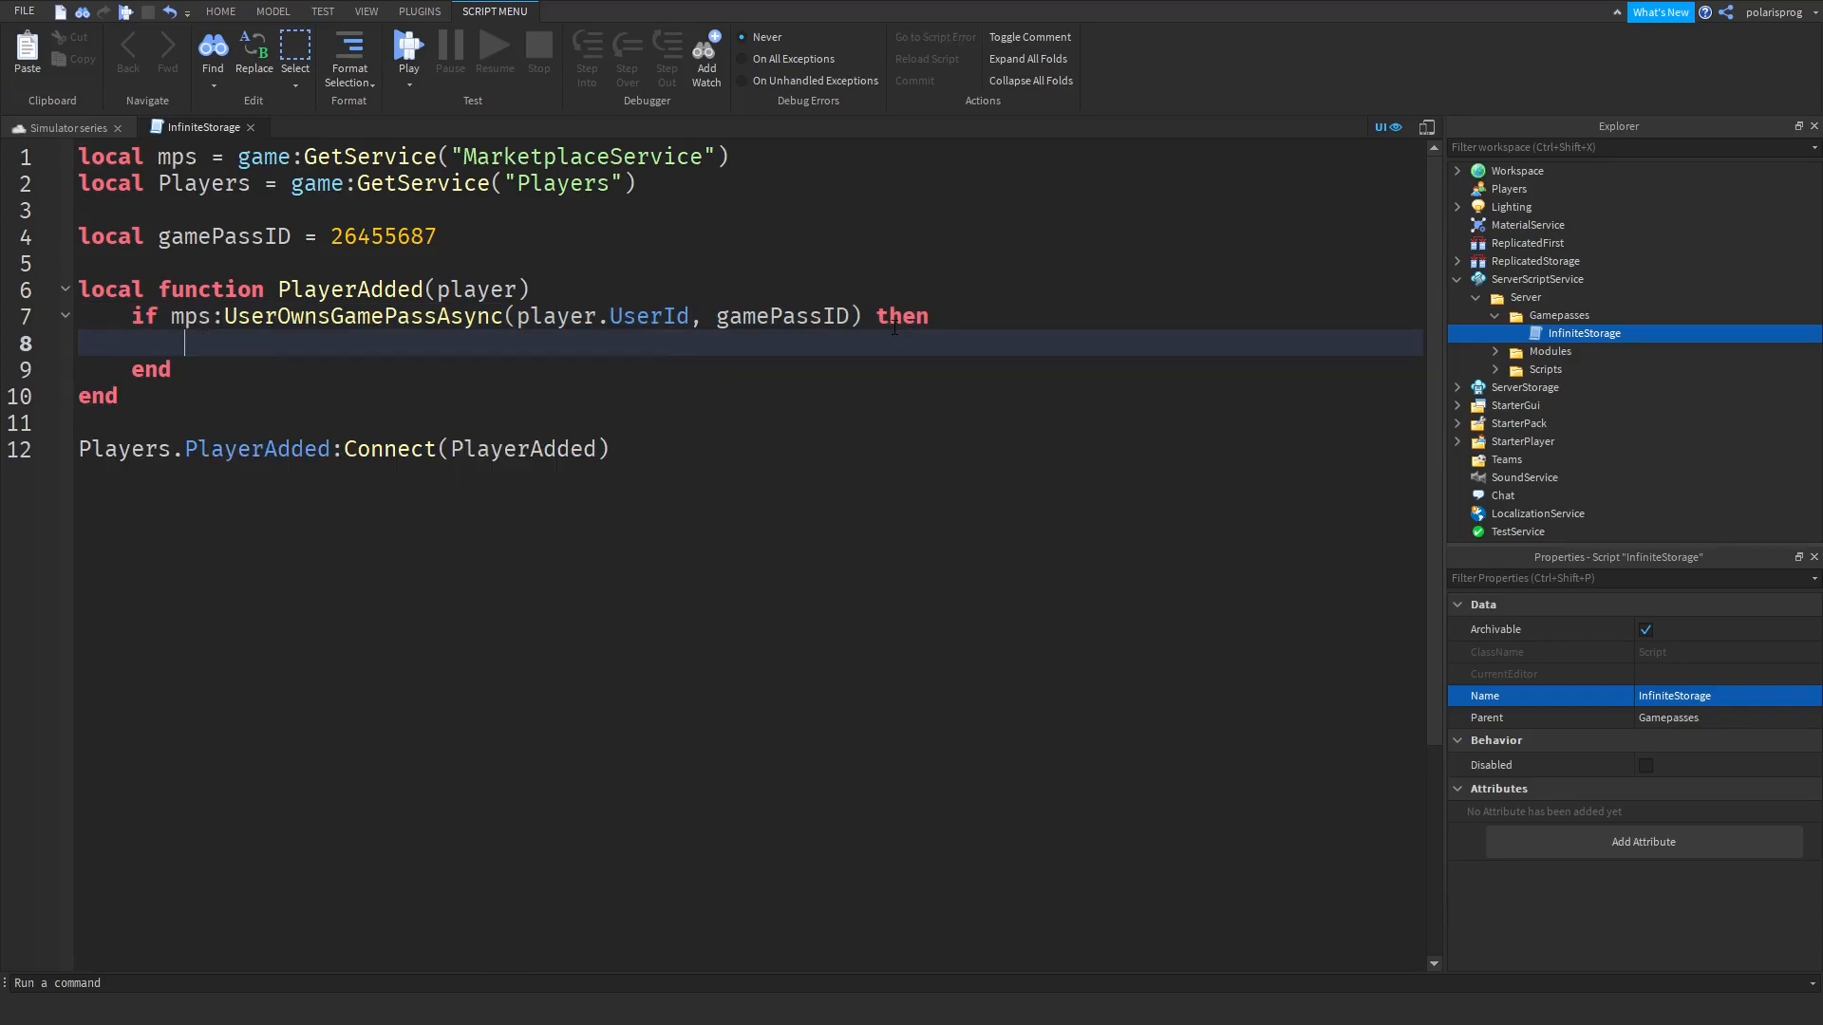
{"action": "type", "text": "cpf"}
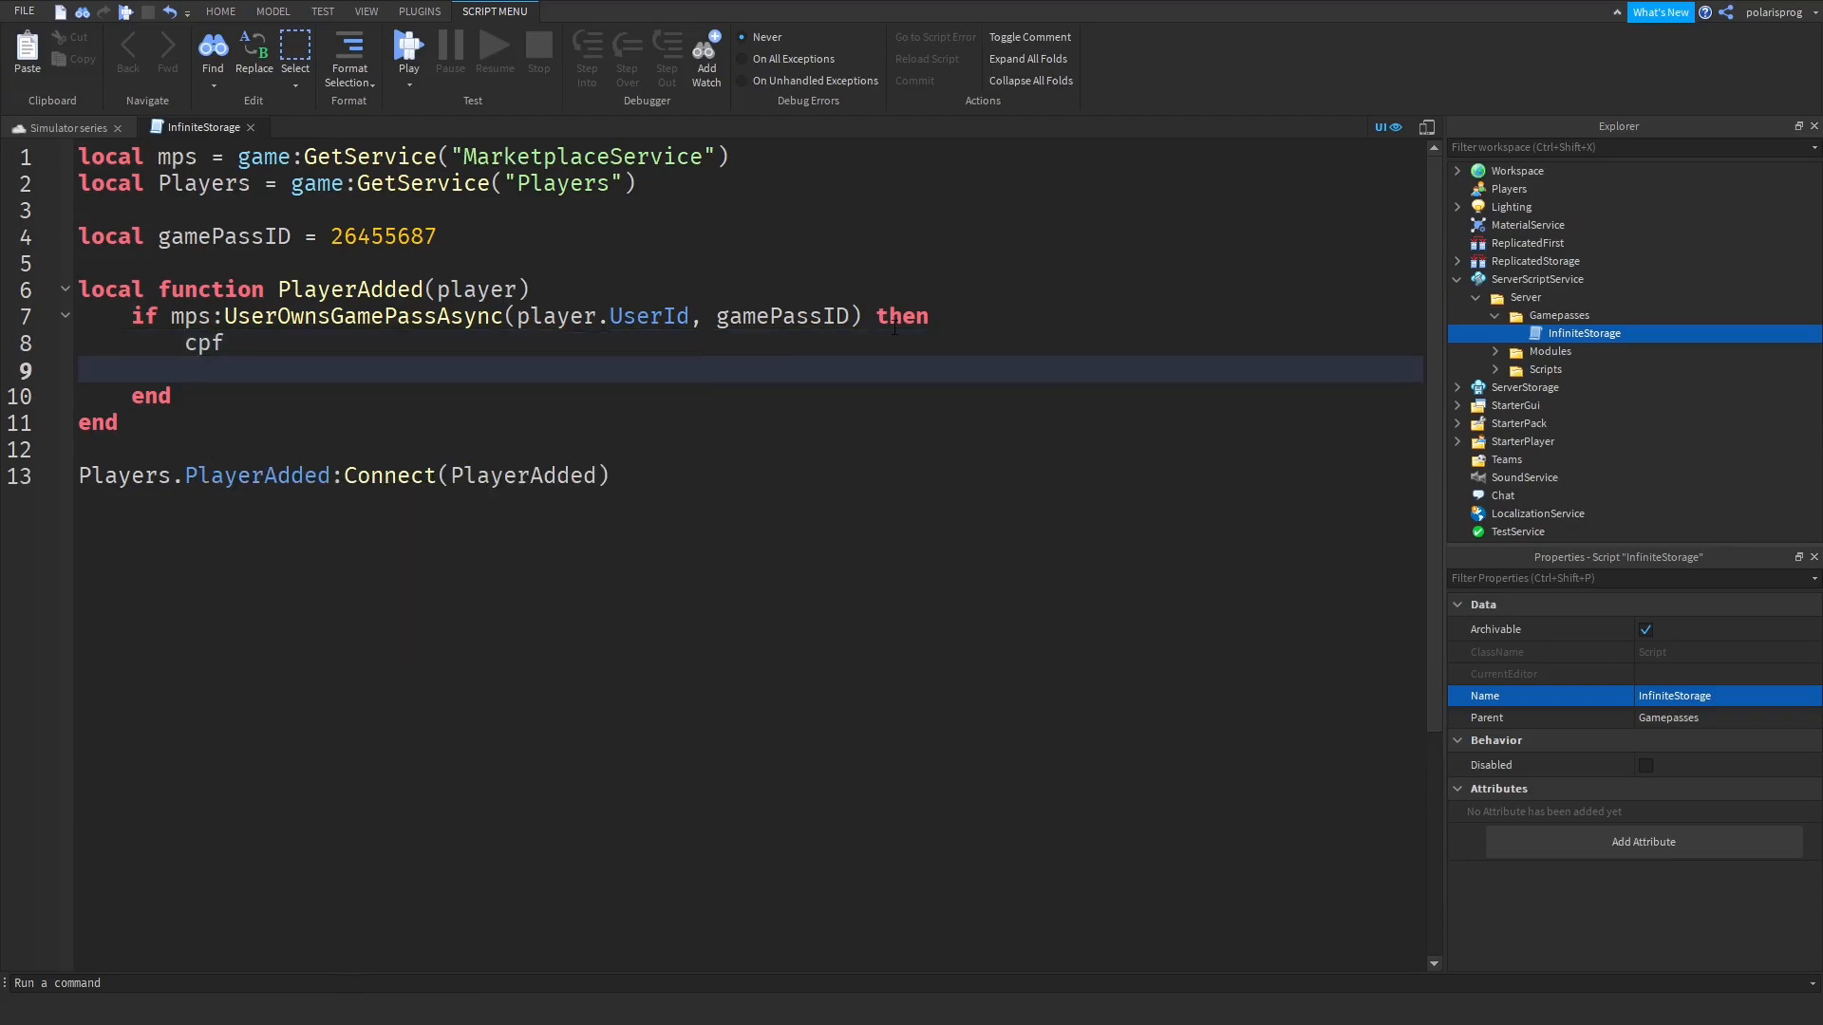
{"action": "type", "text": "spawn(function("}
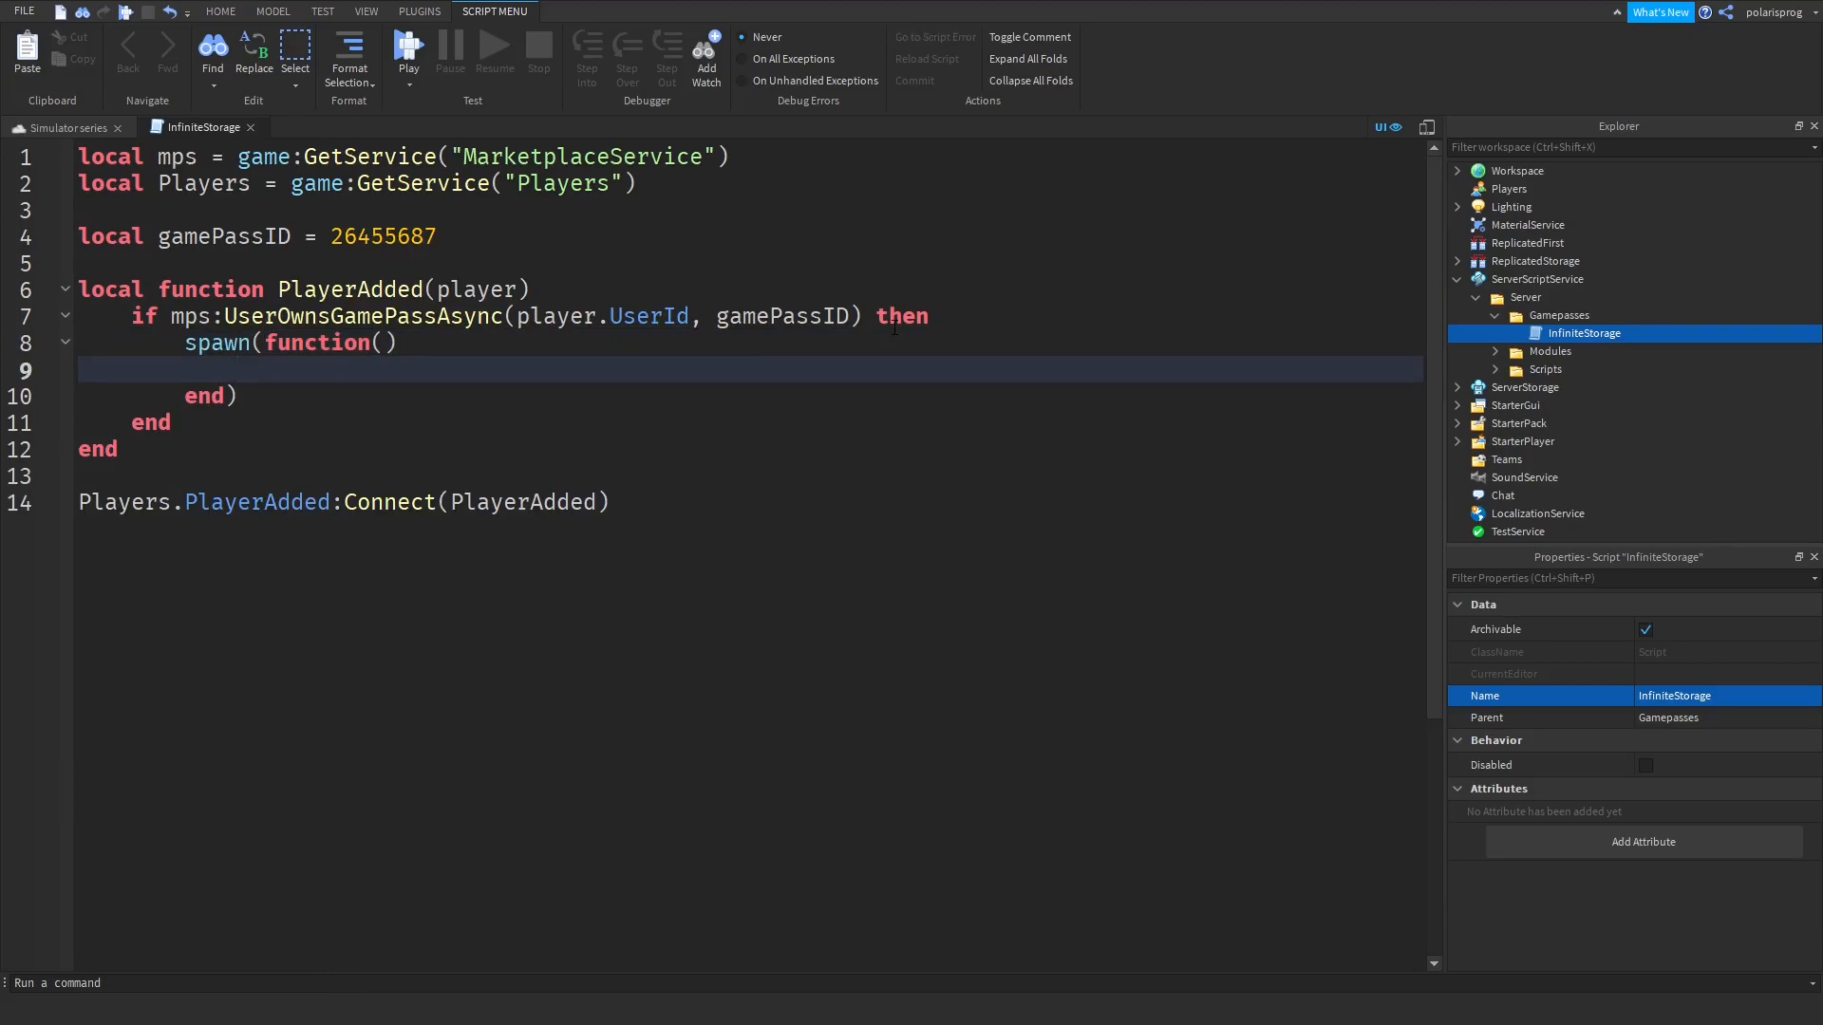
{"action": "type", "text": "while wait(a"}
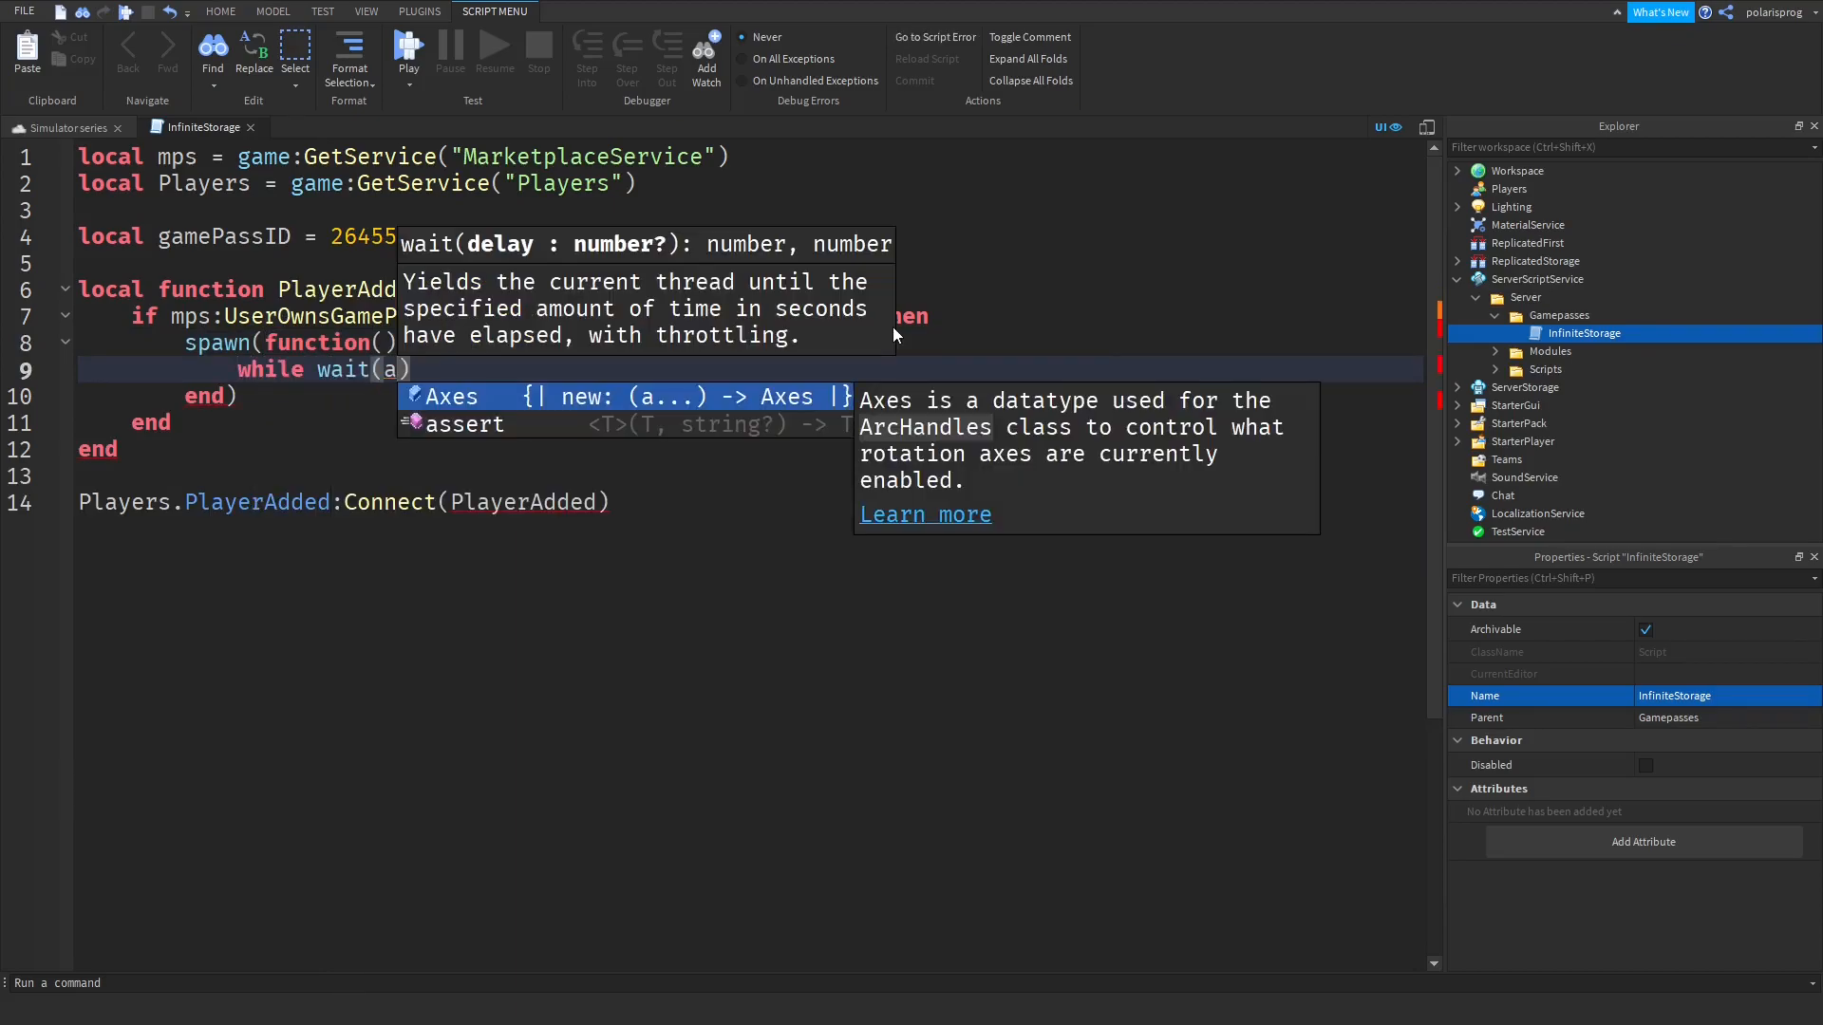
{"action": "type", "text": "2"}
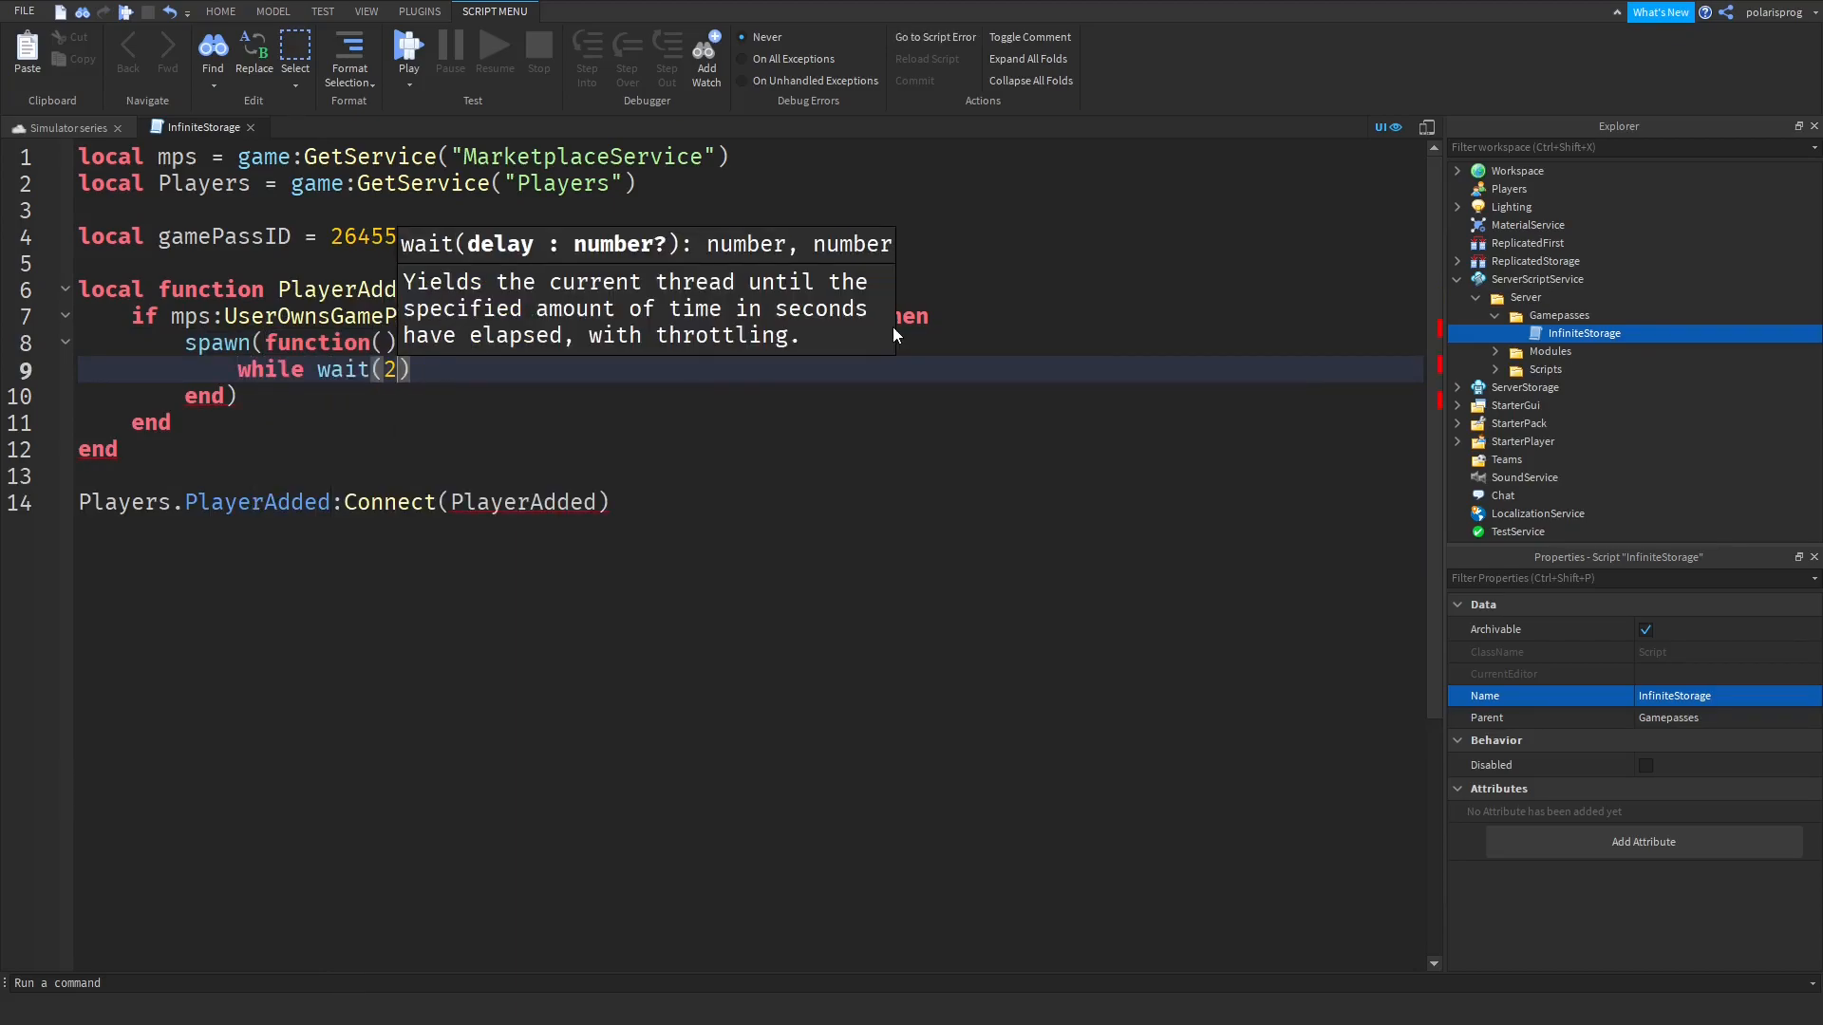
{"action": "type", "text": "do"}
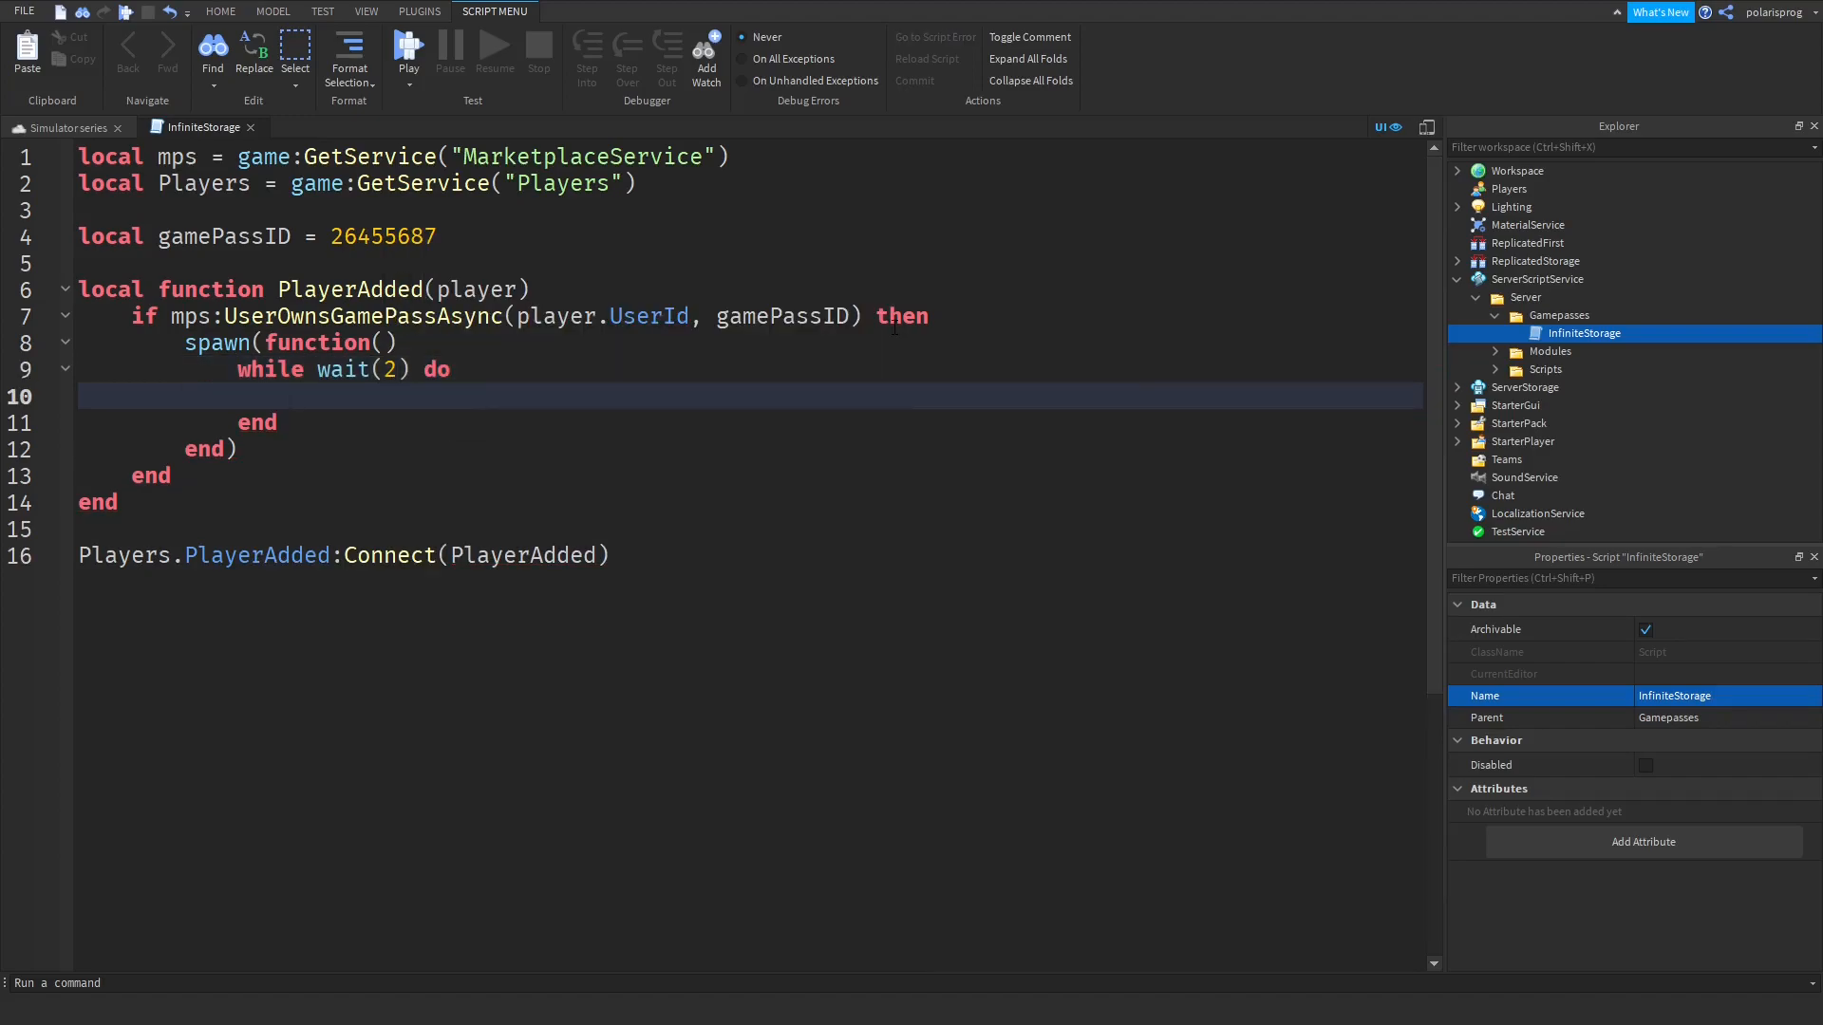
{"action": "type", "text": "PlayerAdded"}
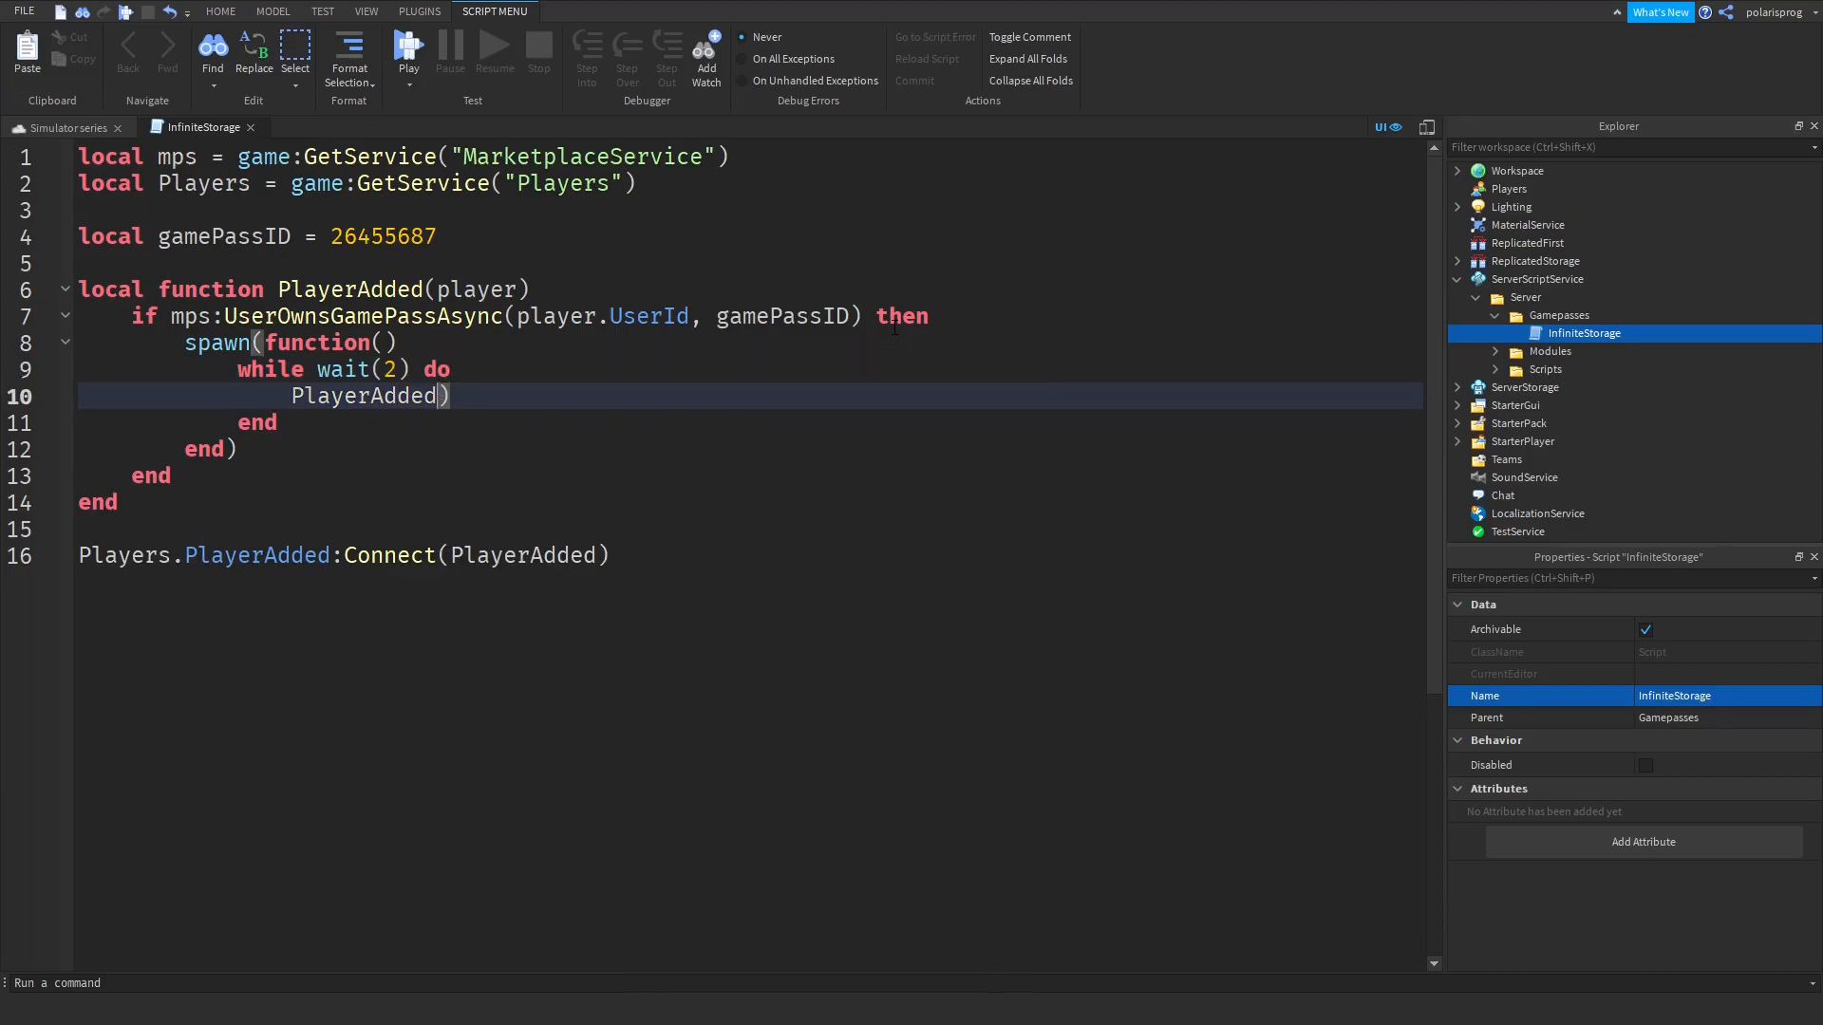
{"action": "type", "text": "pl"}
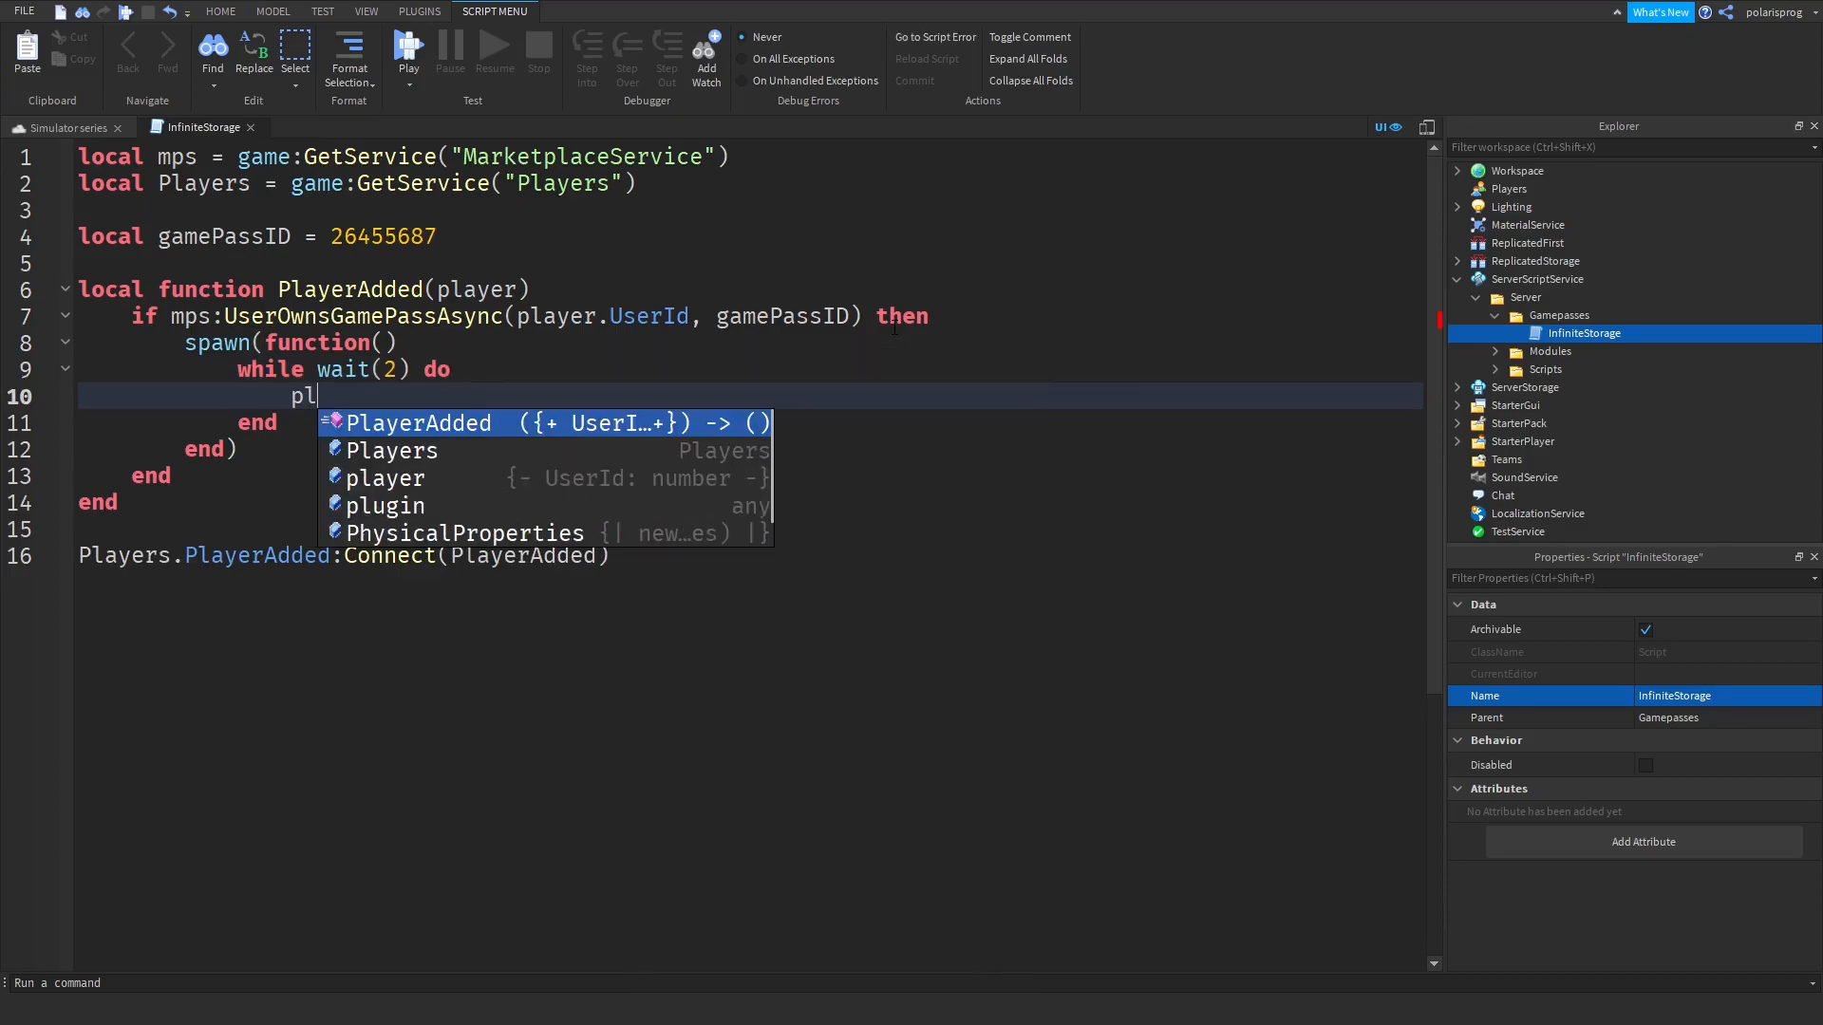
{"action": "type", "text": "ayer."}
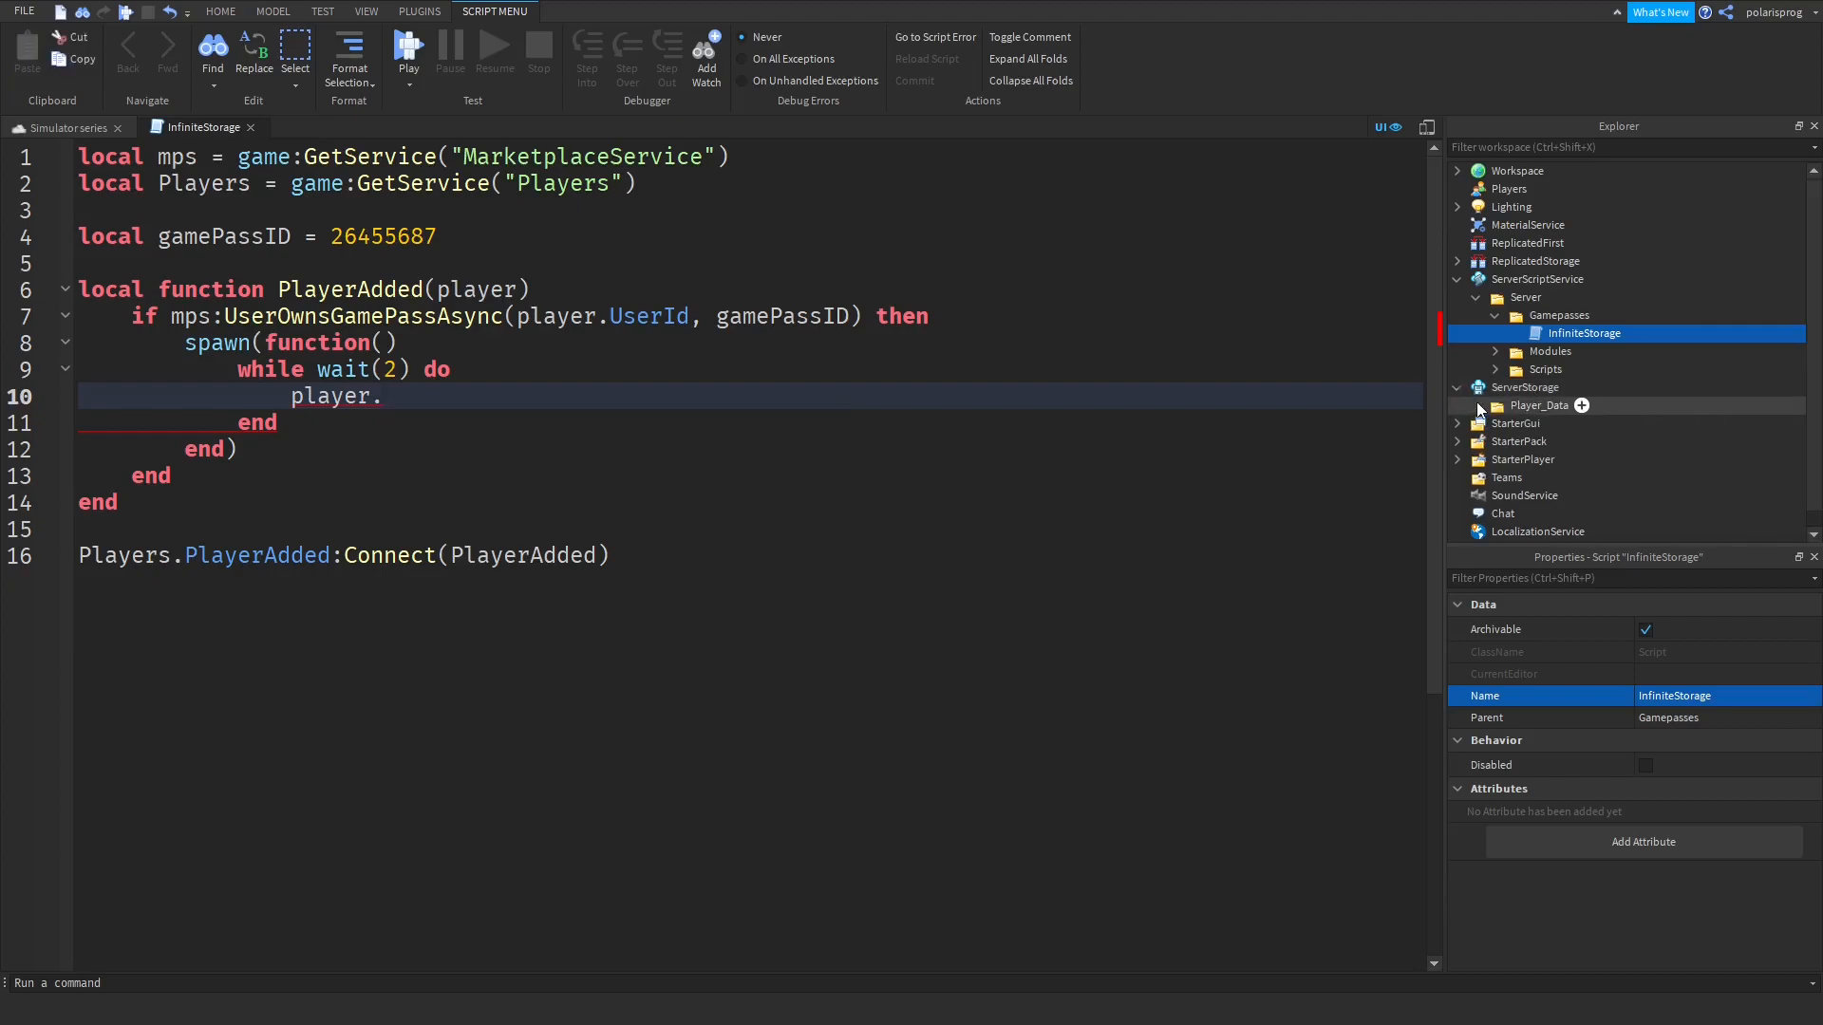
Check Storage in Player_Data and assign player.Storage.Value a huge "10..." string in the loop.
{"action": "left_click", "coordinate": [1497, 405]}
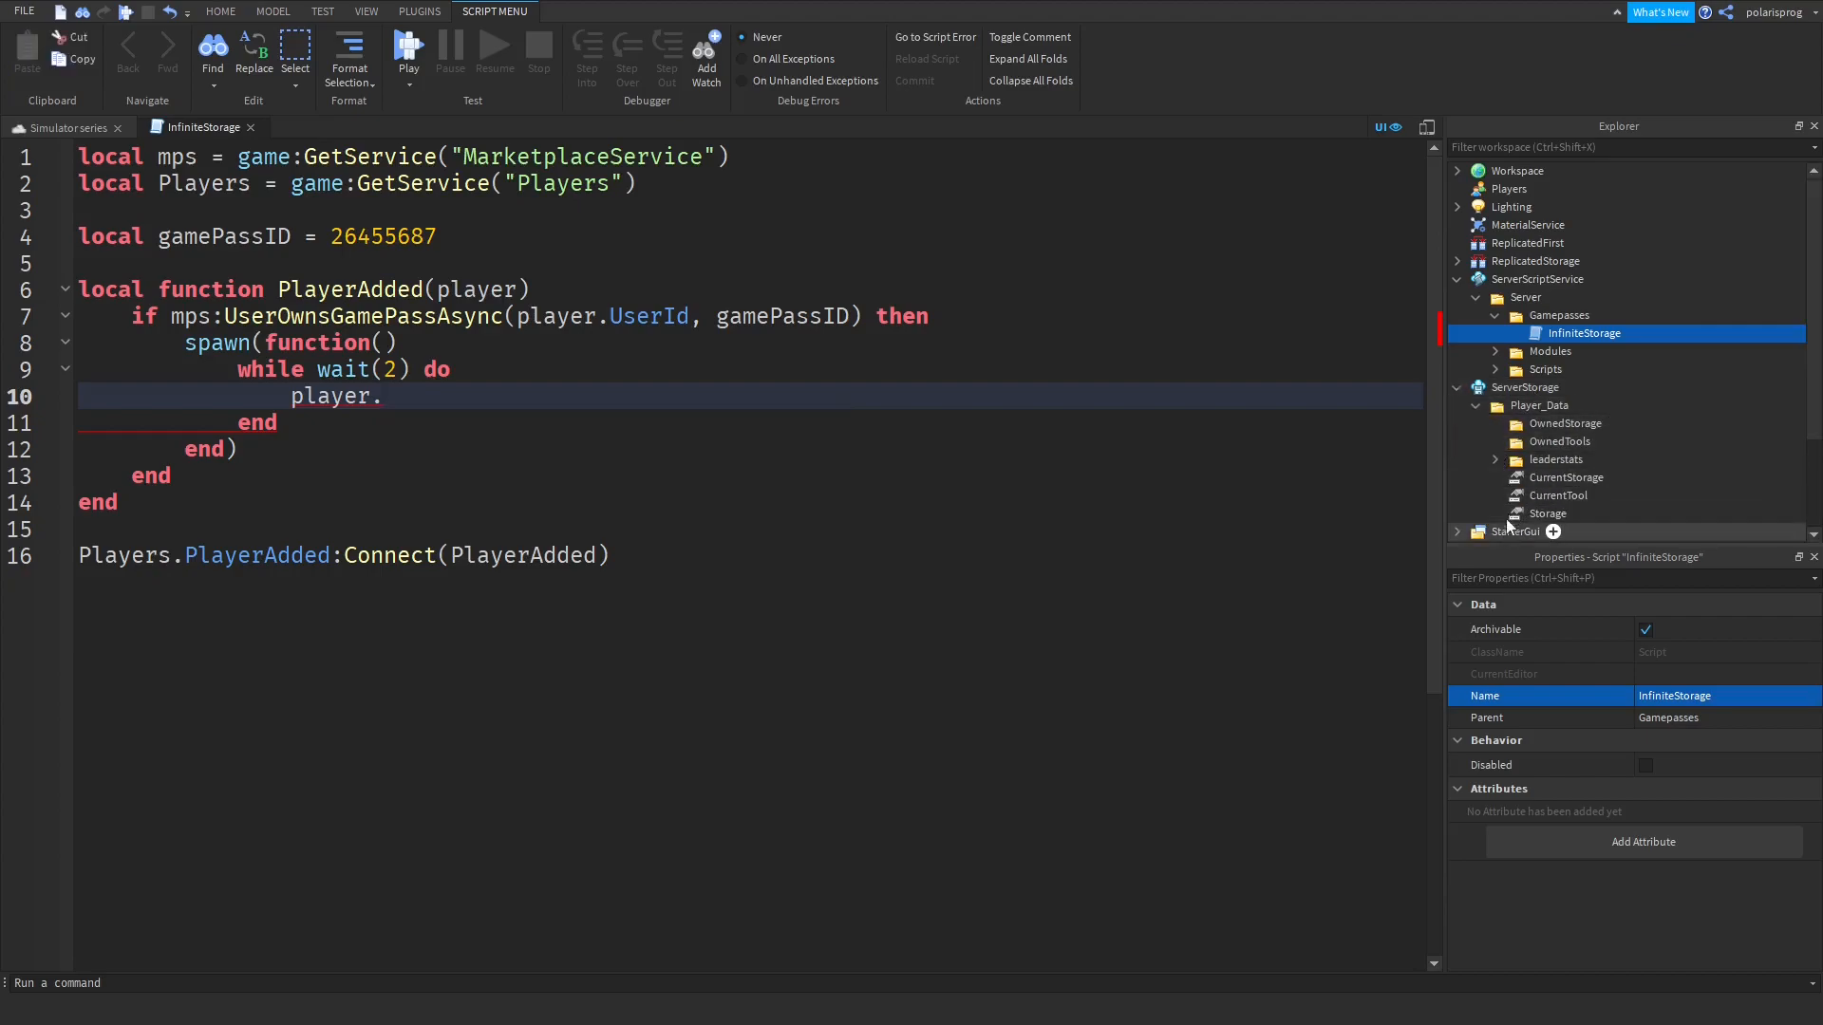
{"action": "left_click", "coordinate": [1549, 513]}
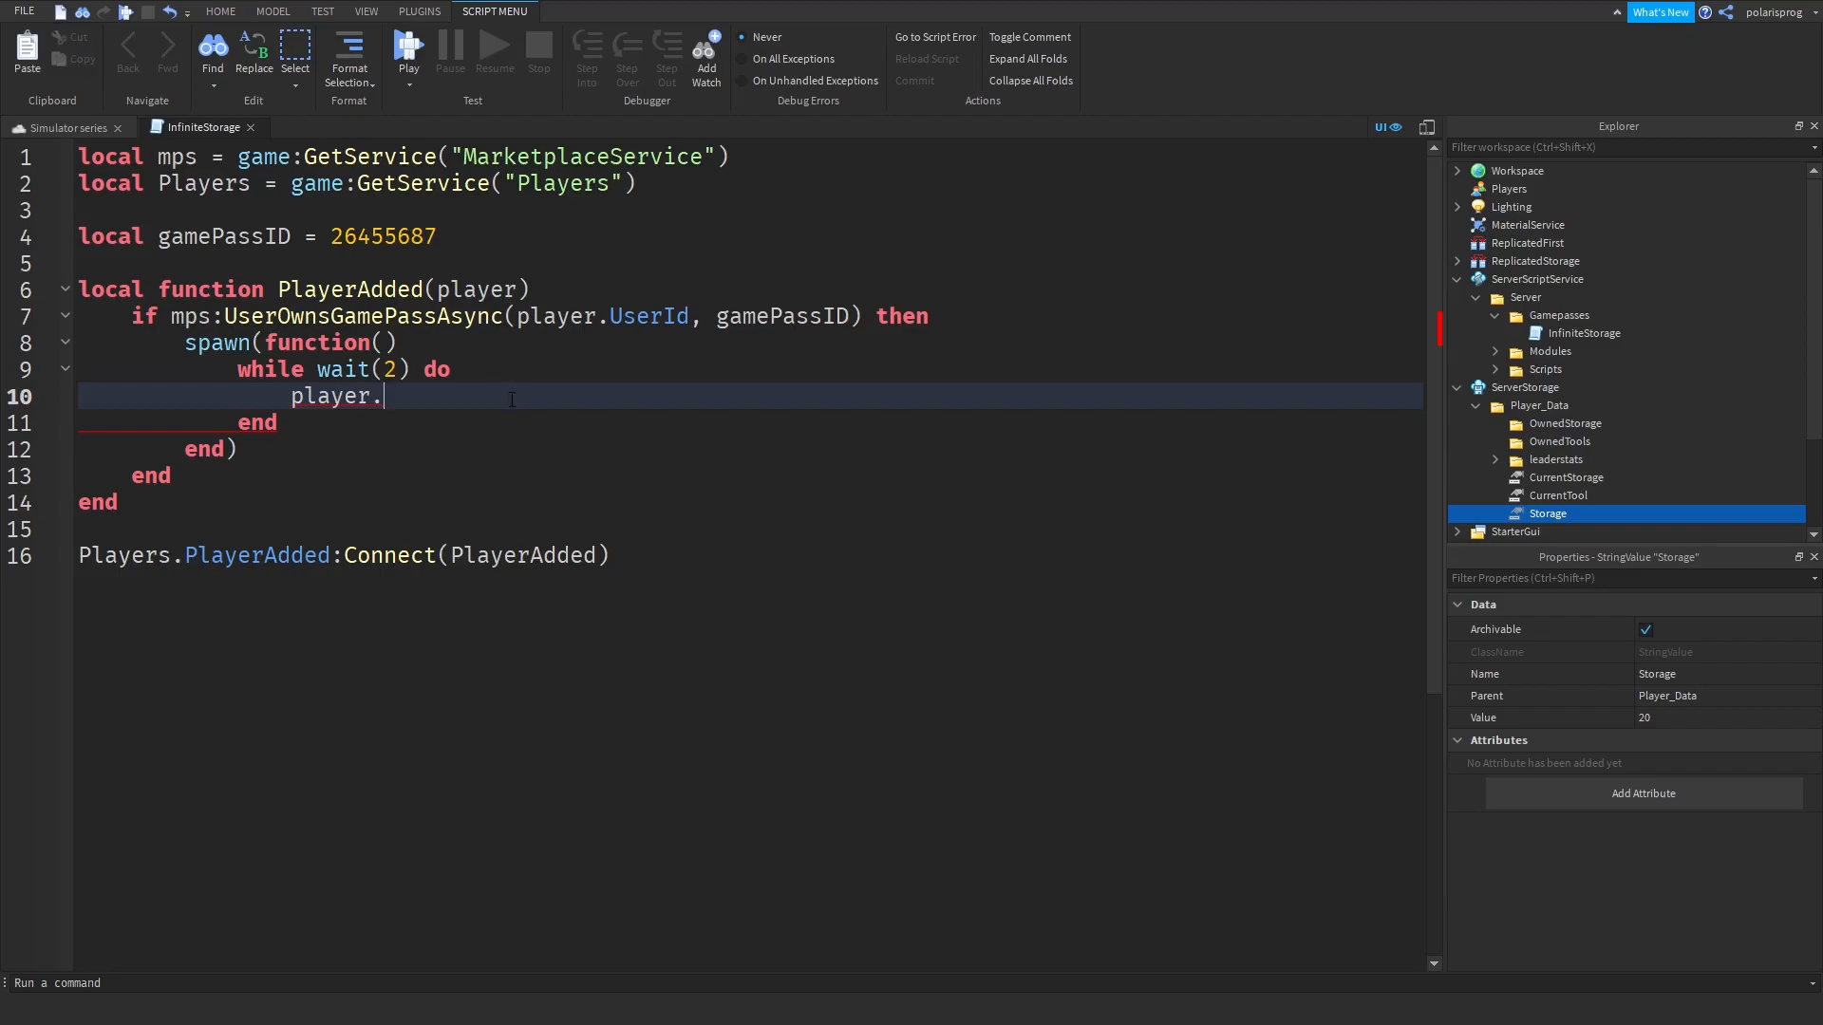
{"action": "type", "text": "Storage.Value = \"é"}
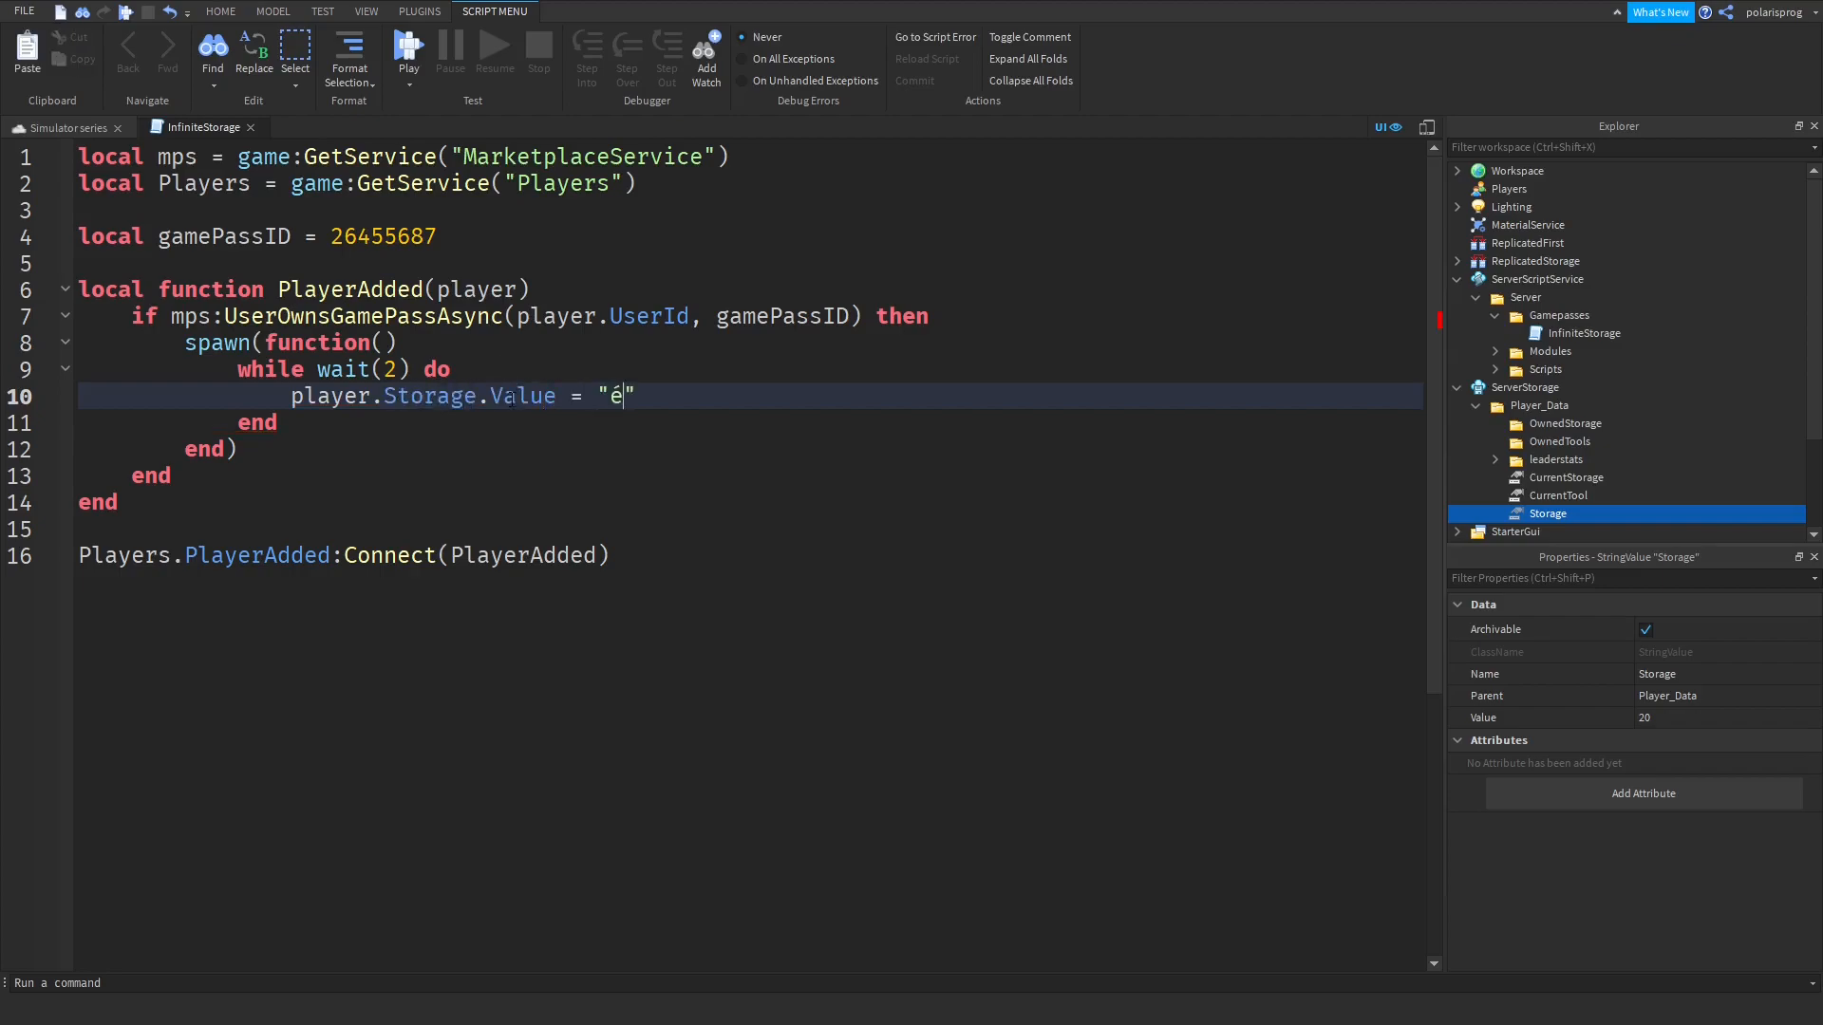
{"action": "key", "text": "Backspace"}
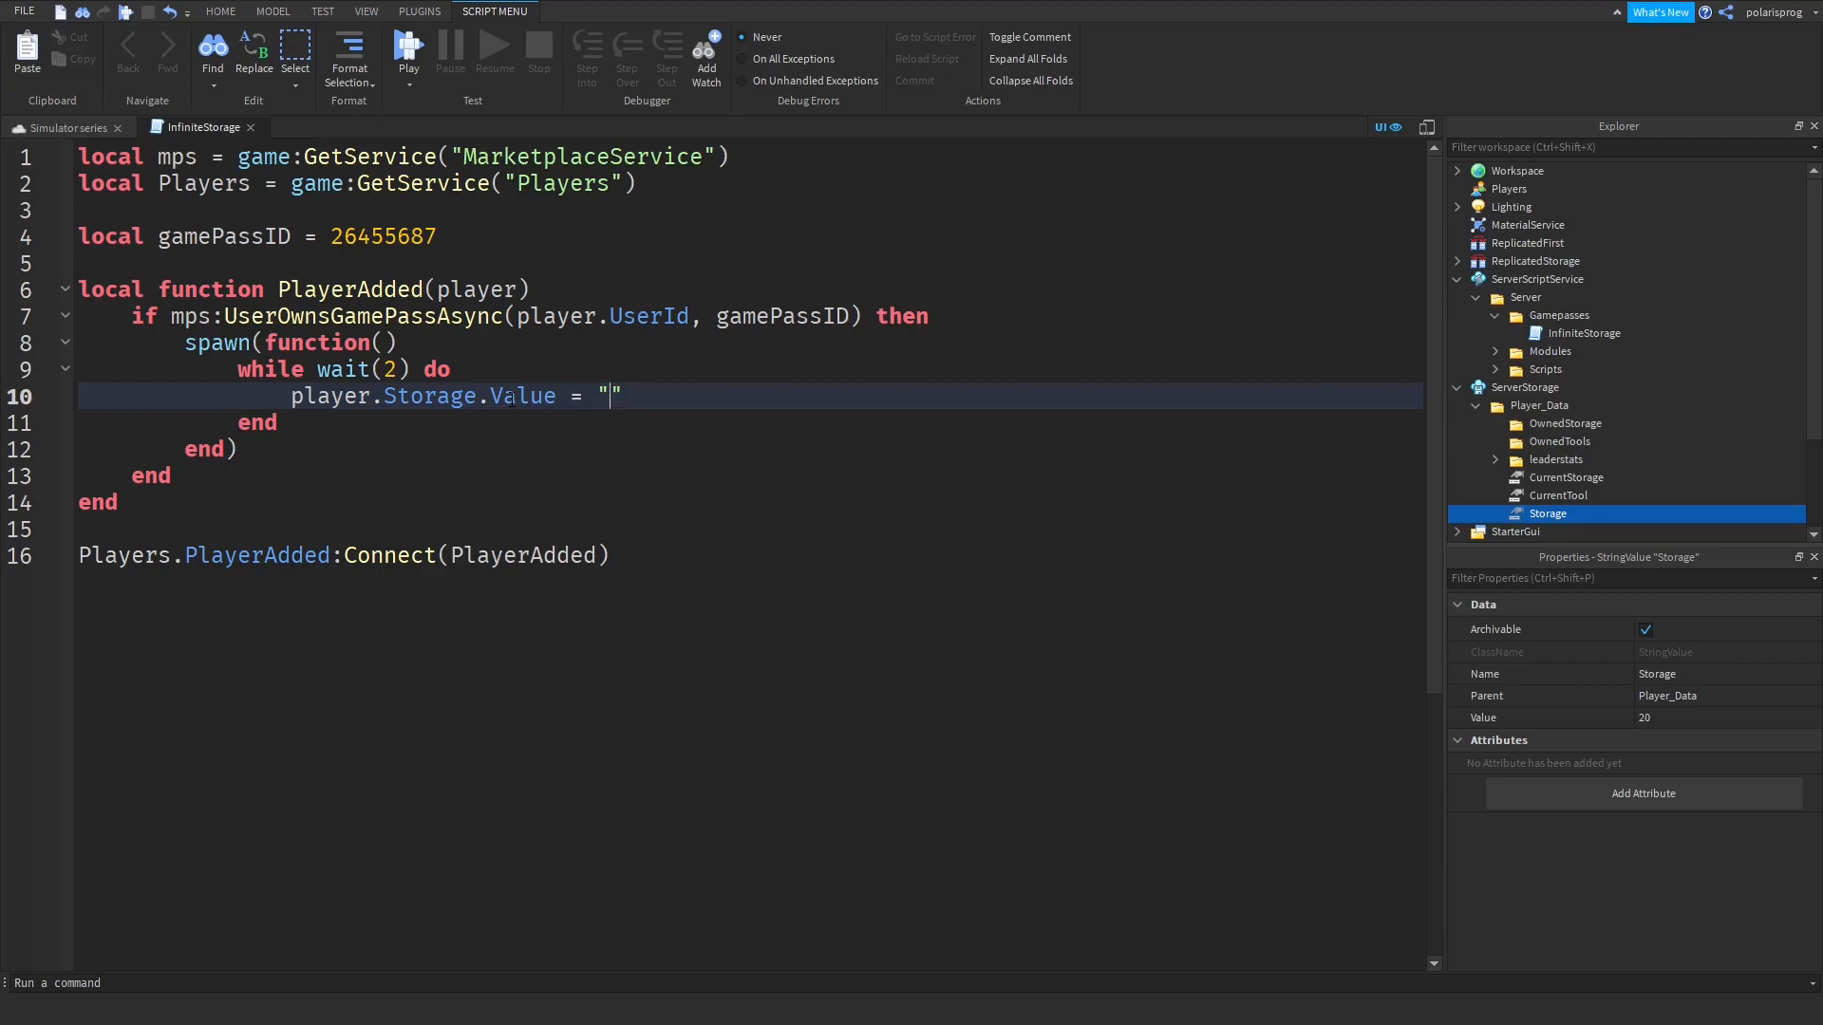
{"action": "type", "text": "10"}
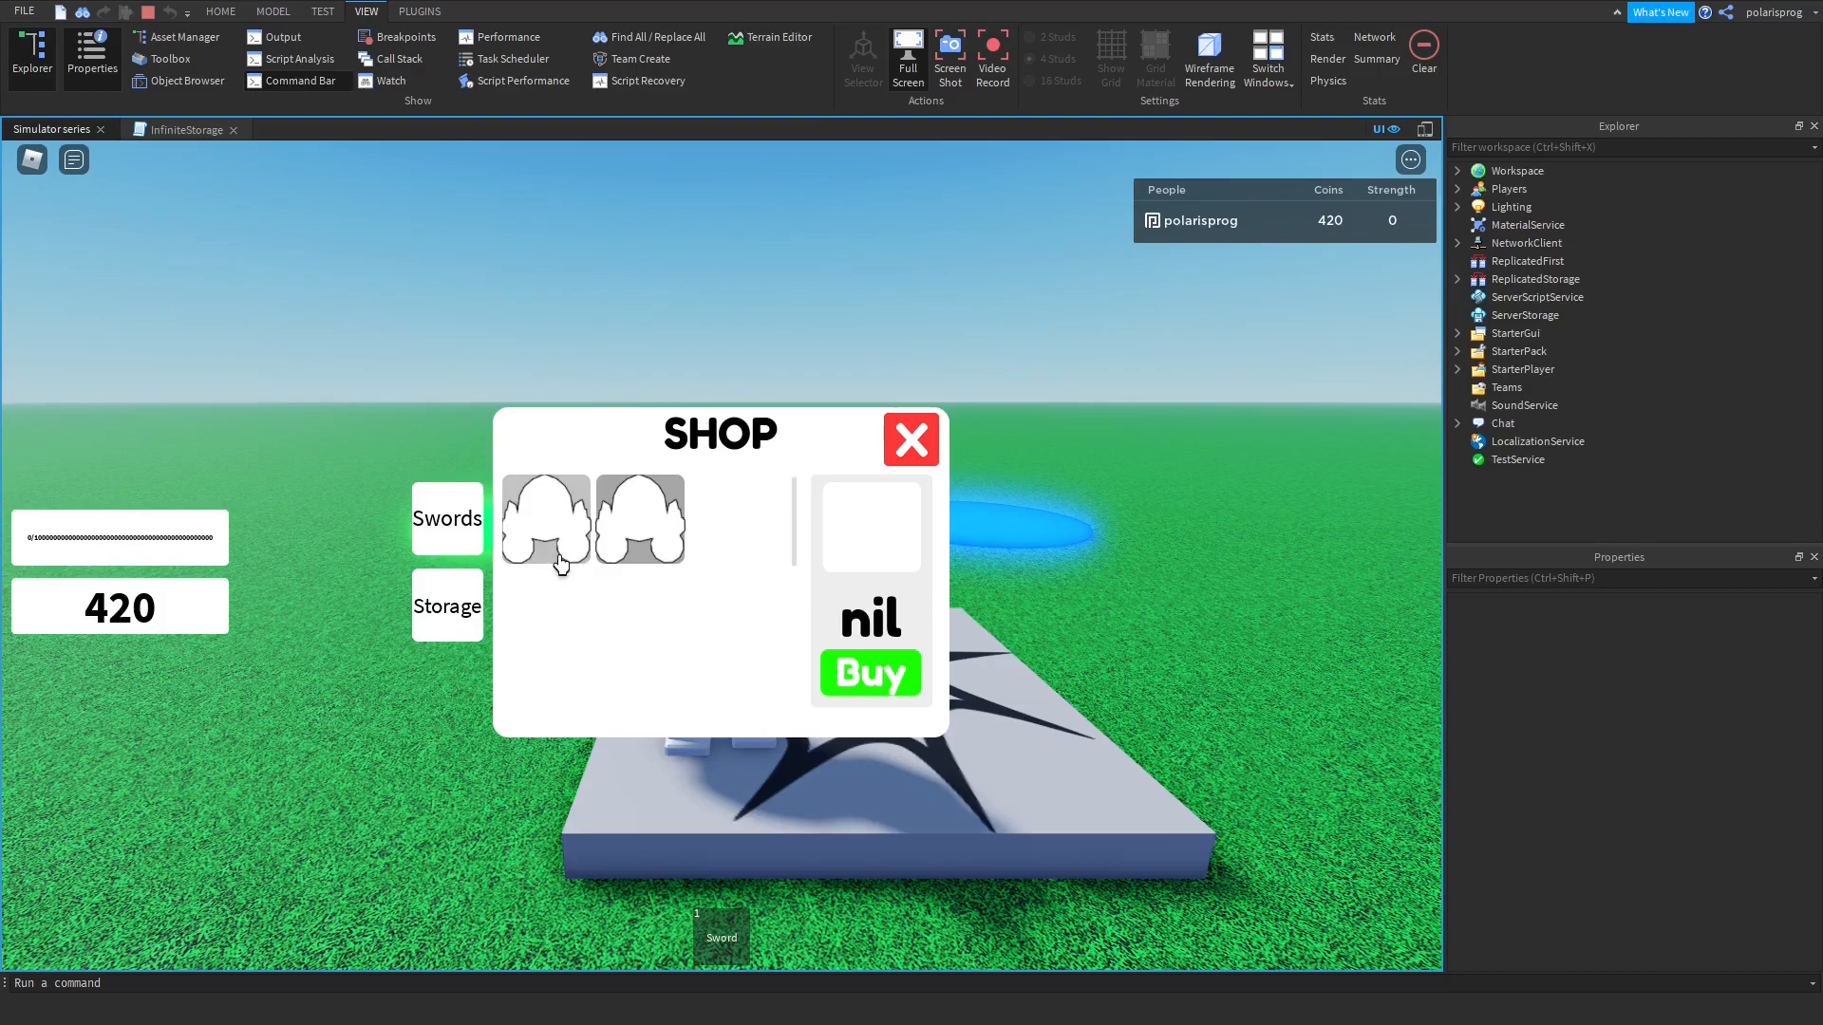
Stop the play test and expand StarterGui > MainSS to reveal its scripts.
{"action": "left_click", "coordinate": [545, 520]}
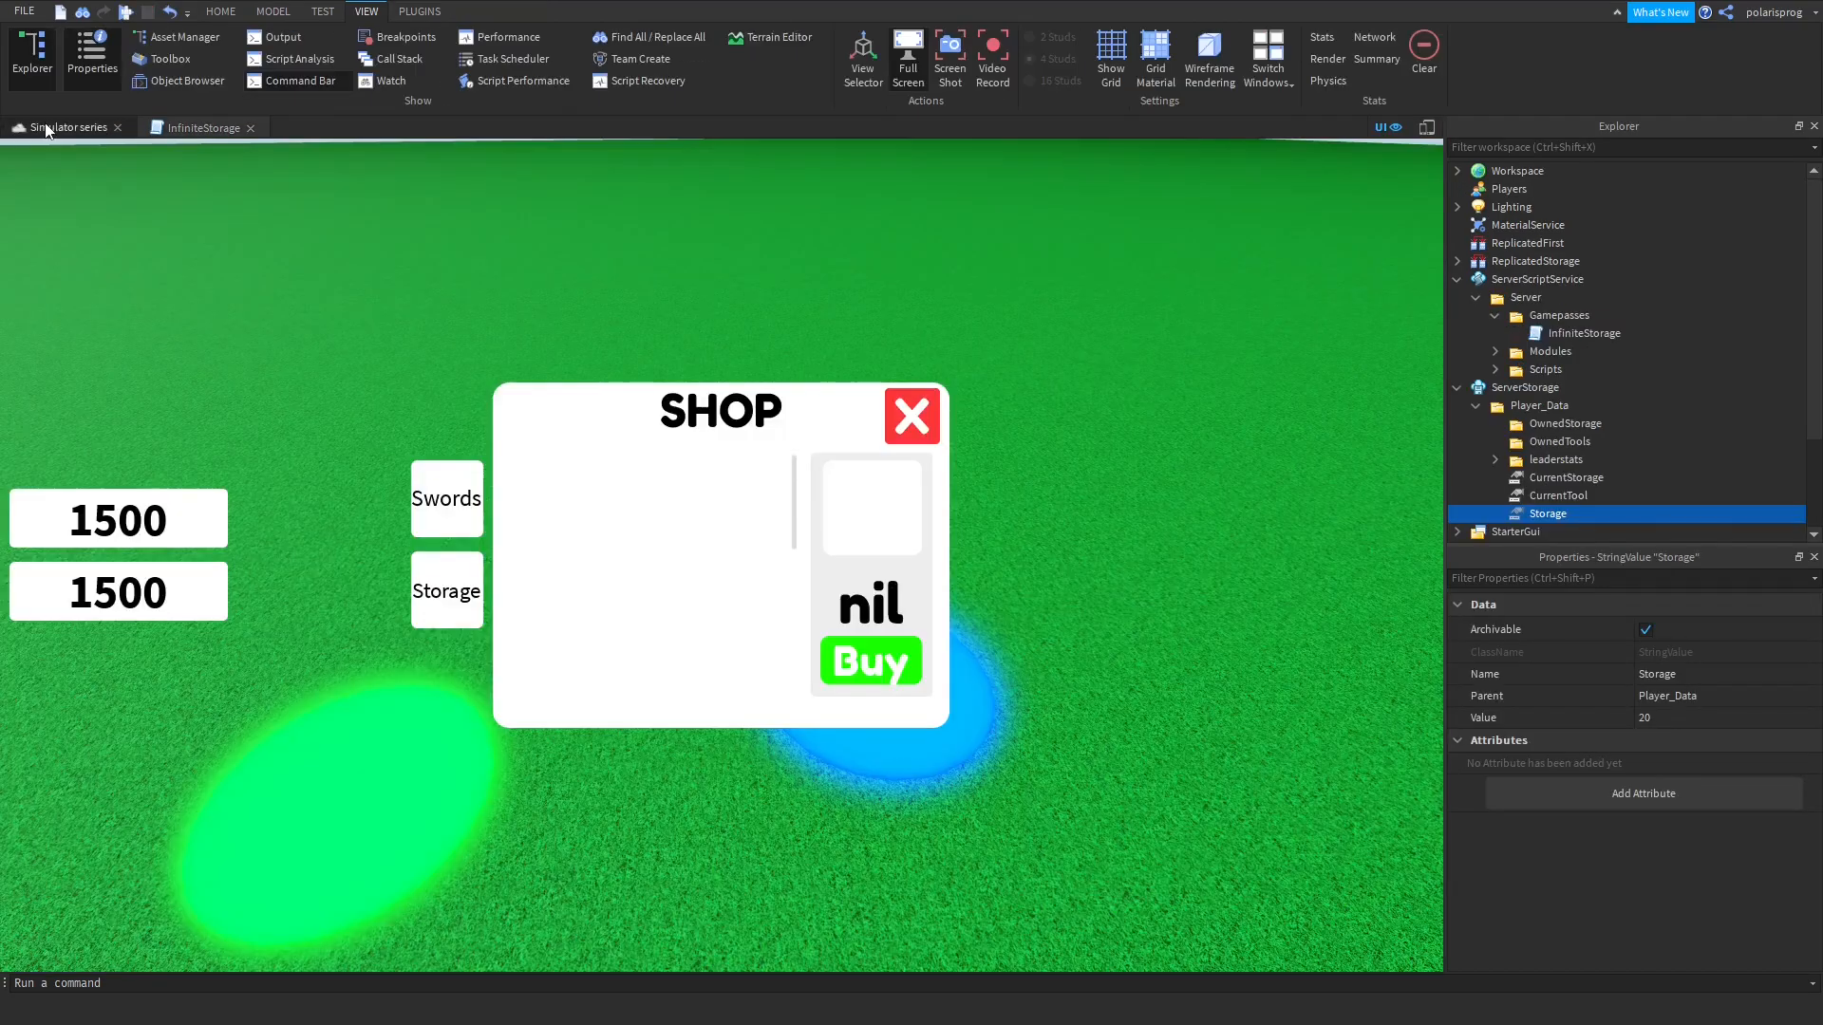
{"action": "scroll", "scroll_direction": "down", "scroll_amount": 3}
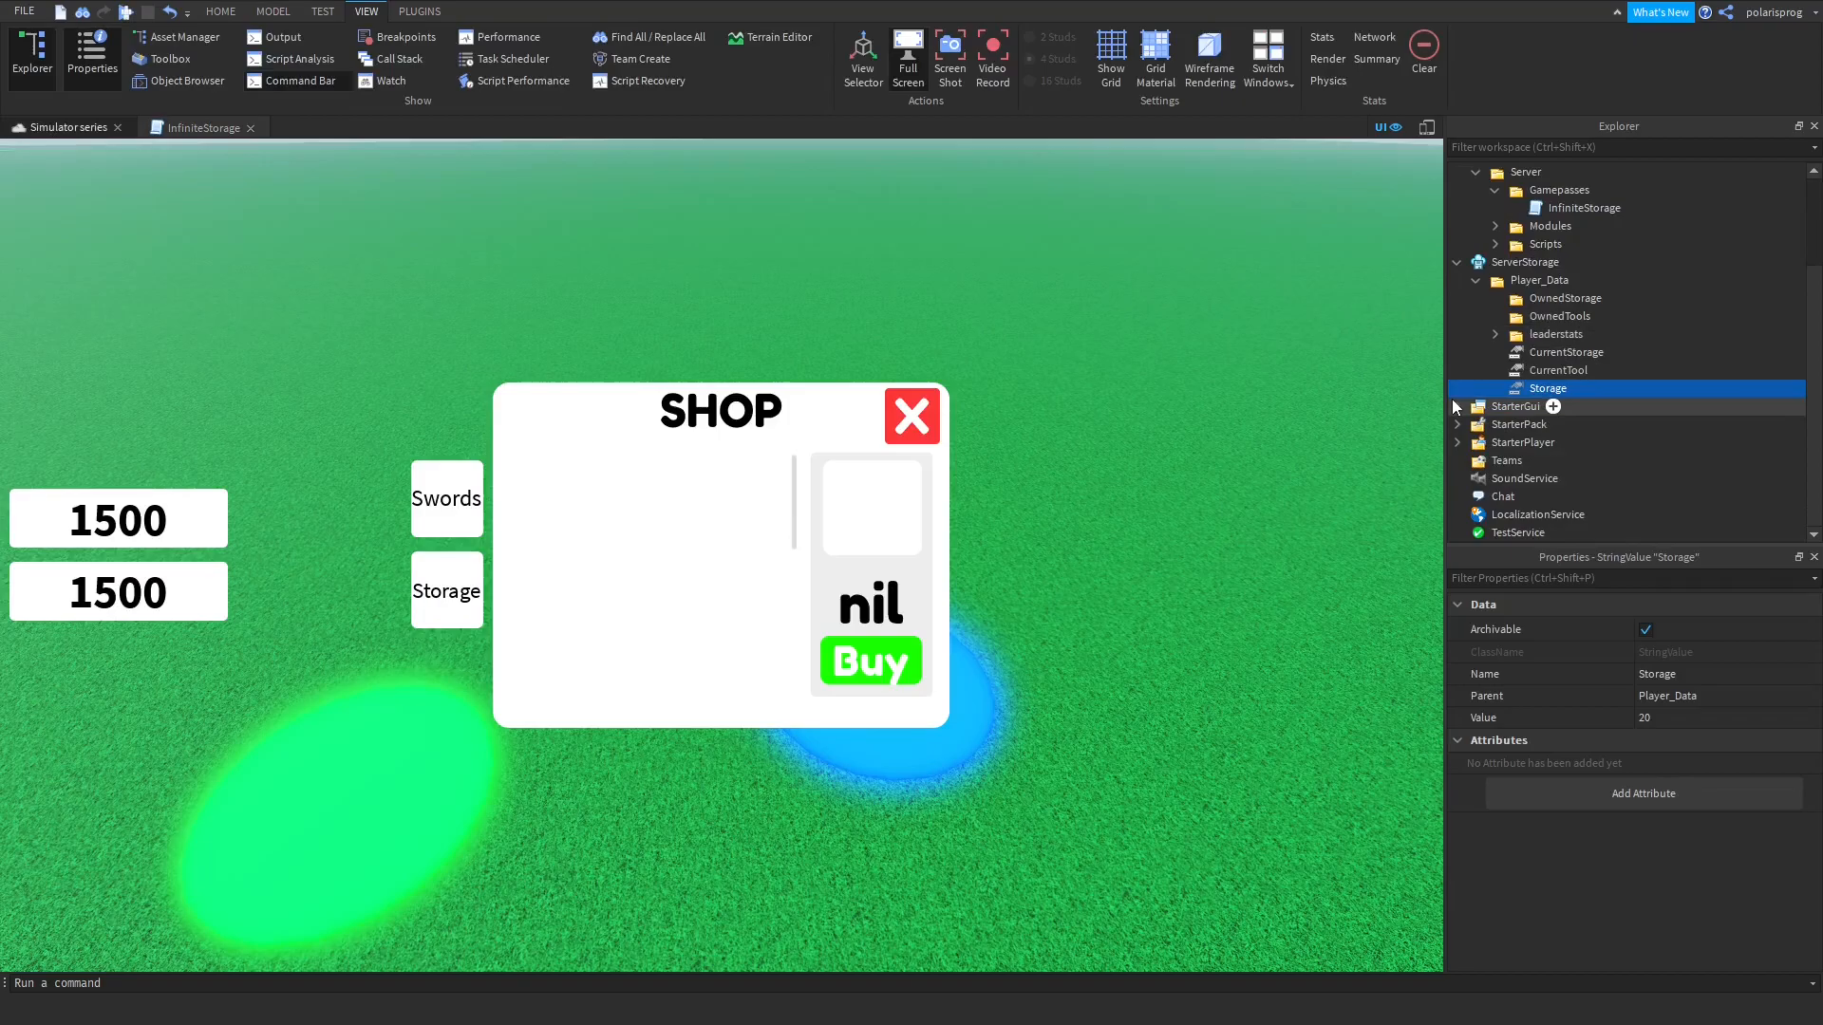
{"action": "left_click", "coordinate": [1456, 406]}
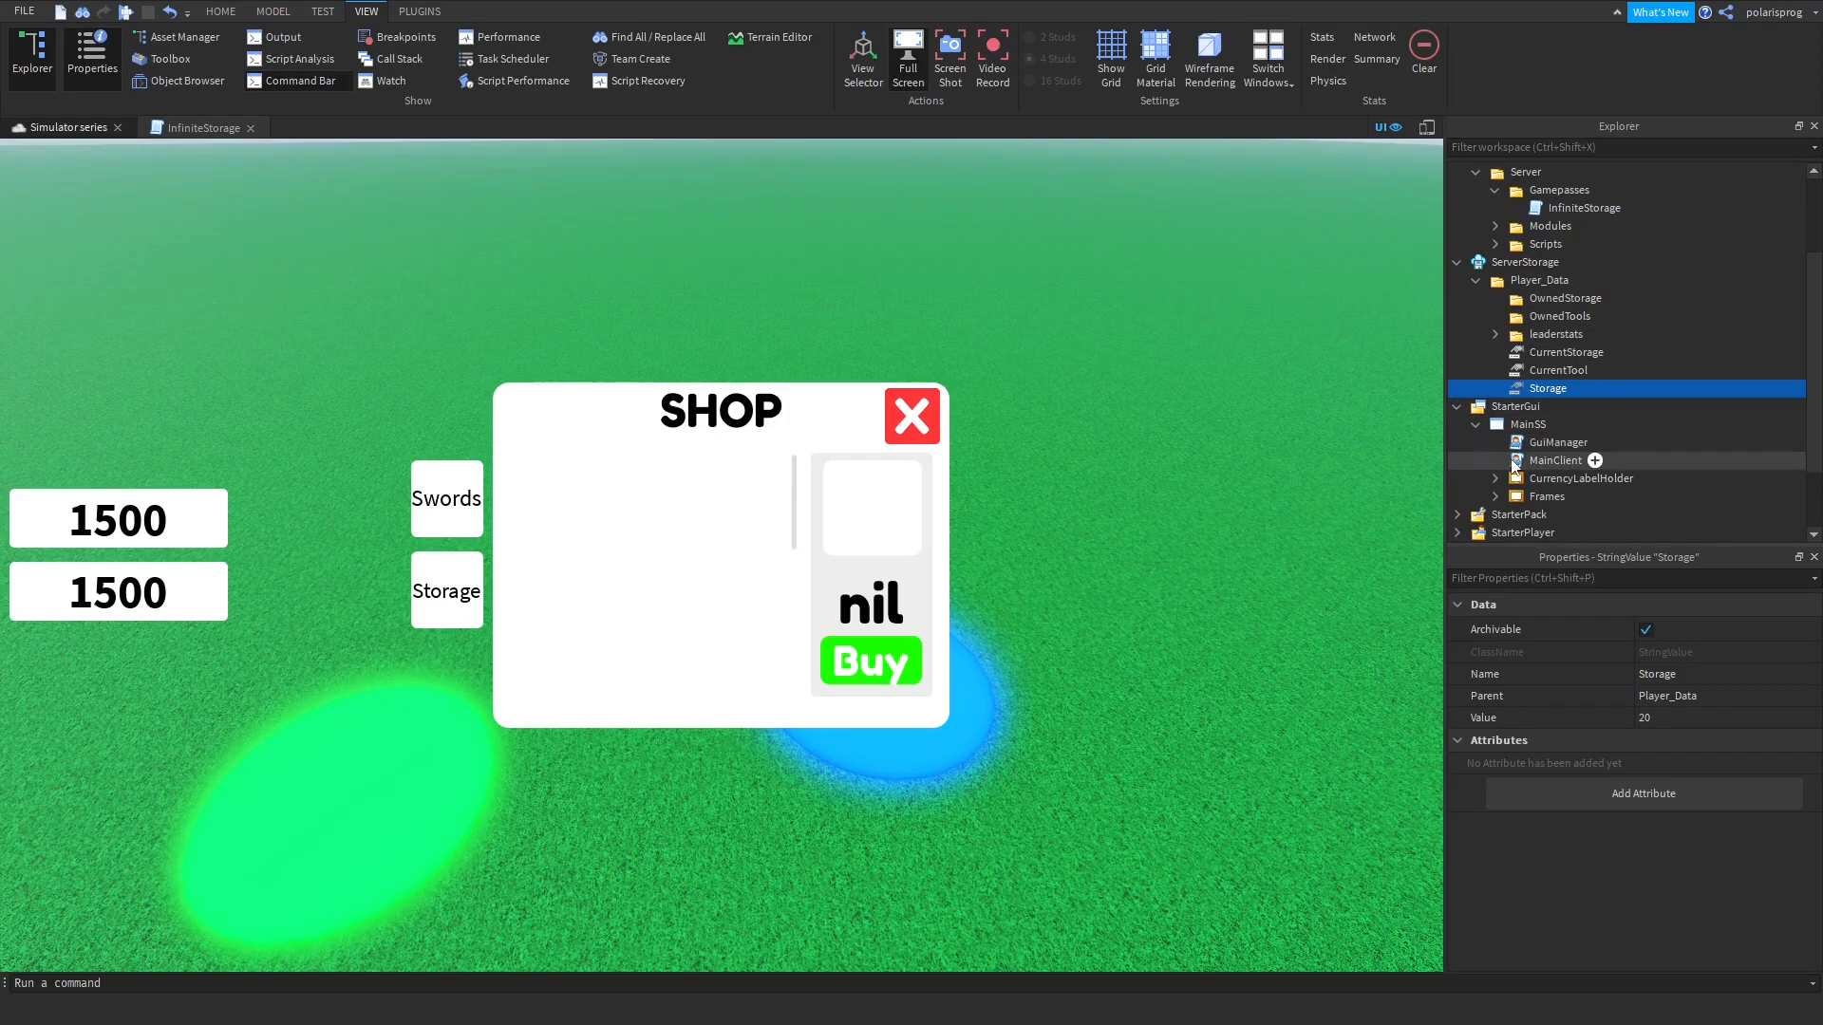
In MainClient, add an if plr.Storage.Value == "1000…" then check in the Storage handler.
{"action": "double_click", "coordinate": [1559, 442]}
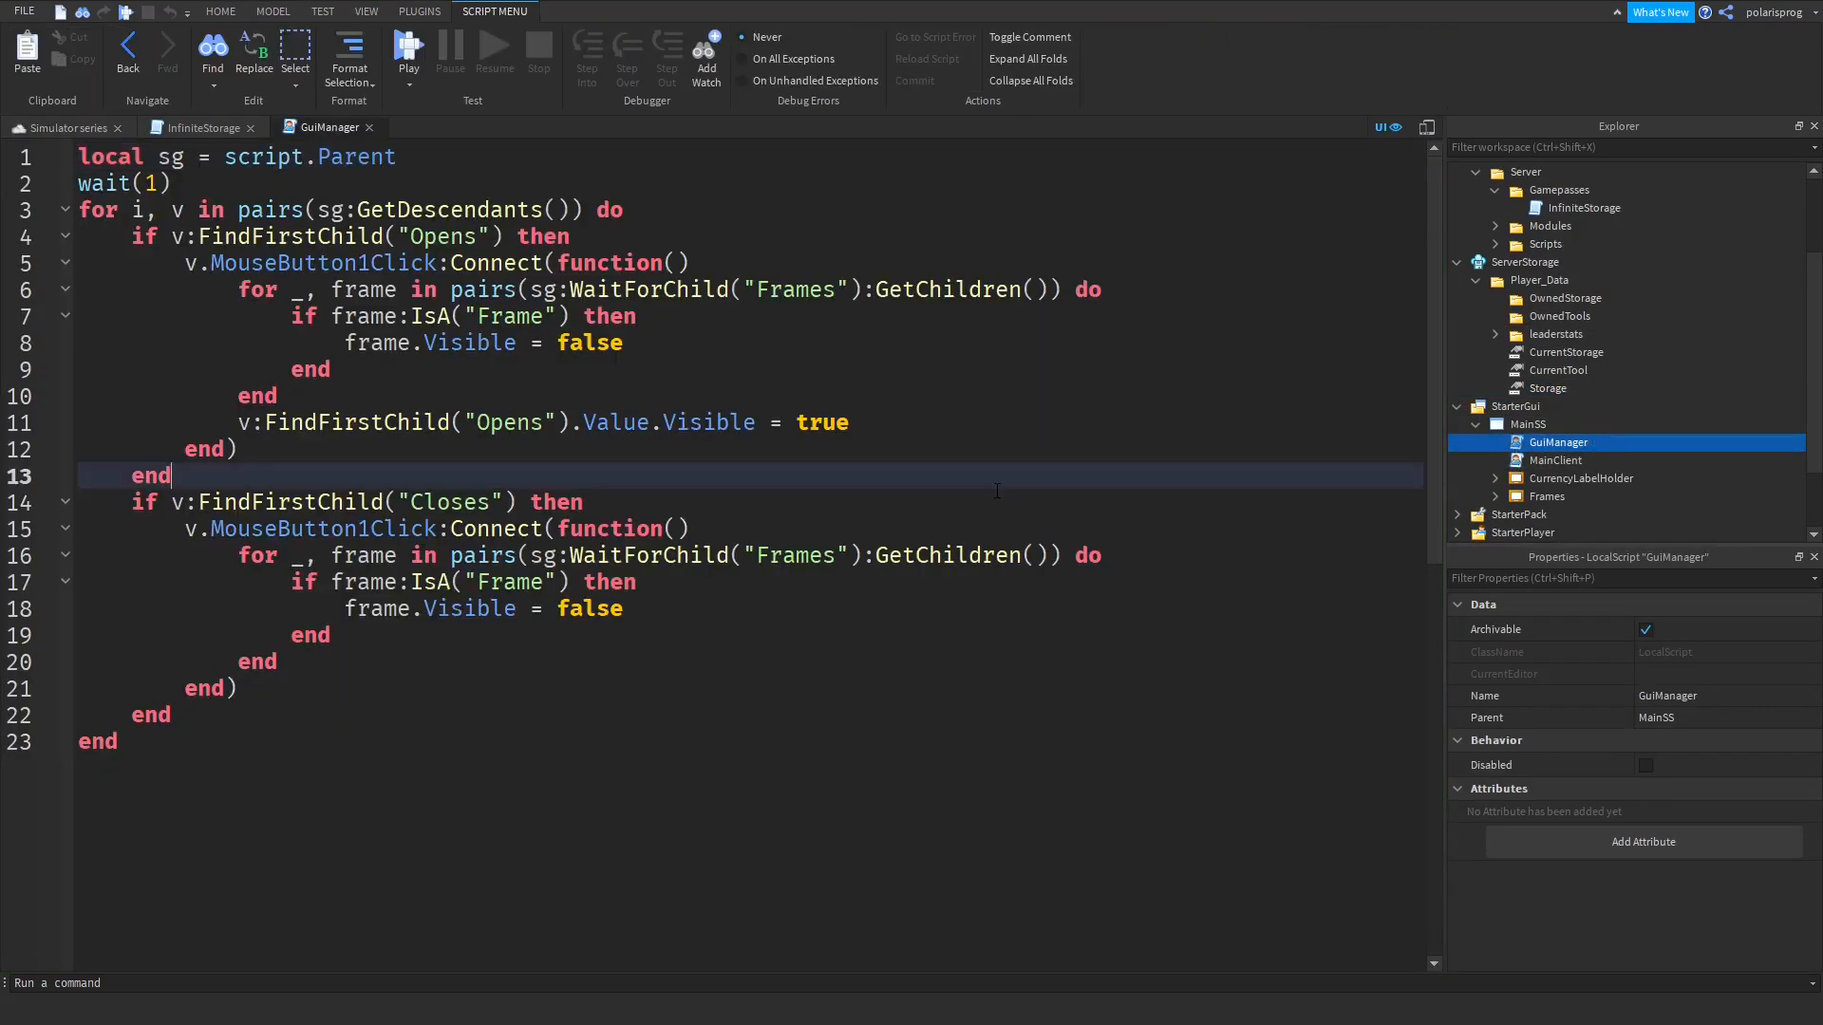
{"action": "left_click", "coordinate": [1554, 459]}
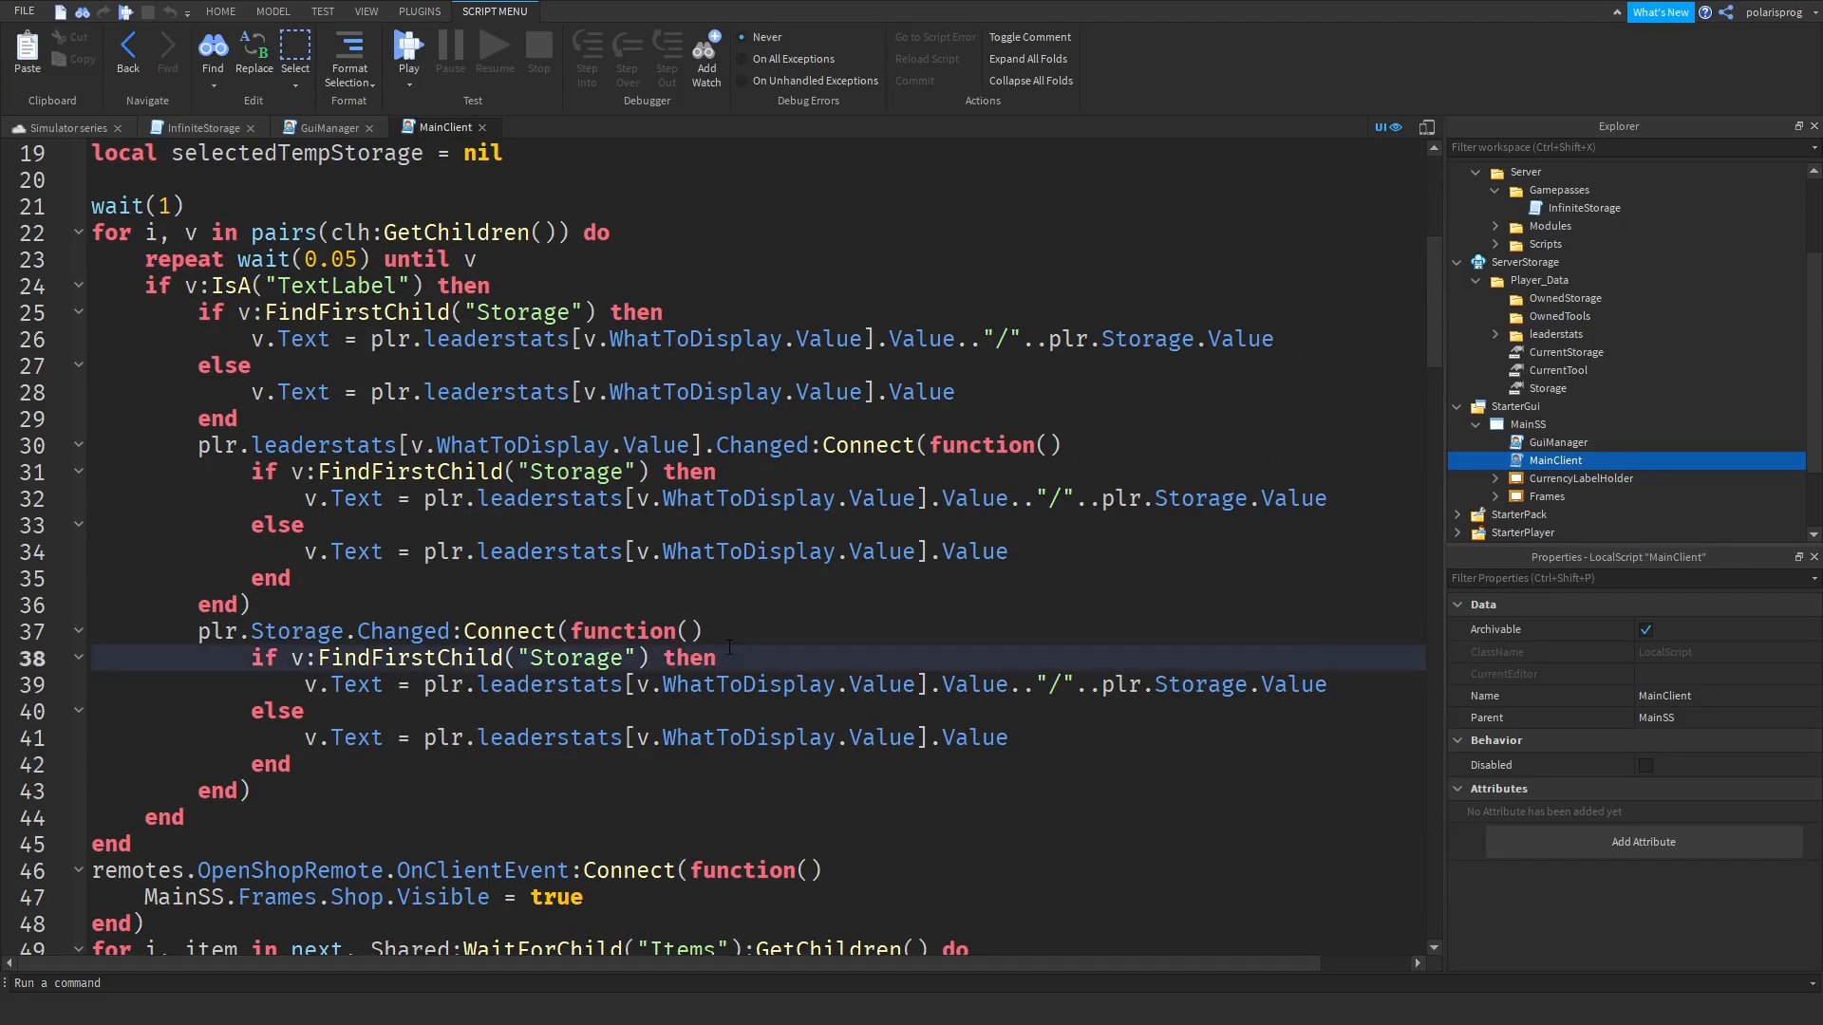
{"action": "key", "text": "enter"}
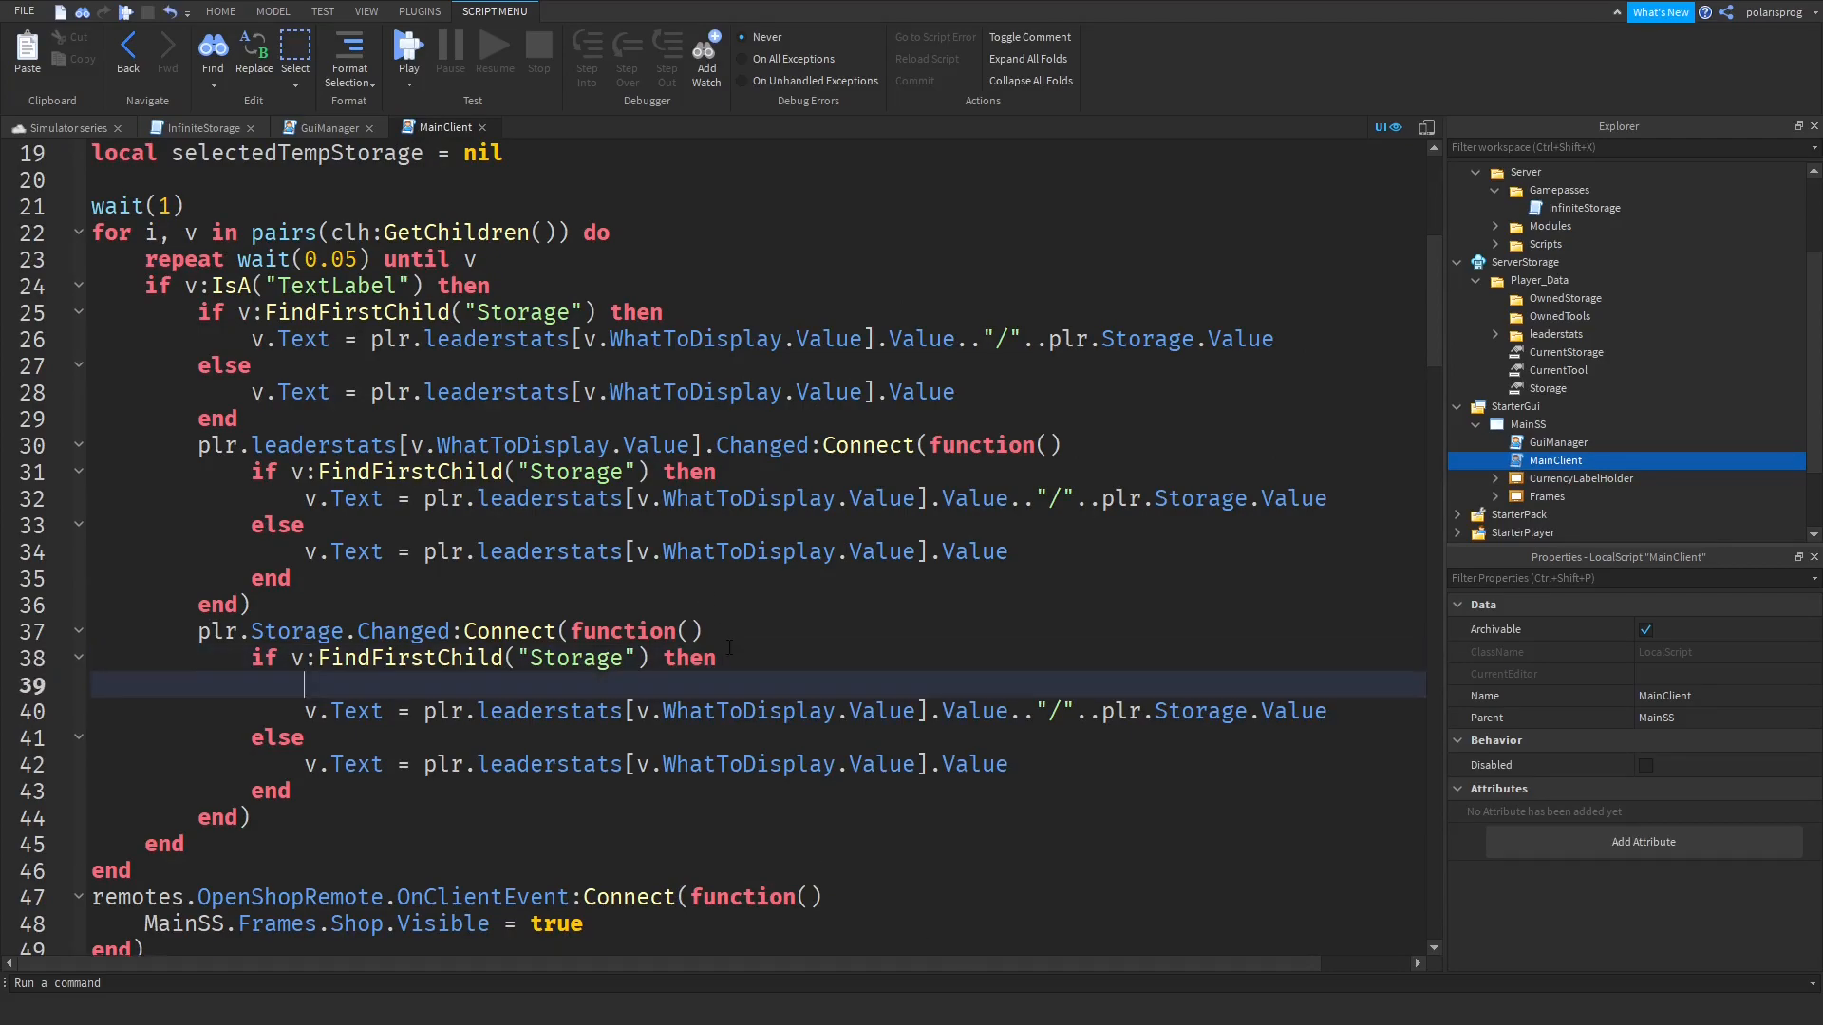
{"action": "type", "text": "i"}
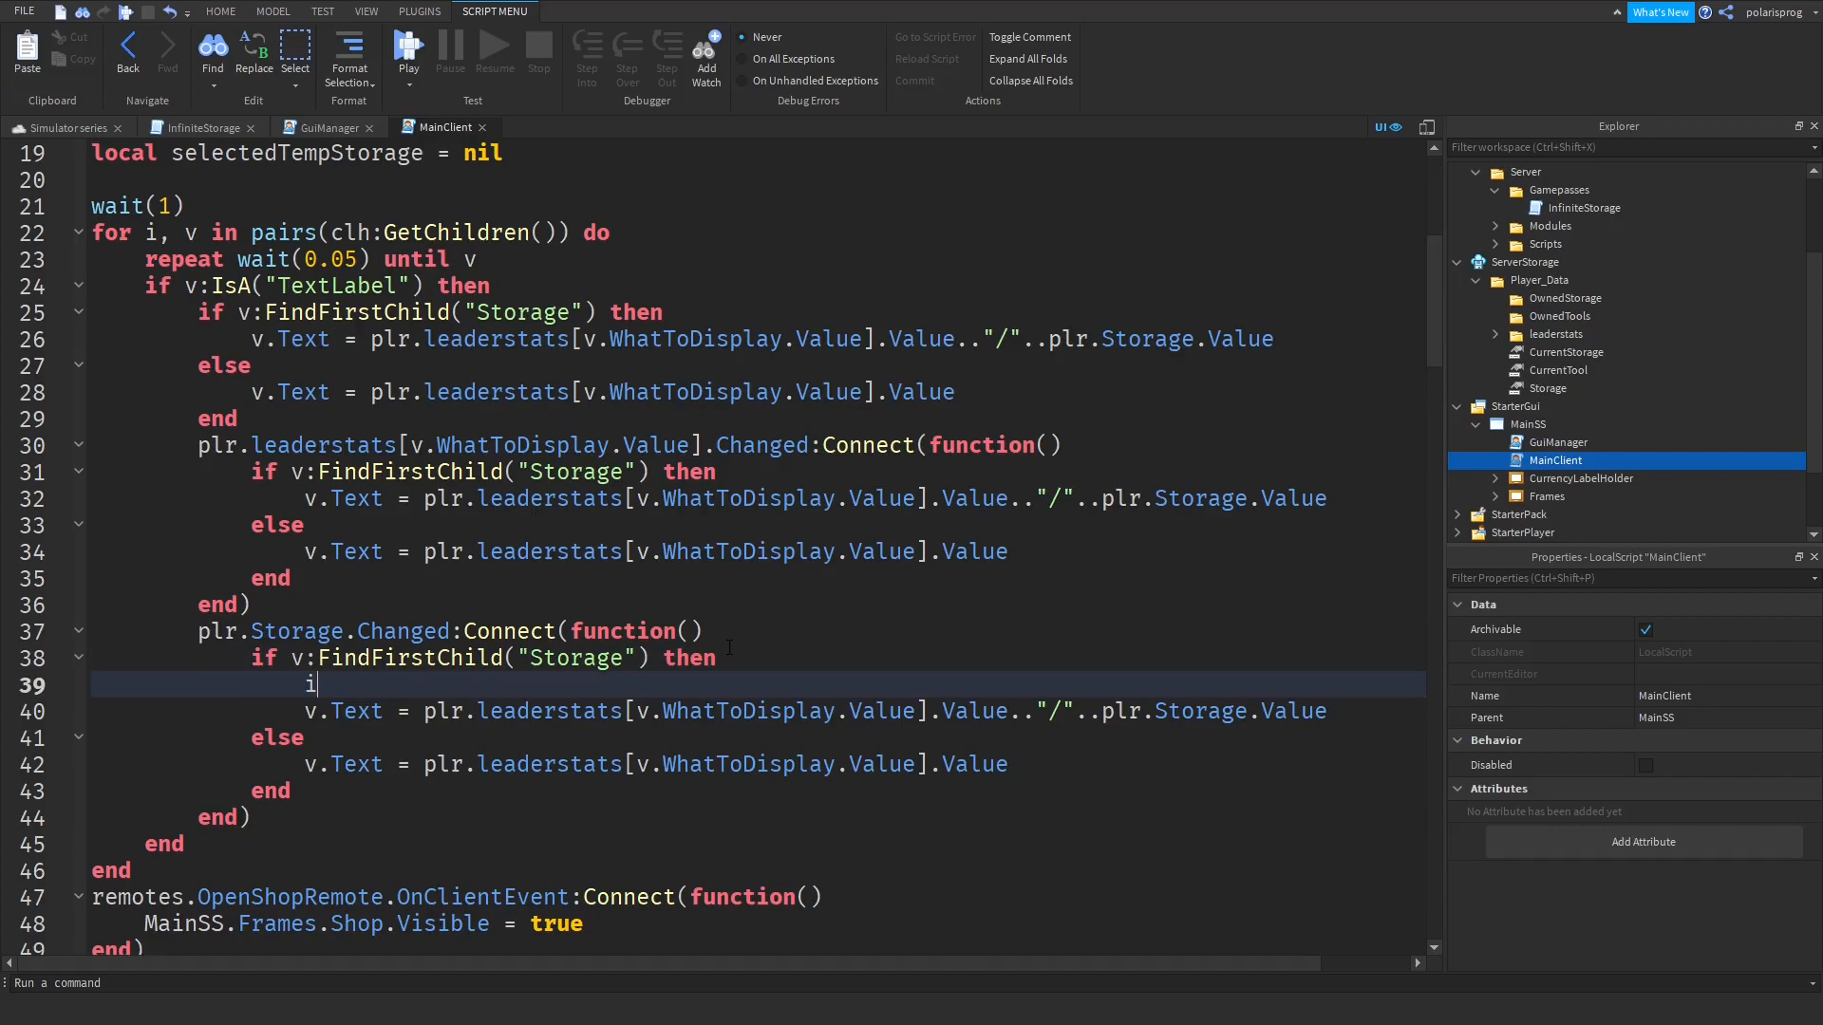
{"action": "type", "text": "f"}
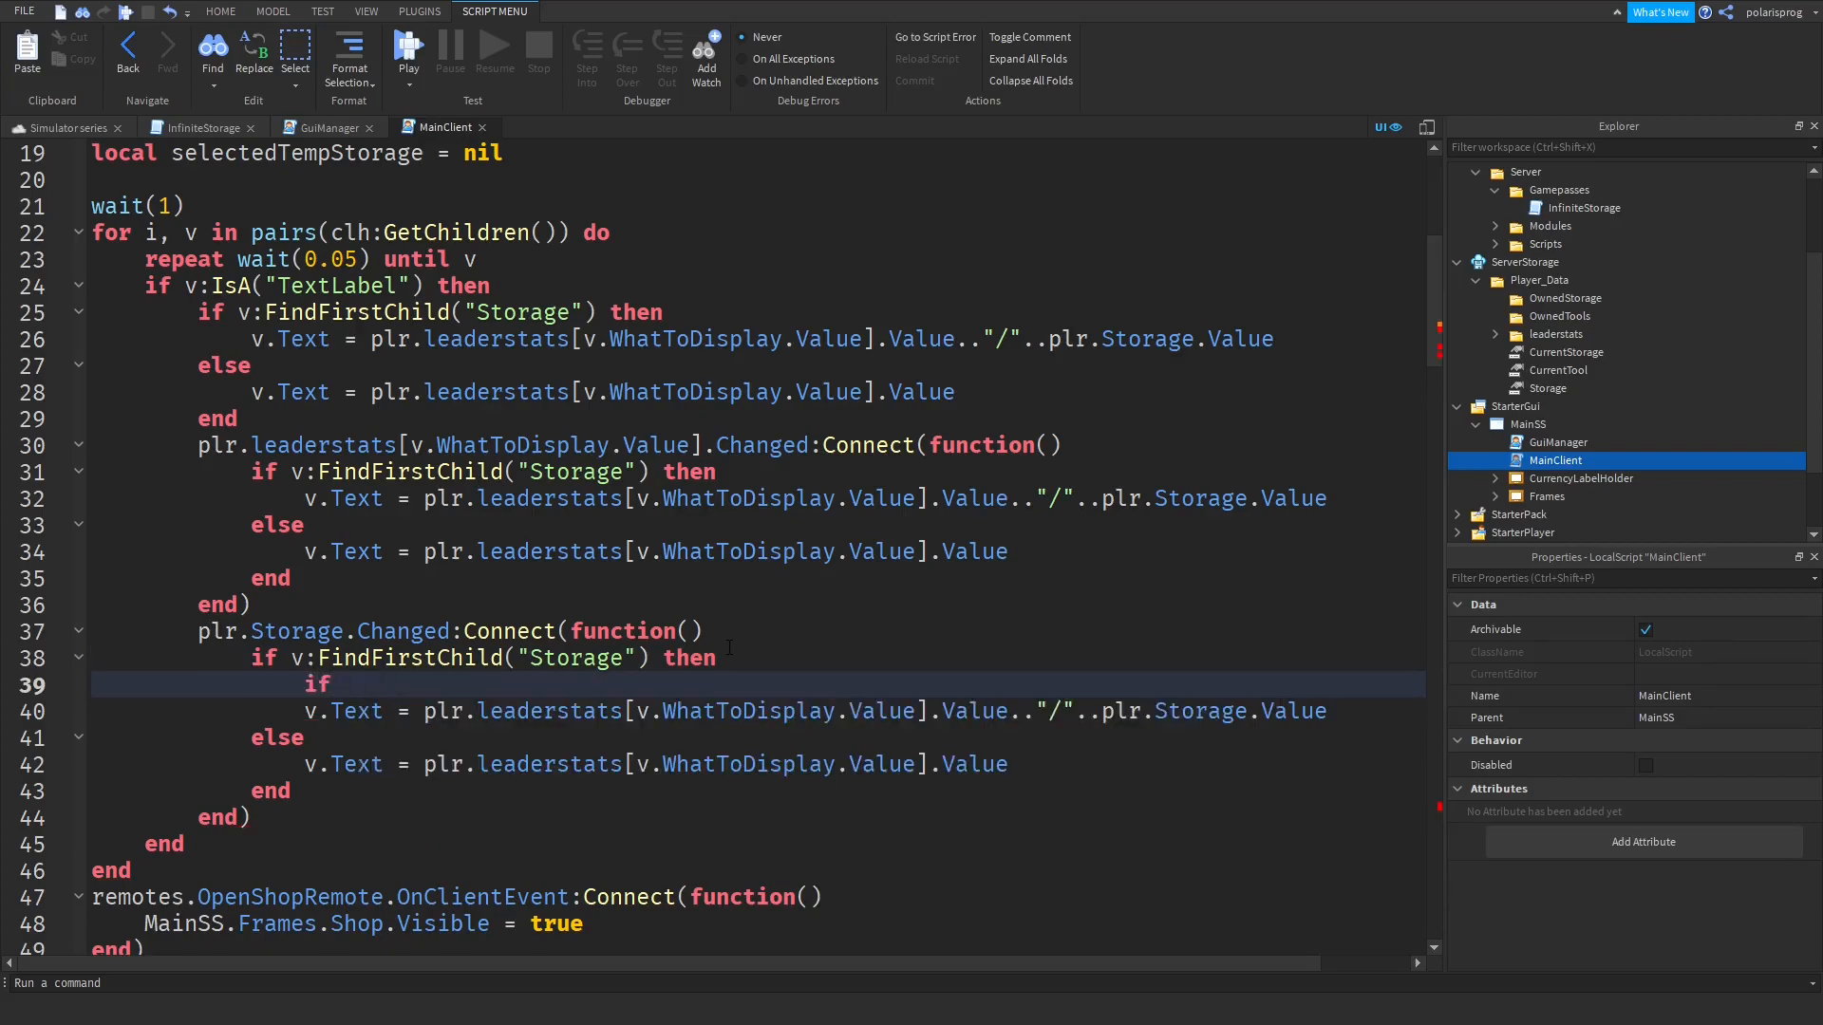
{"action": "type", "text": "plr.Storage.Value == \""}
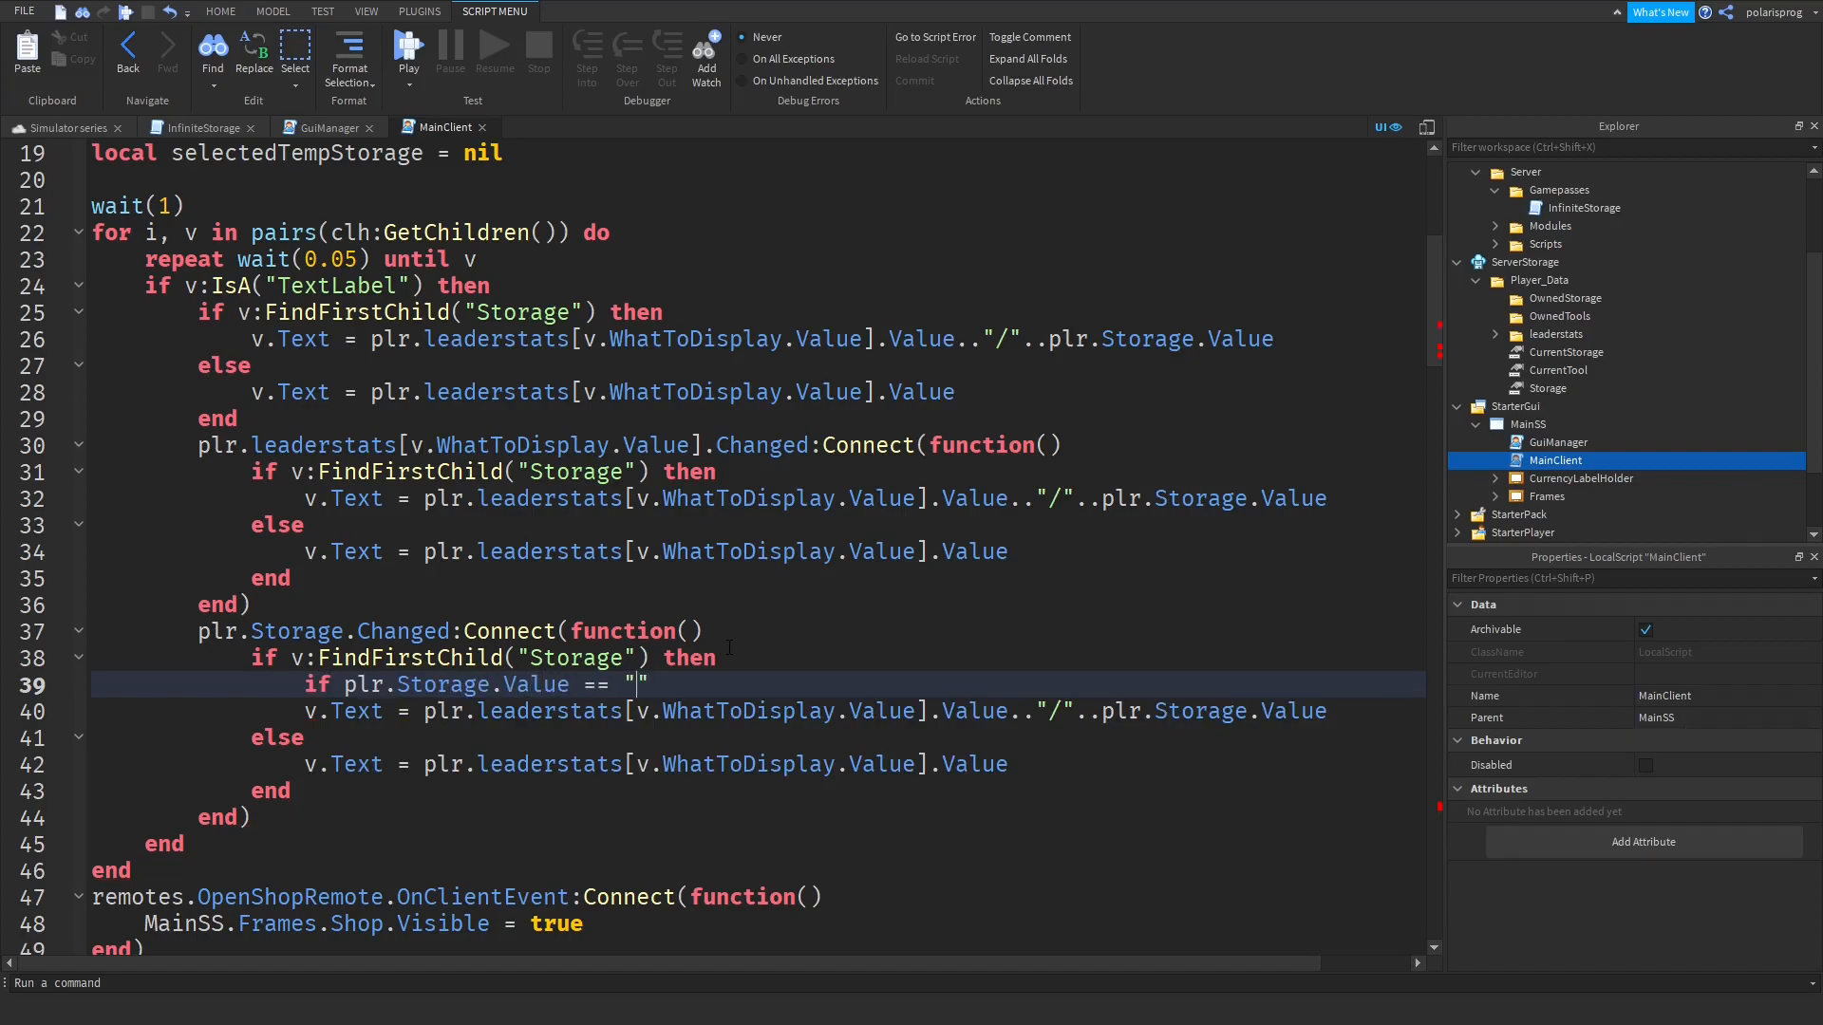
{"action": "left_click", "coordinate": [205, 128]}
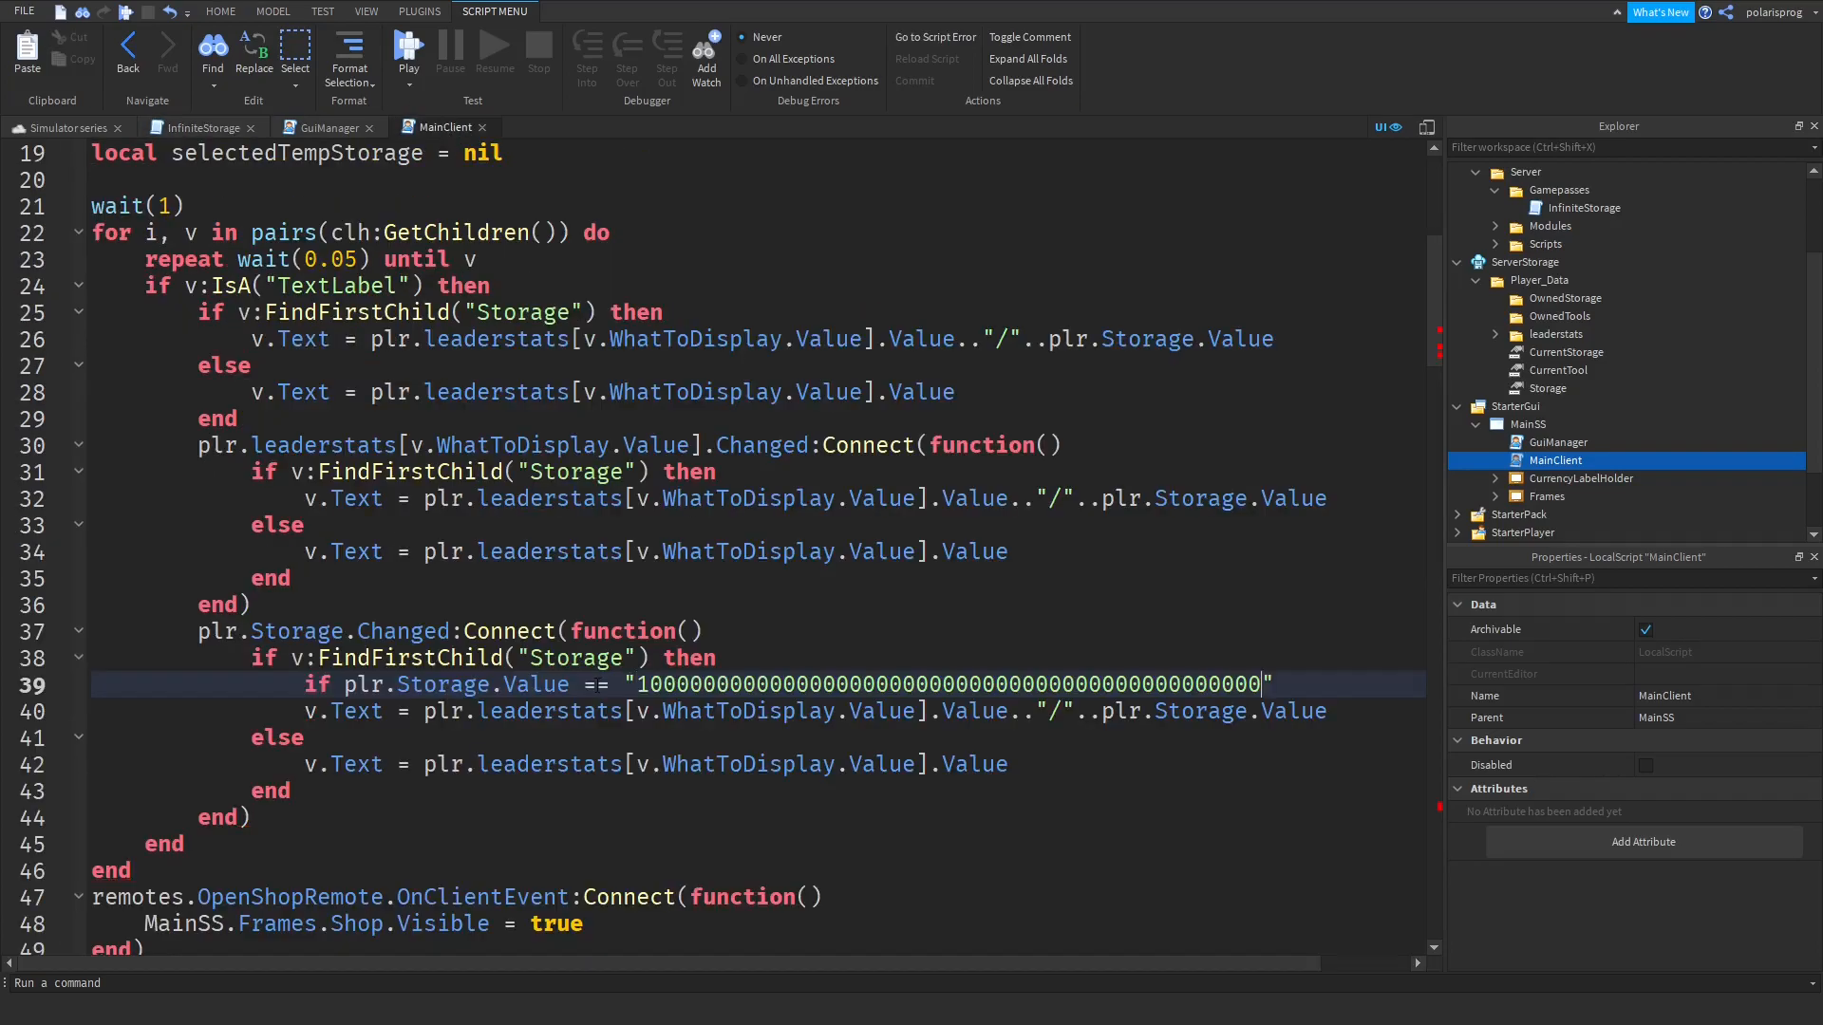
{"action": "type", "text": "then"}
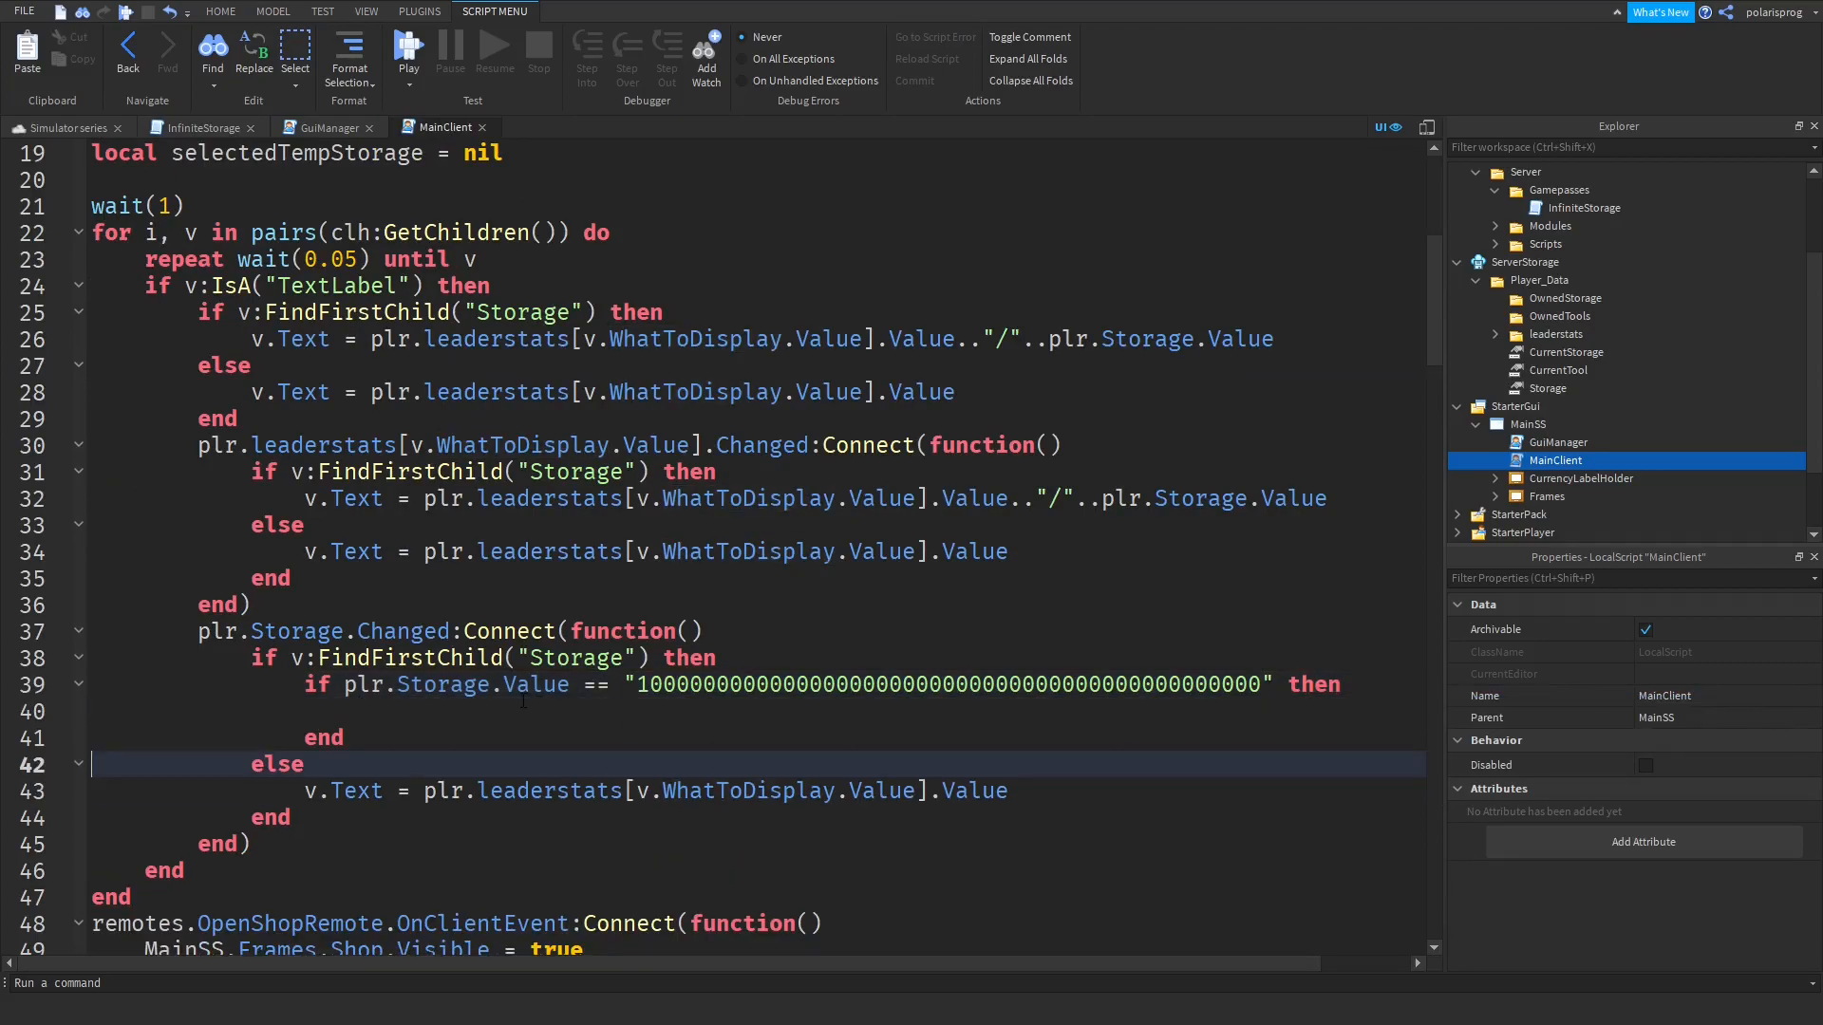
Set v.Text to the leaderstat value followed by "/Inf" inside that check.
{"action": "type", "text": "v.Text = plr.leaderstats[v.WhatToDisplay.Value].Value..\"/\"..plr.Storage.Value"}
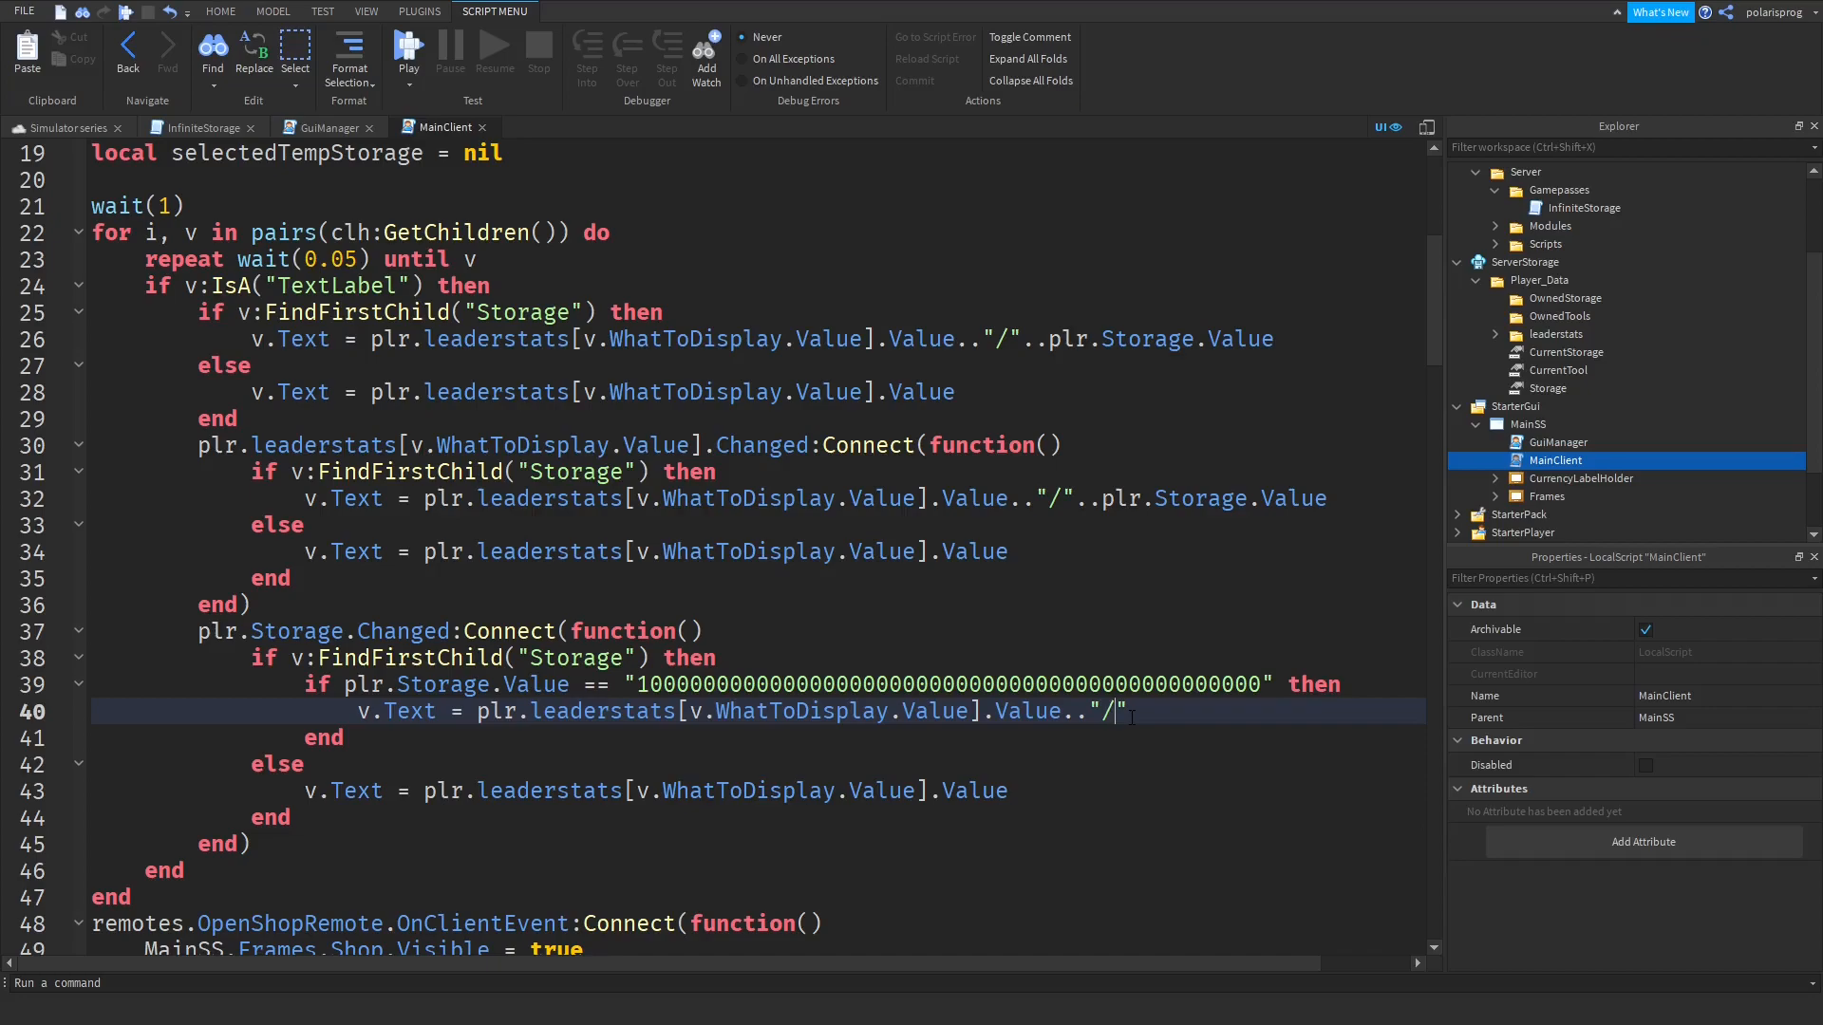
{"action": "type", "text": "Inf"}
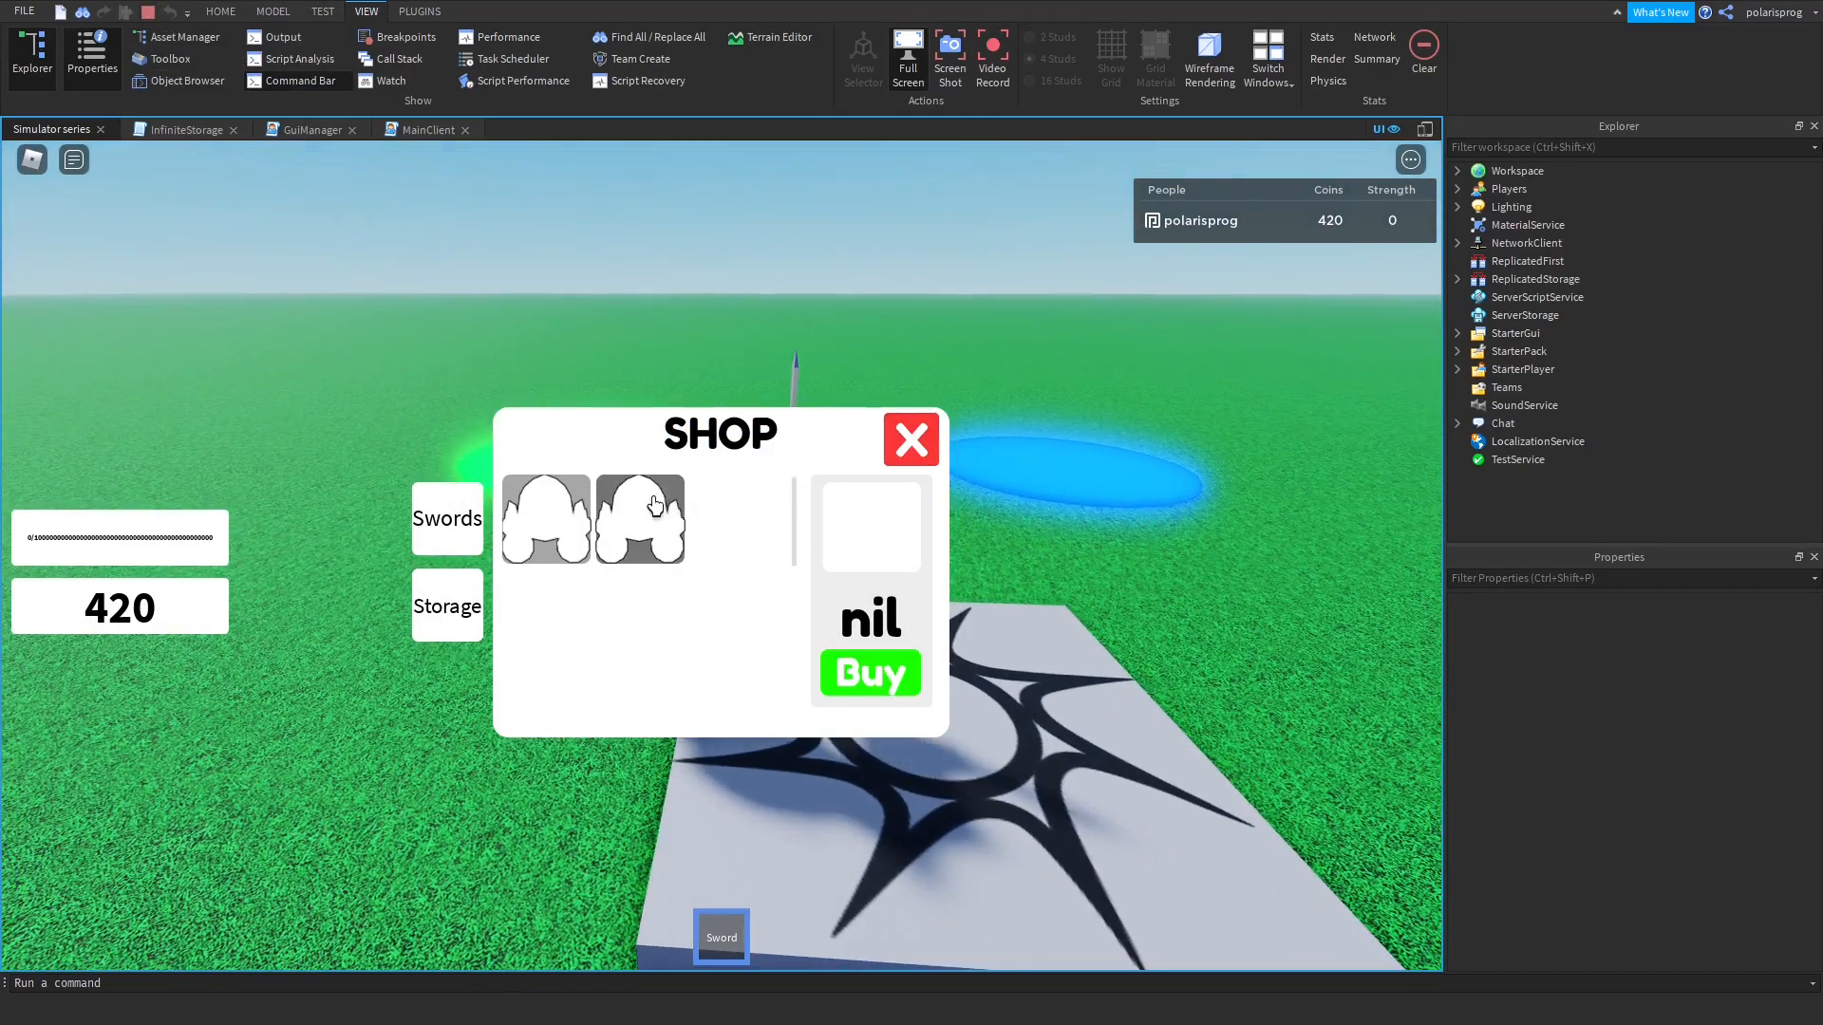
Pick a sword in the shop and close it, showing the 0/Inf storage label.
{"action": "left_click", "coordinate": [640, 521]}
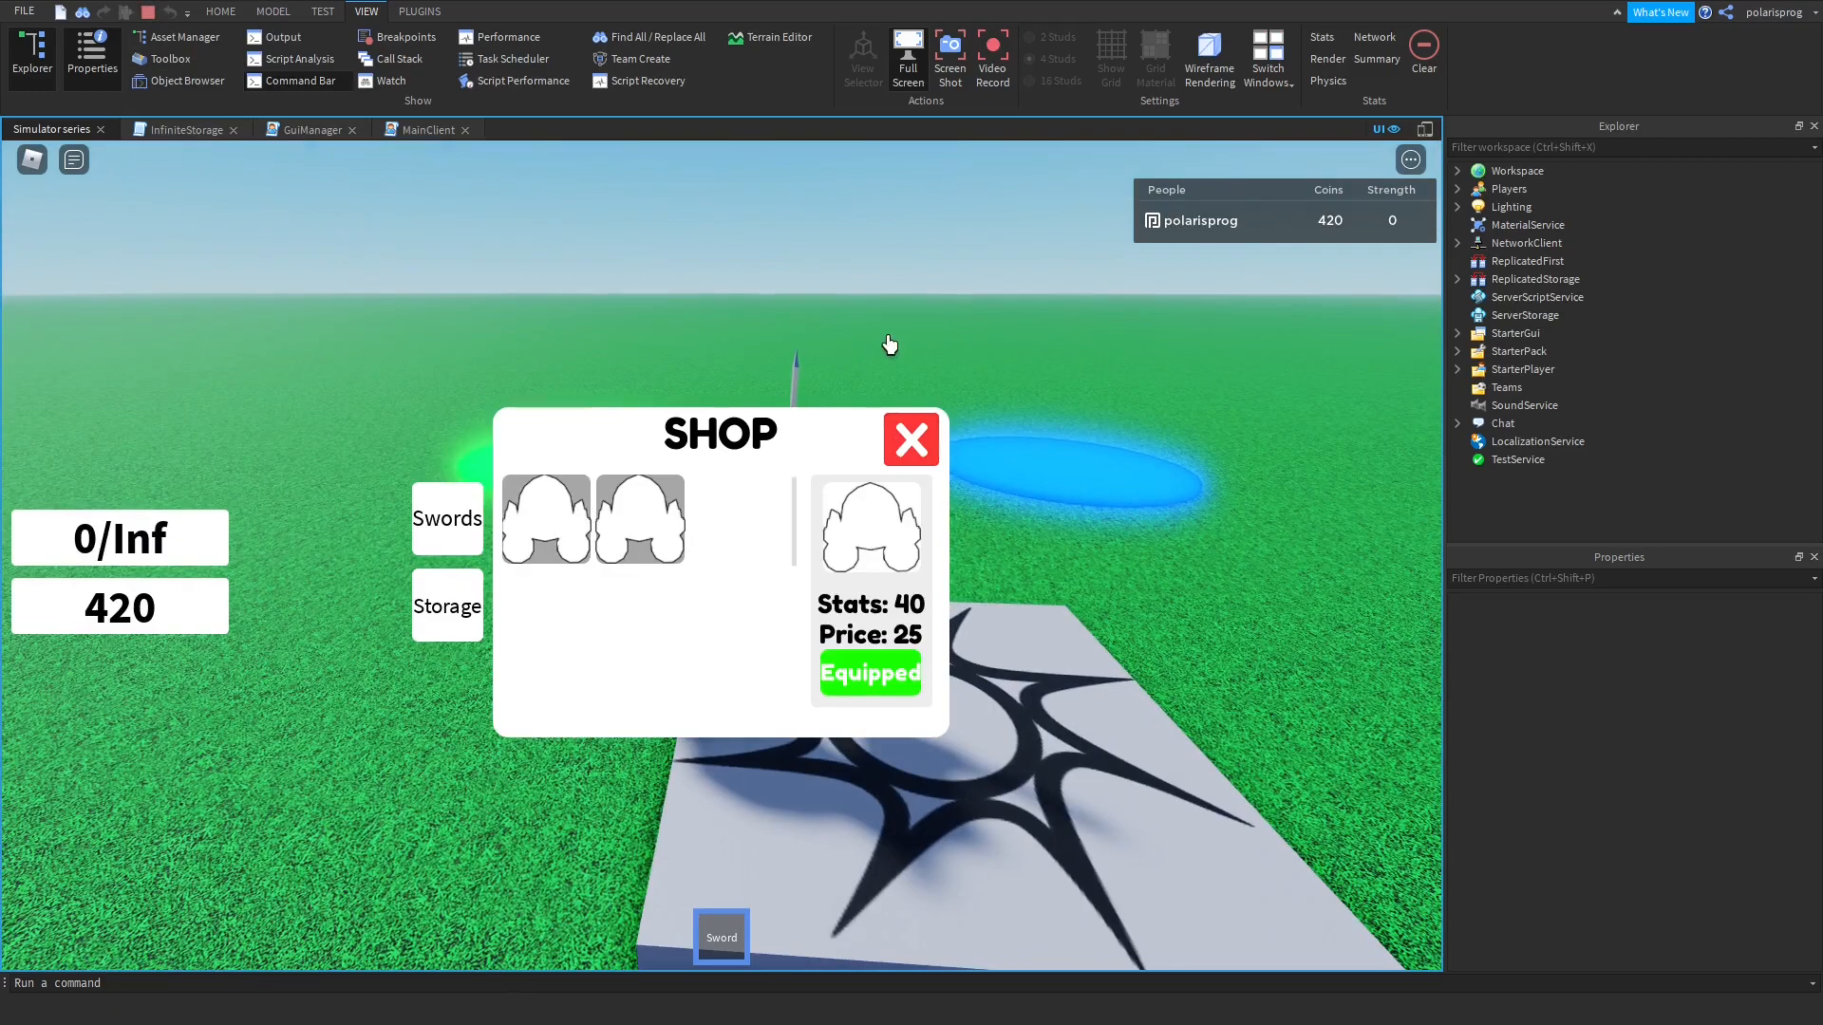
{"action": "left_click", "coordinate": [910, 440]}
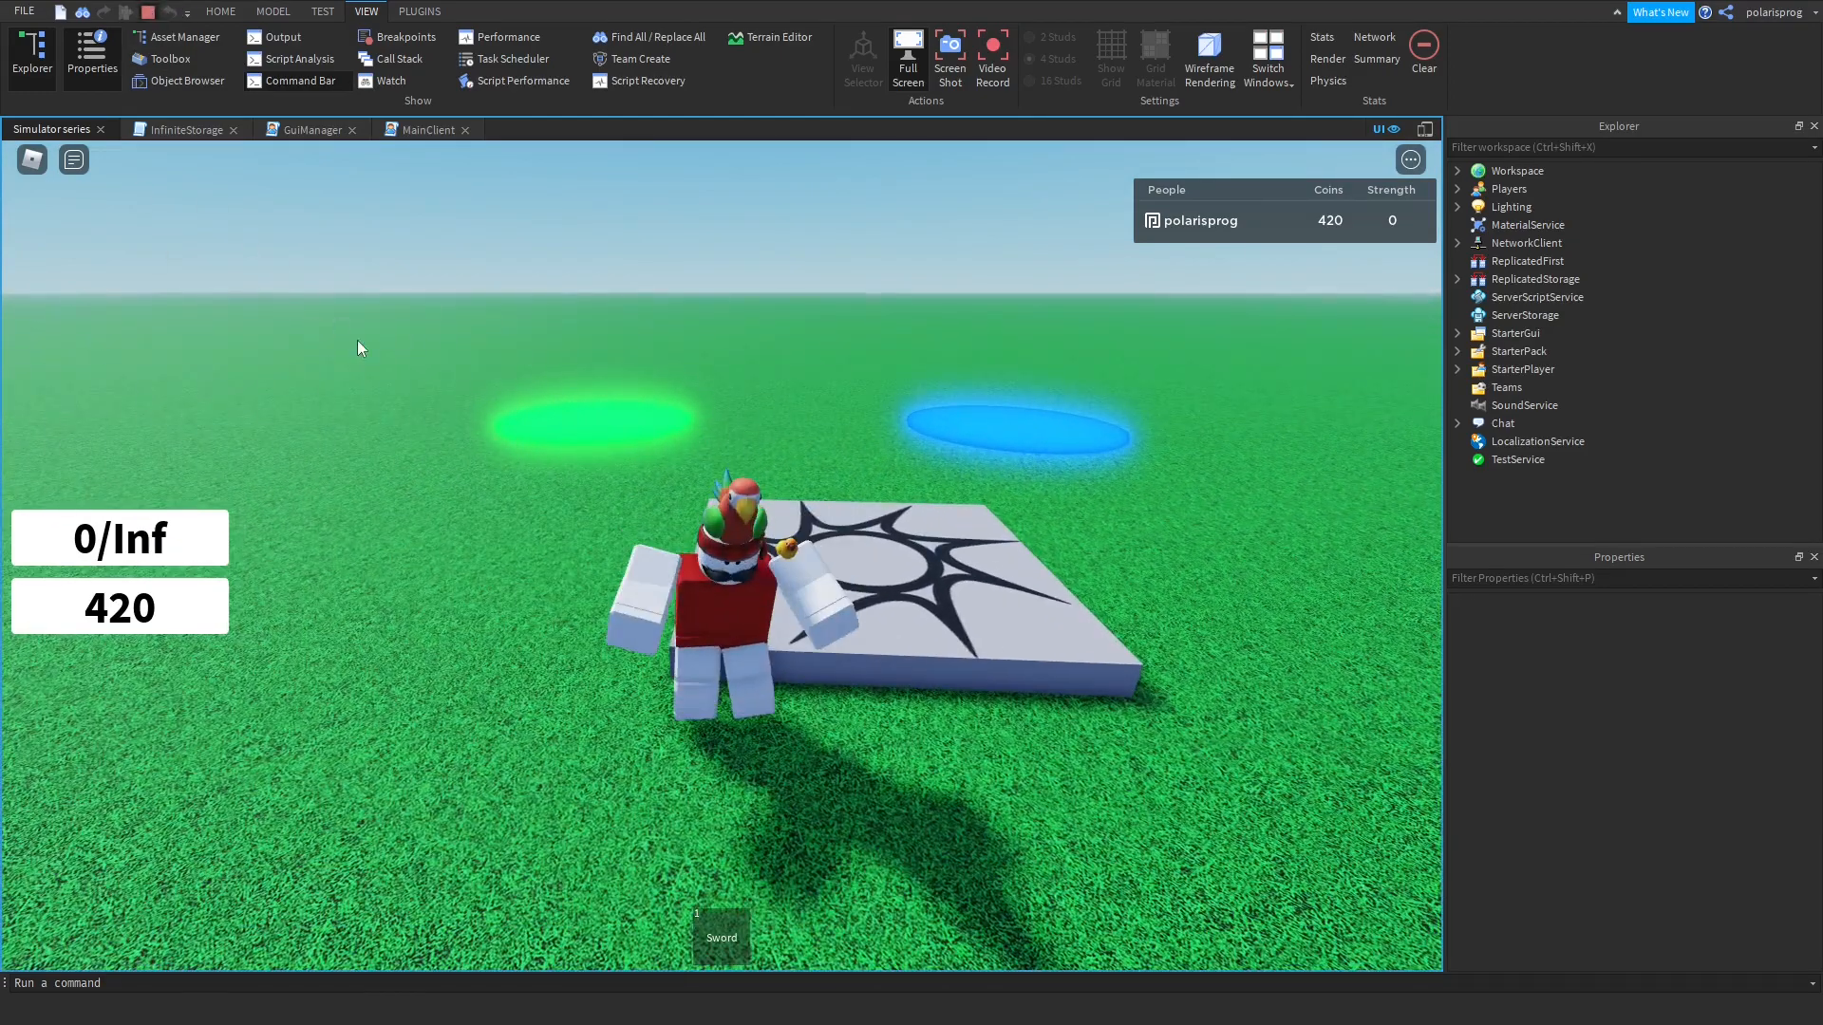
{"action": "mouse_move", "coordinate": [230, 536]}
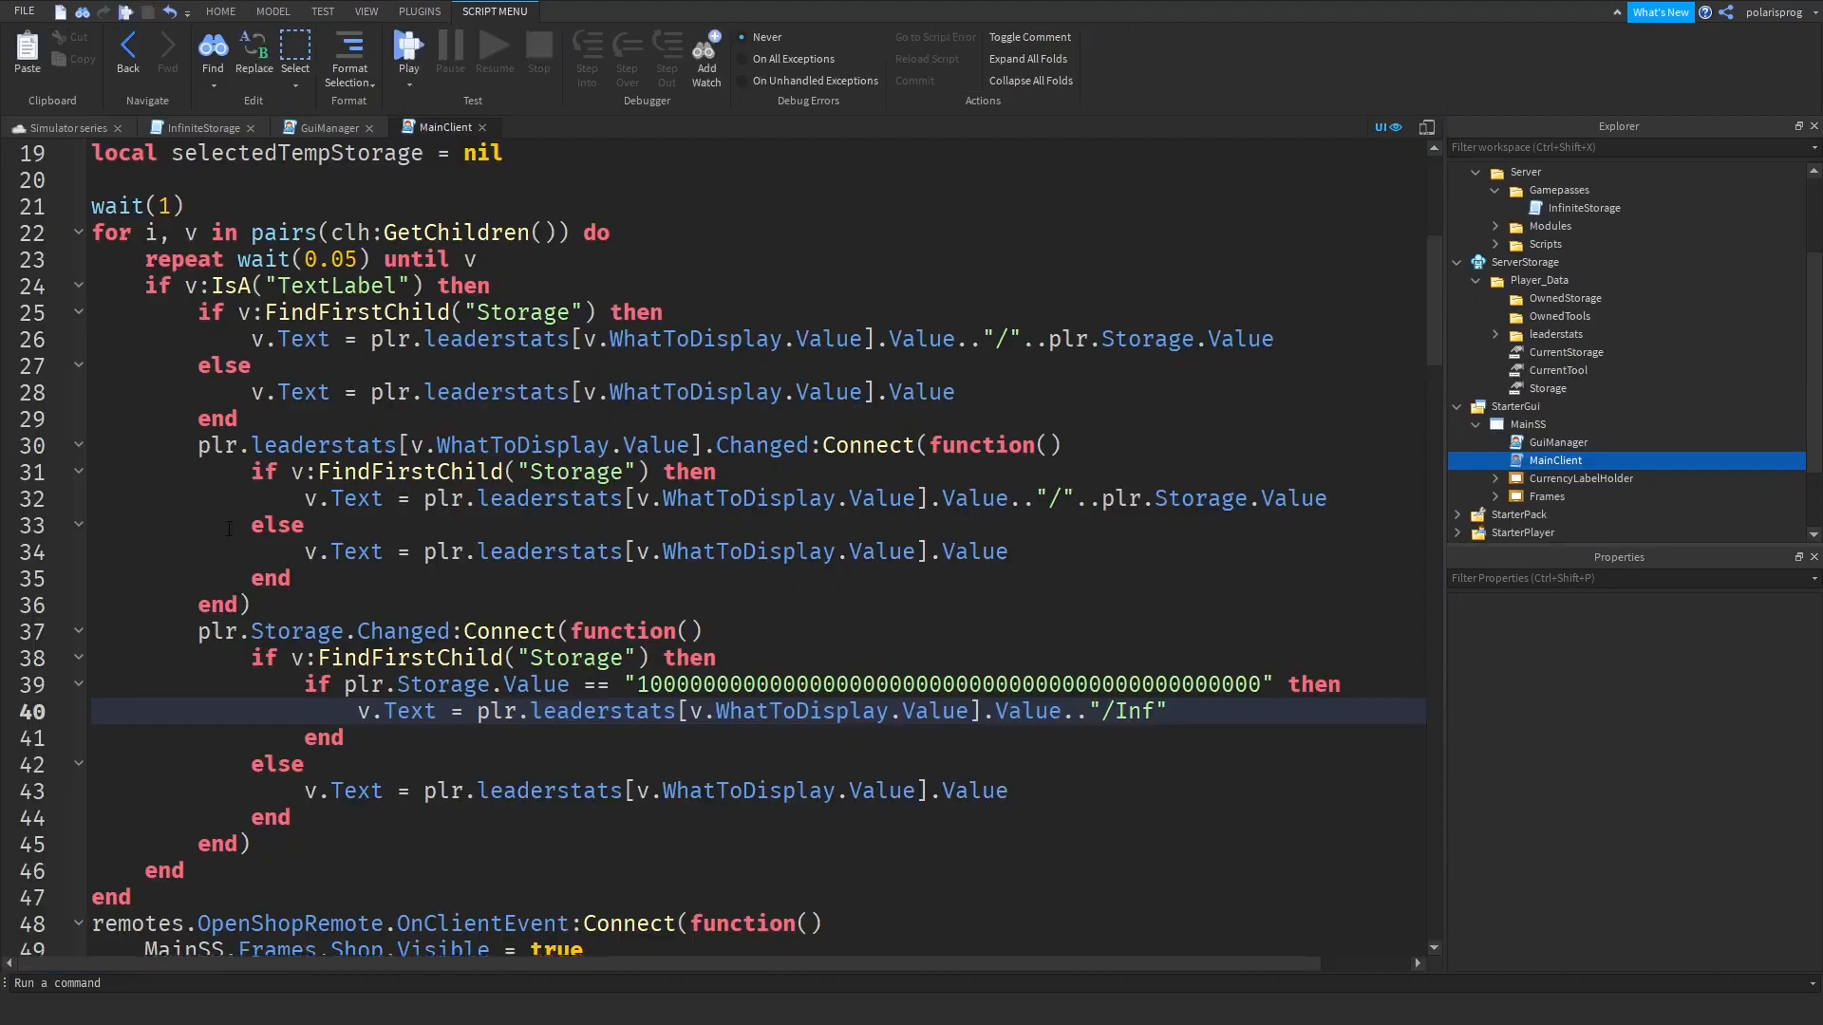
Add the /Inf if-check to MainClient's first label setup and start a play test.
{"action": "scroll", "scroll_direction": "down", "scroll_amount": 3}
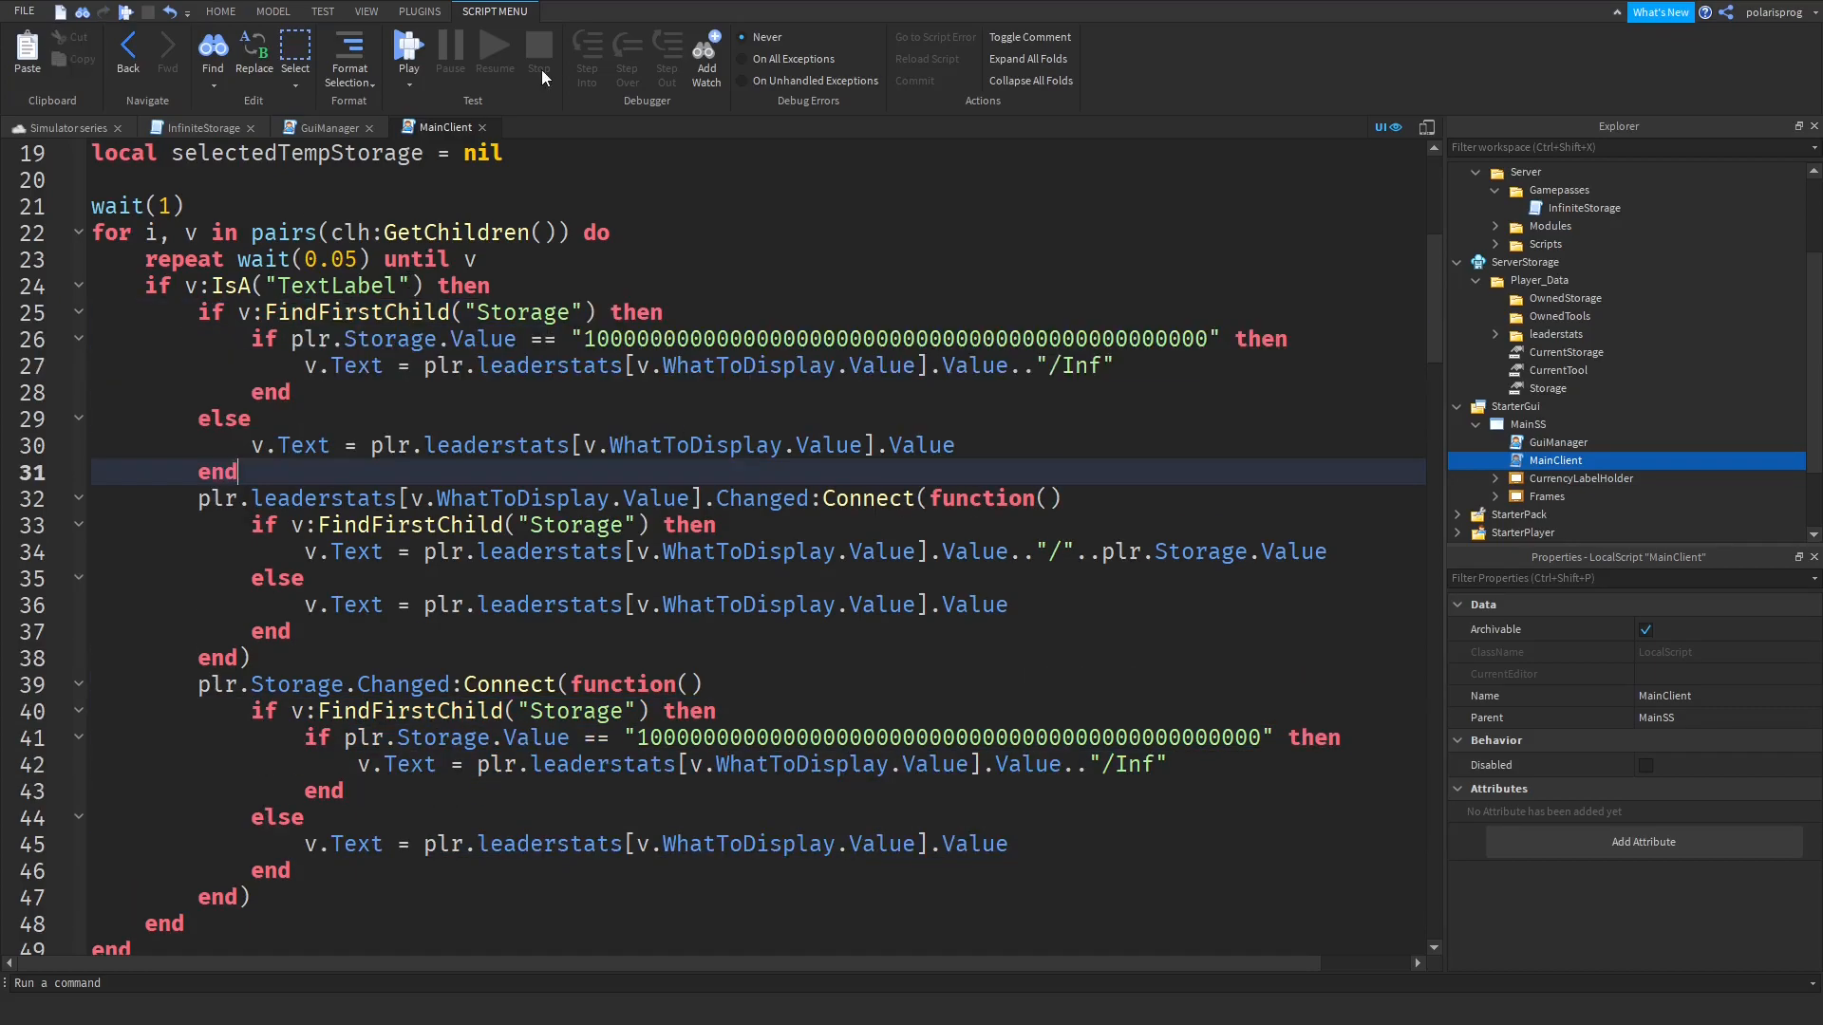
{"action": "left_click", "coordinate": [364, 11]}
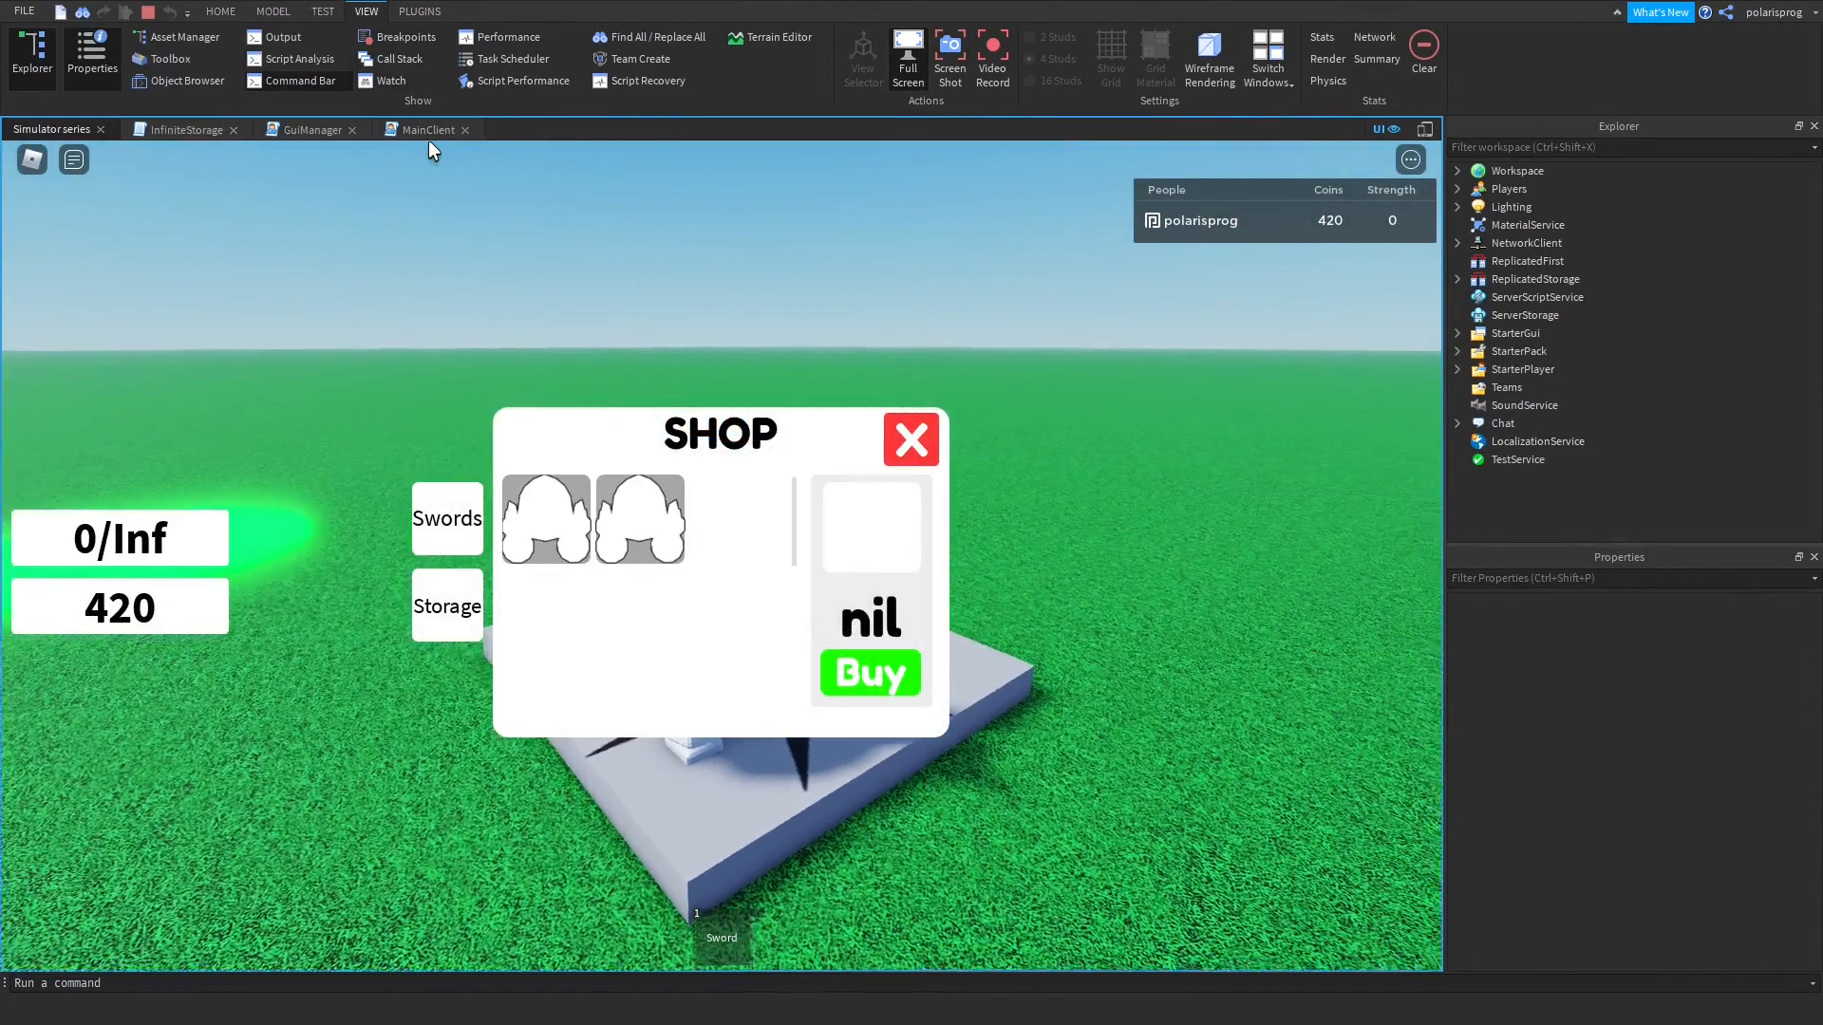
Close the shop and swing the sword so Strength rises and the label drops its /Inf text.
{"action": "left_click", "coordinate": [911, 438]}
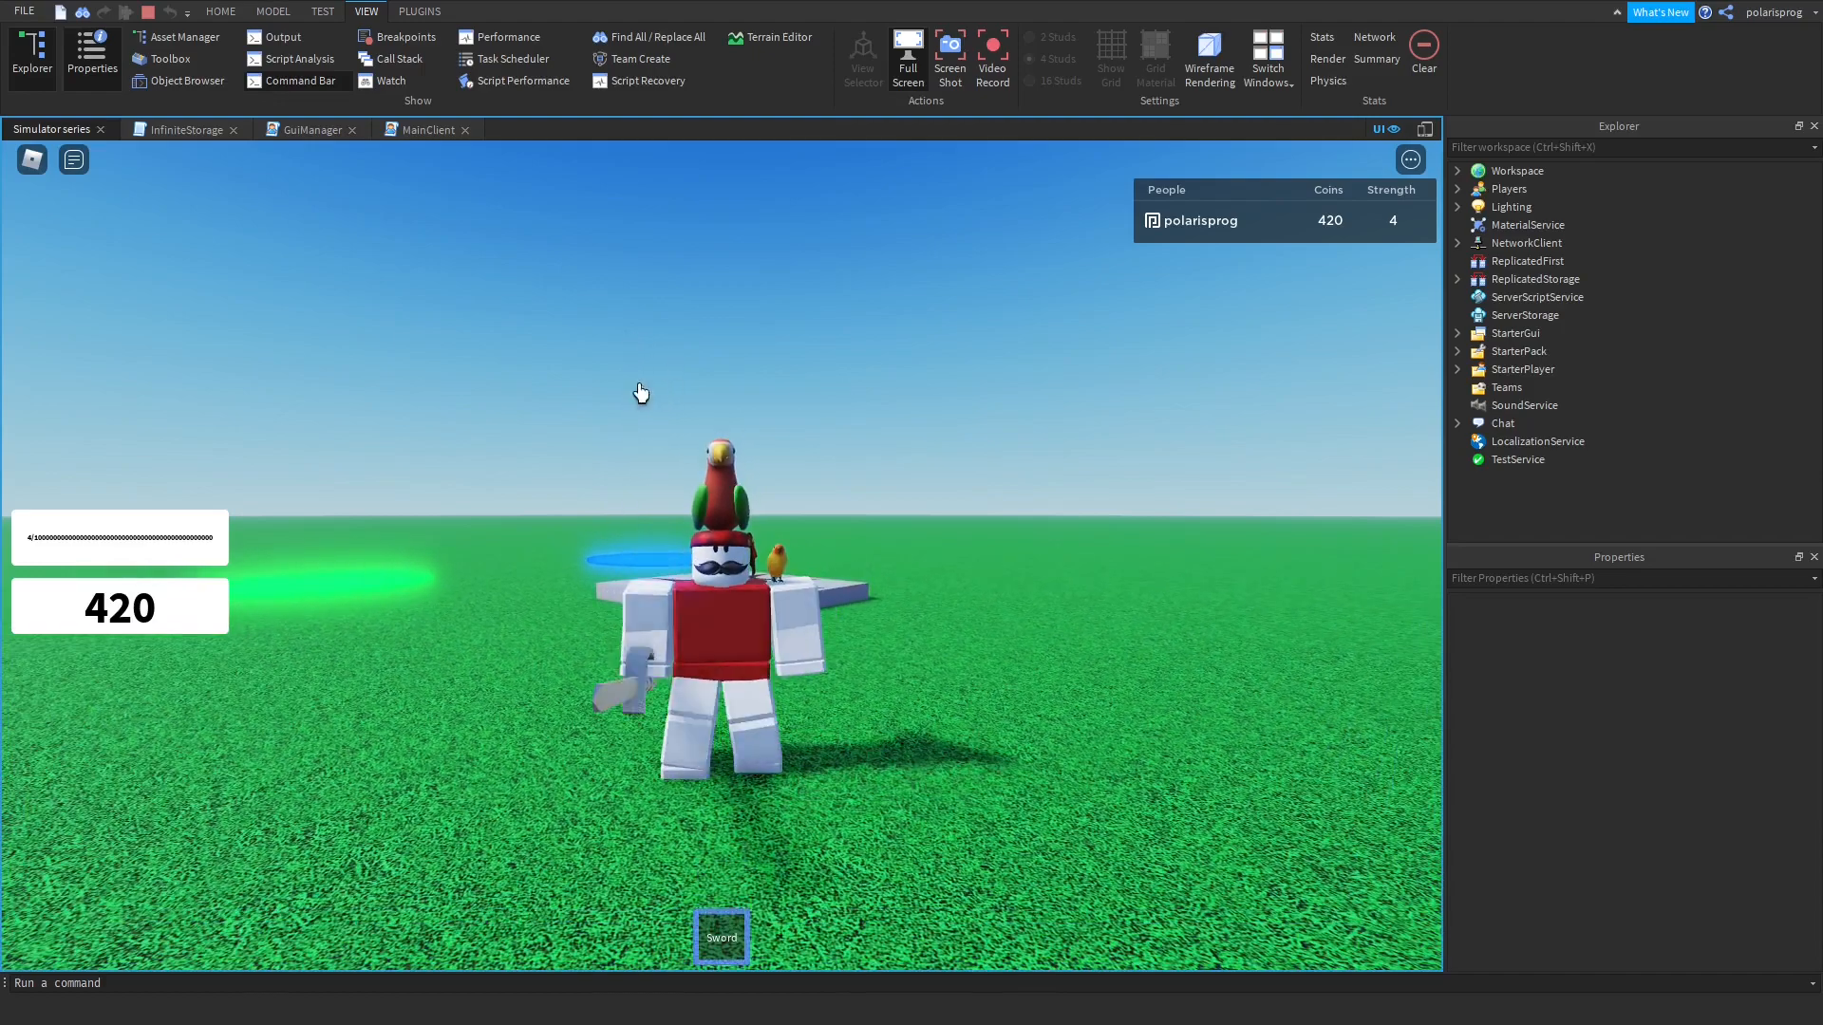
{"action": "left_click", "coordinate": [283, 36]}
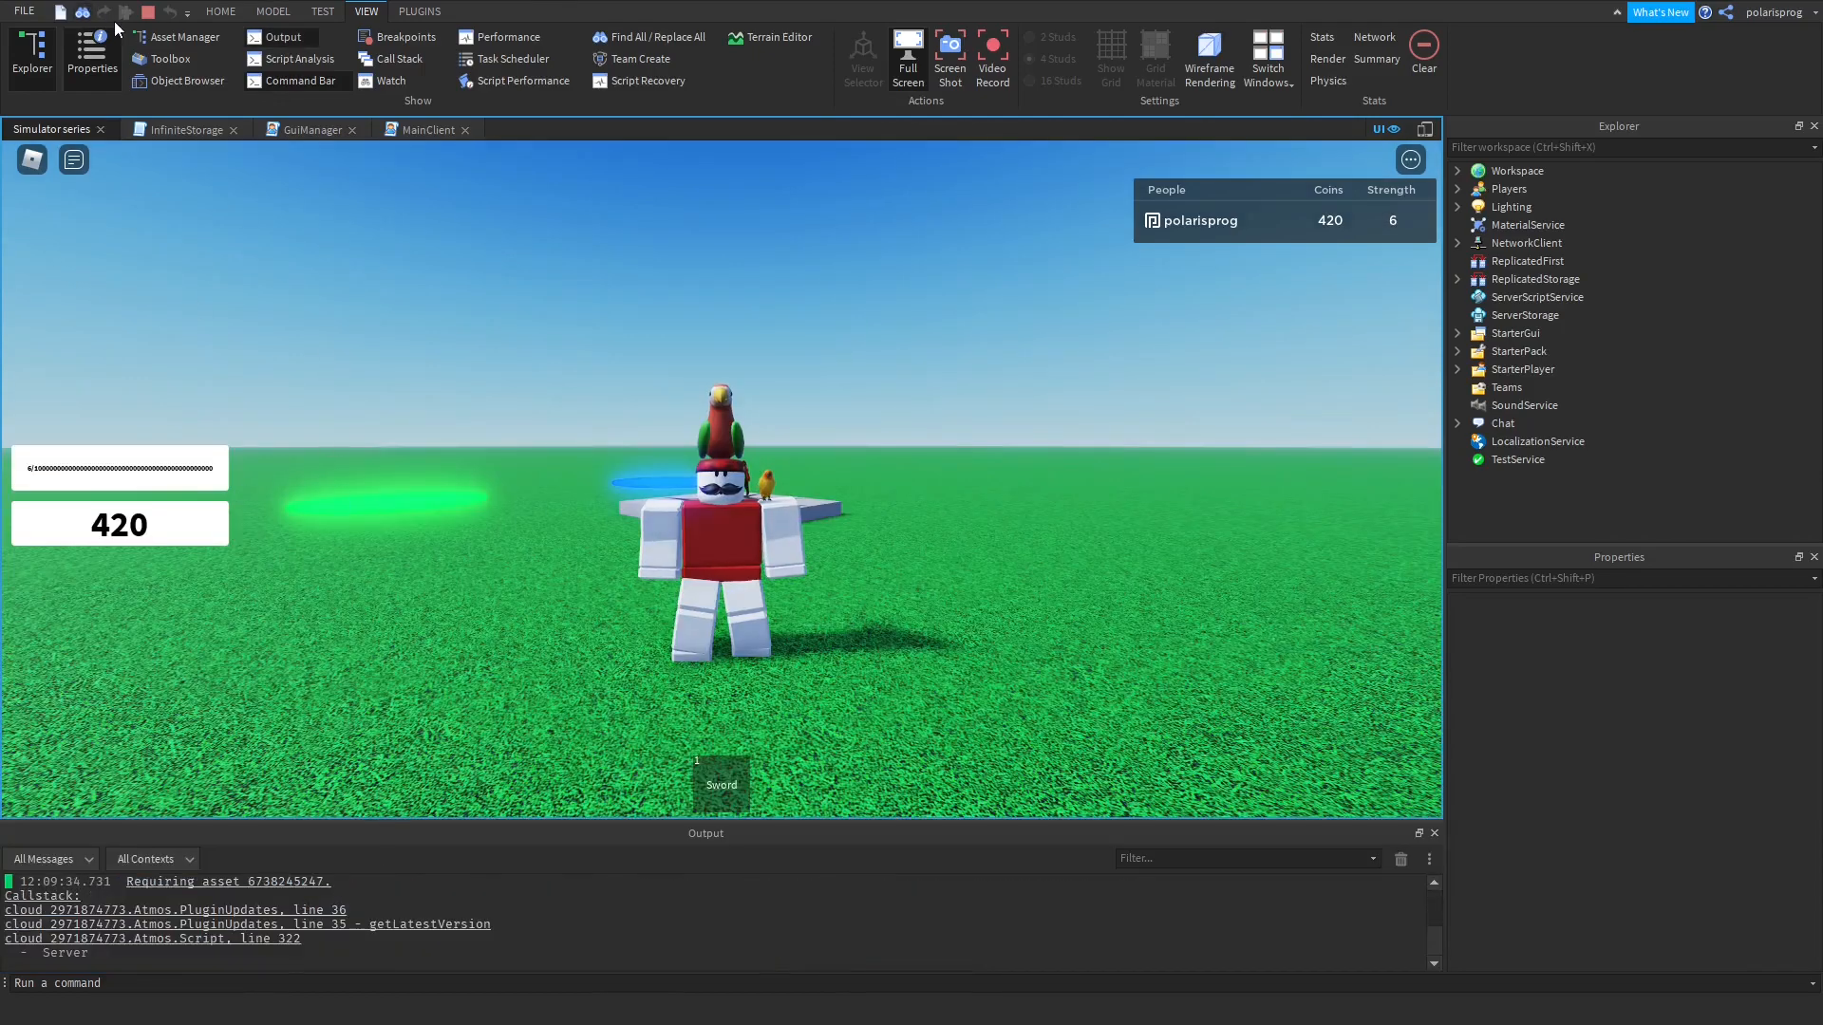
{"action": "mouse_move", "coordinate": [581, 281]}
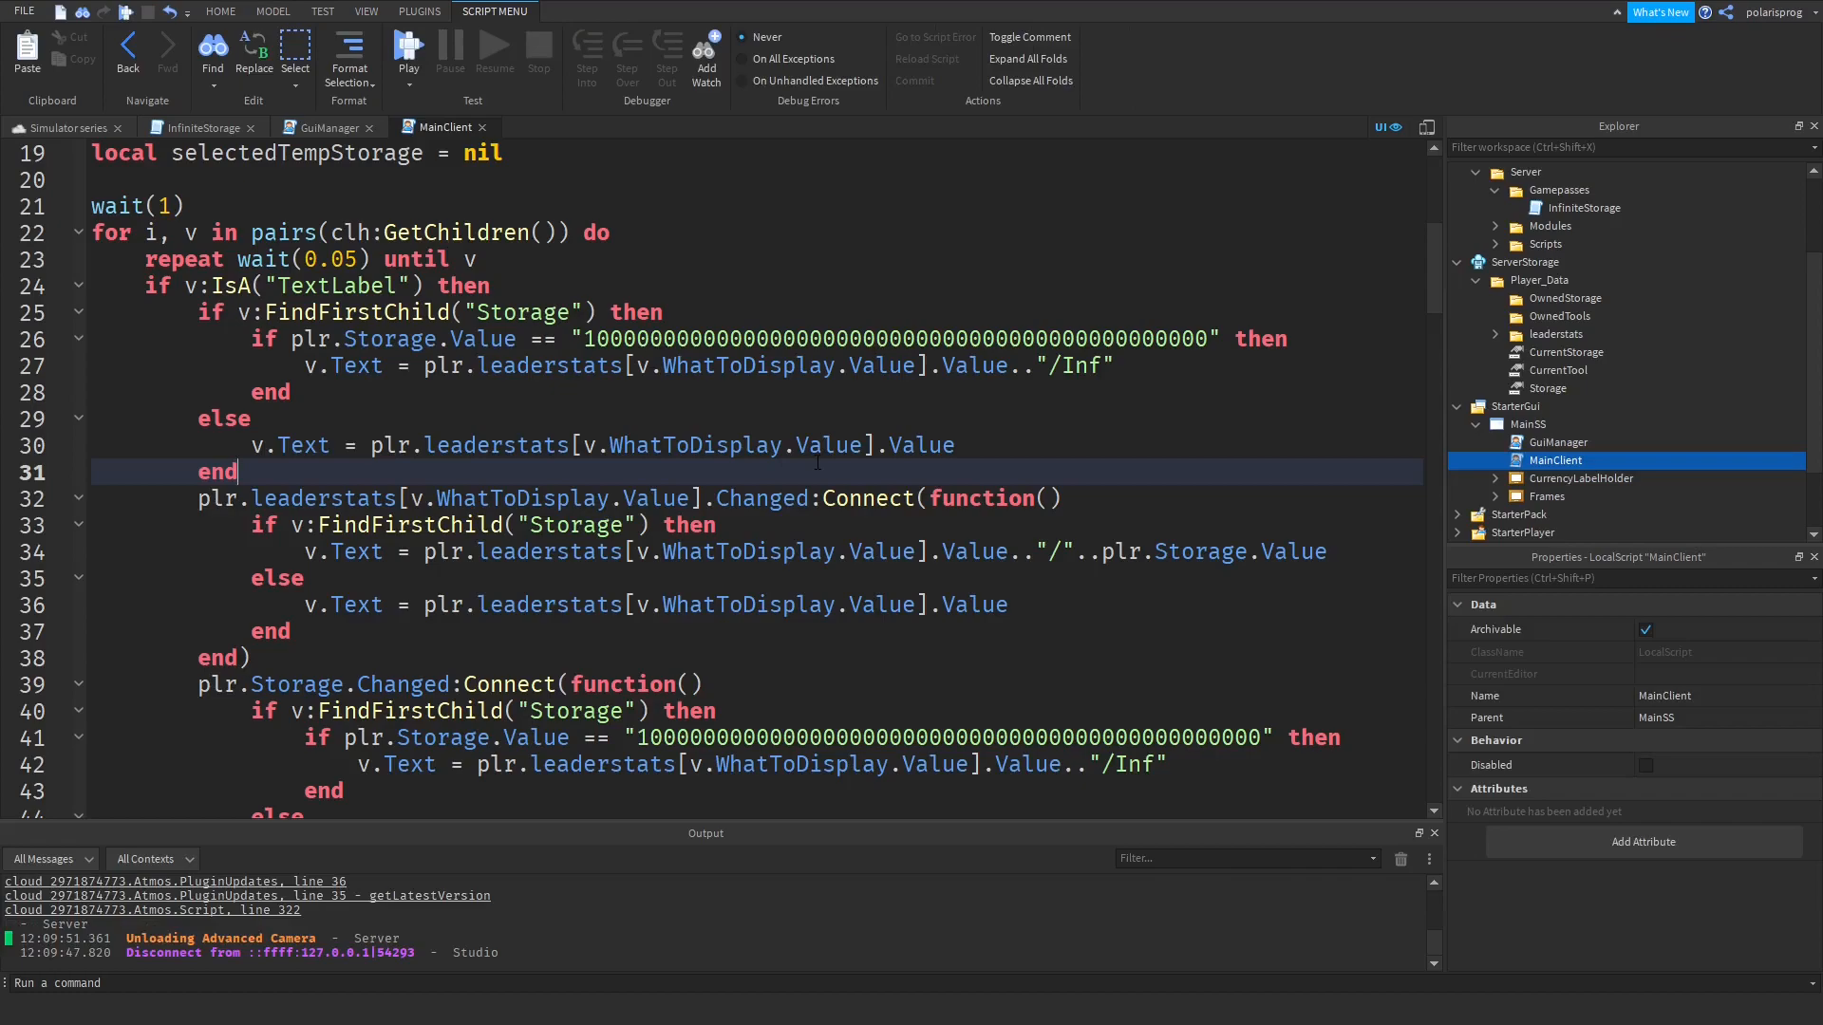
Stop the play test and reopen the MainClient leaderstats Changed handler for editing.
{"action": "double_click", "coordinate": [1084, 364]}
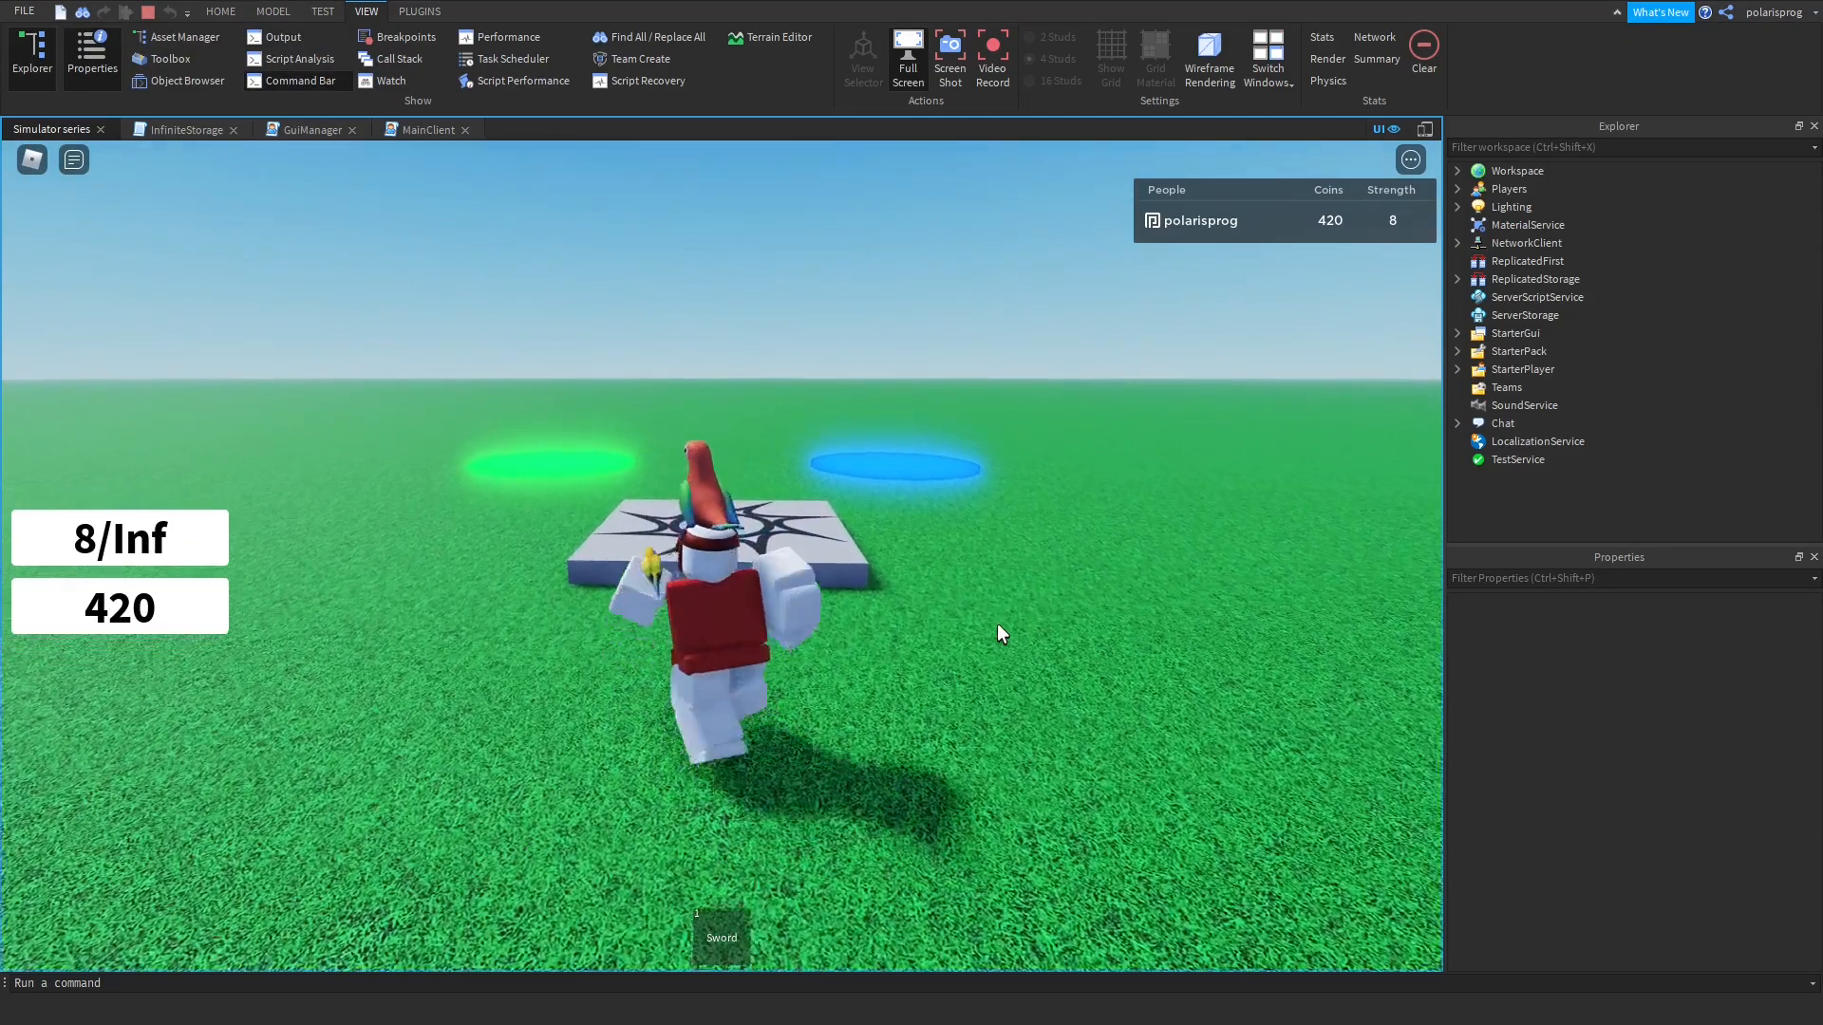
Swing the sword in the play test until the storage label reads 12/Inf.
{"action": "left_click", "coordinate": [722, 936]}
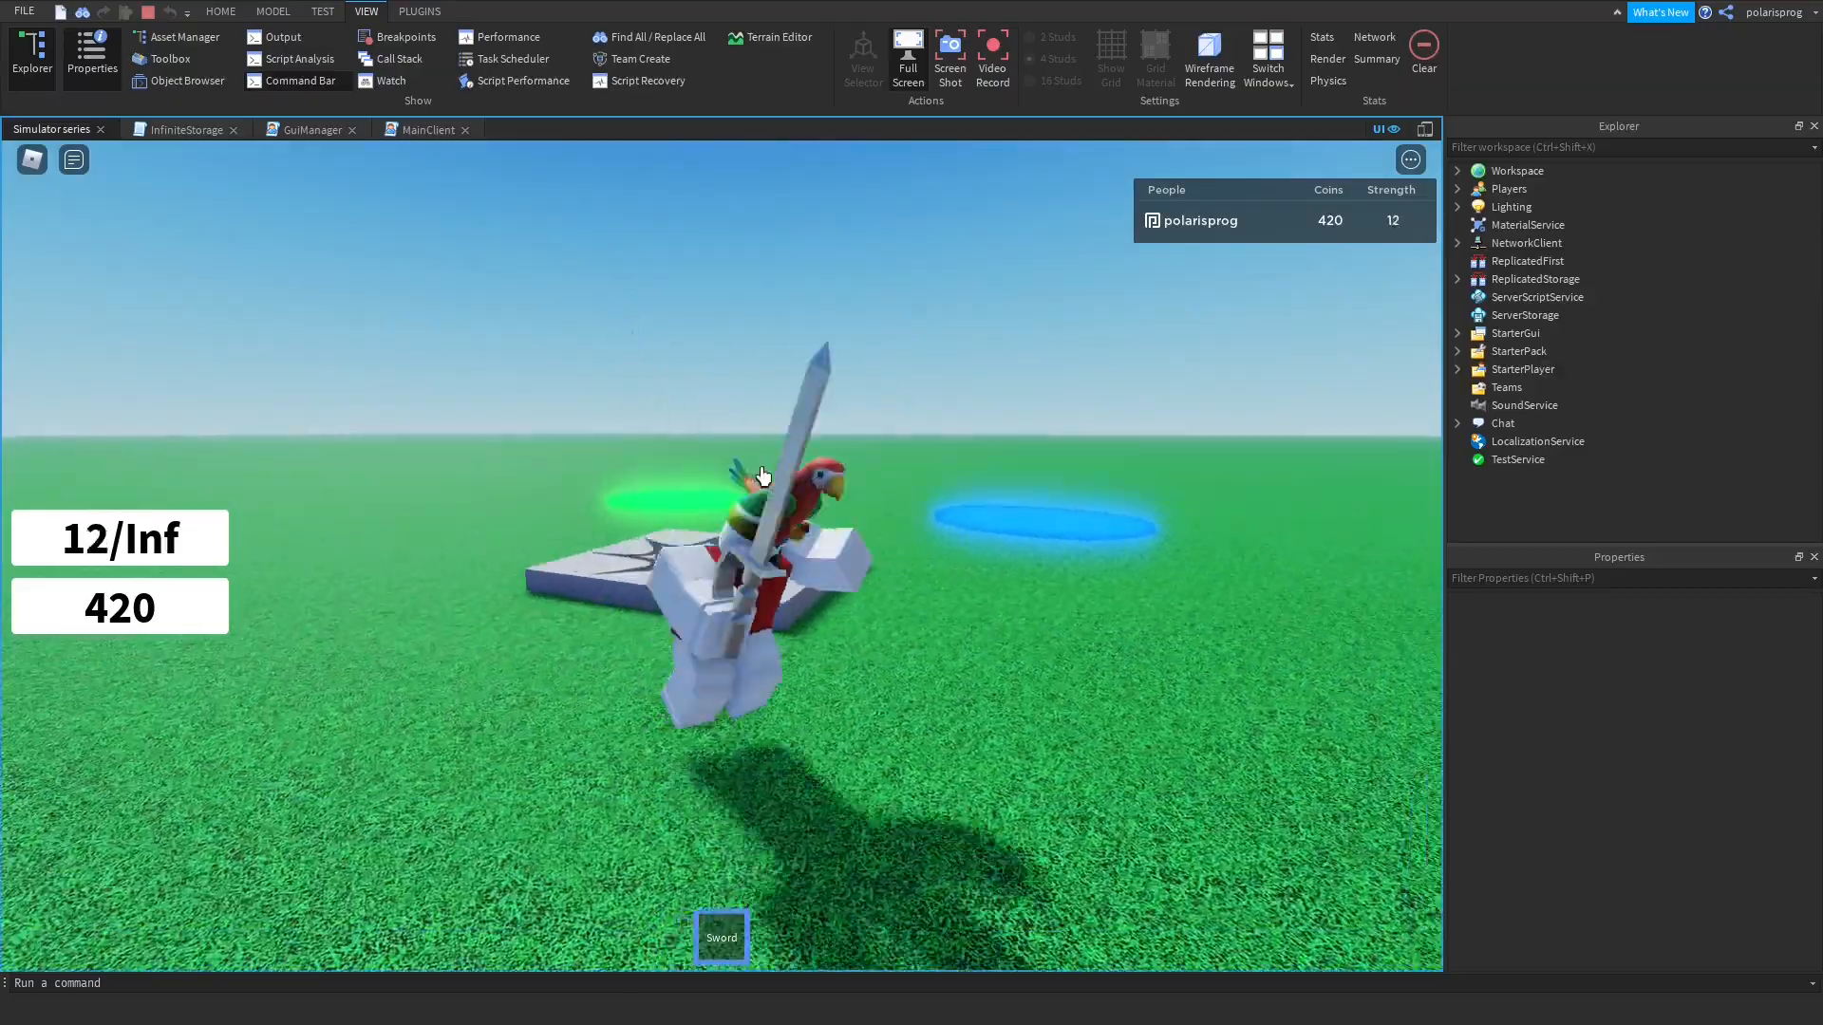